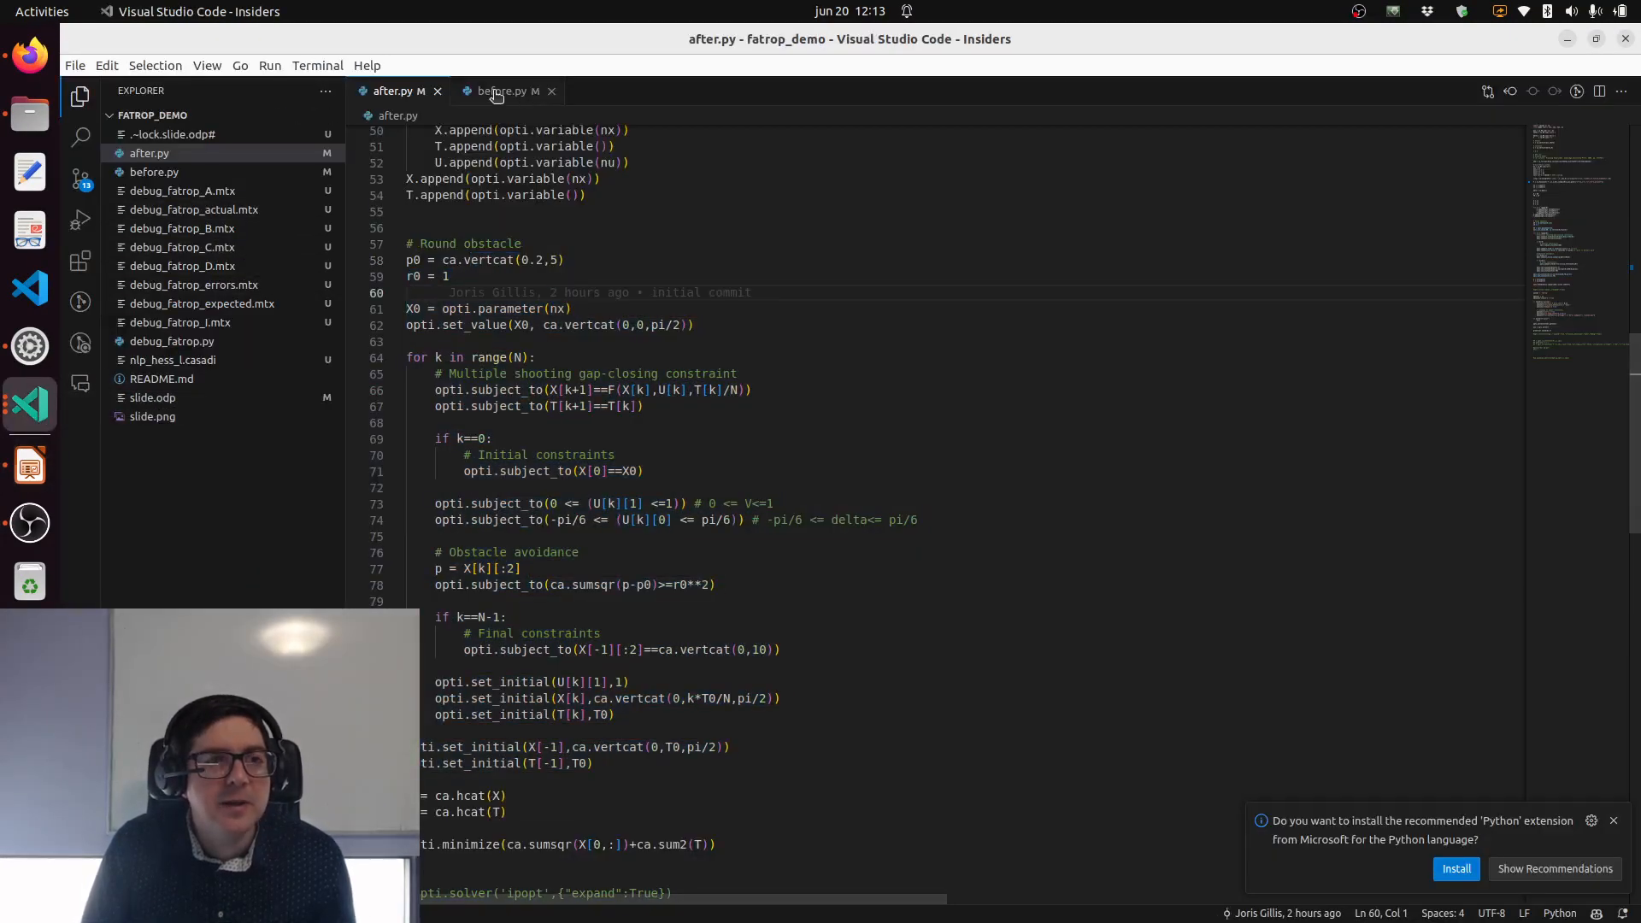
Step: Switch to the before.py editor tab to review its bicycle model code
left_click(503, 91)
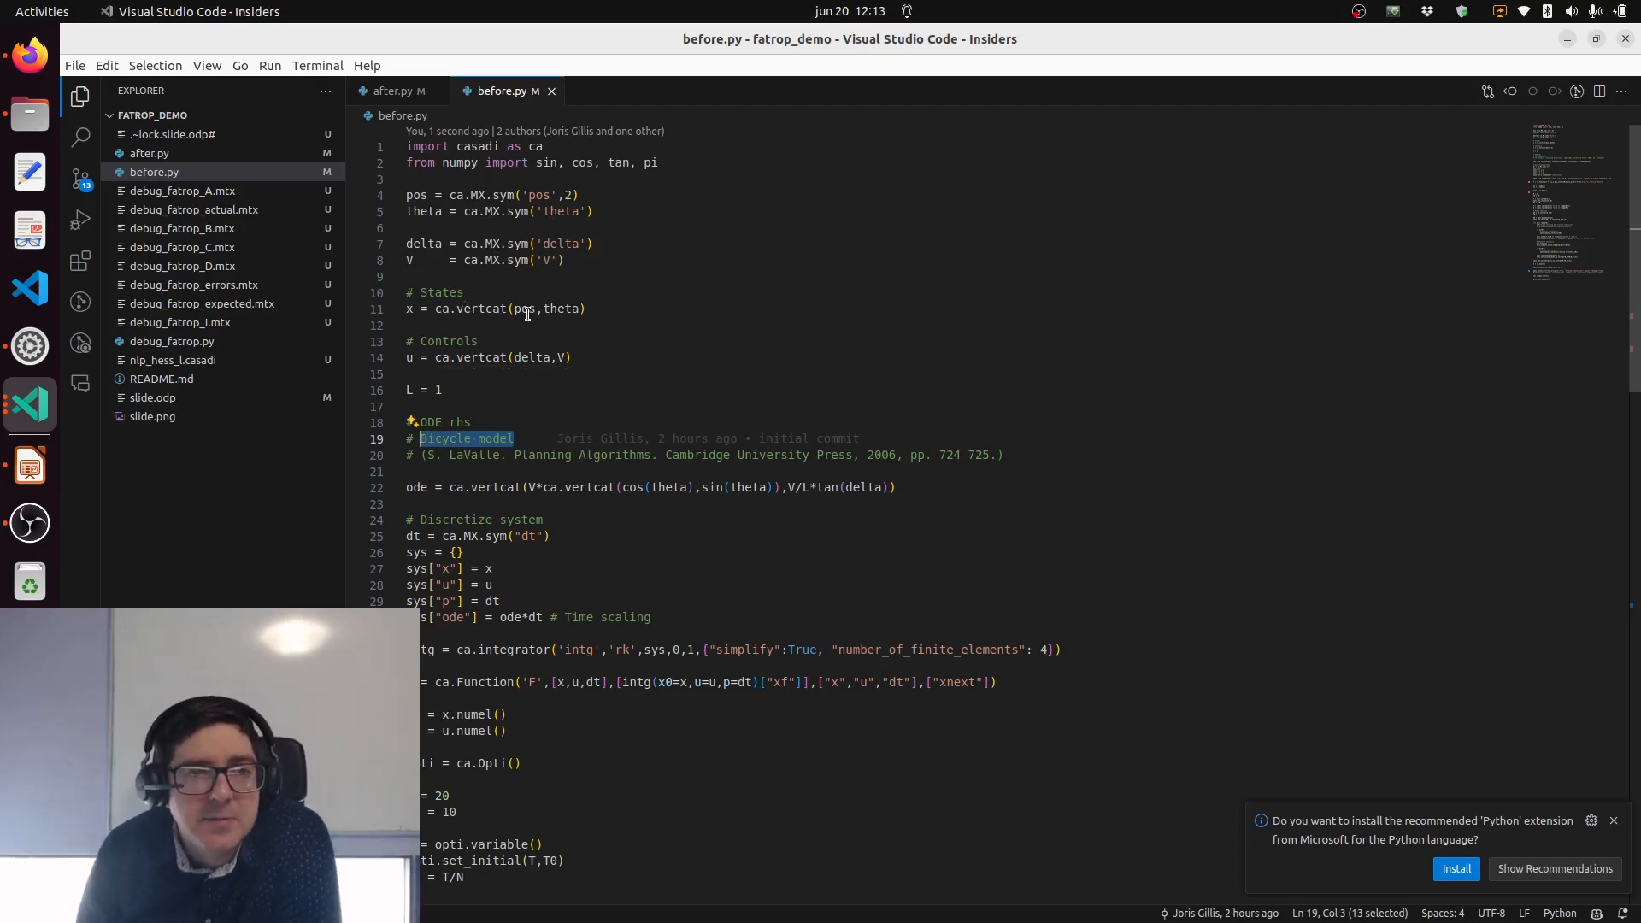
mouse_move(541, 315)
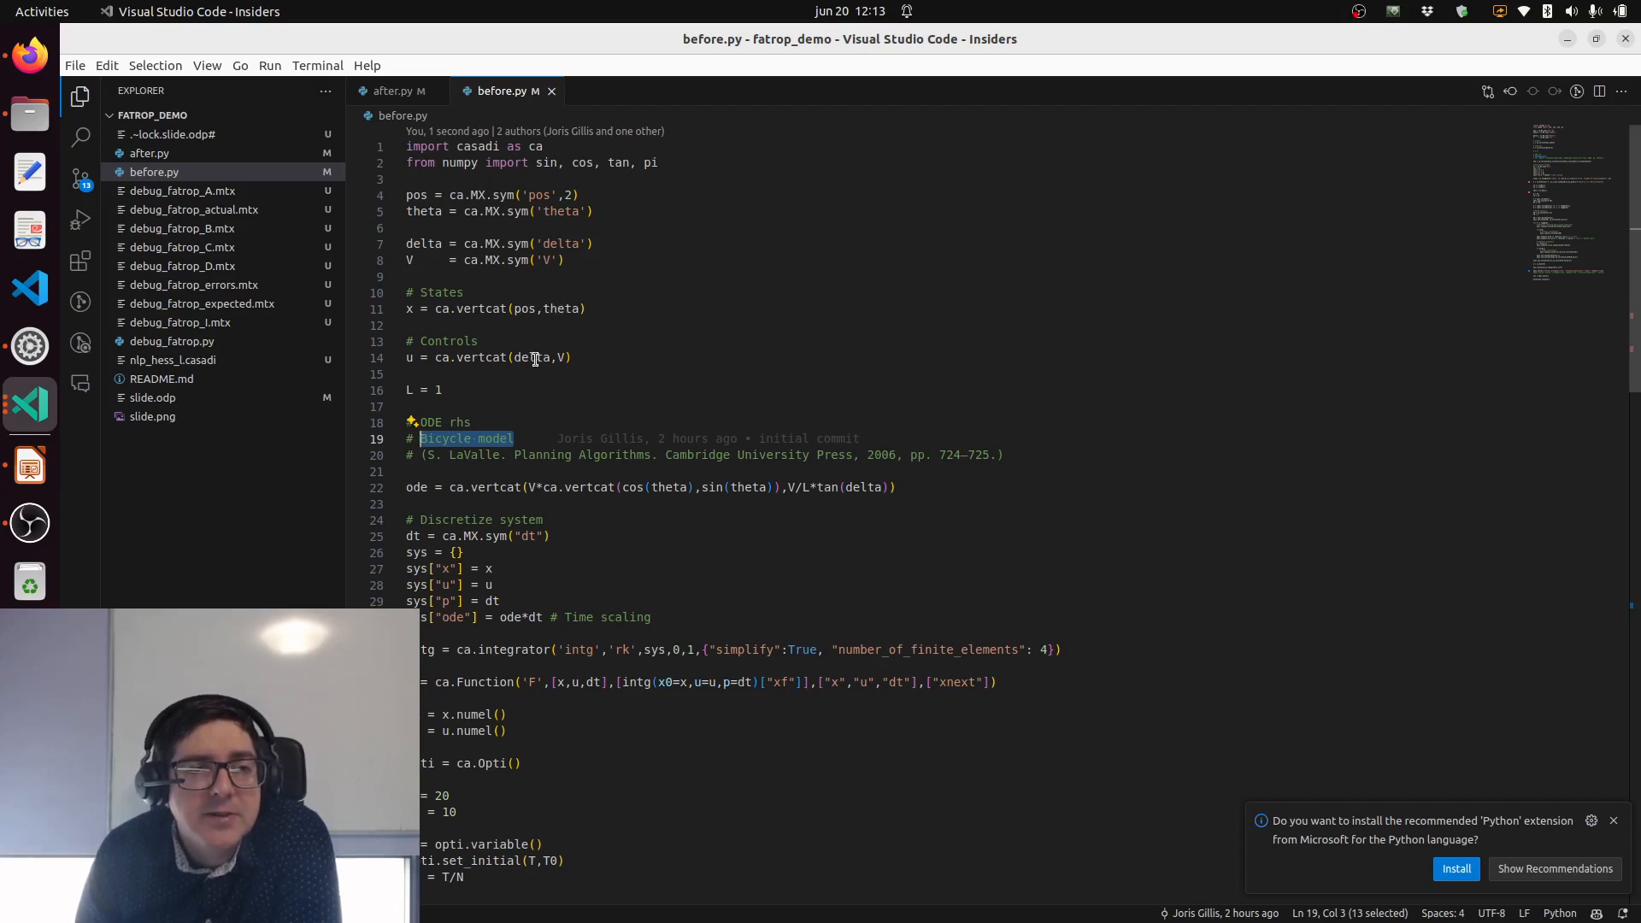
mouse_move(533, 470)
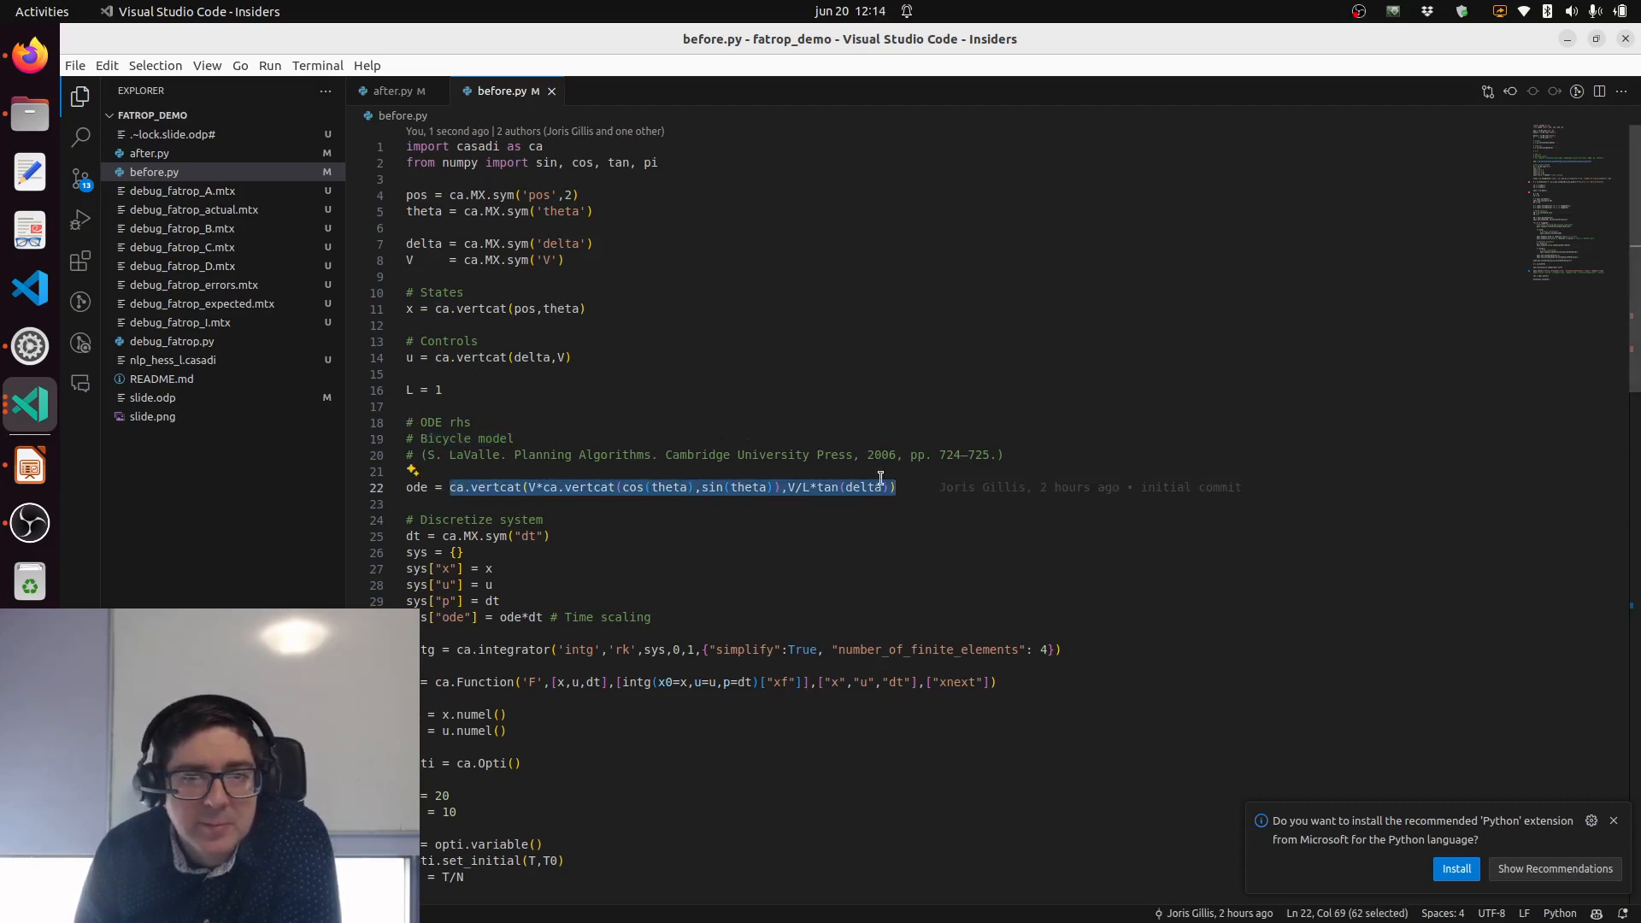
mouse_move(614, 475)
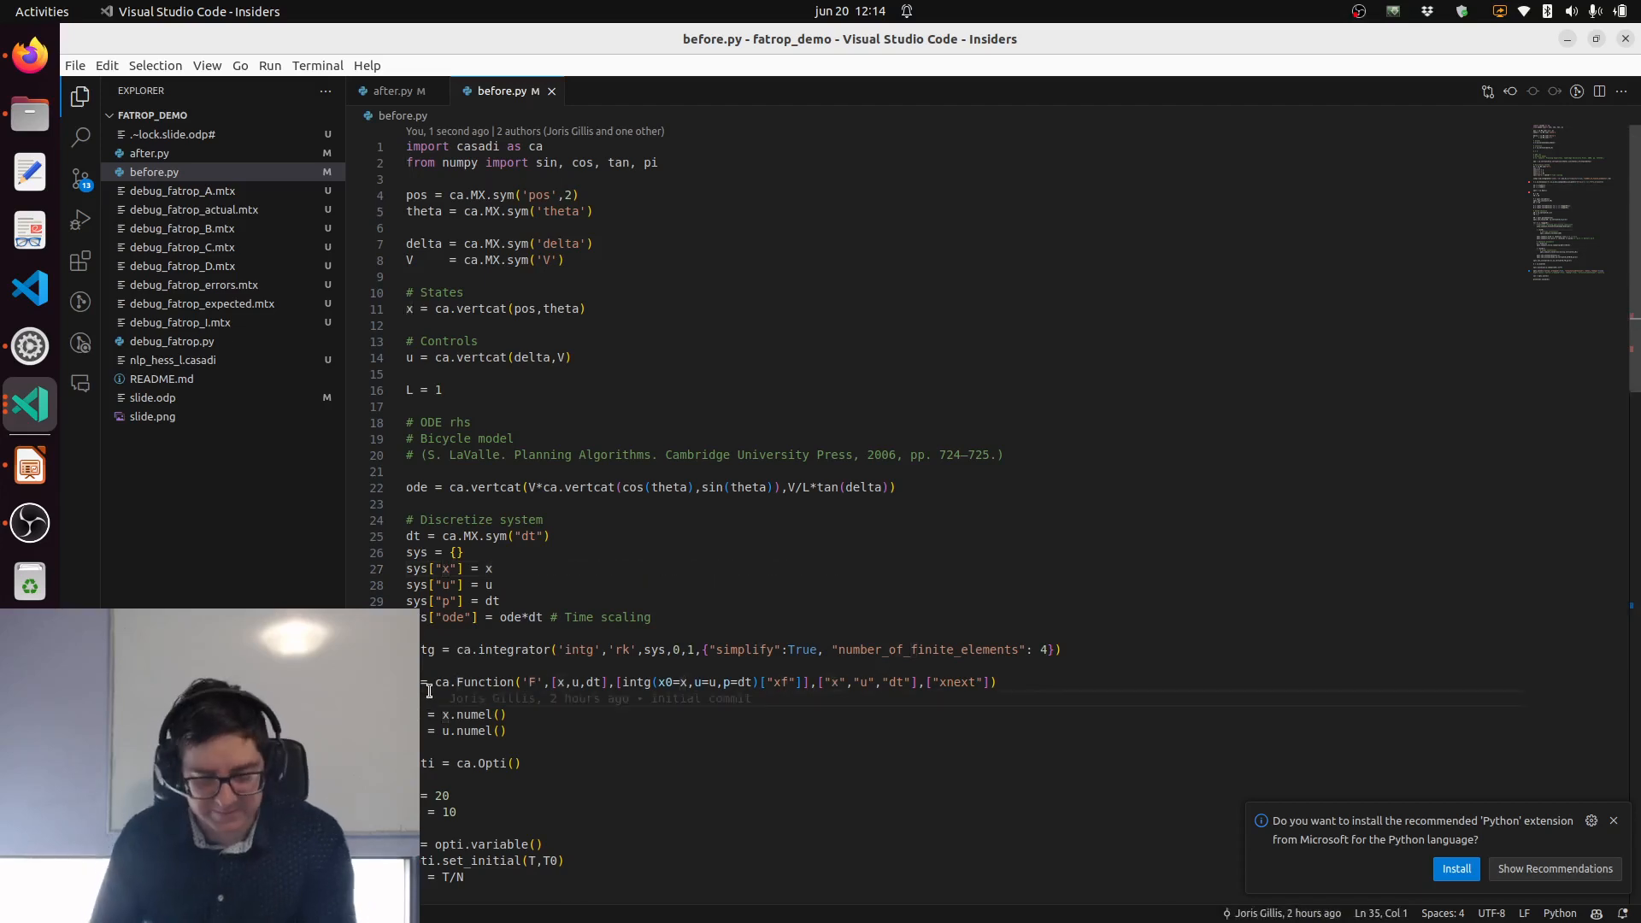
type("int(F")
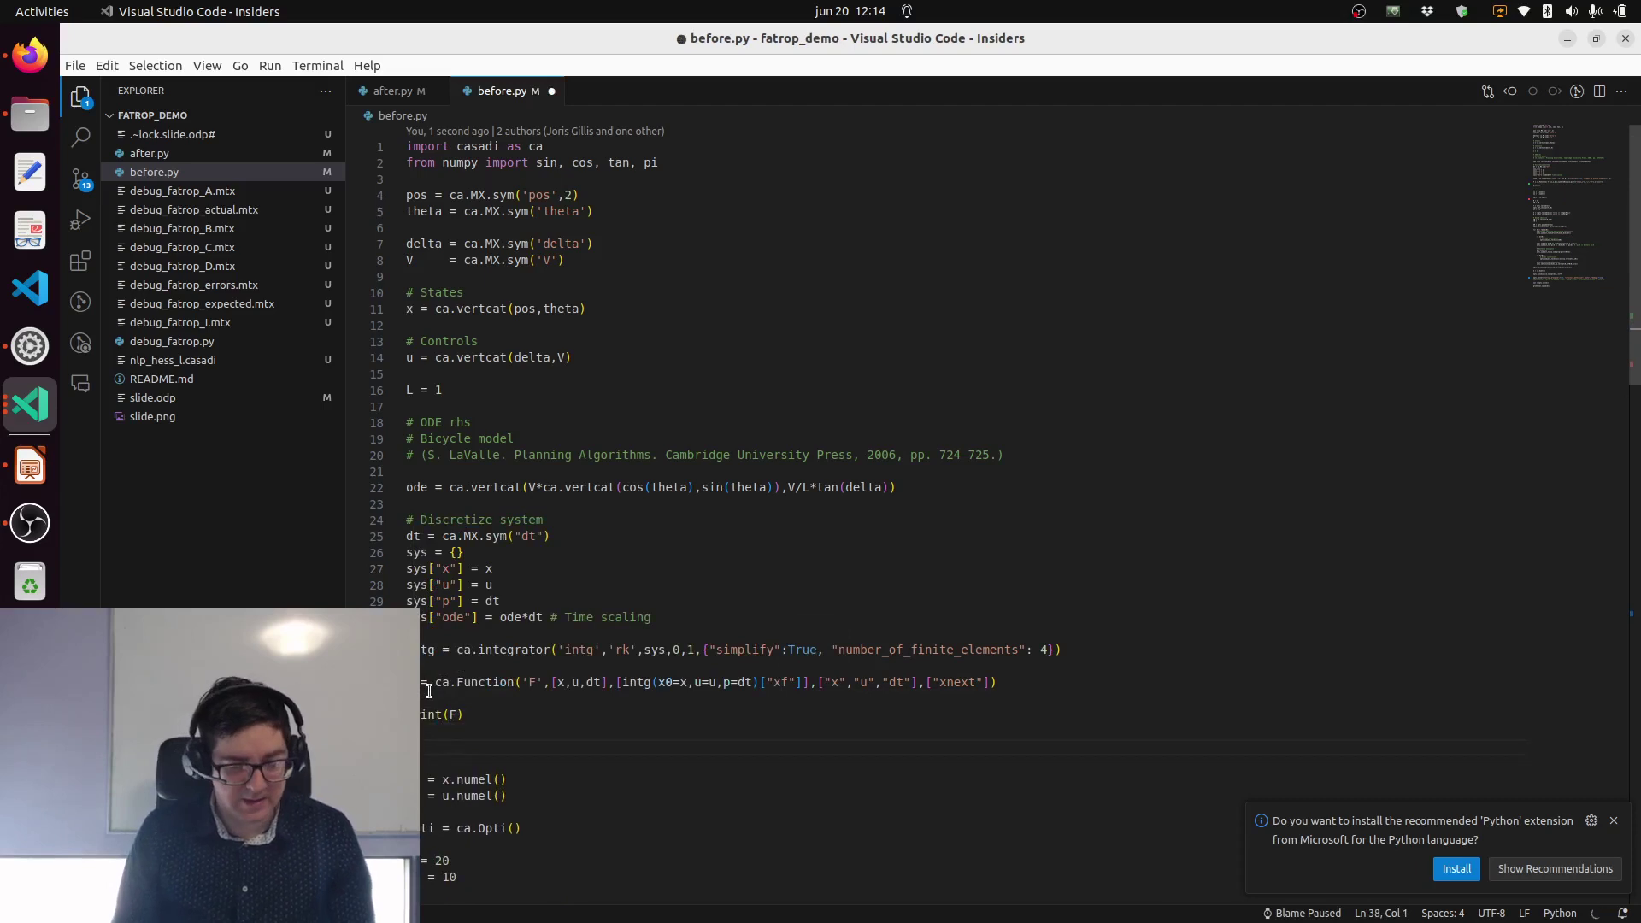
type("raise Exception(\"Stop here\")")
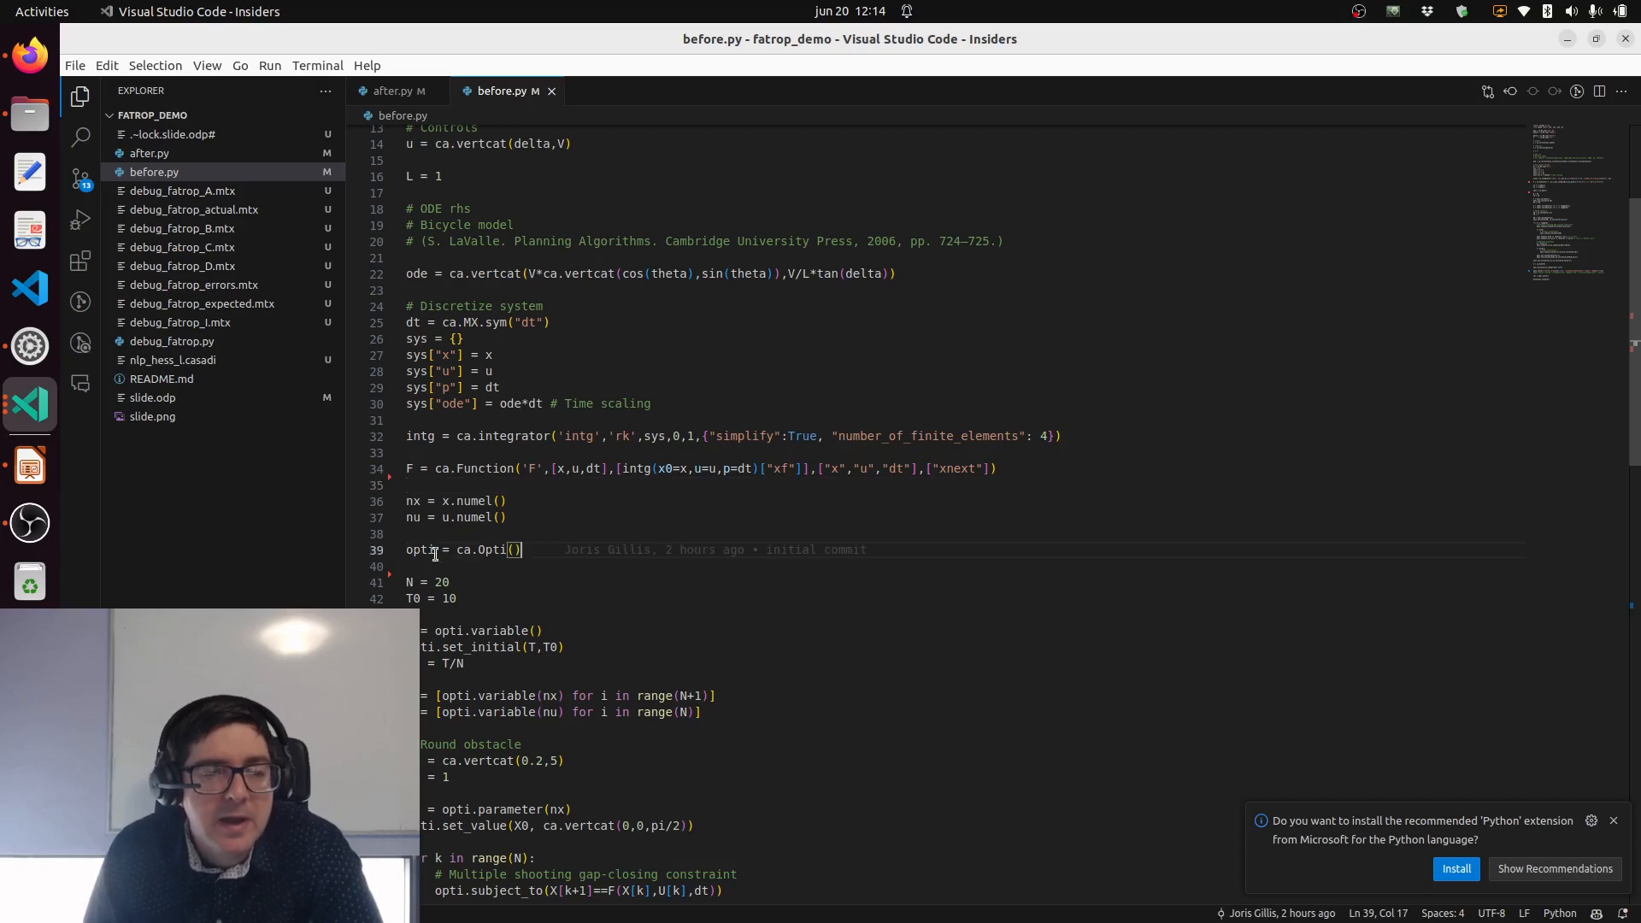
mouse_move(549, 563)
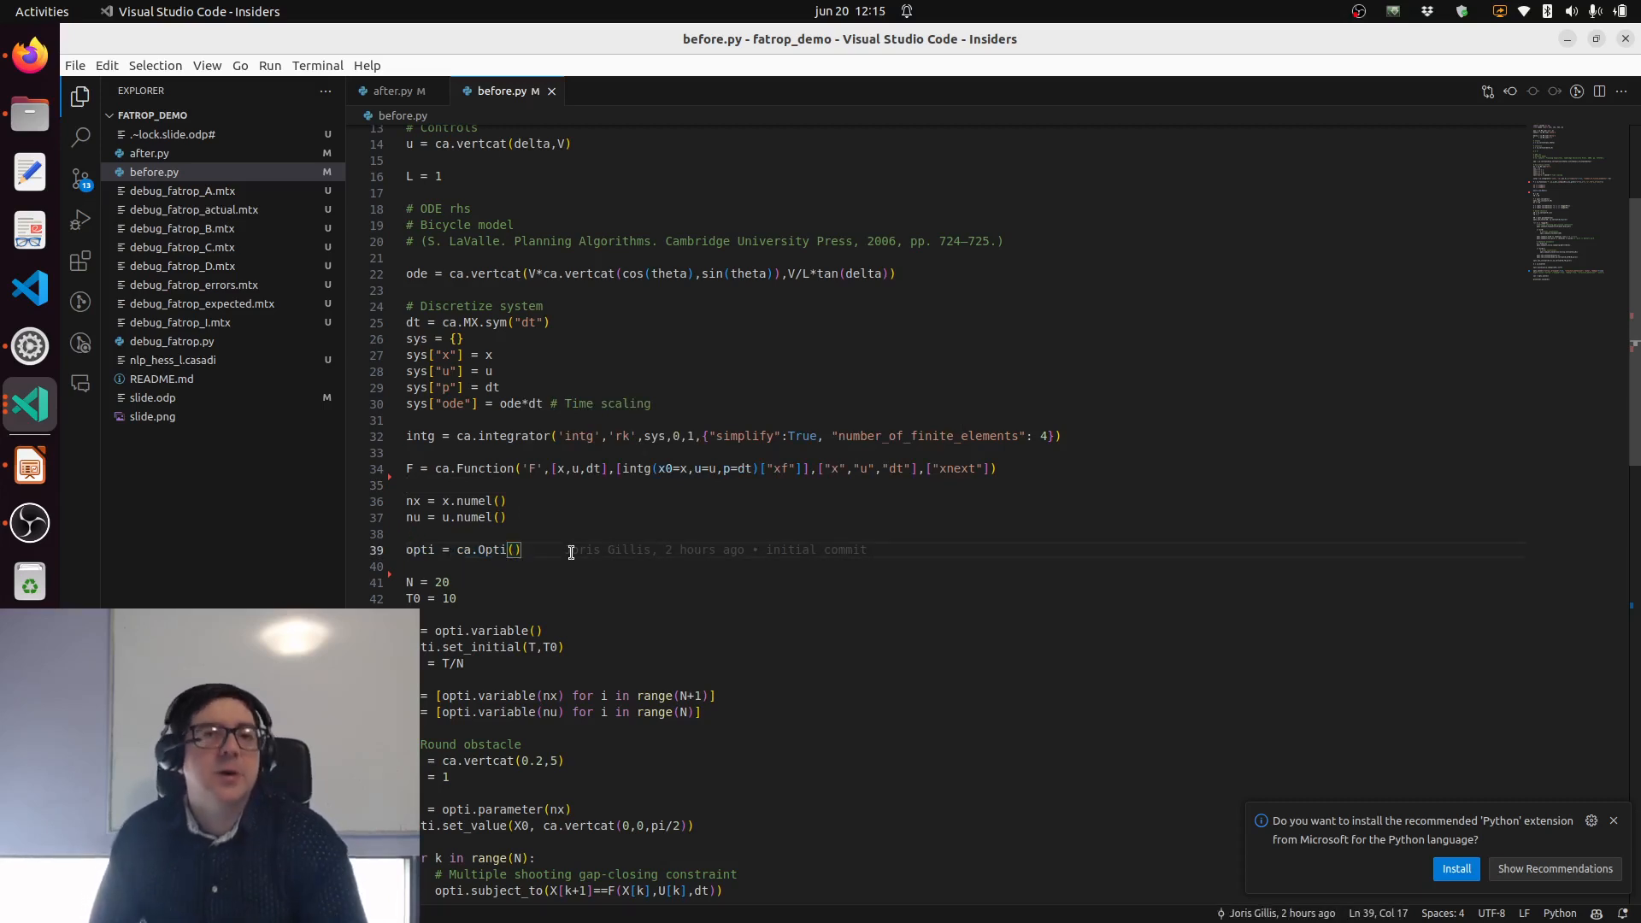
key("Enter")
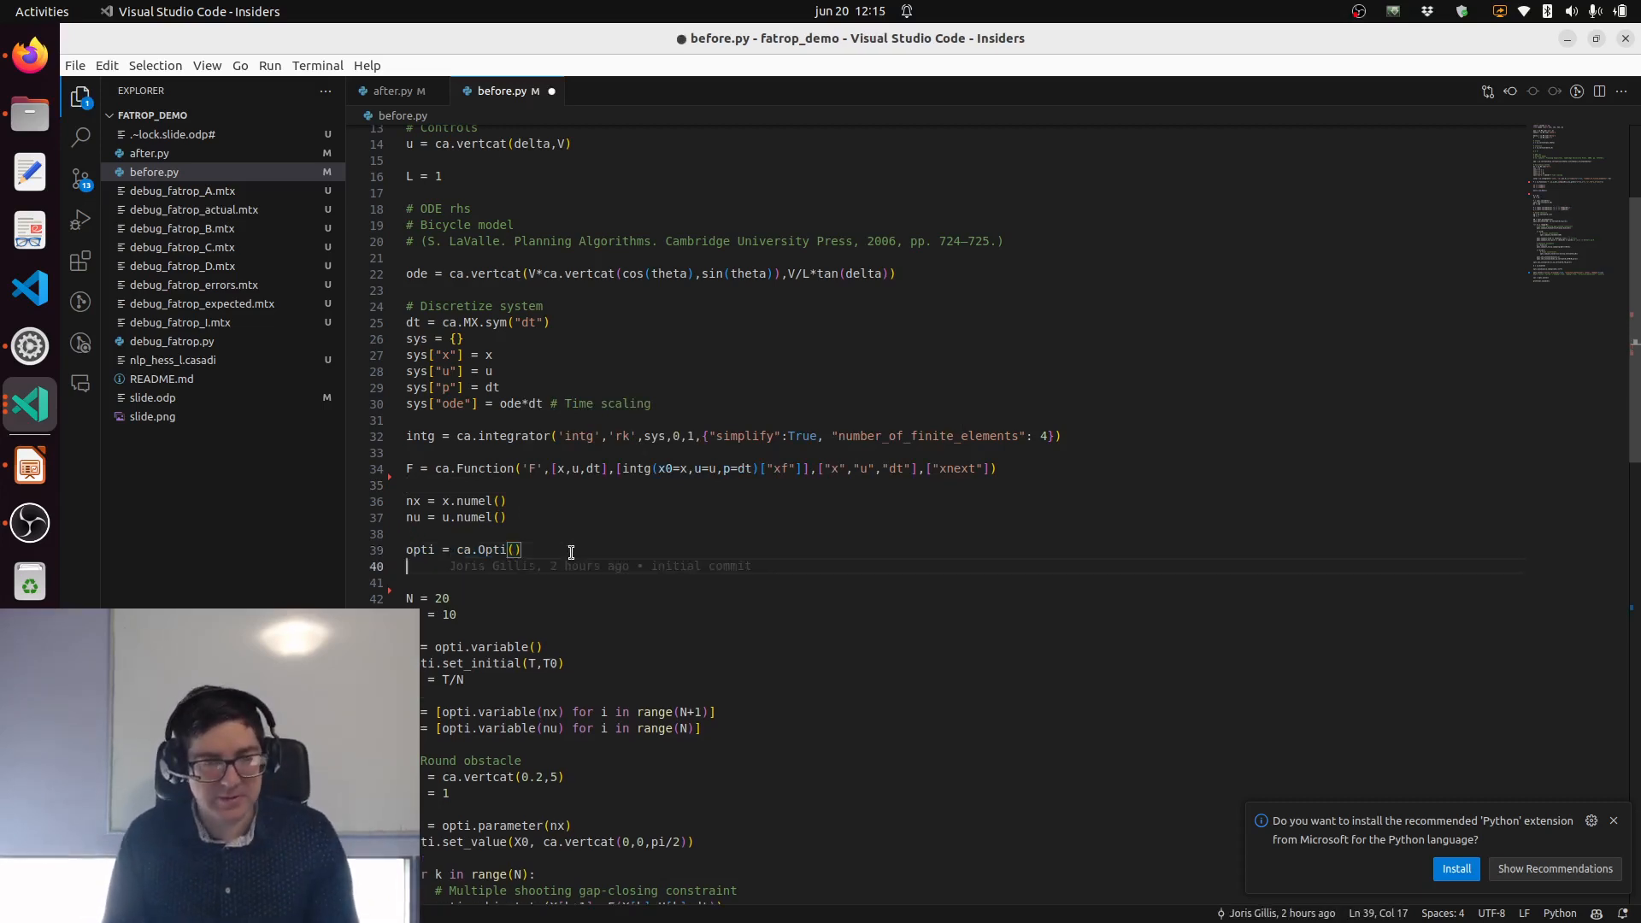
type("# nlps")
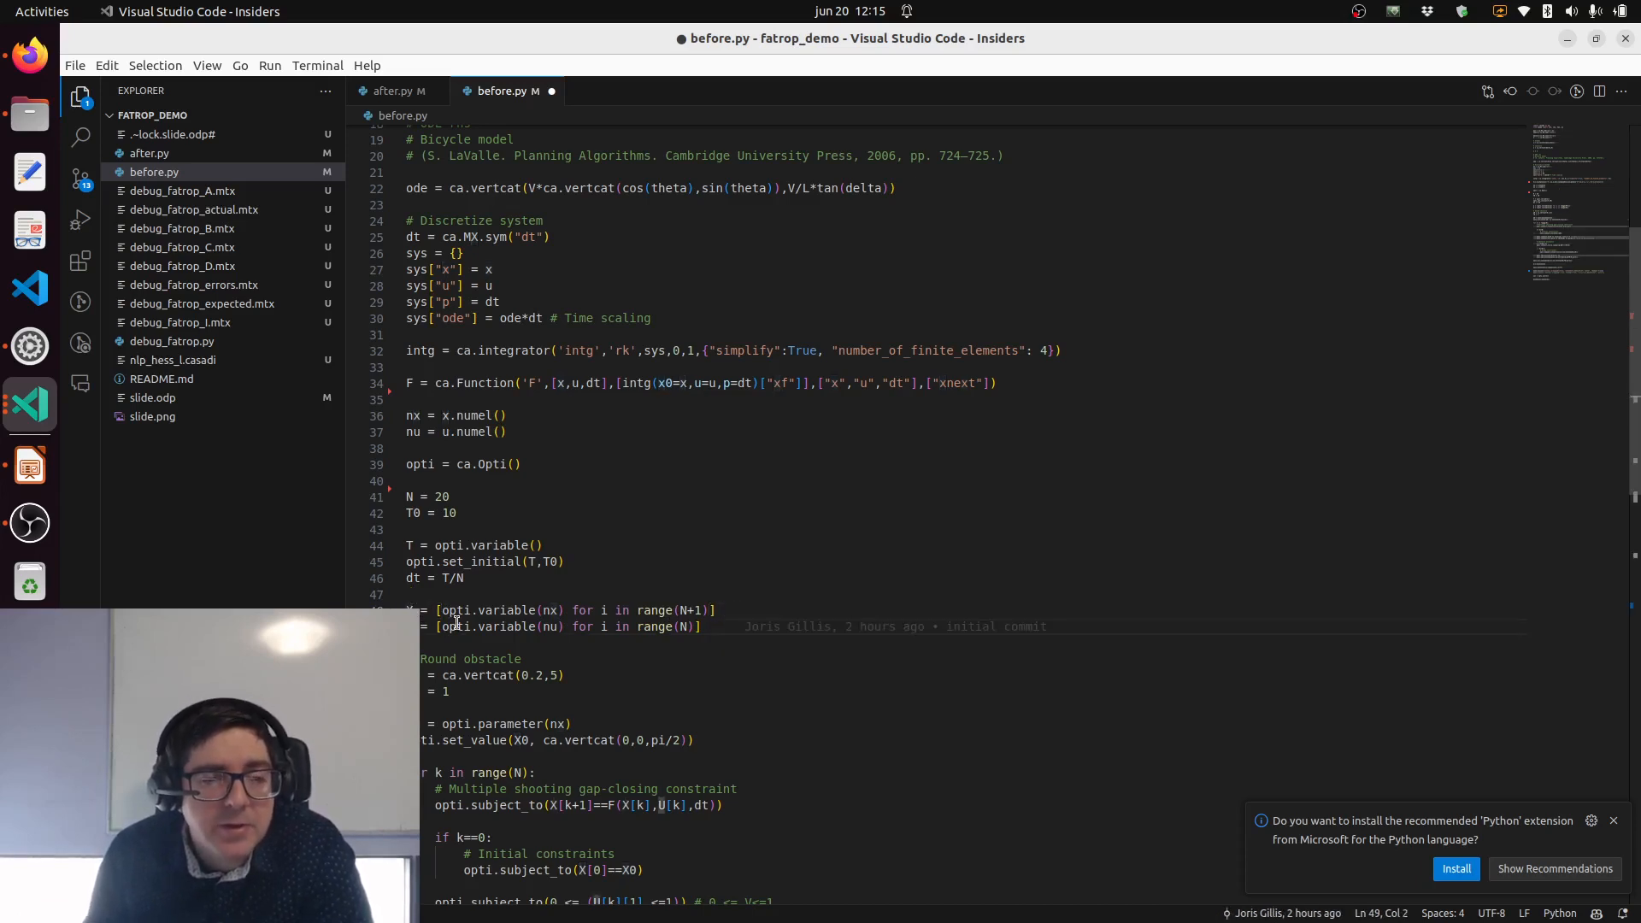
scroll("down", 3)
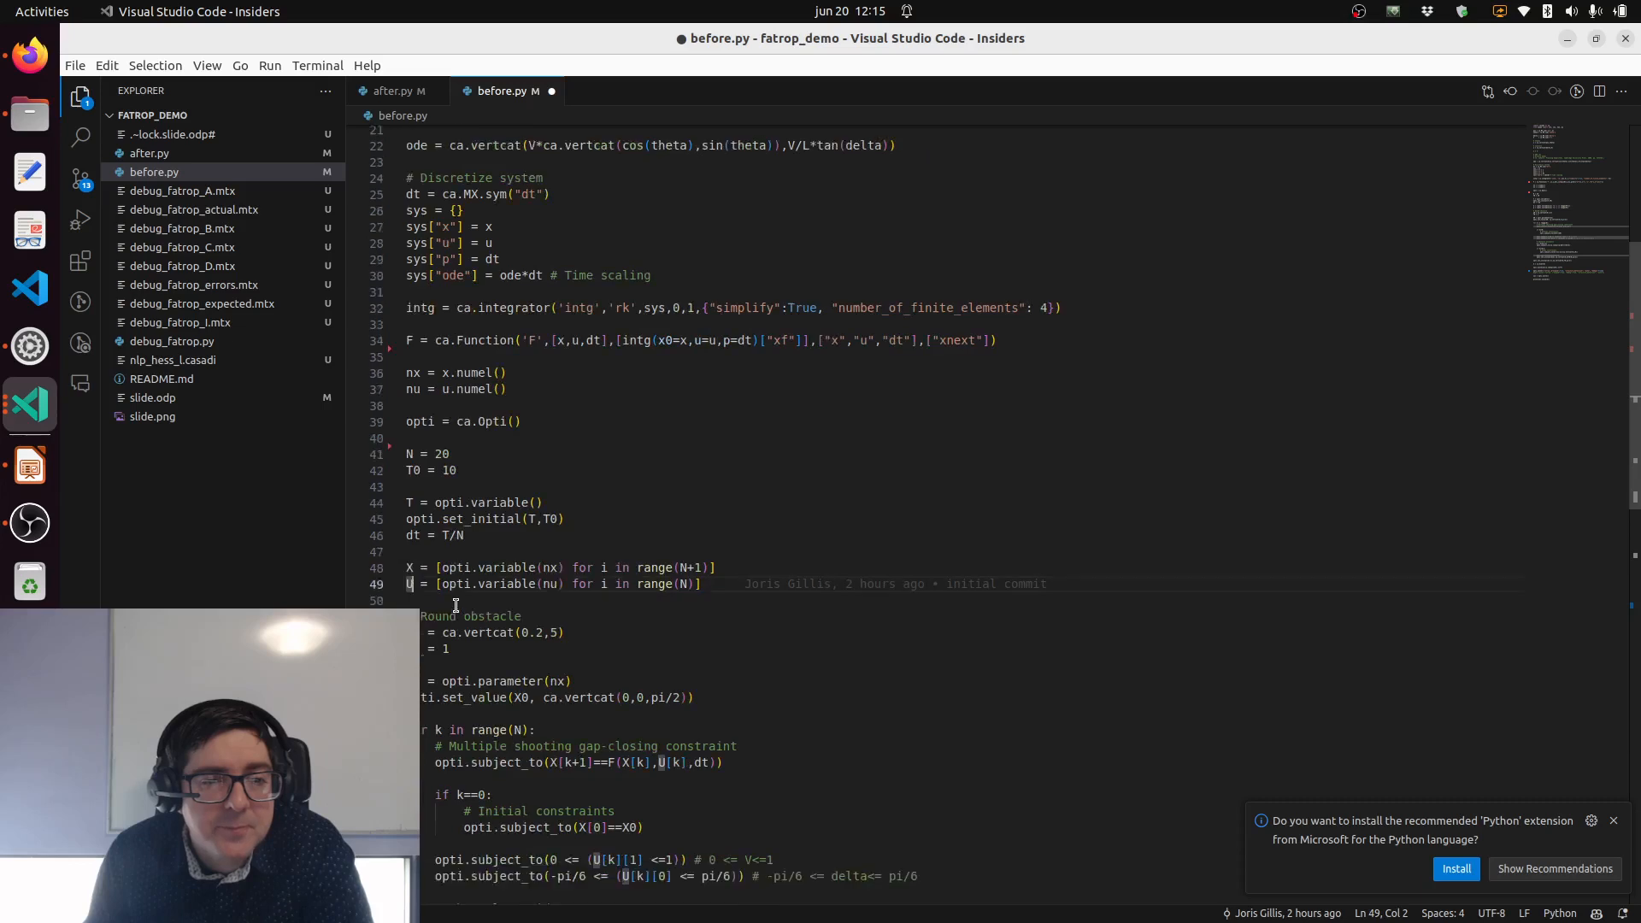
scroll("down", 3)
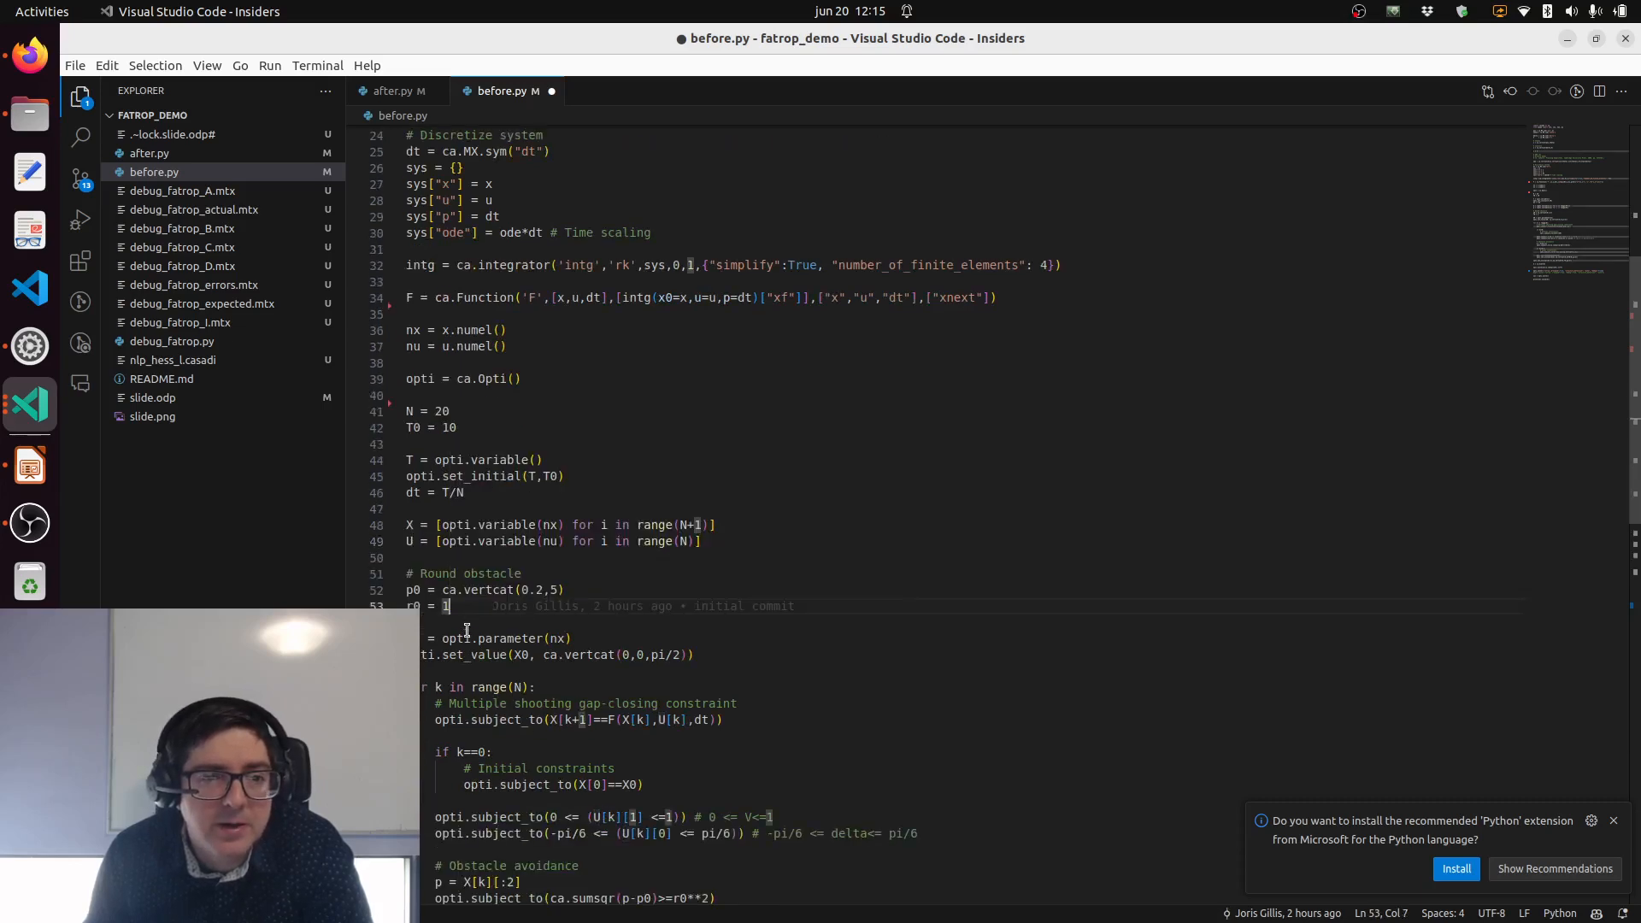
mouse_move(445, 606)
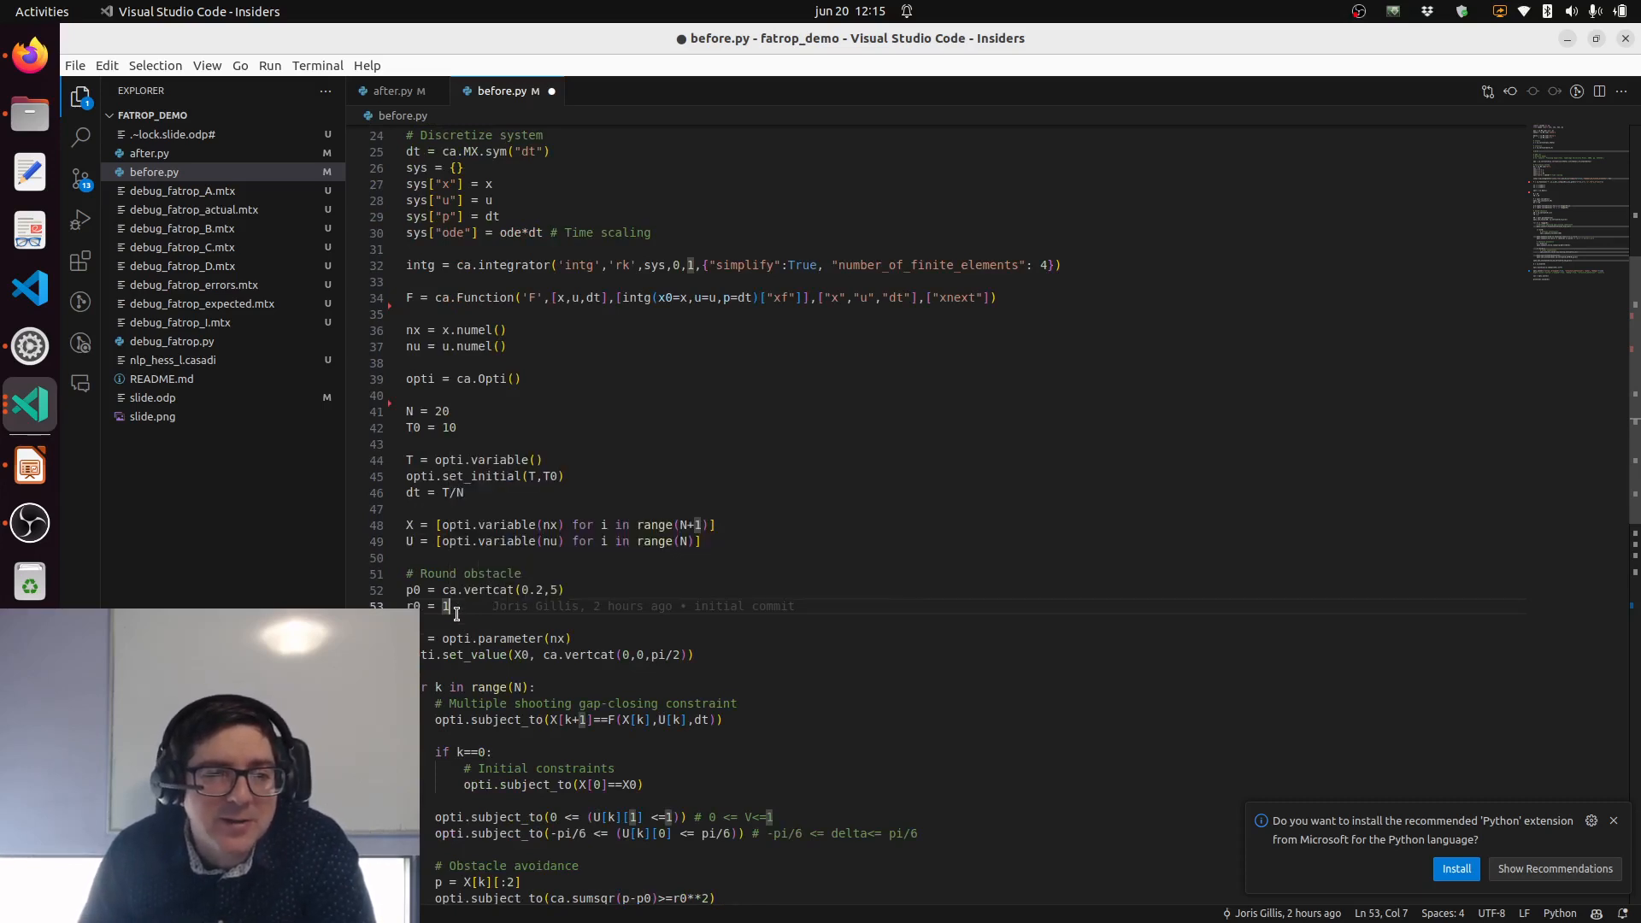
scroll("down", 3)
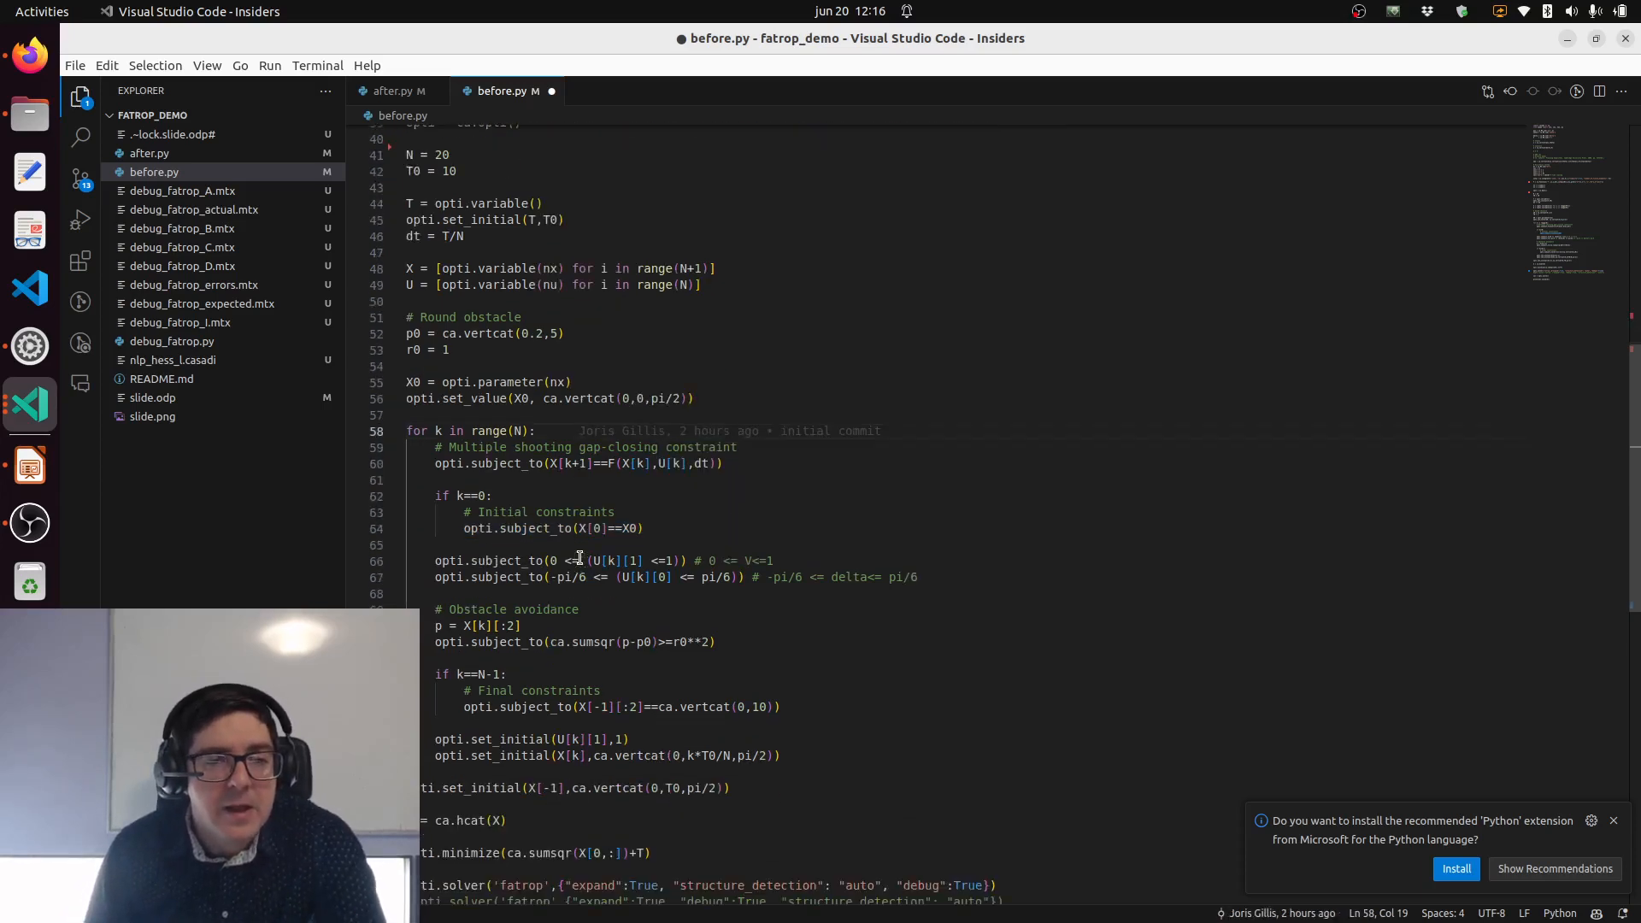
mouse_move(551, 431)
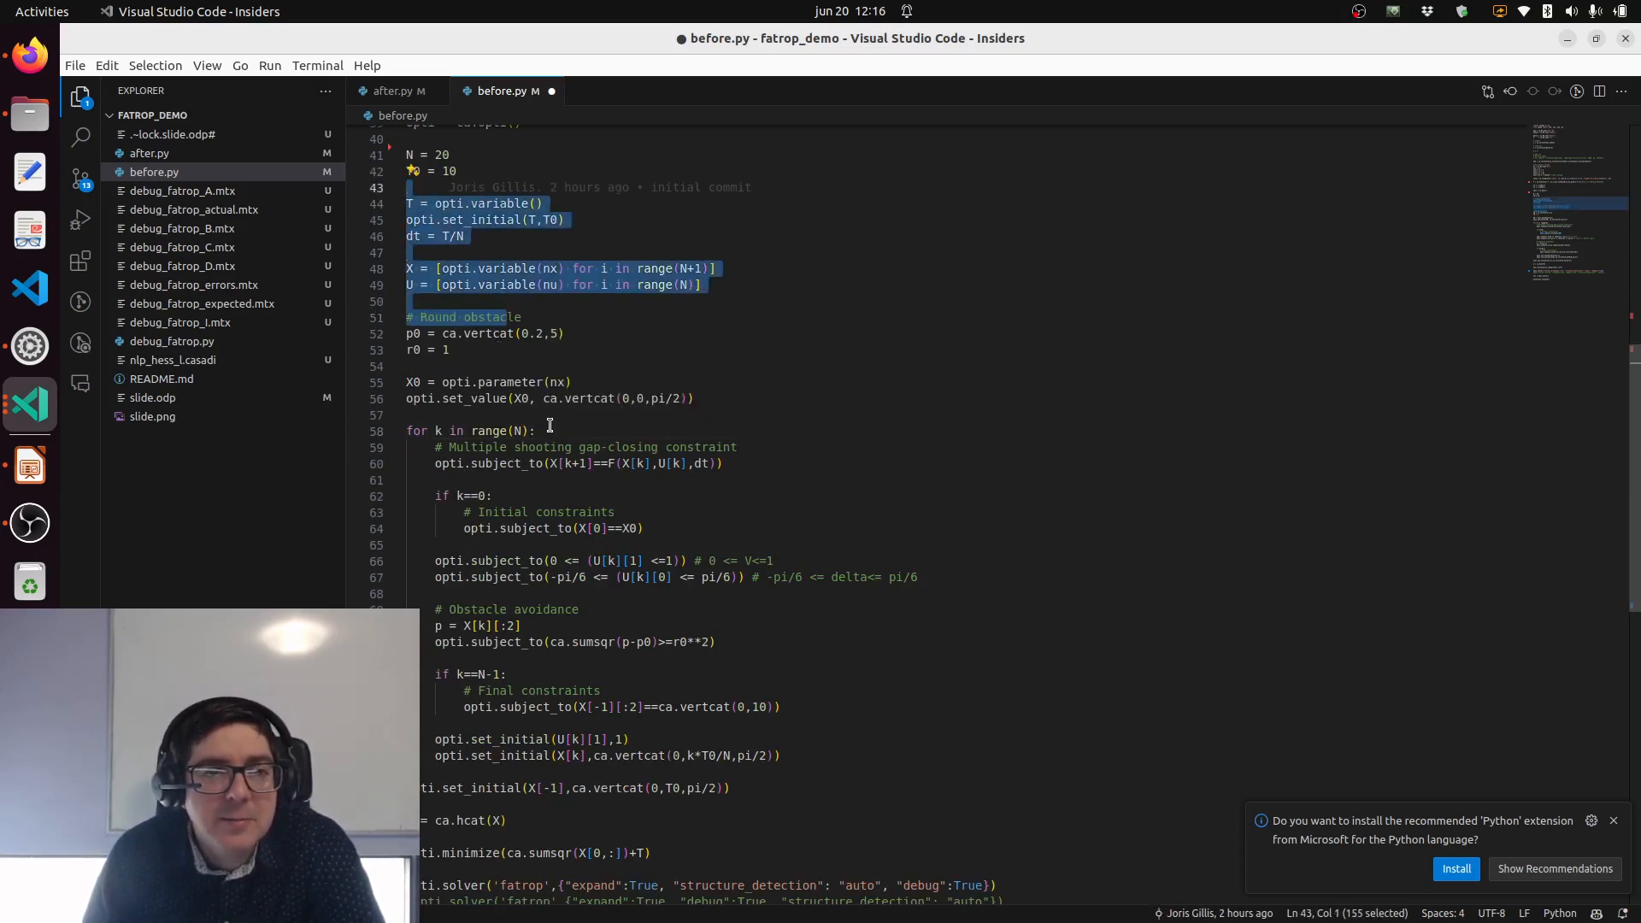
left_click(551, 430)
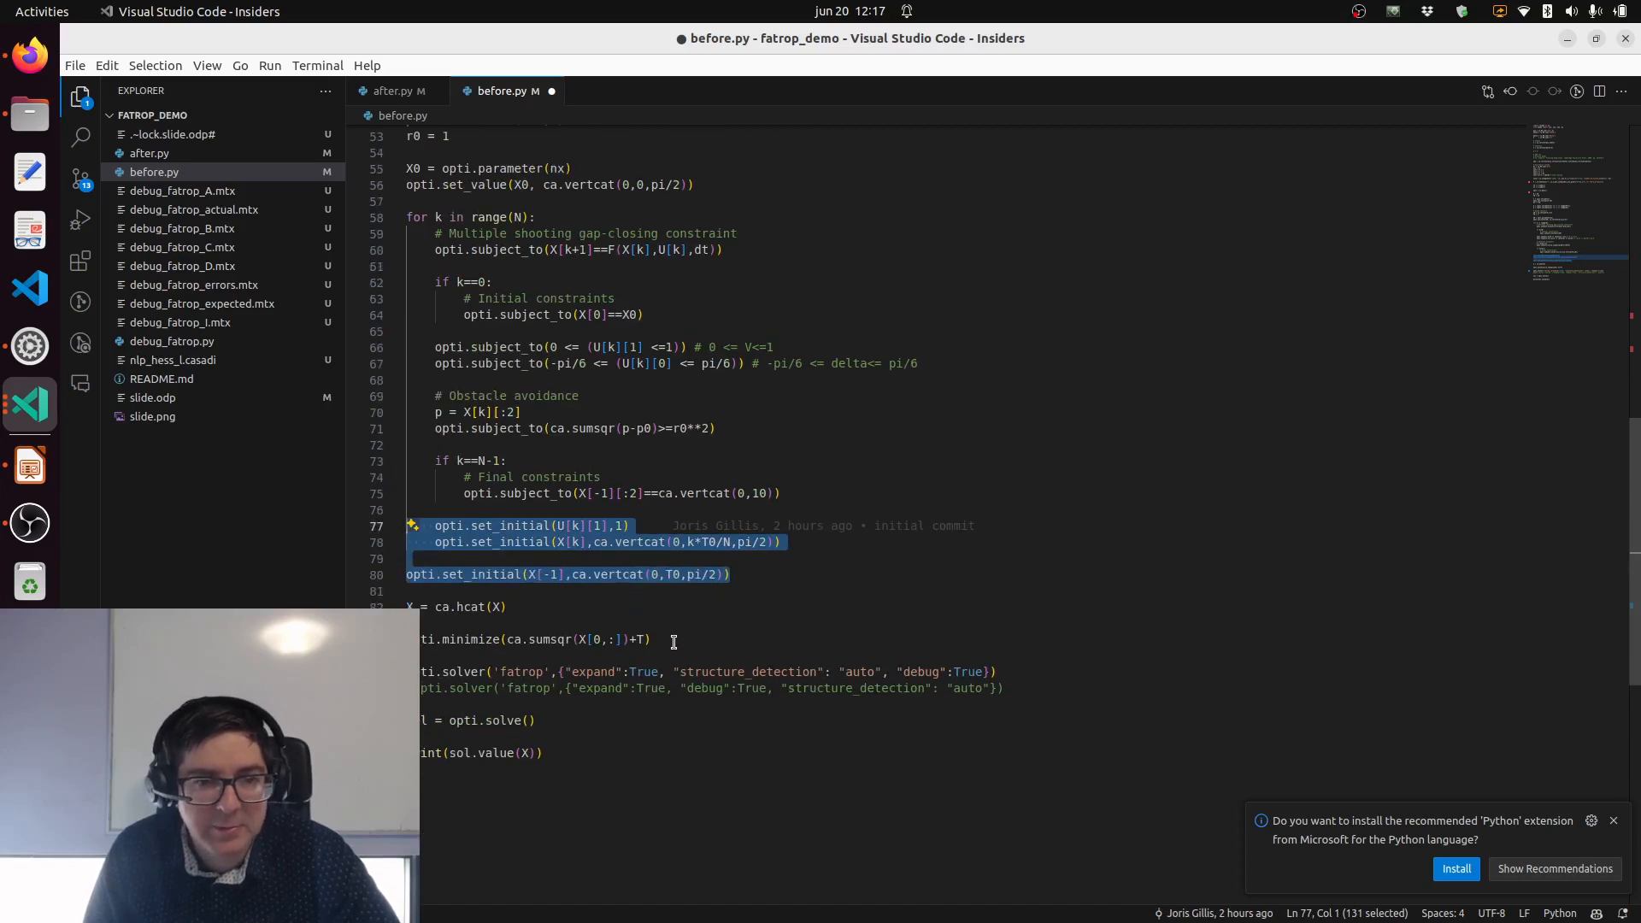
mouse_move(505, 640)
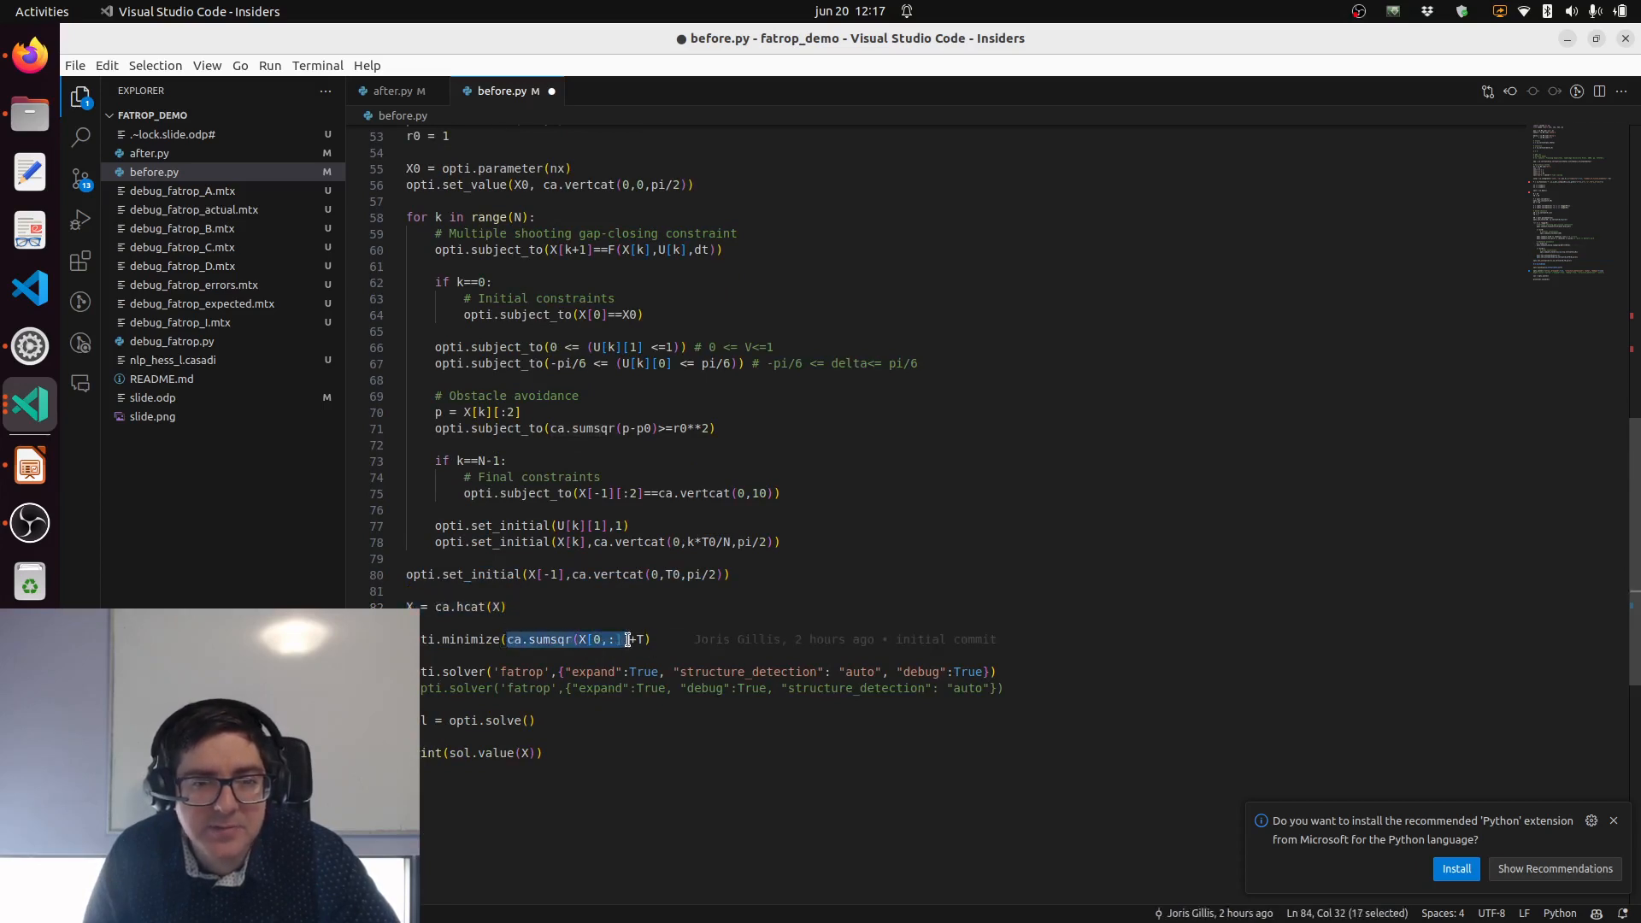
mouse_move(669, 639)
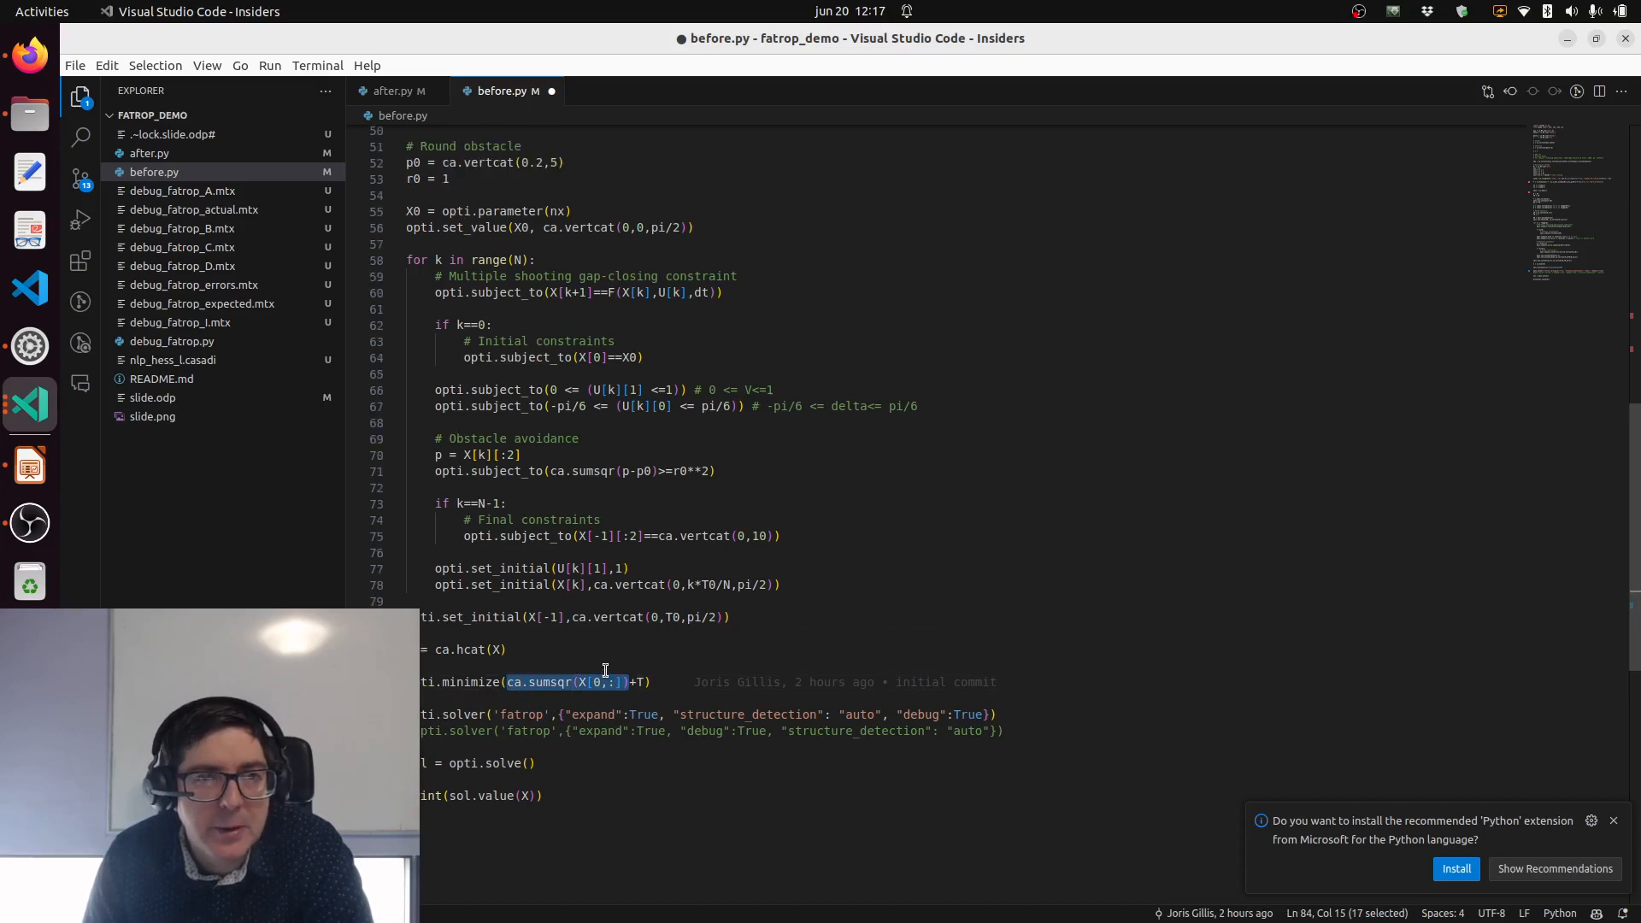
Step: Add an ipopt solver call with "expand", "print_time":0 and ipopt print_level 0 above the fatrop lines
left_click(623, 681)
type("opti.solver('")
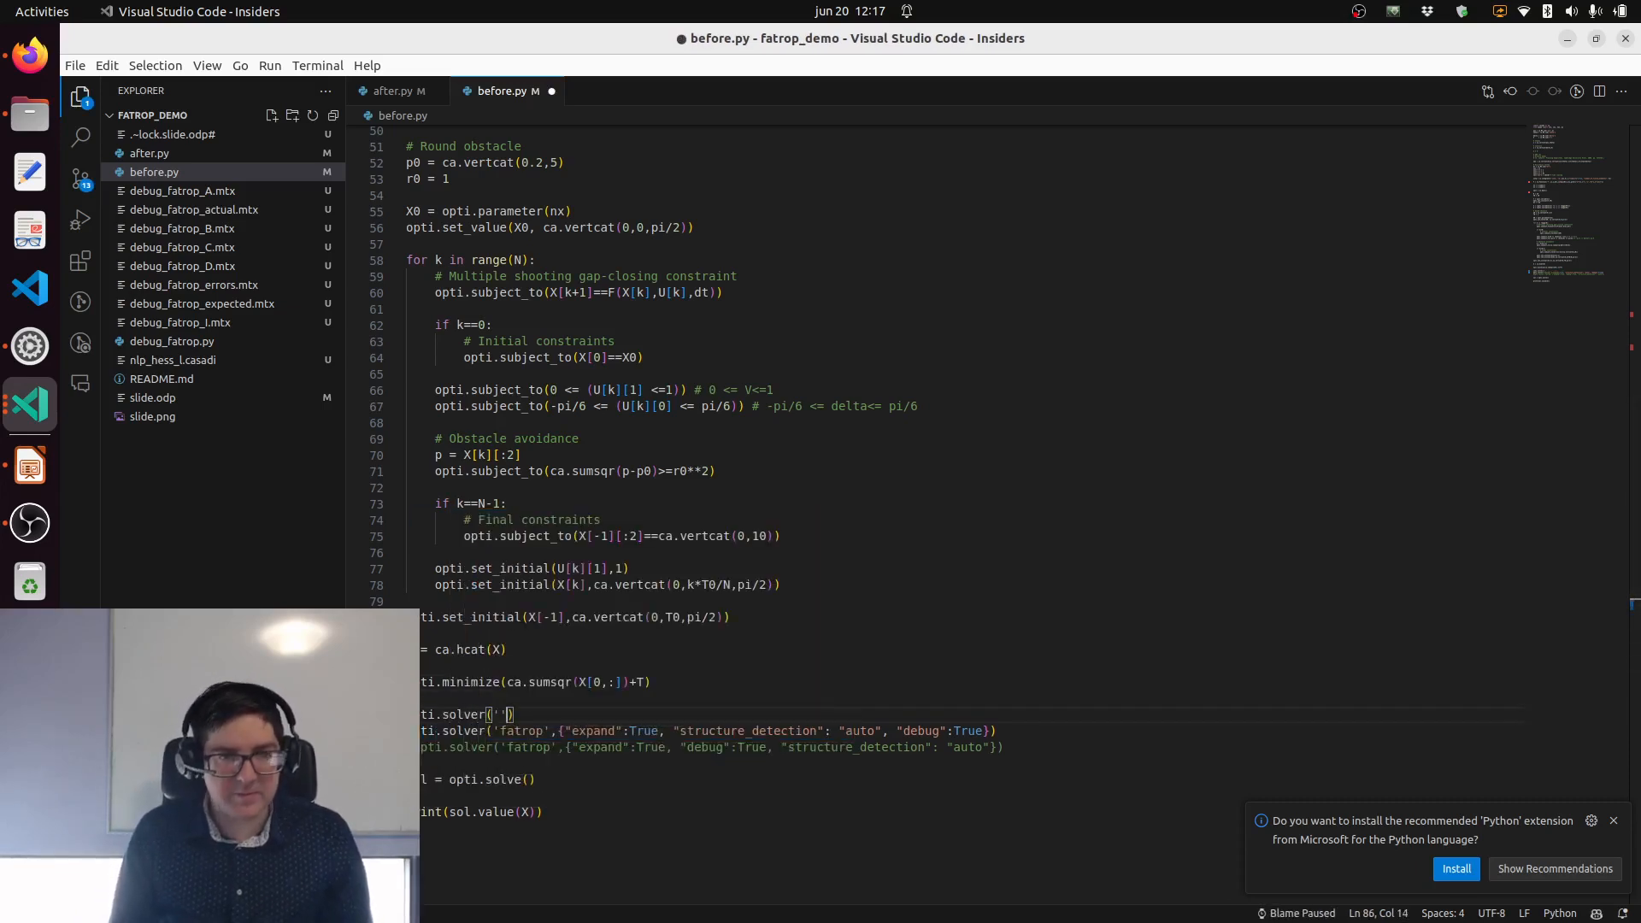
type("ipopt")
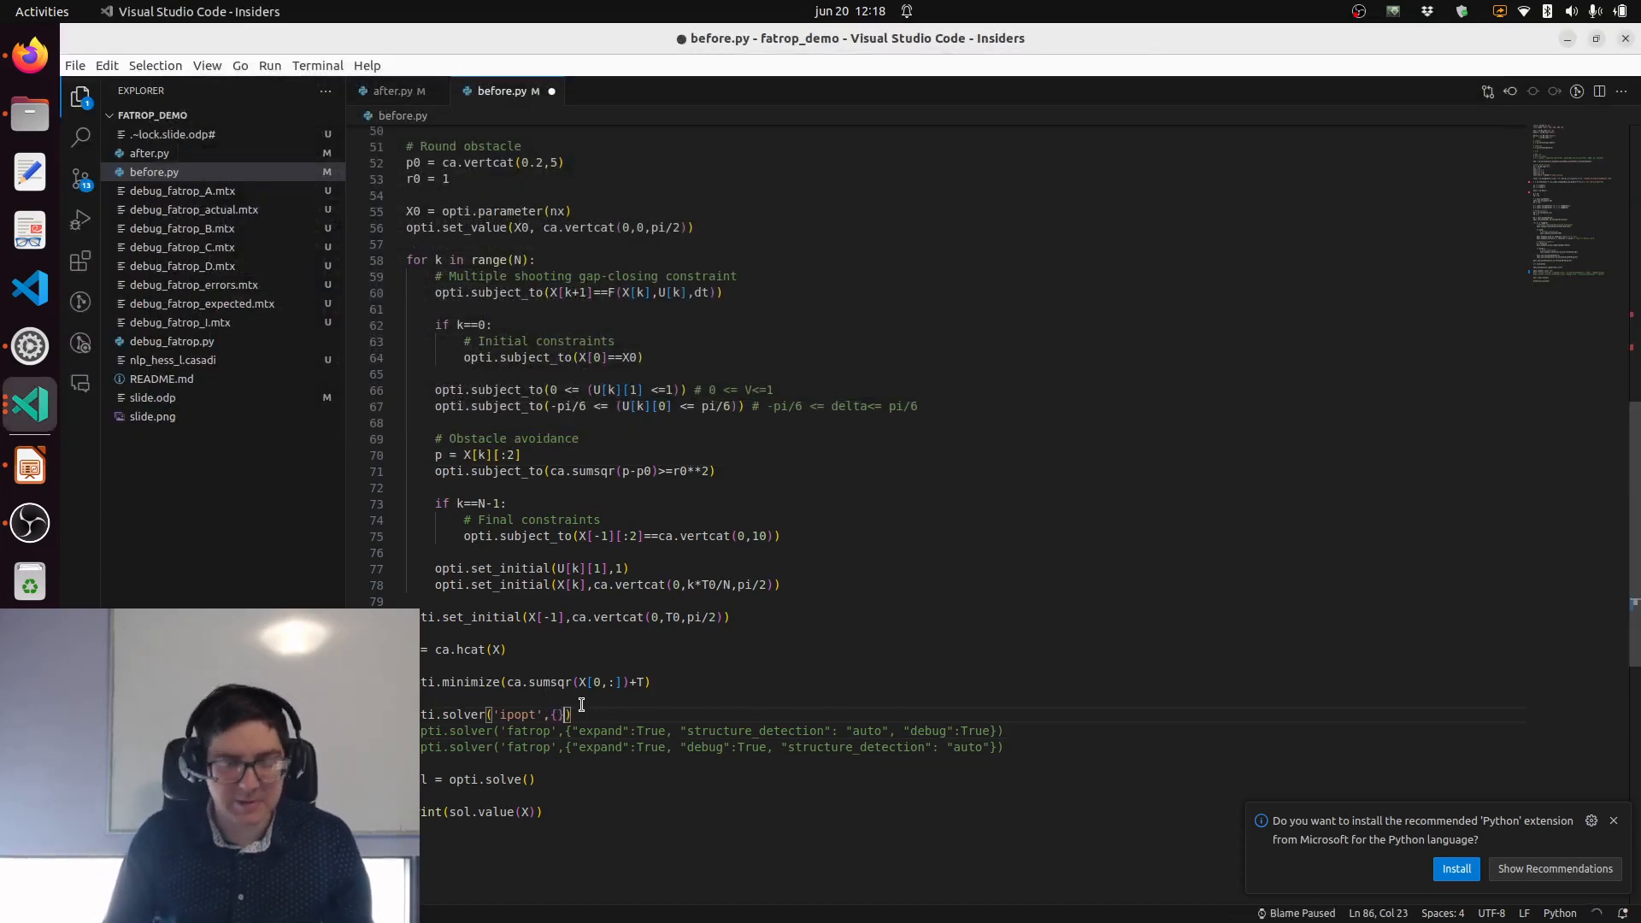
type("\"expand\"")
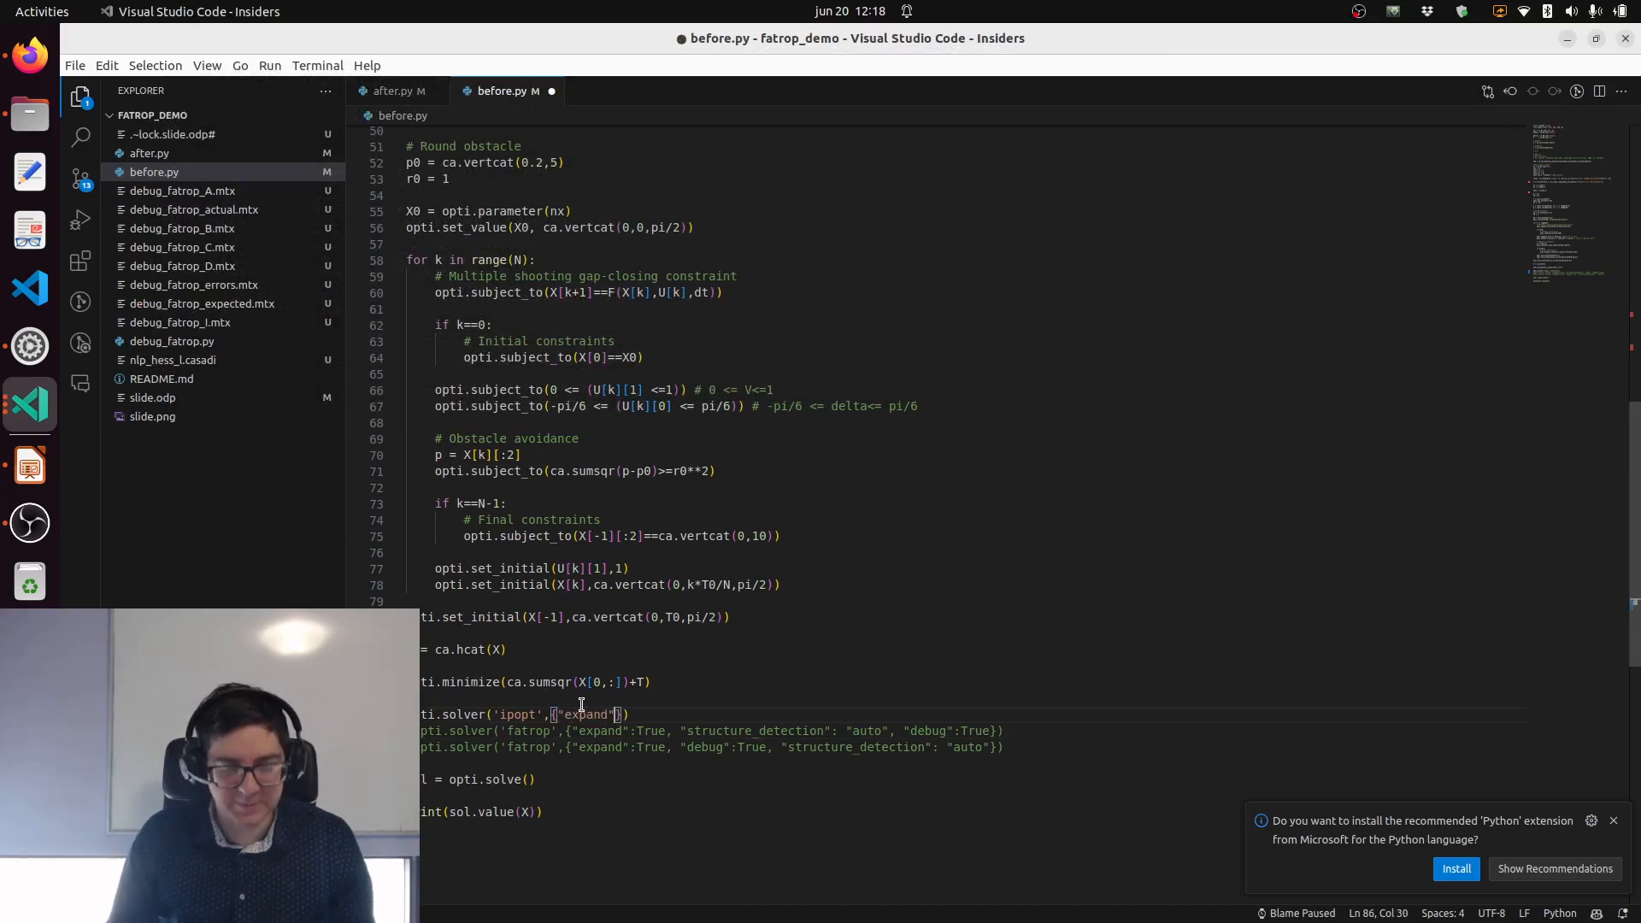
type("\"print_time\":0, \"ipopt\":{\"print_level\":0}")
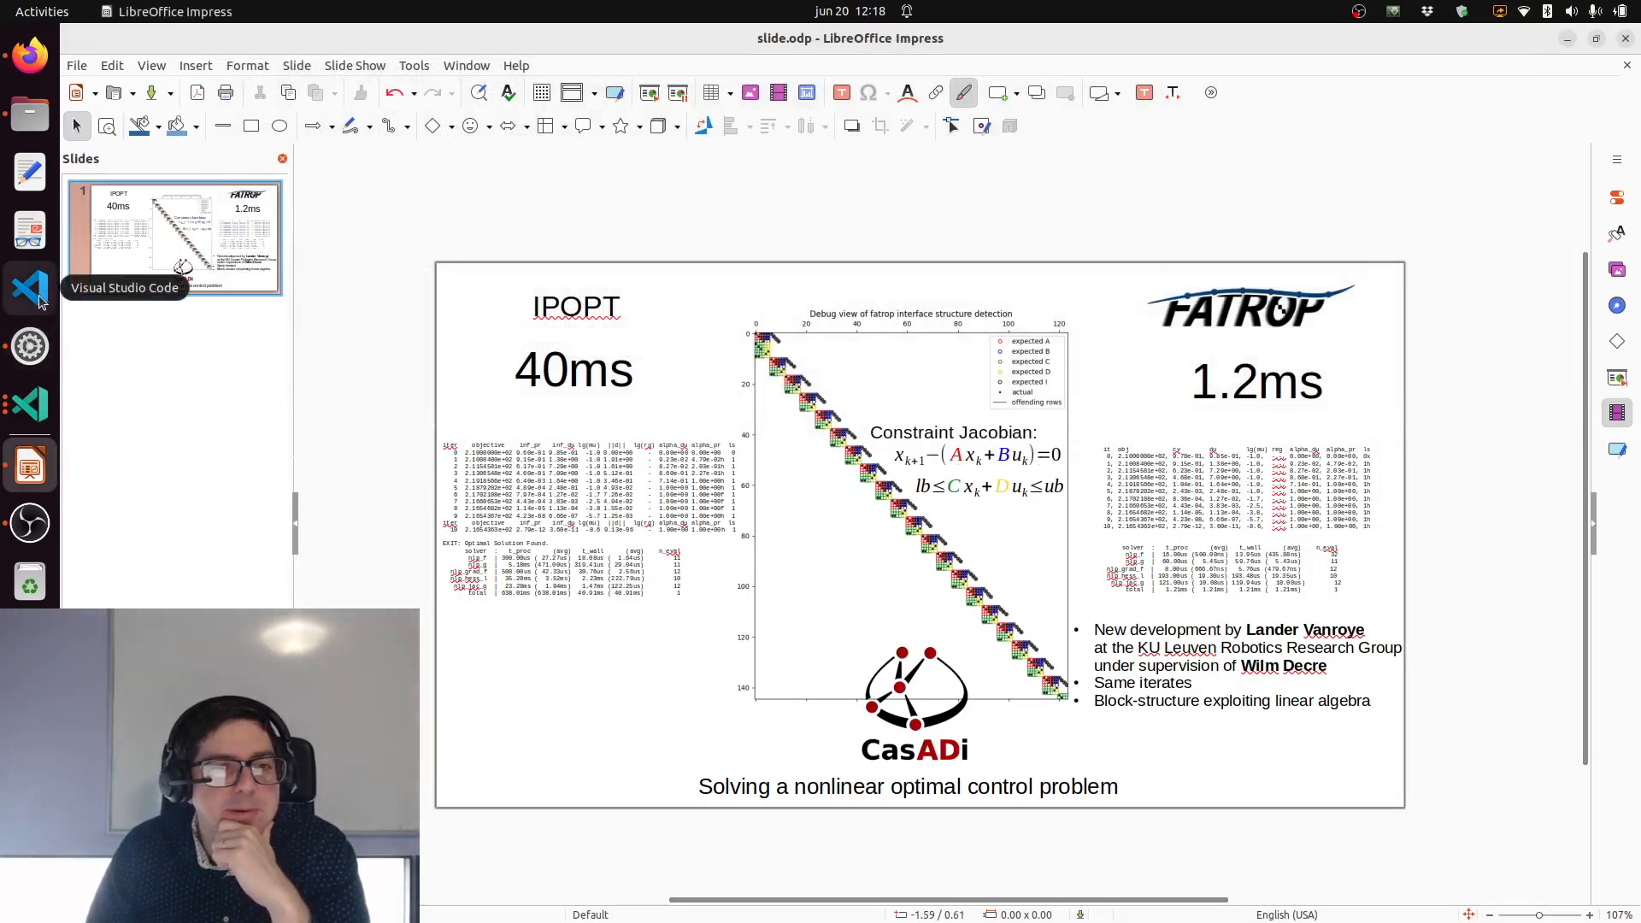
Step: Return from the IPOPT-versus-FATROP timing slide to the before.py code editor
left_click(30, 287)
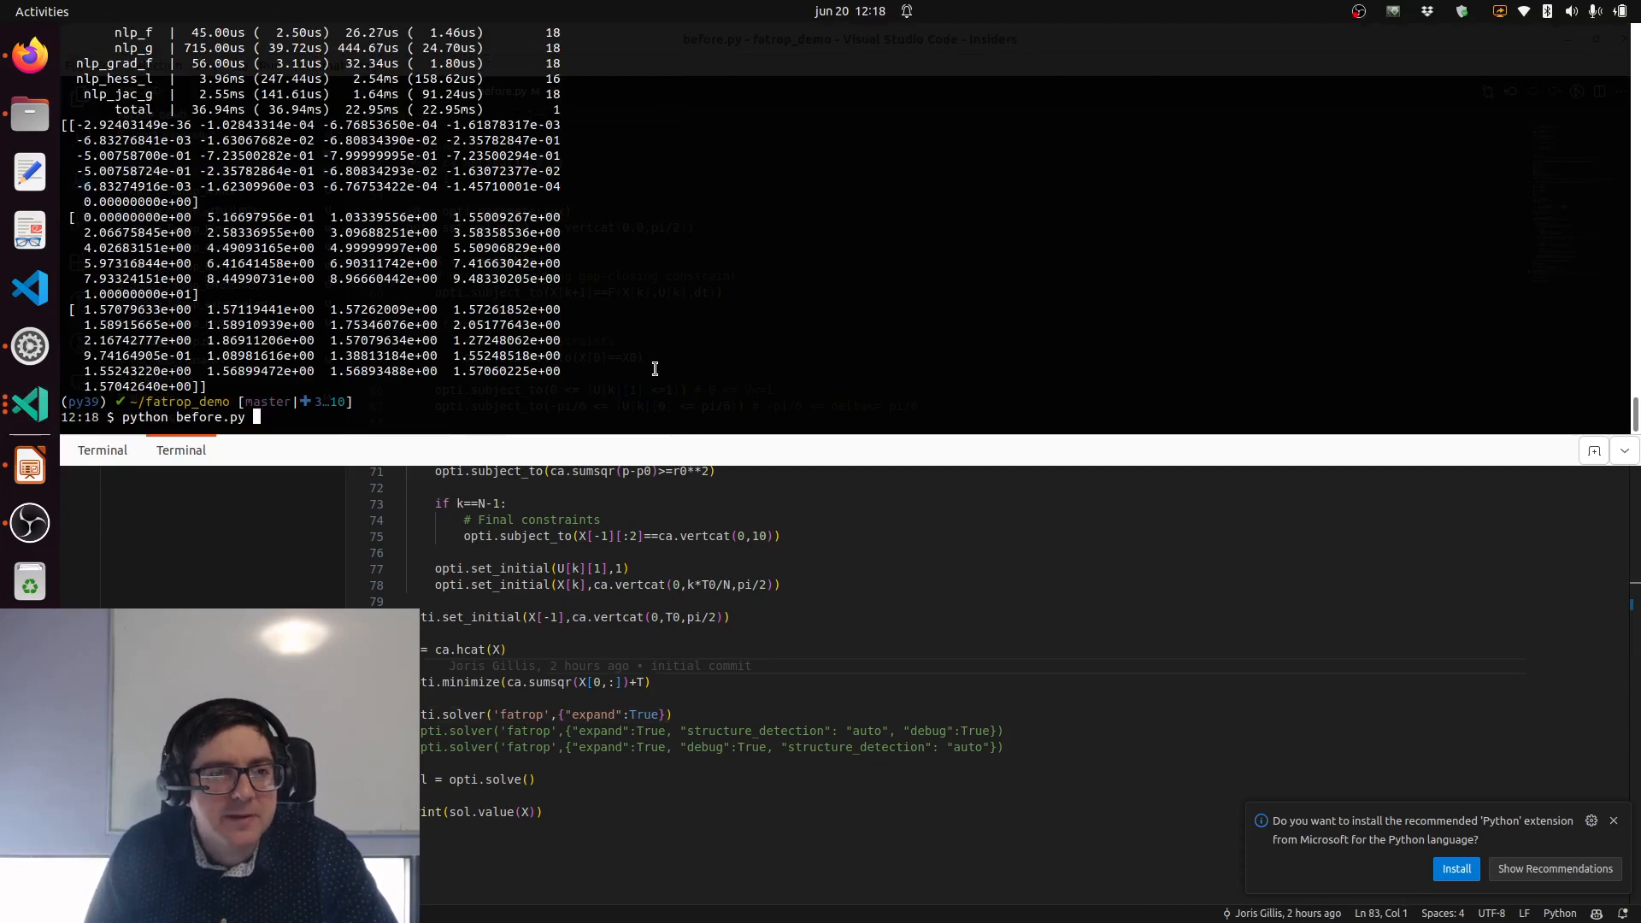
Step: Run python before.py in the terminal to see fatrop timings and solution
type(", \"structure_detection\": \"auto\", \"debug\":True")
key("Return")
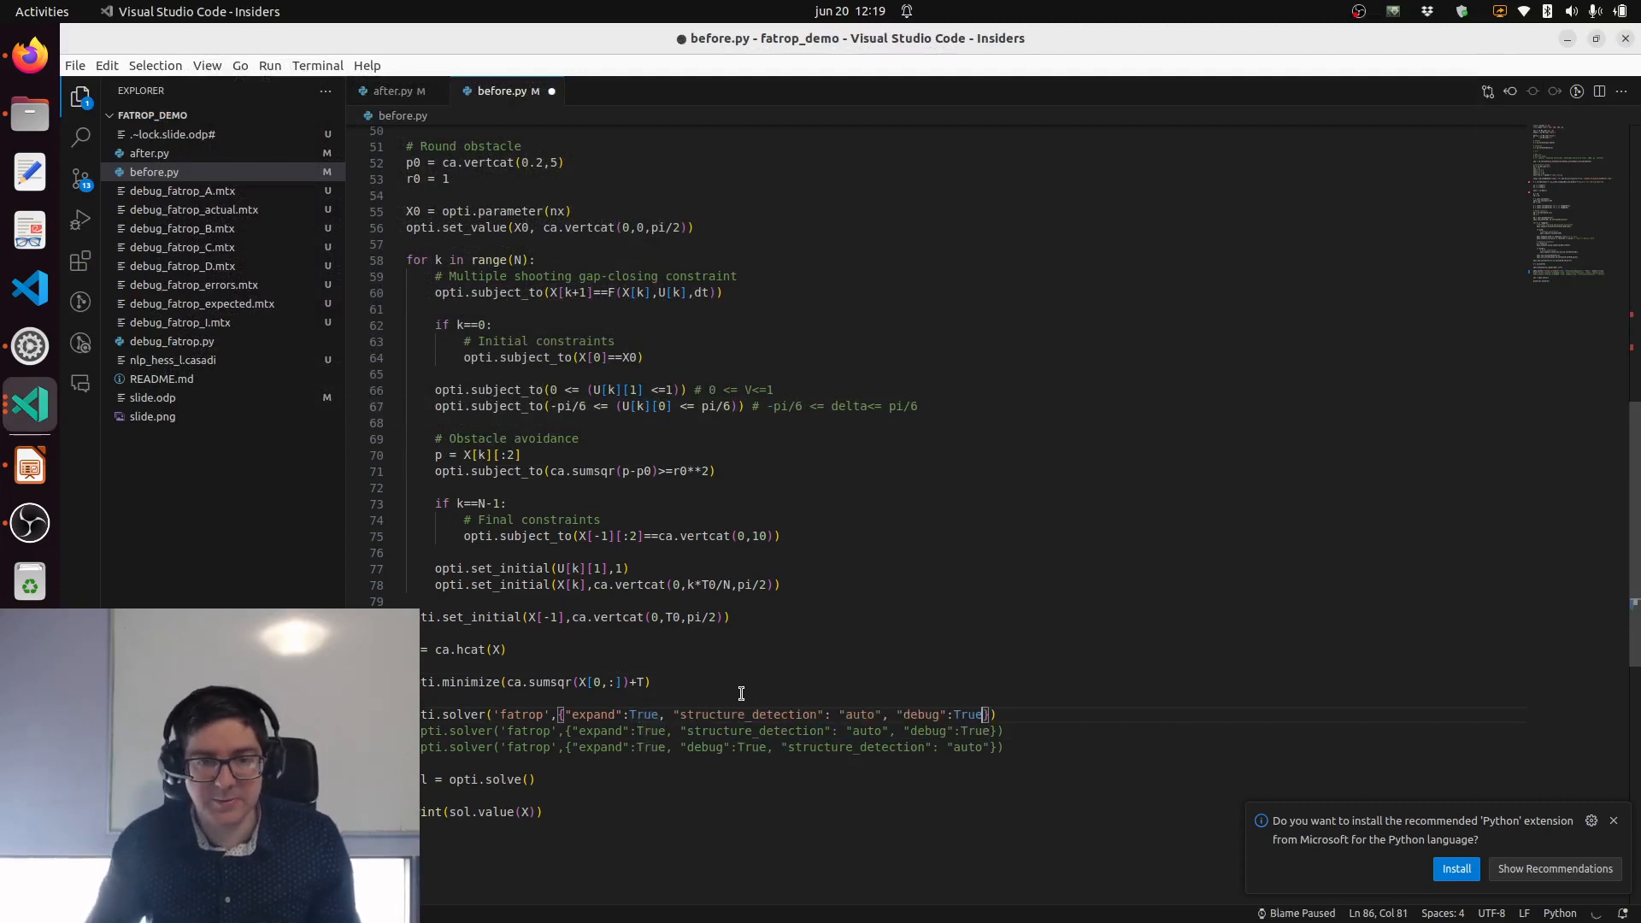
Step: Save before.py with "debug":True added to the fatrop solver options
key("ctrl+s")
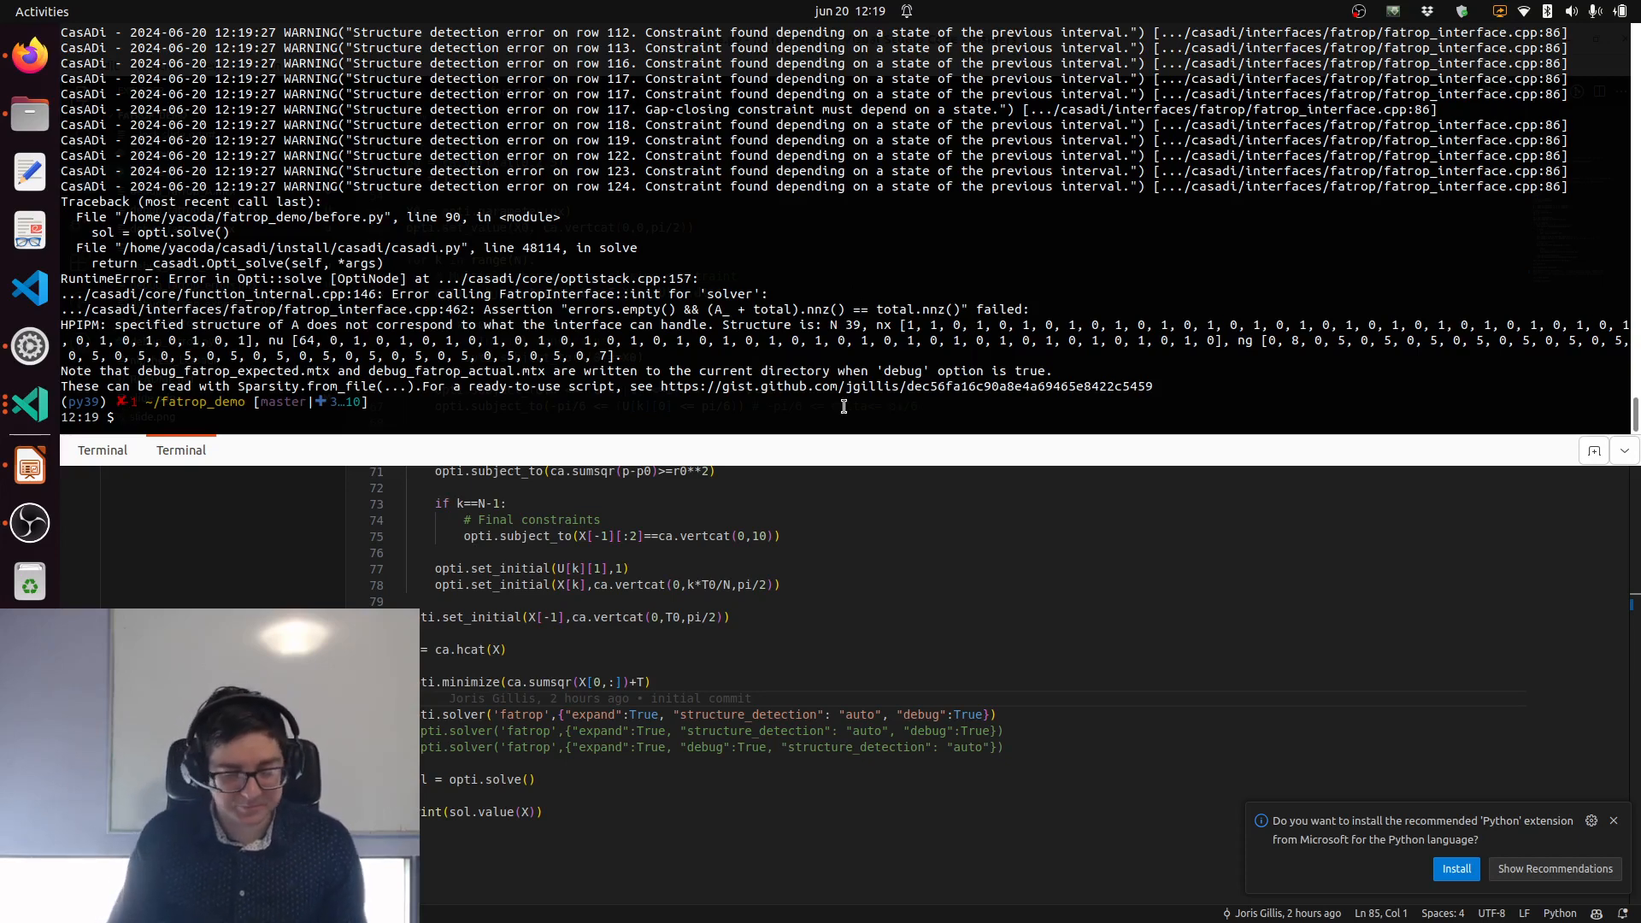
Step: Type python debug_fatrop.py in the terminal after the structure detection error
type("python debug_fatrop.py")
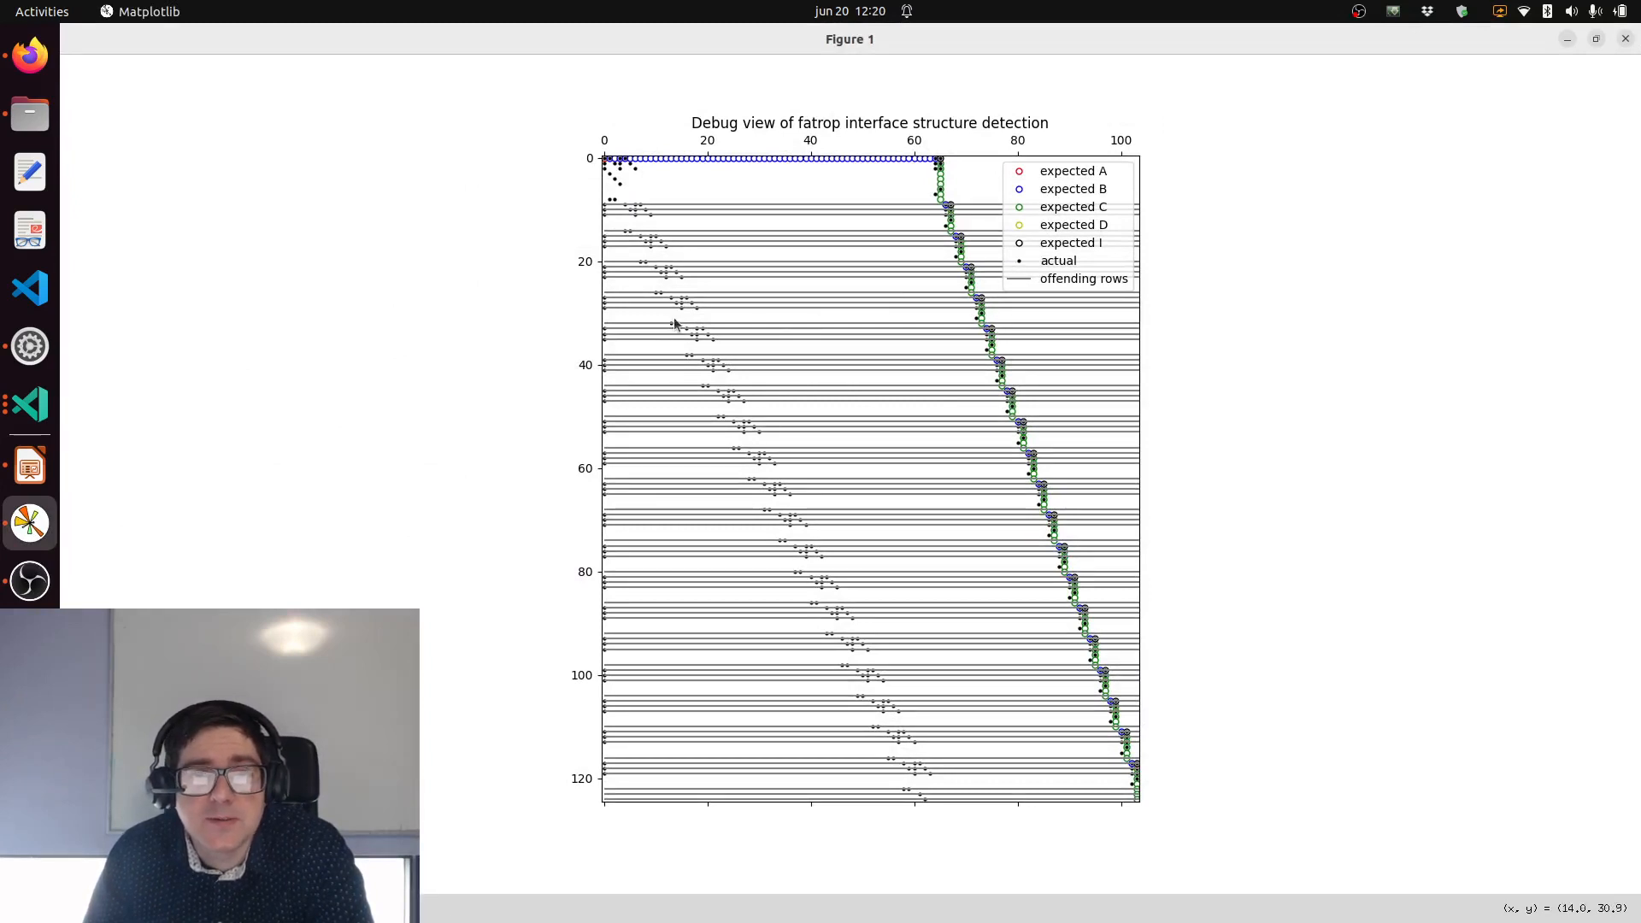
mouse_move(837, 401)
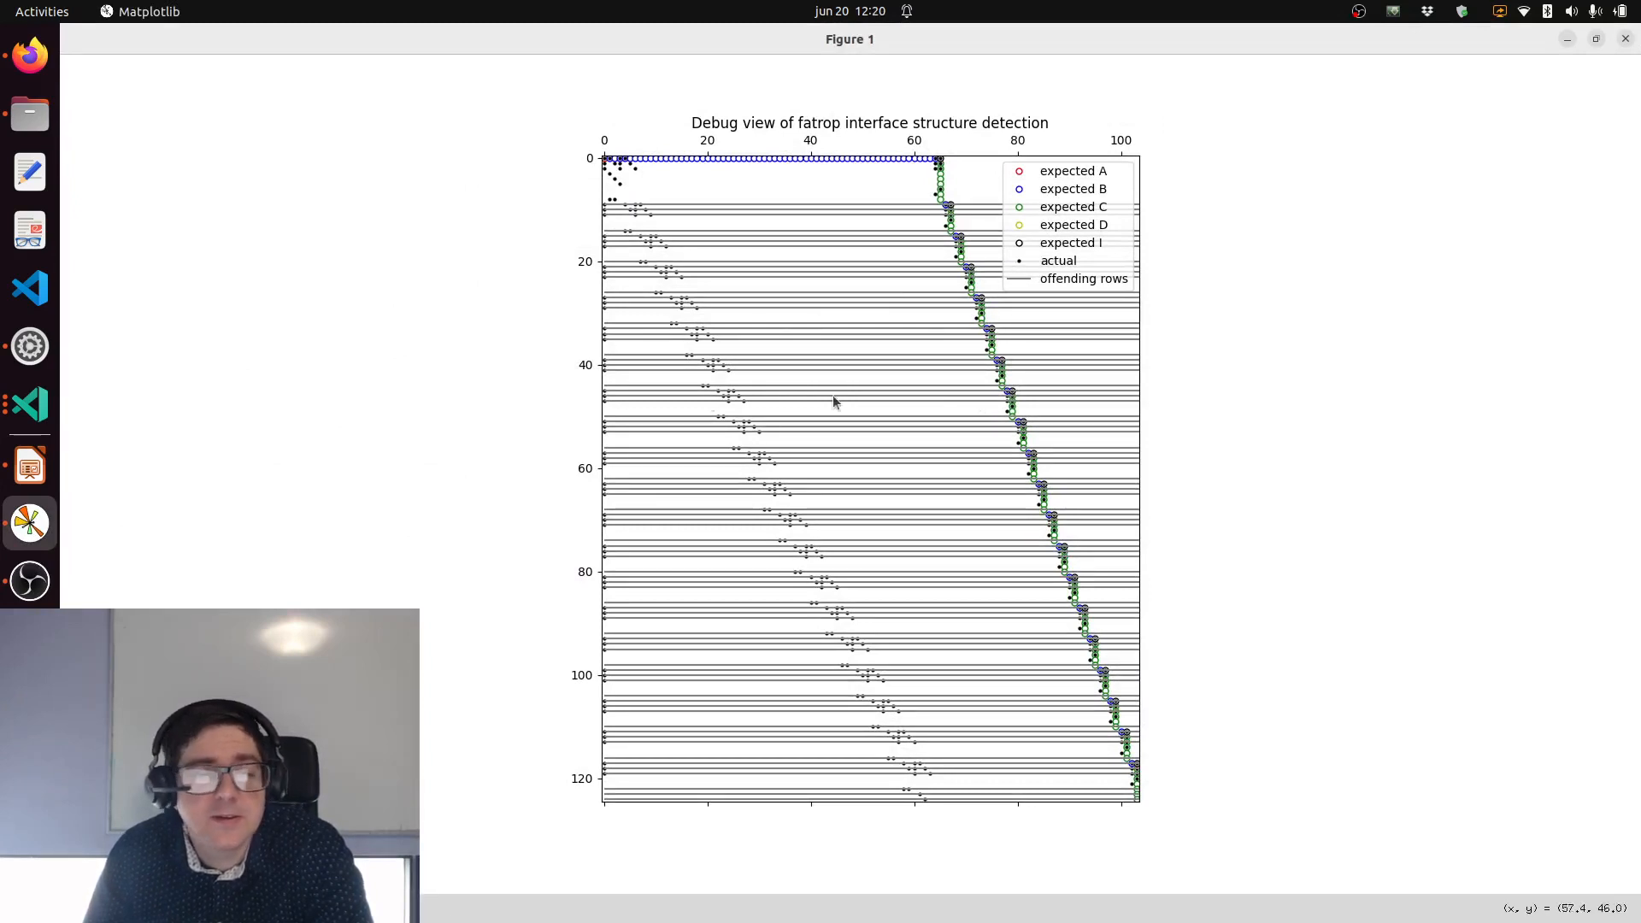
Step: Switch from the structure-detection debug plot to the timing slide window
left_click(29, 465)
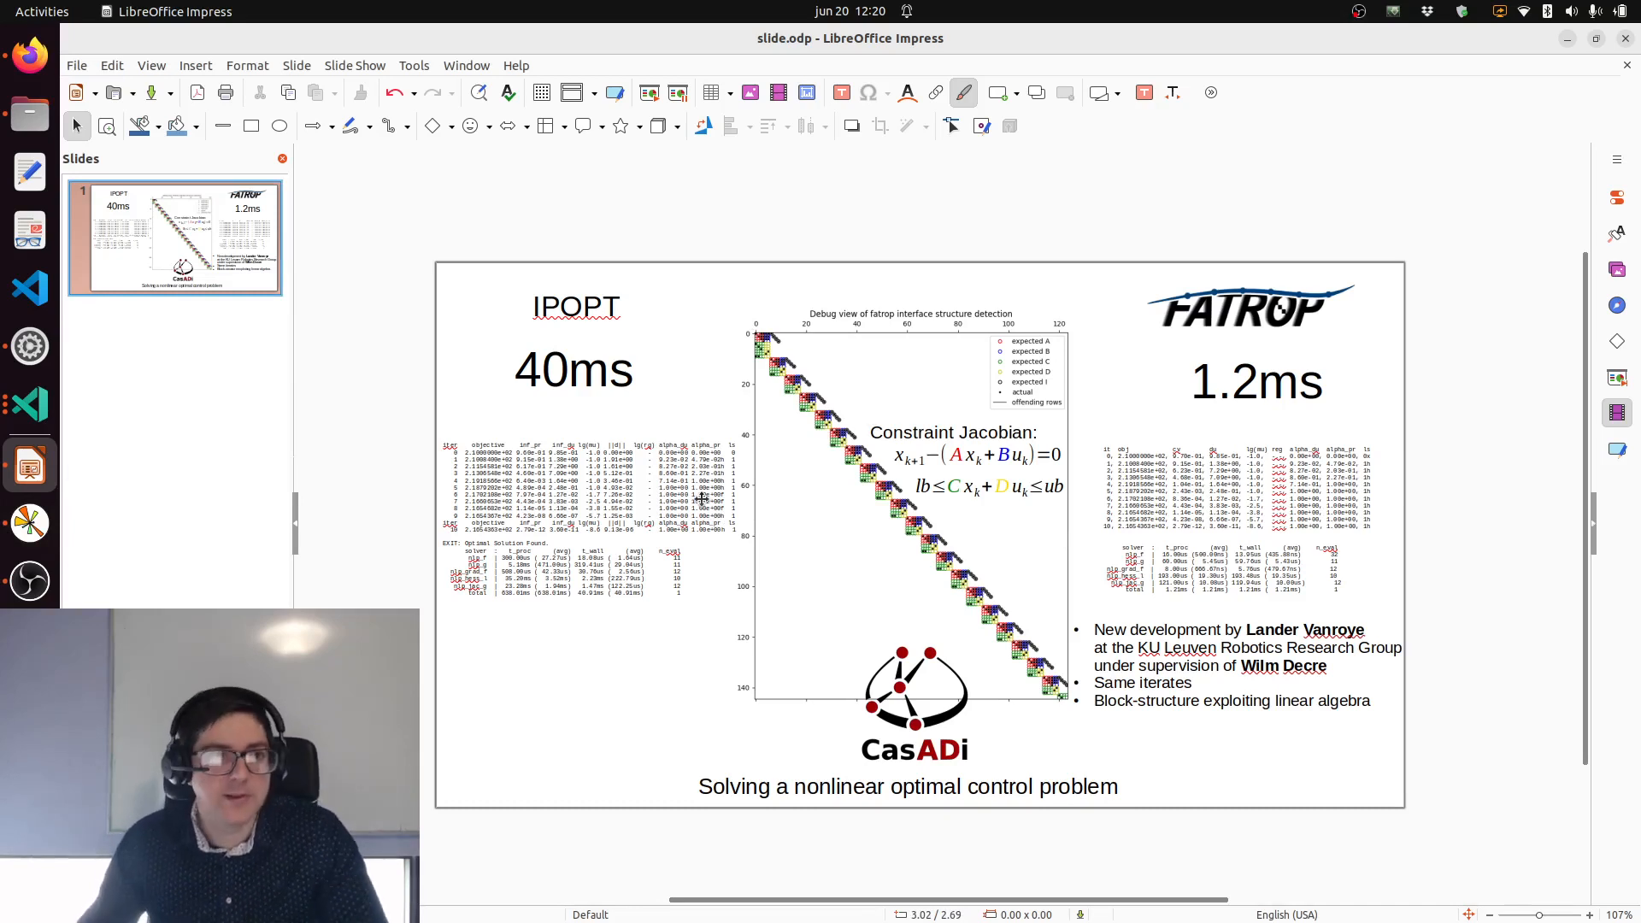
mouse_move(30, 345)
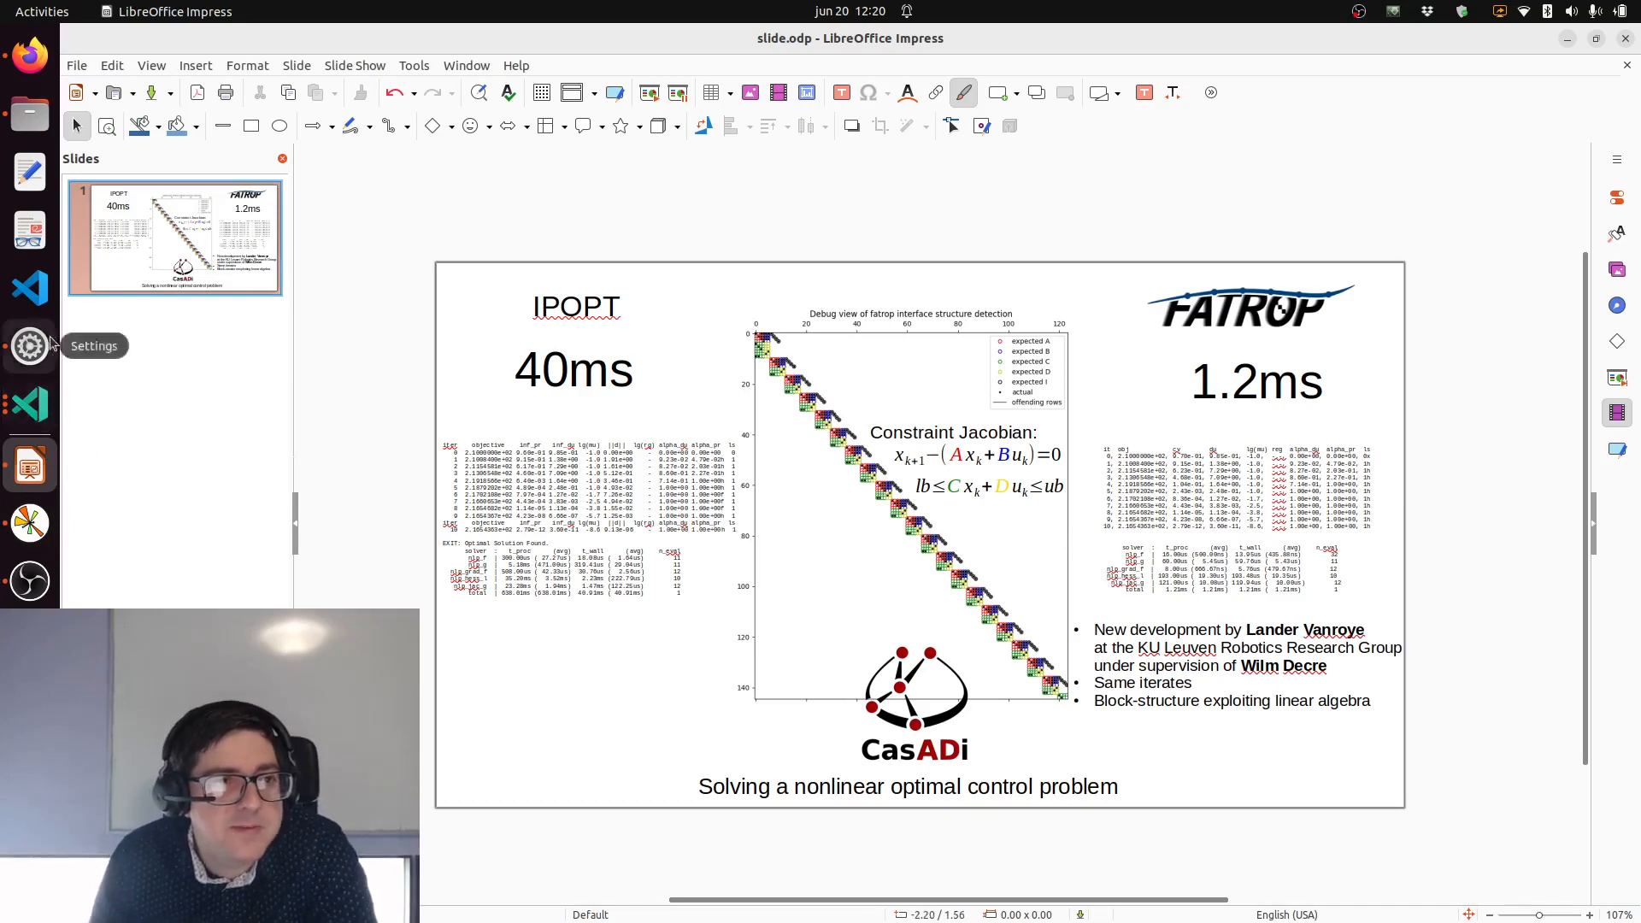
mouse_move(29, 418)
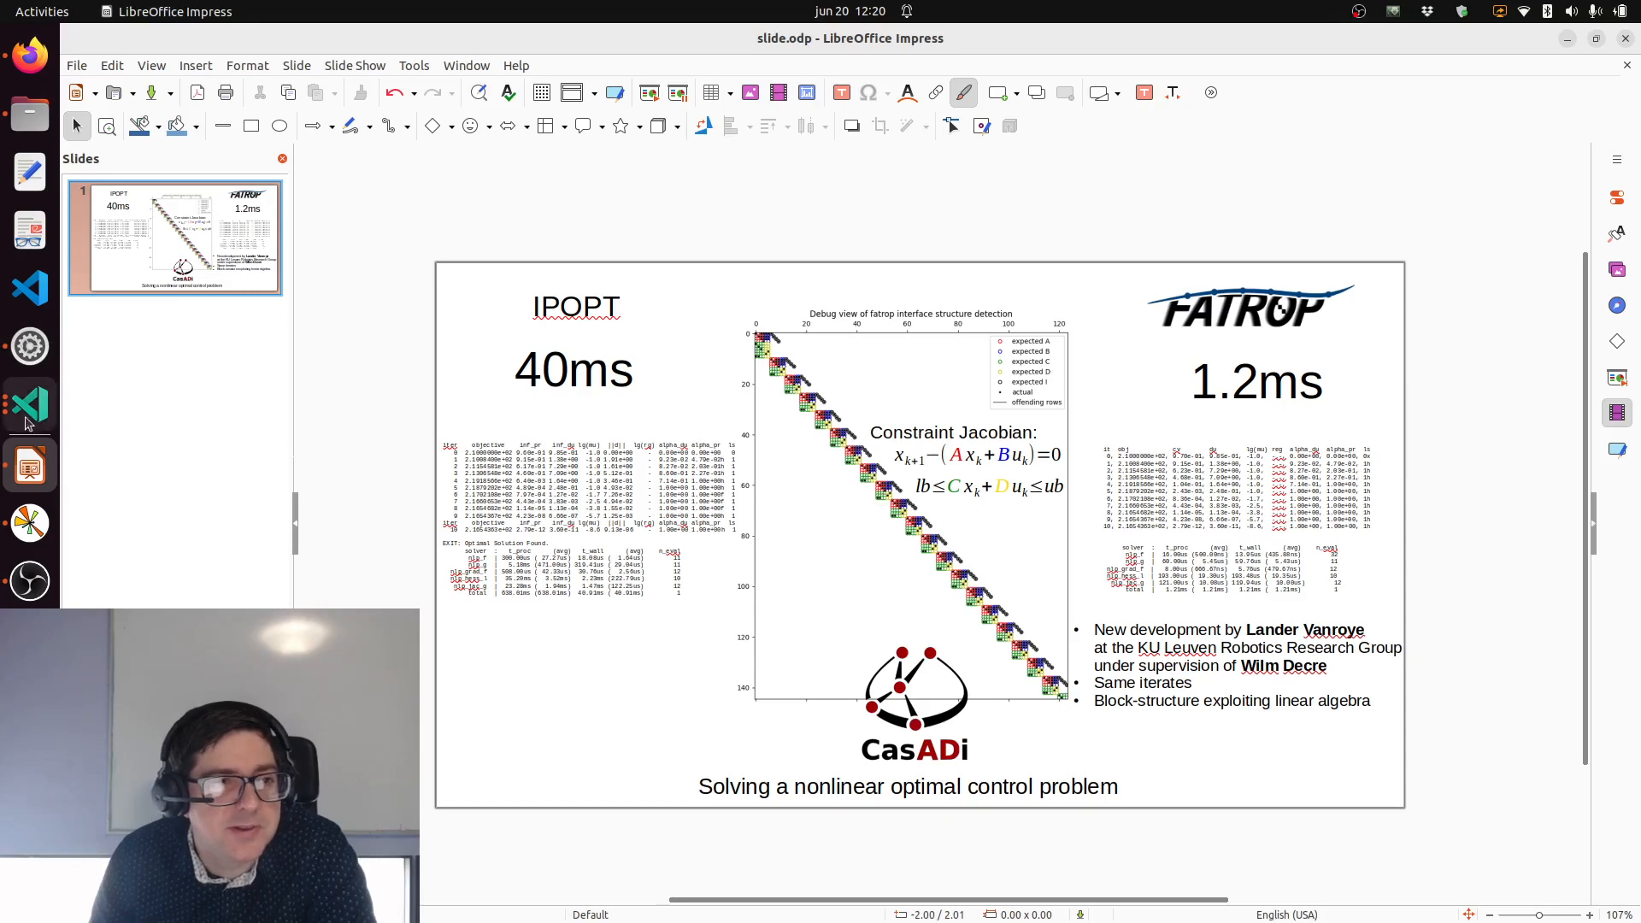
Step: Switch from the IPOPT 40ms vs FATROP 1.2ms slide back to the debug plot
left_click(29, 404)
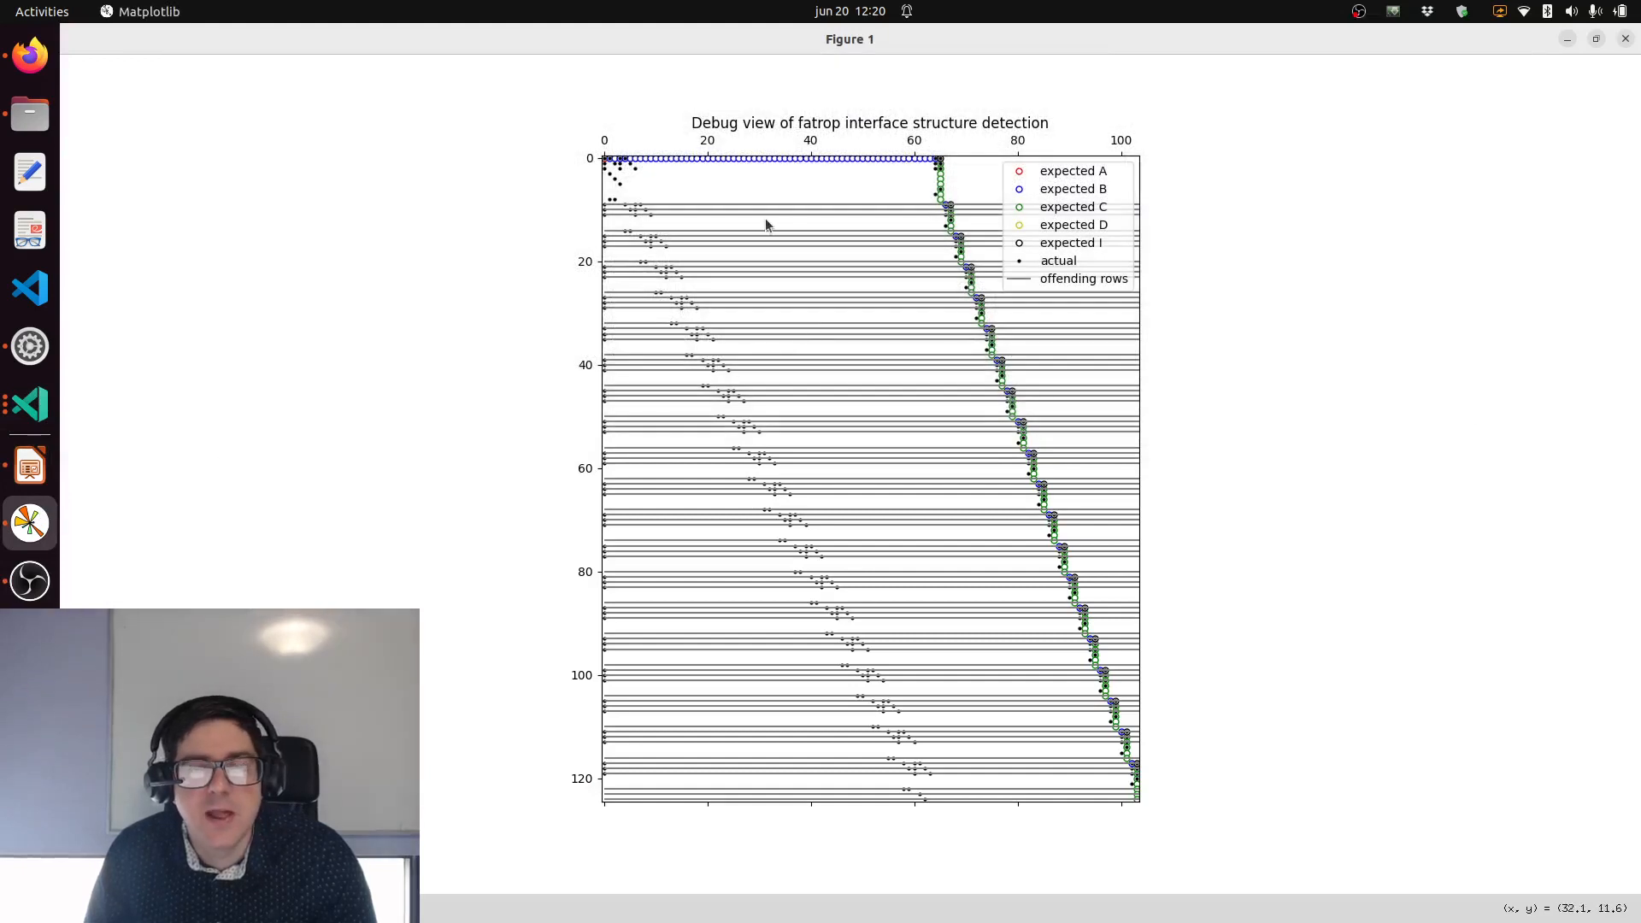
mouse_move(1098, 147)
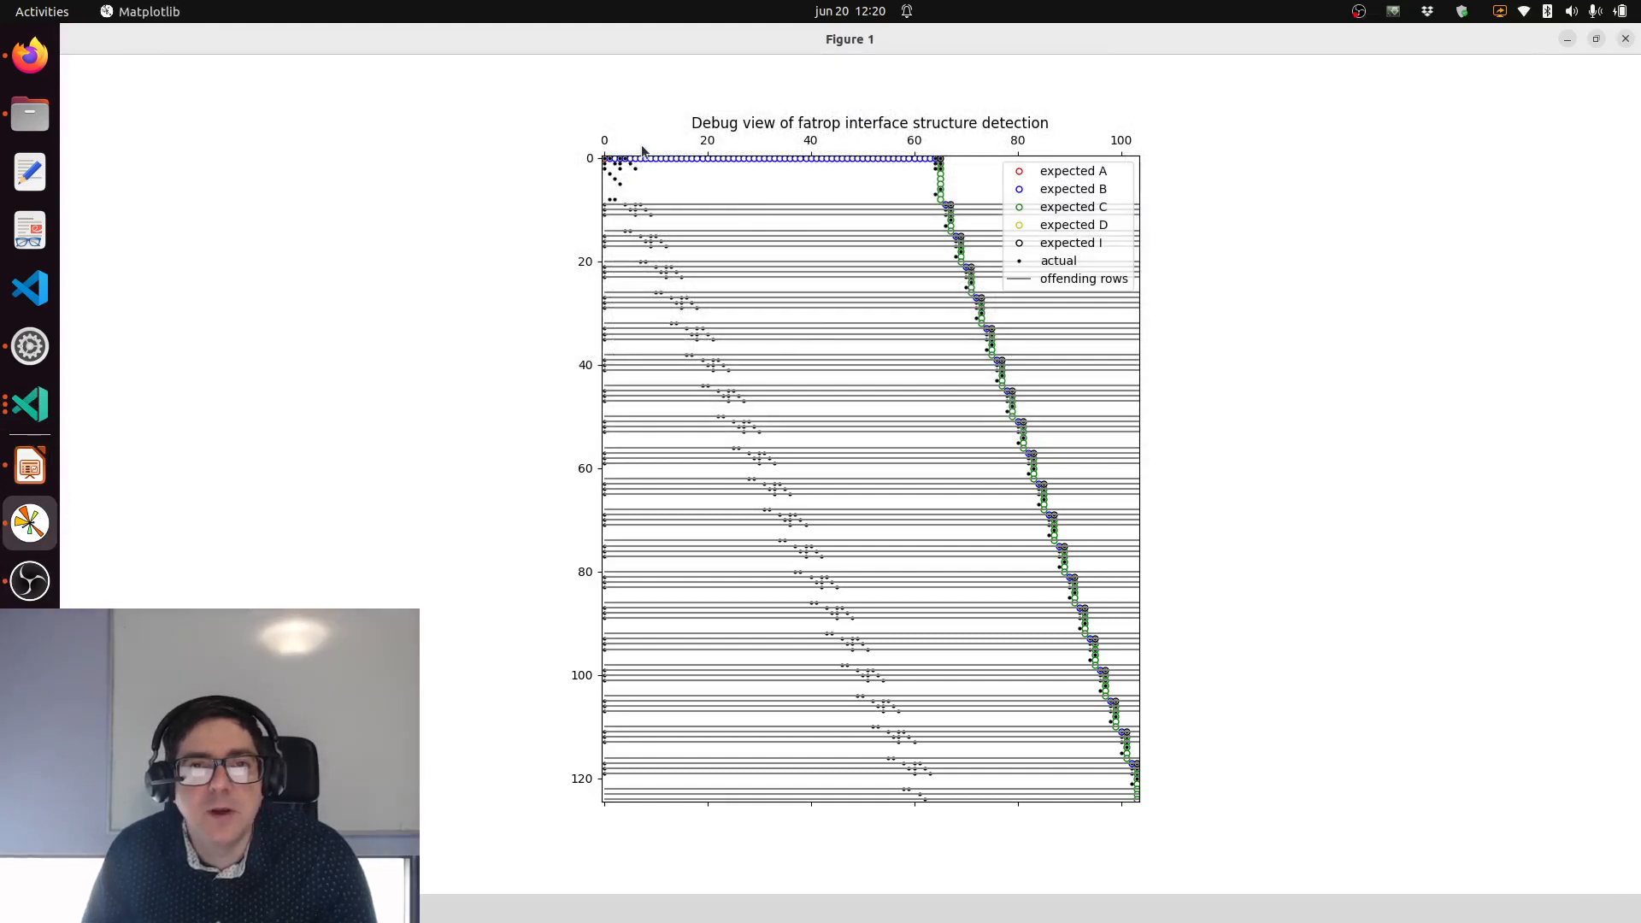
mouse_move(607, 189)
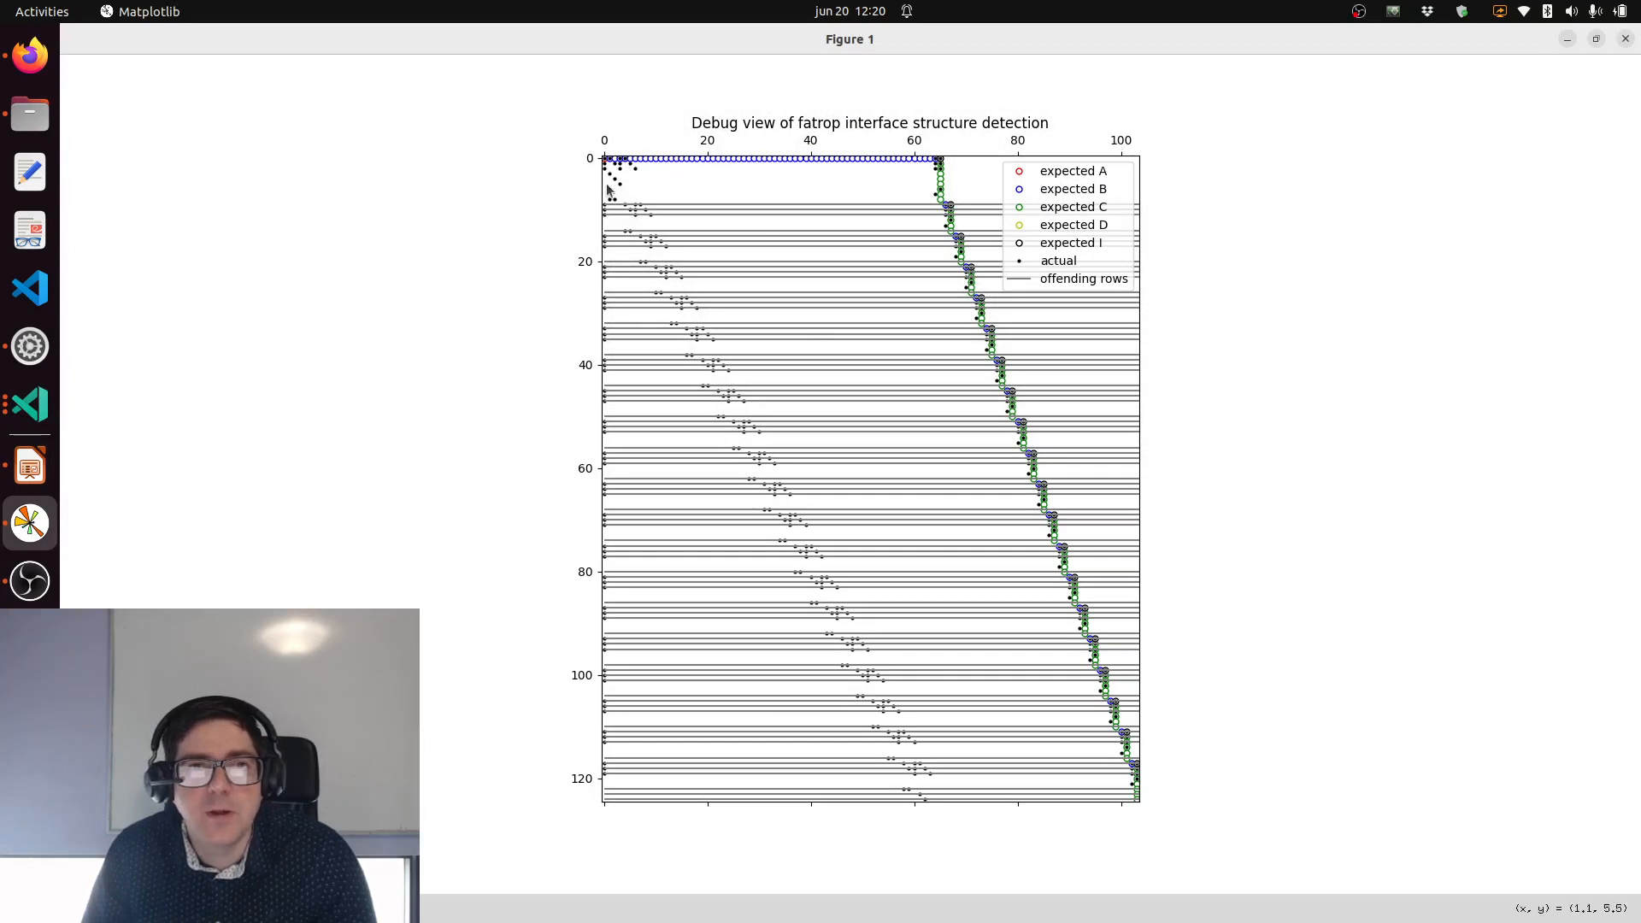
mouse_move(553, 267)
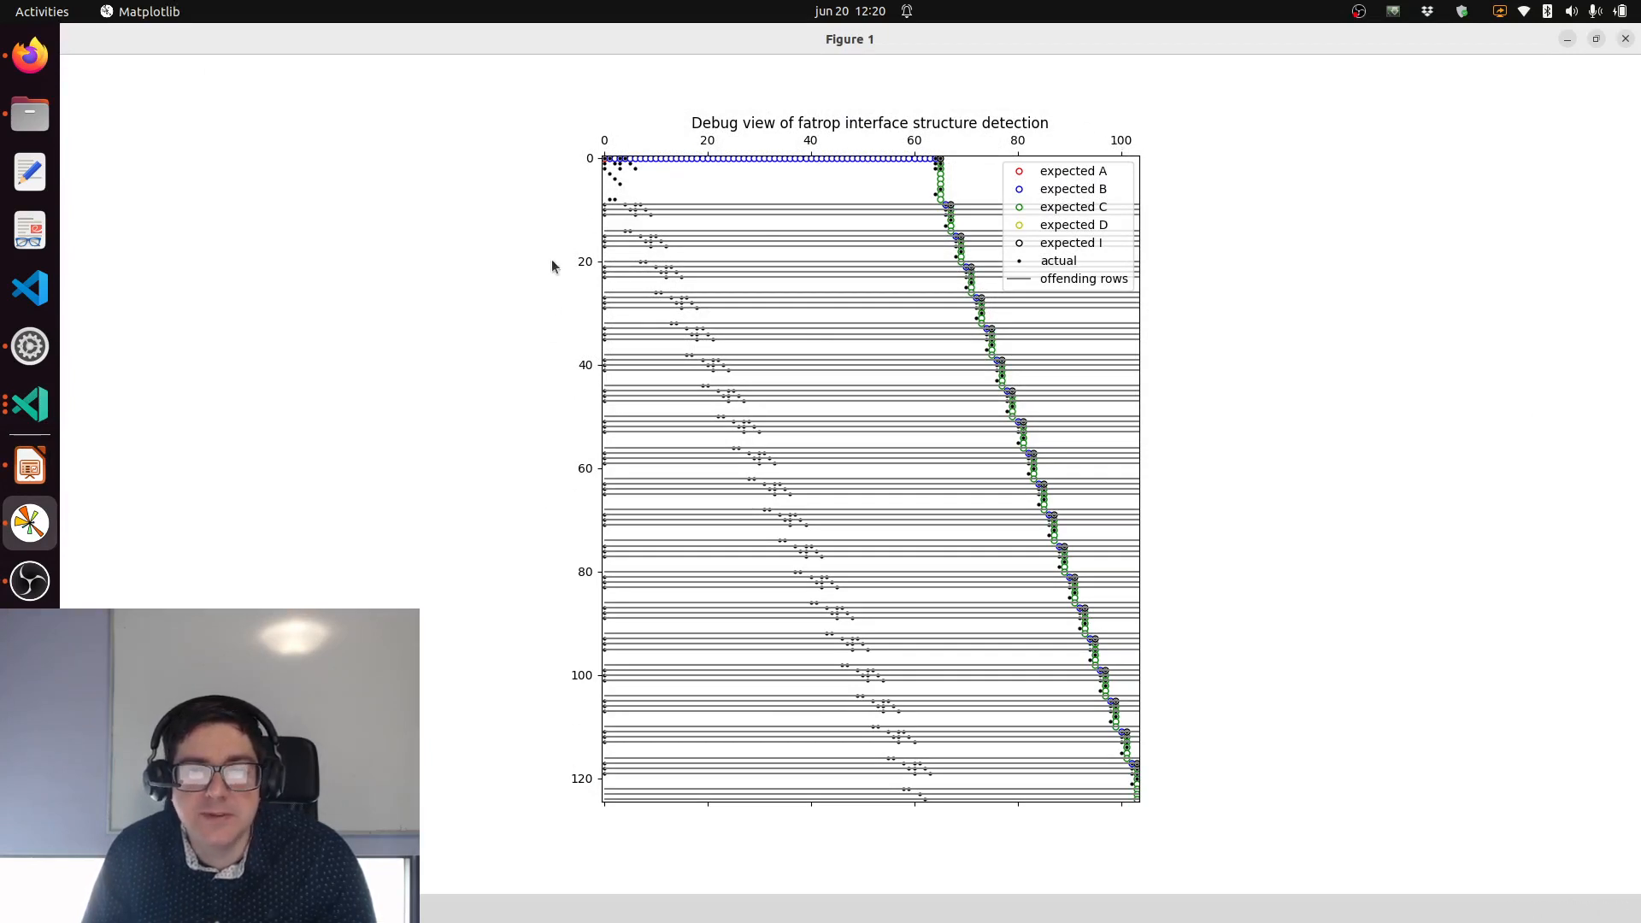
mouse_move(614, 273)
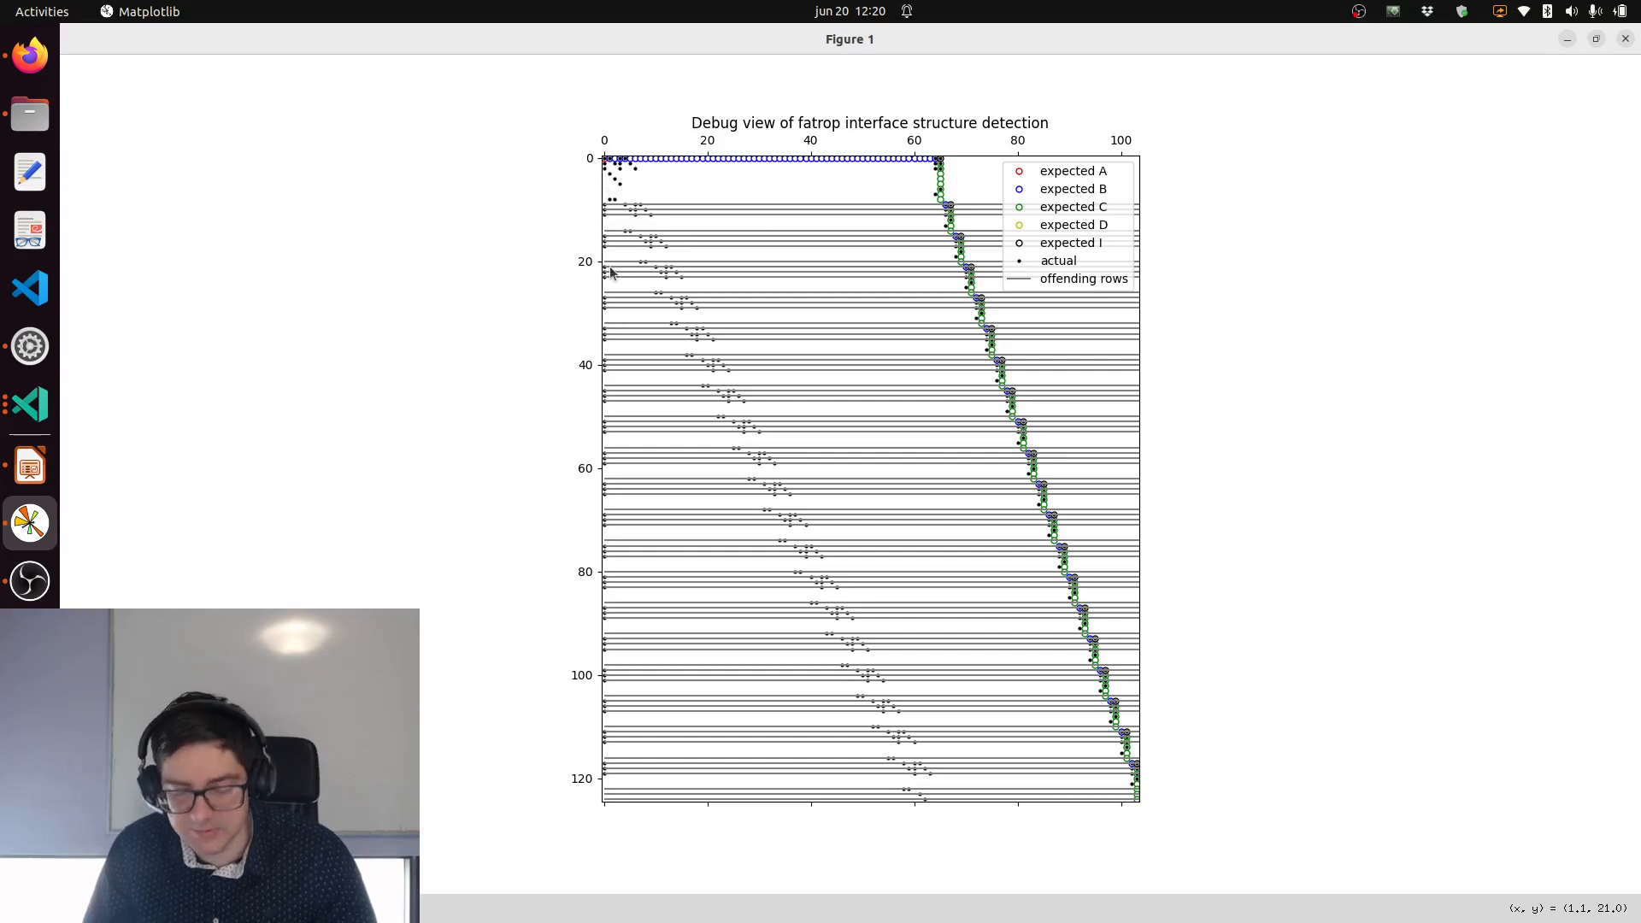
mouse_move(714, 210)
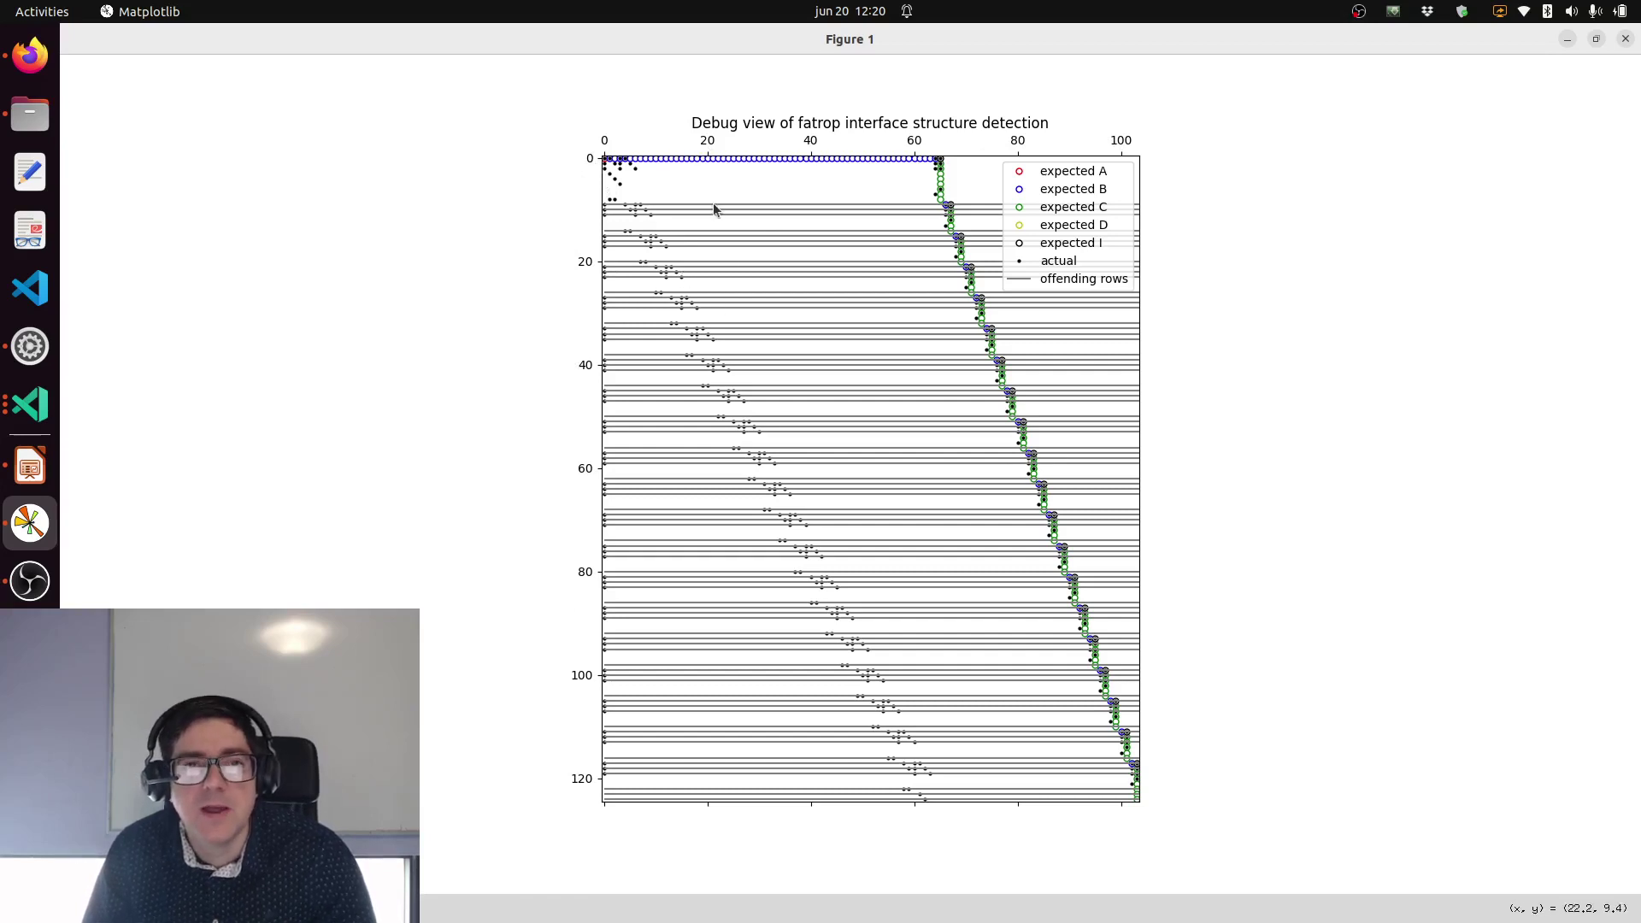
mouse_move(615, 164)
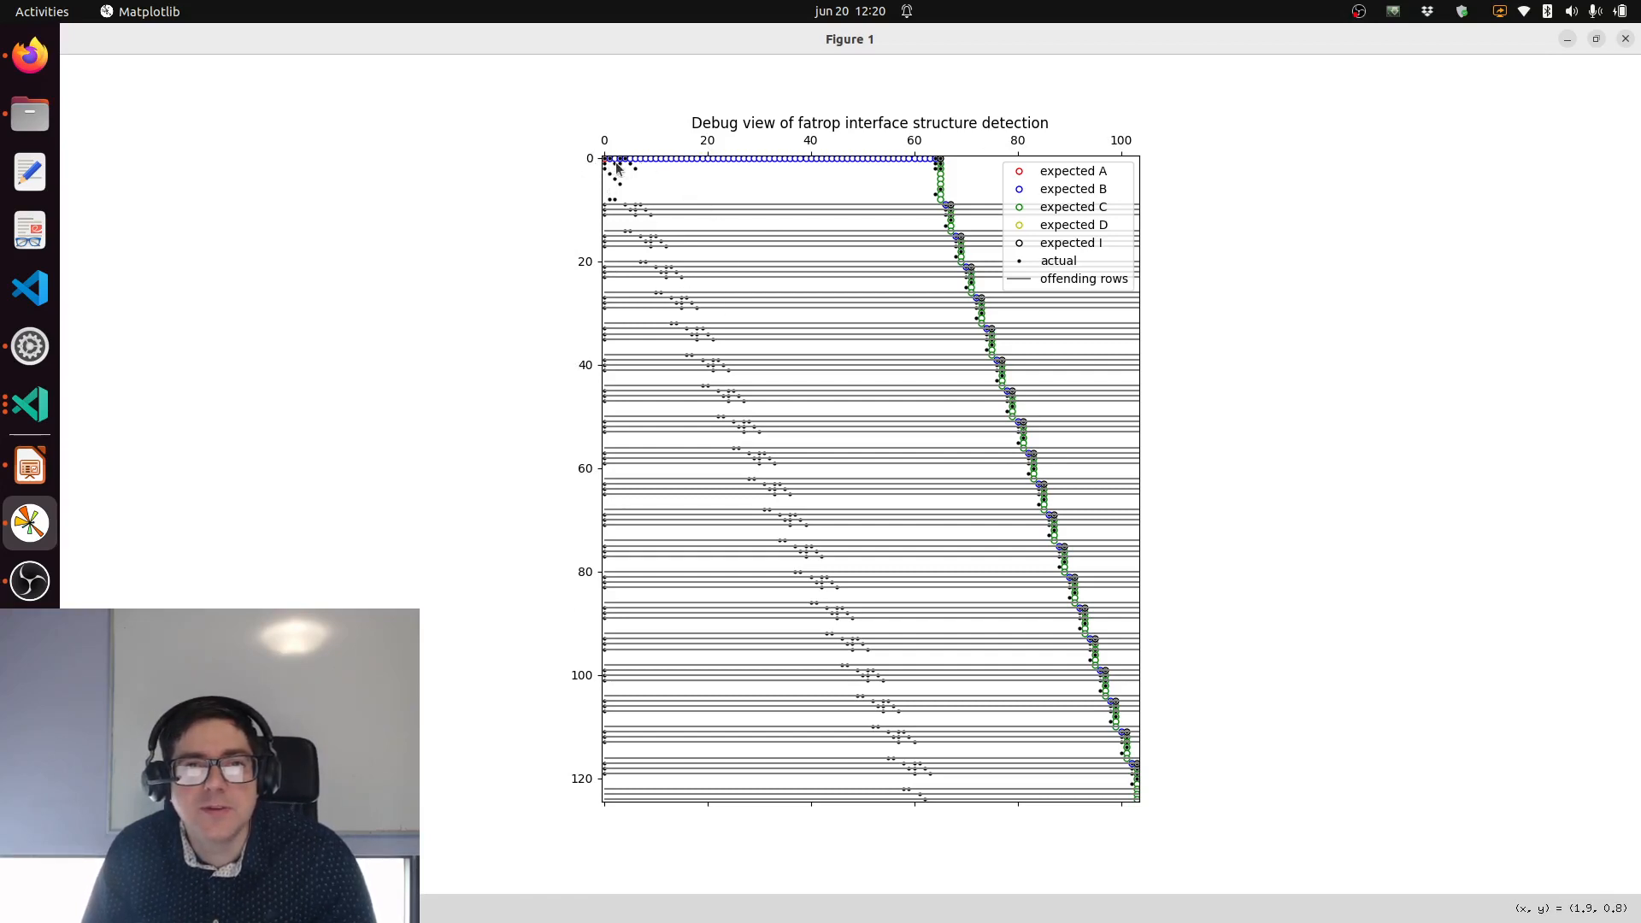
mouse_move(867, 262)
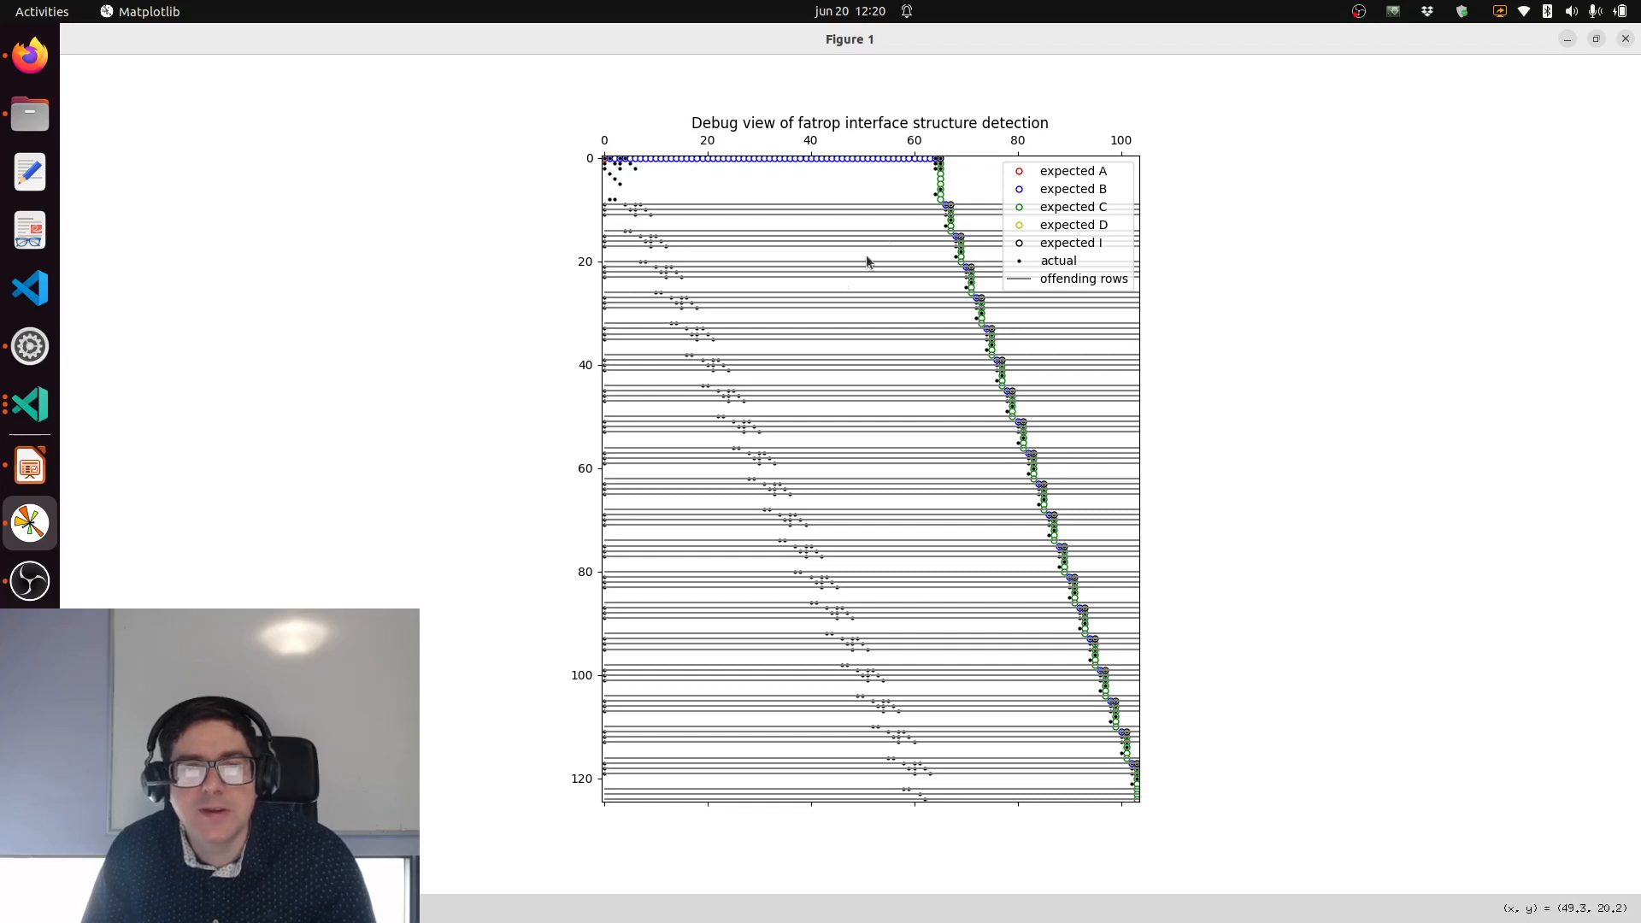
mouse_move(597, 168)
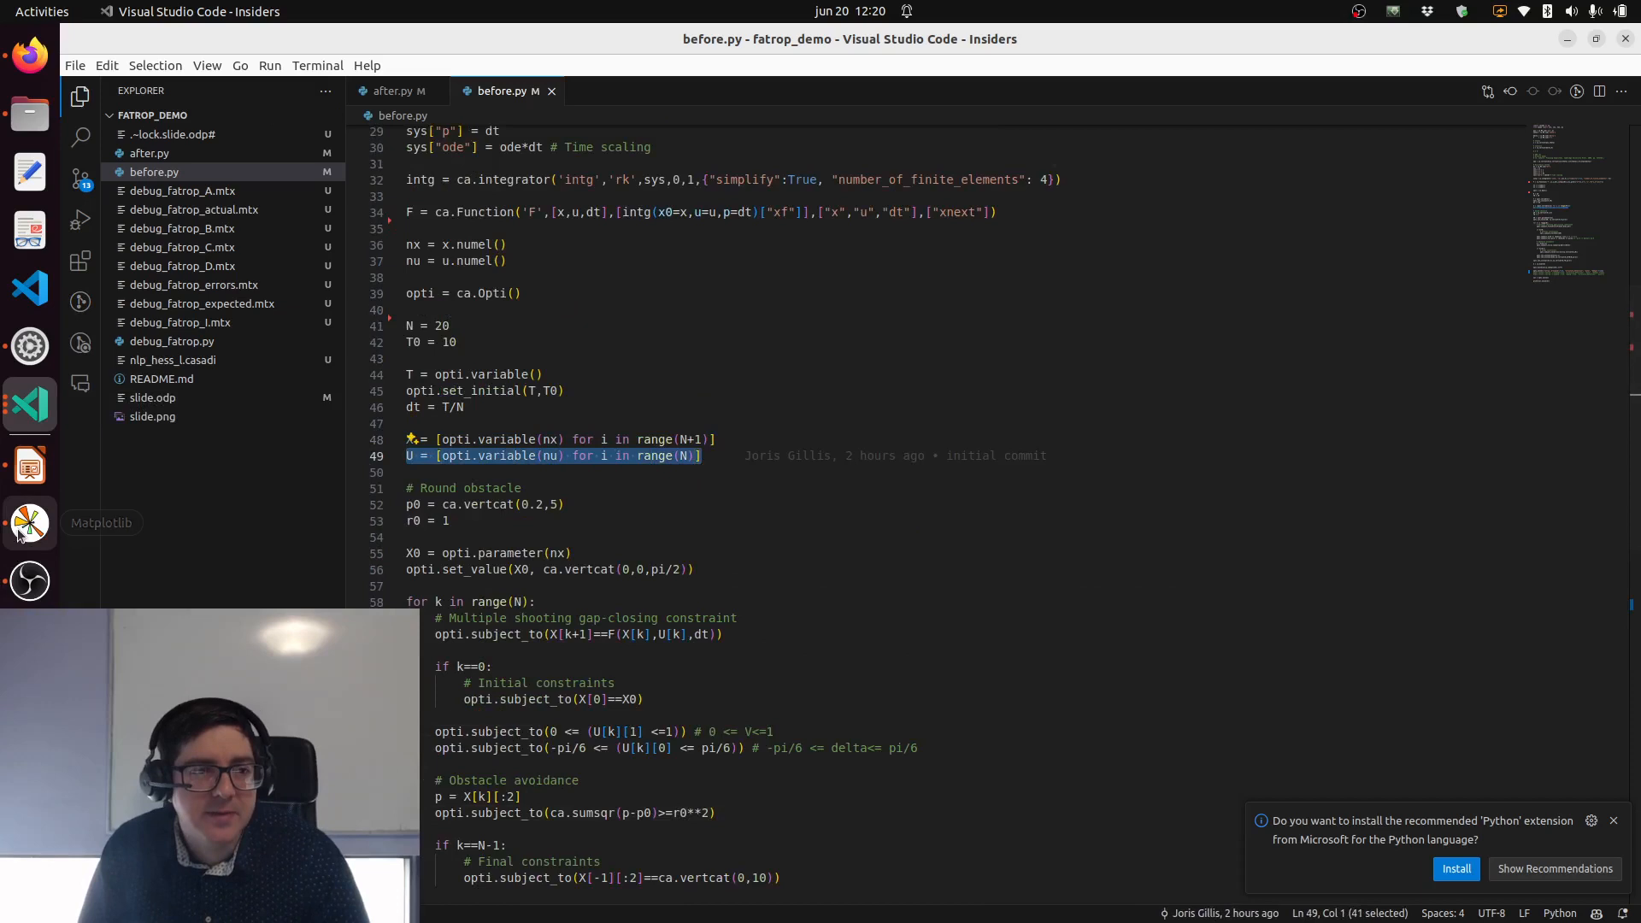
Step: Bring the structure-detection debug plot back after viewing before.py's variable lines
left_click(30, 523)
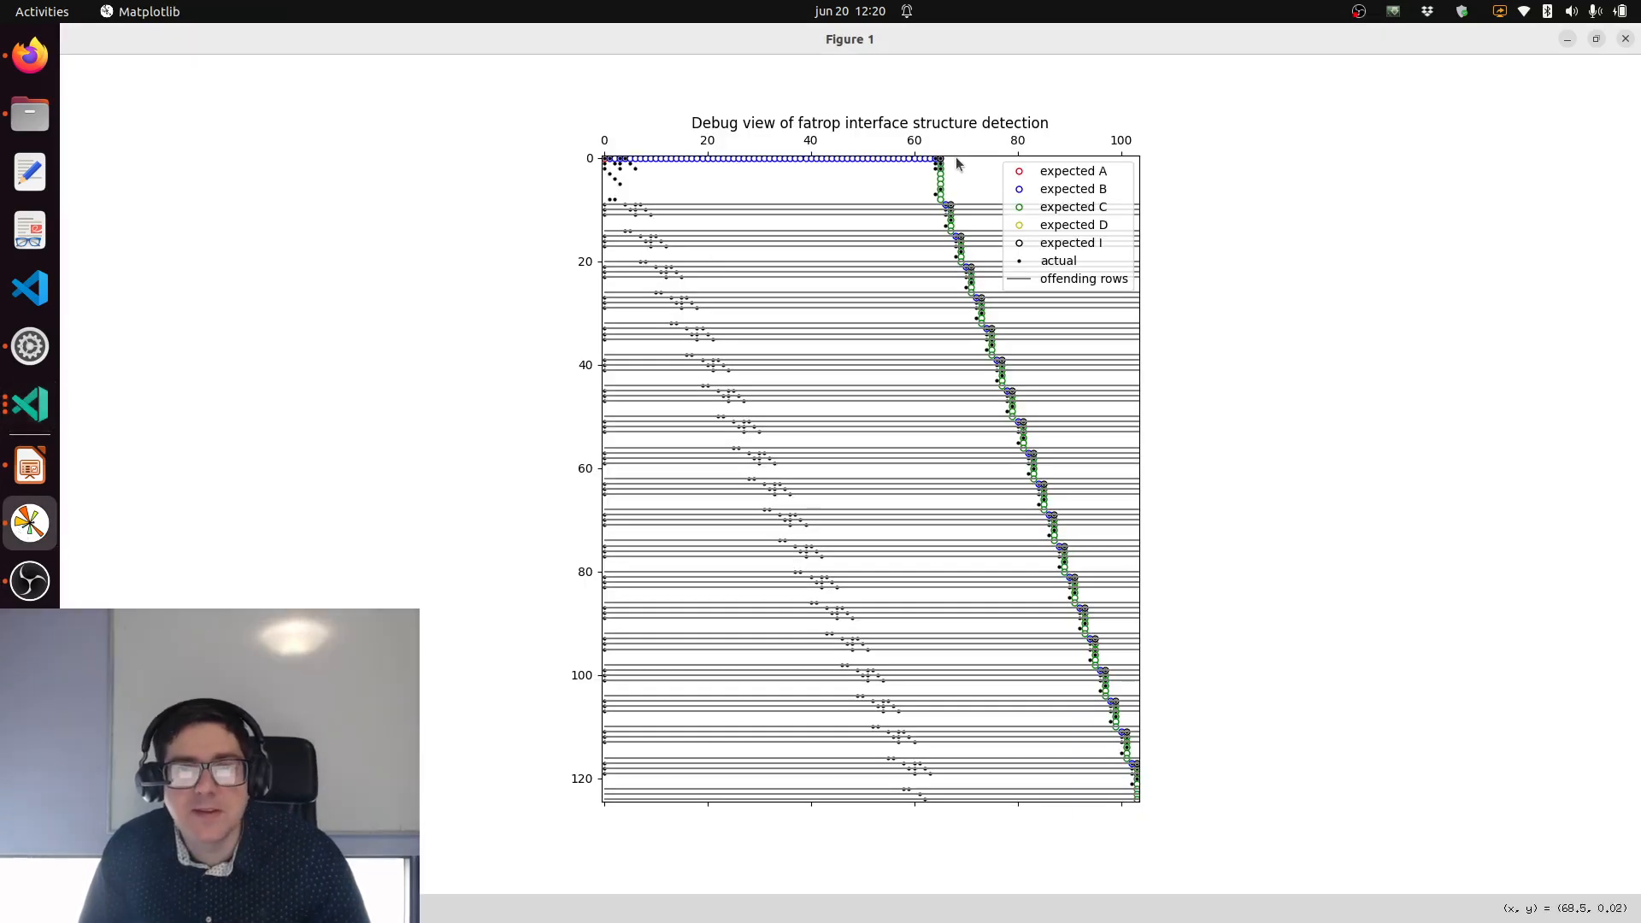
mouse_move(776, 302)
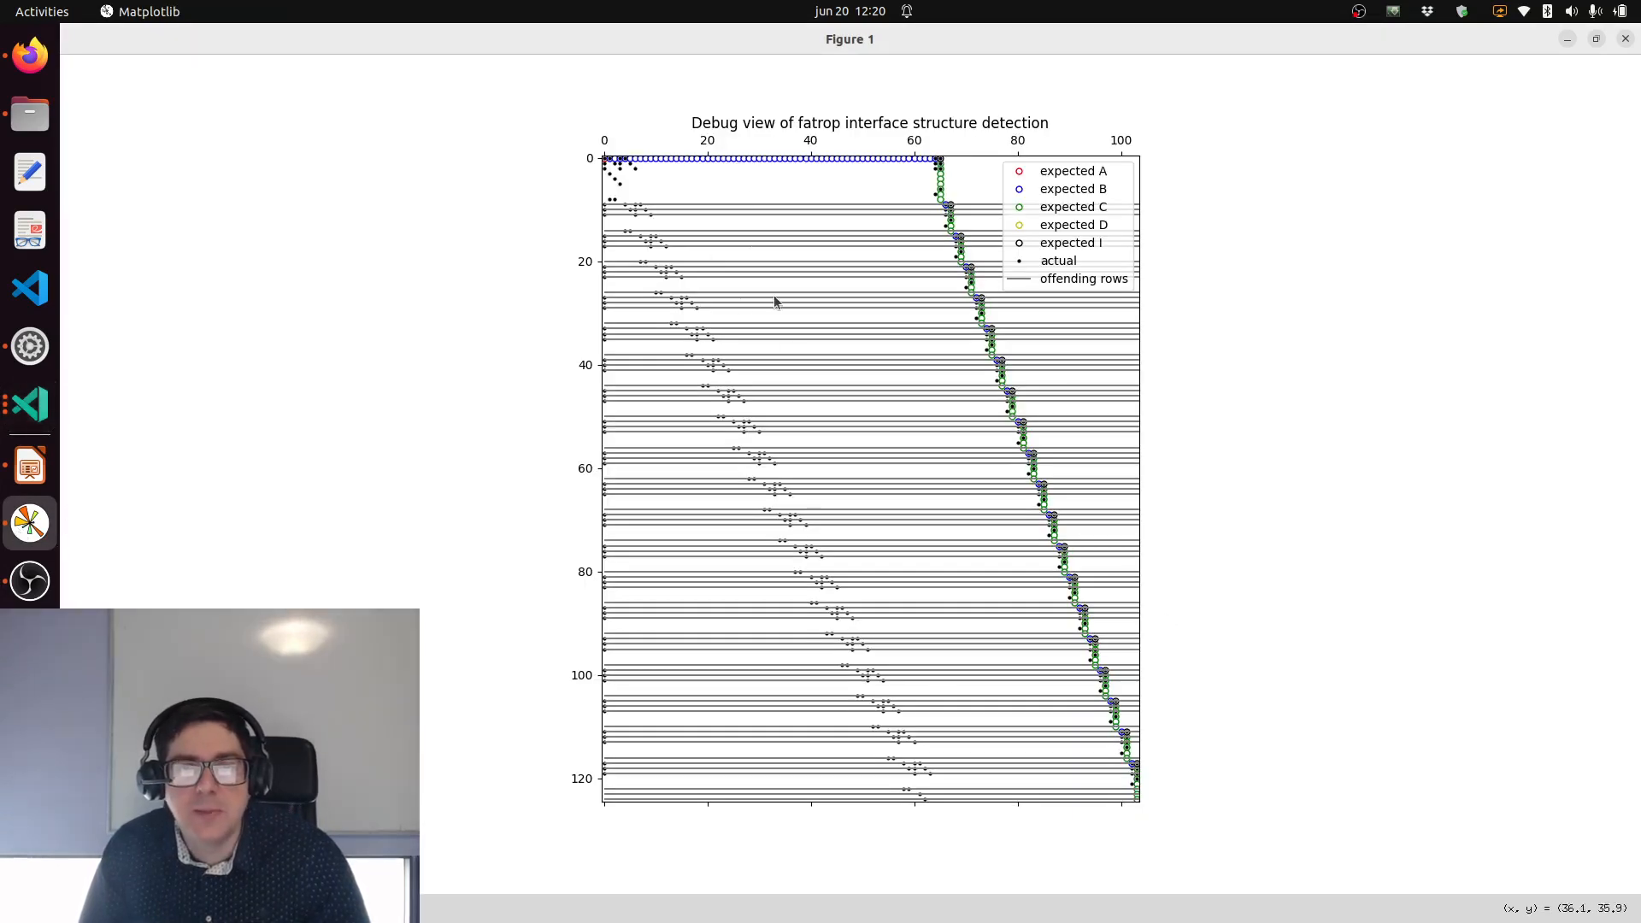
mouse_move(770, 235)
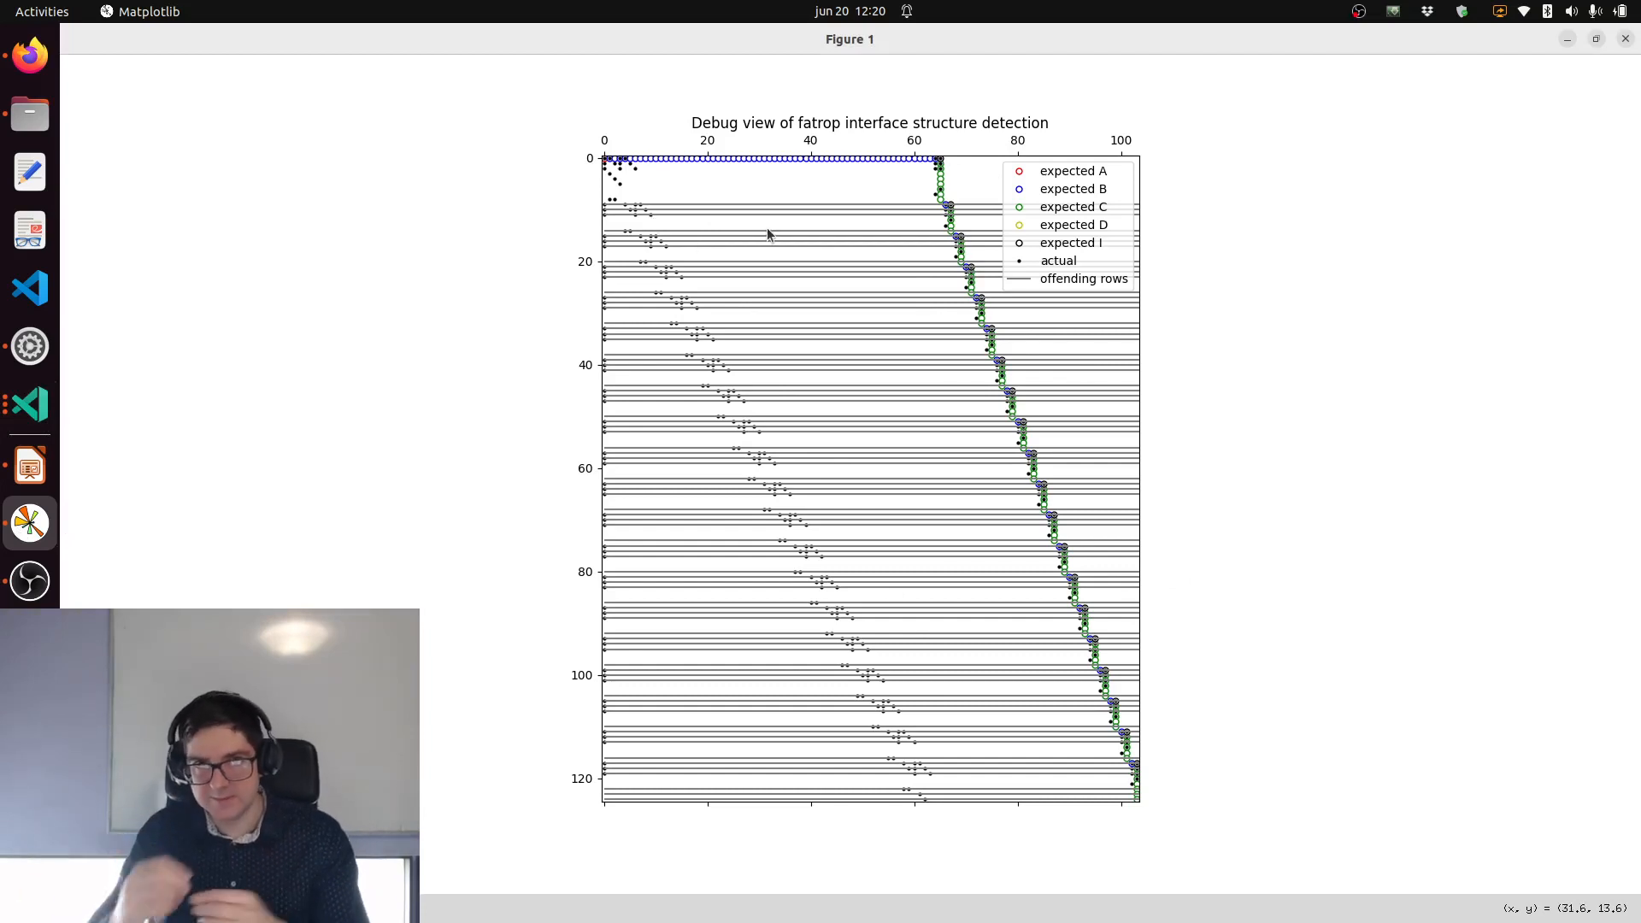
mouse_move(737, 295)
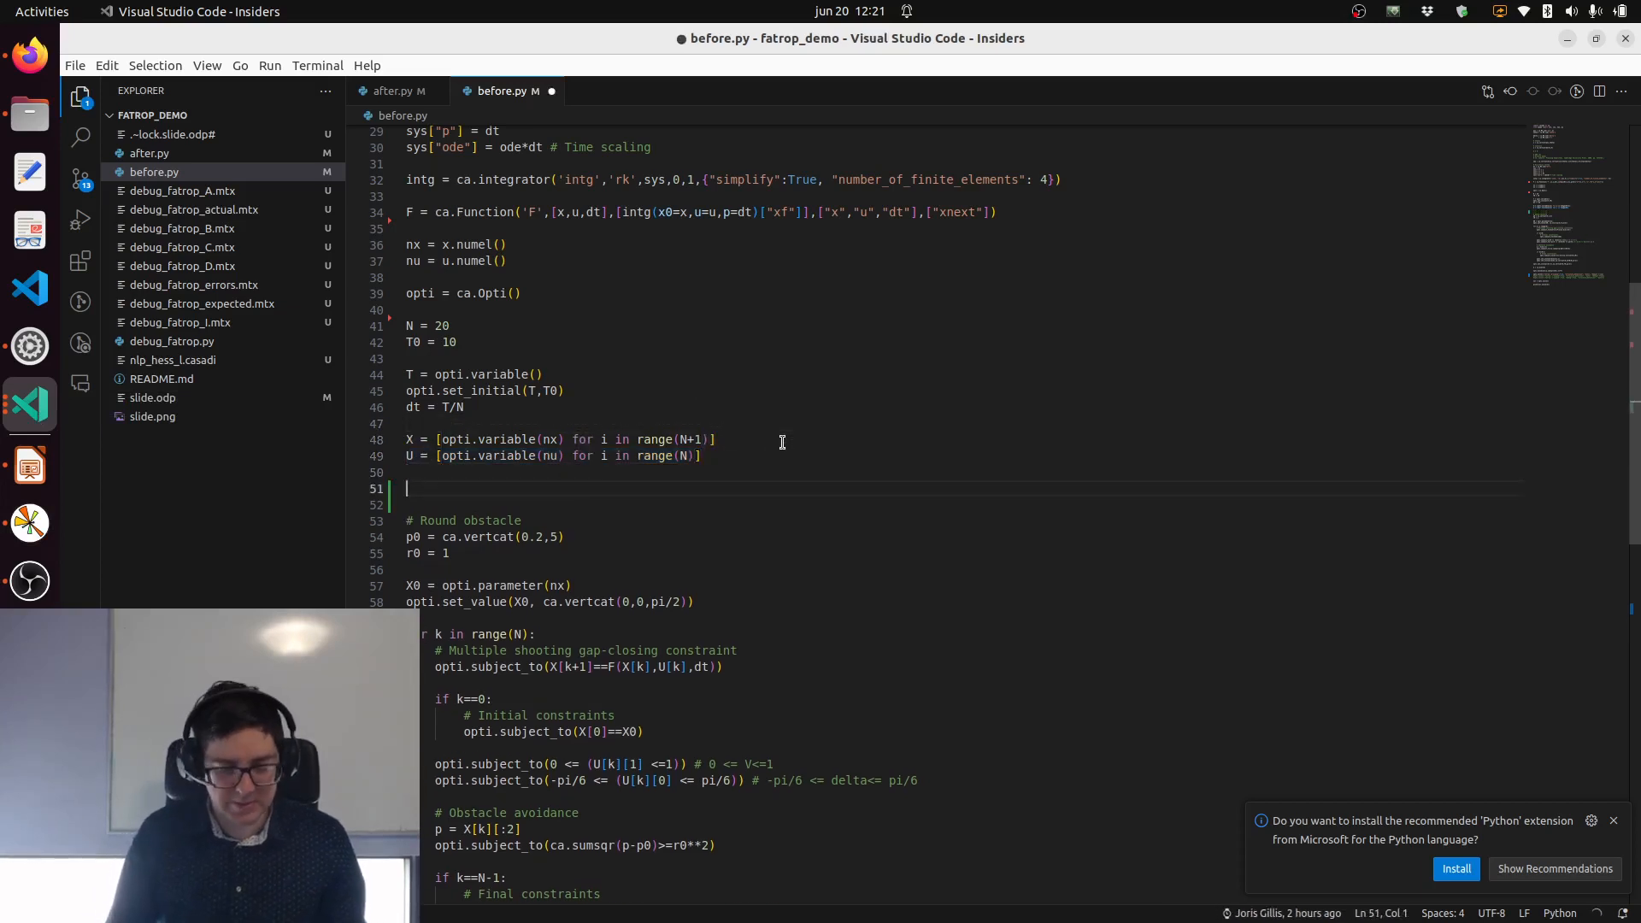
Step: Start the interleaved variables with X = [] and a for k in range(N): loop
type("X = []")
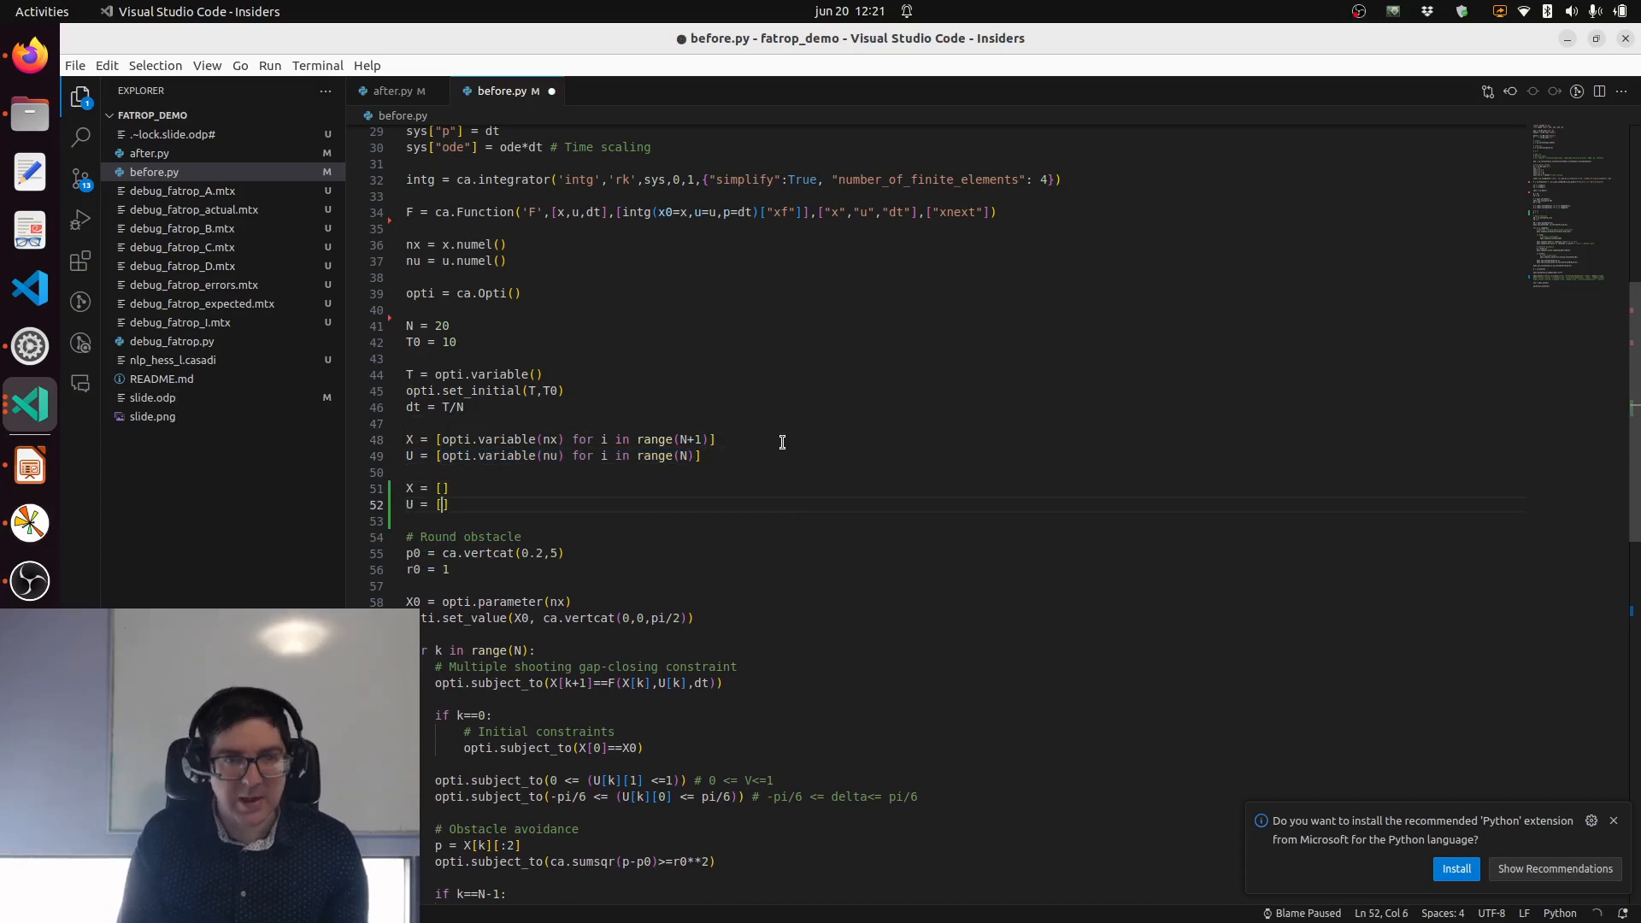
type("for k in range(N):")
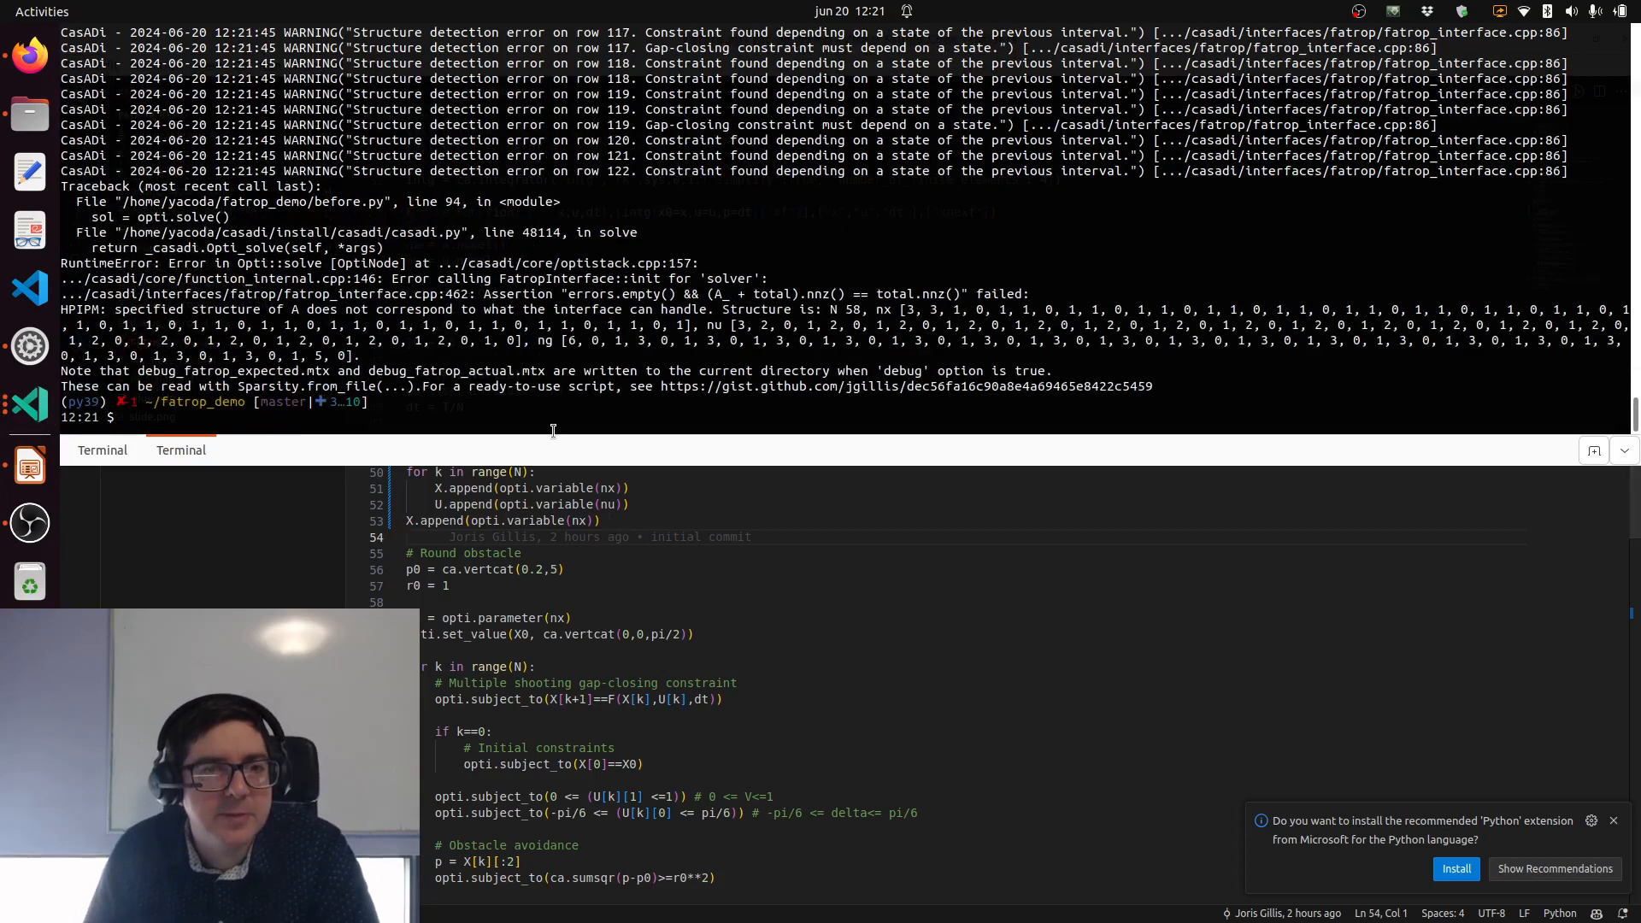
Step: Run debug_fatrop.py to bring up the fatrop structure-detection debug plot
type("python debug_fatrop.py")
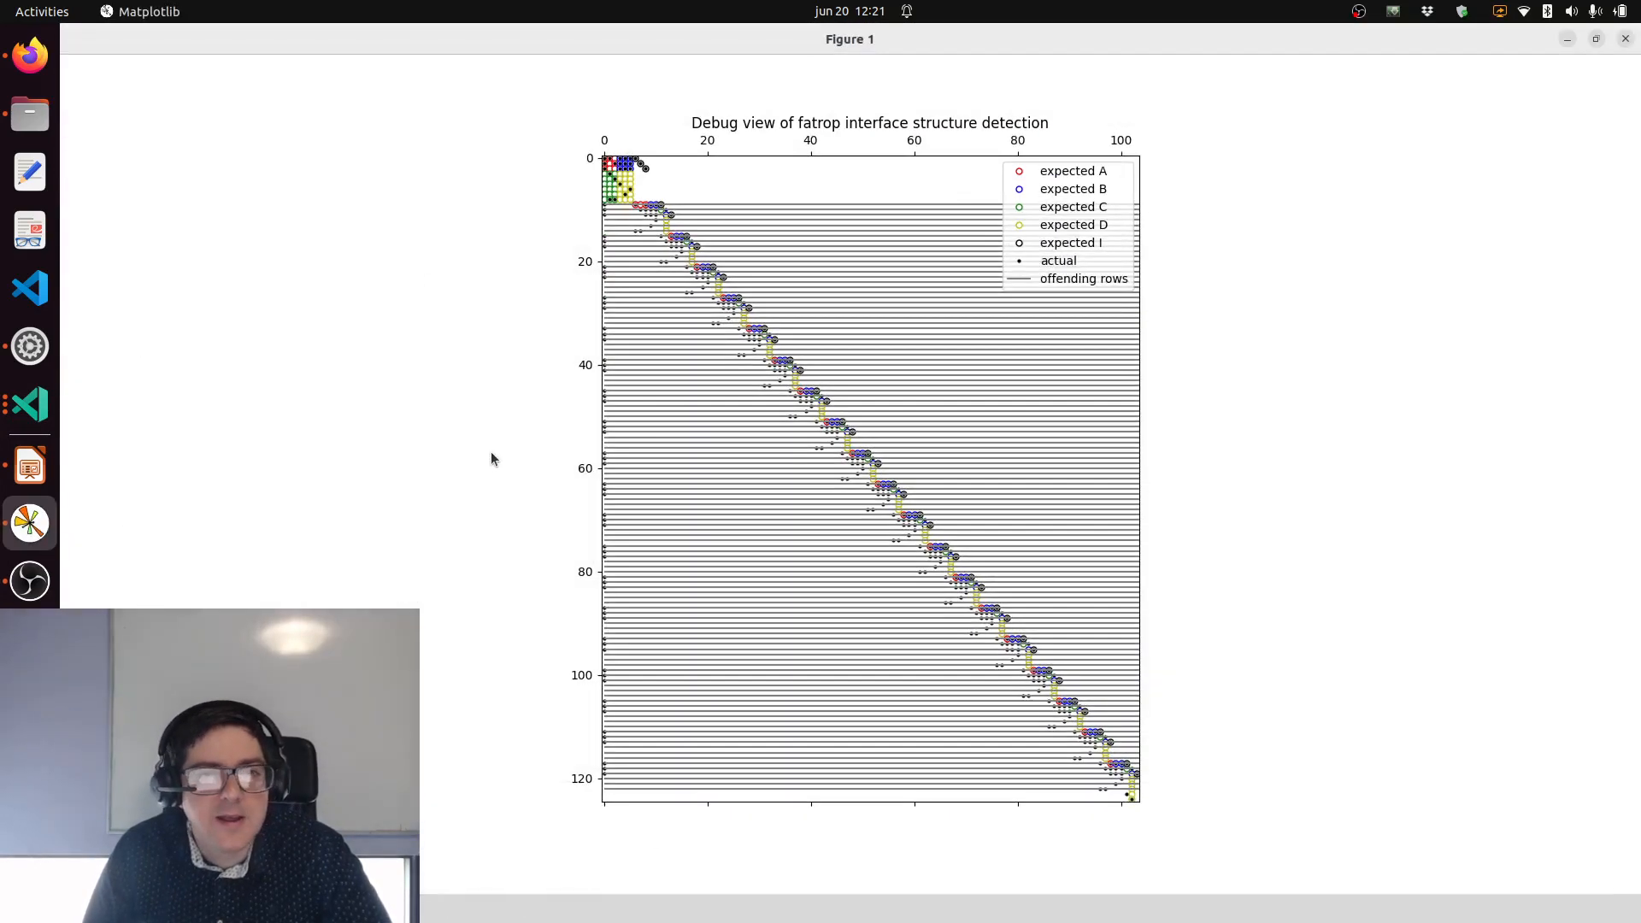
mouse_move(732, 227)
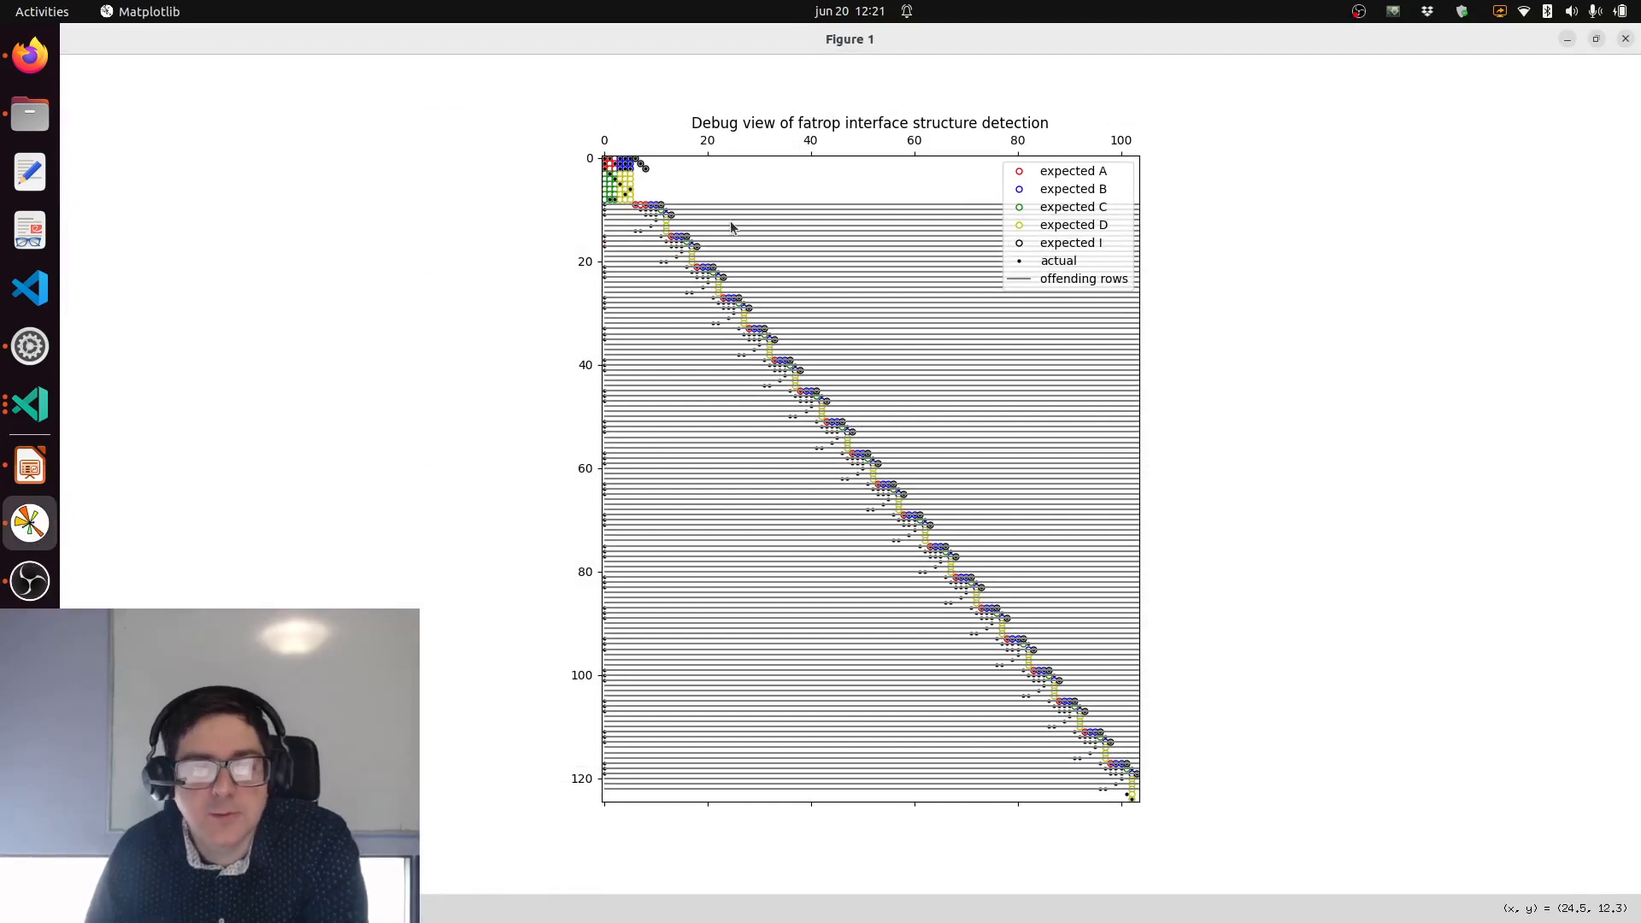
mouse_move(639, 229)
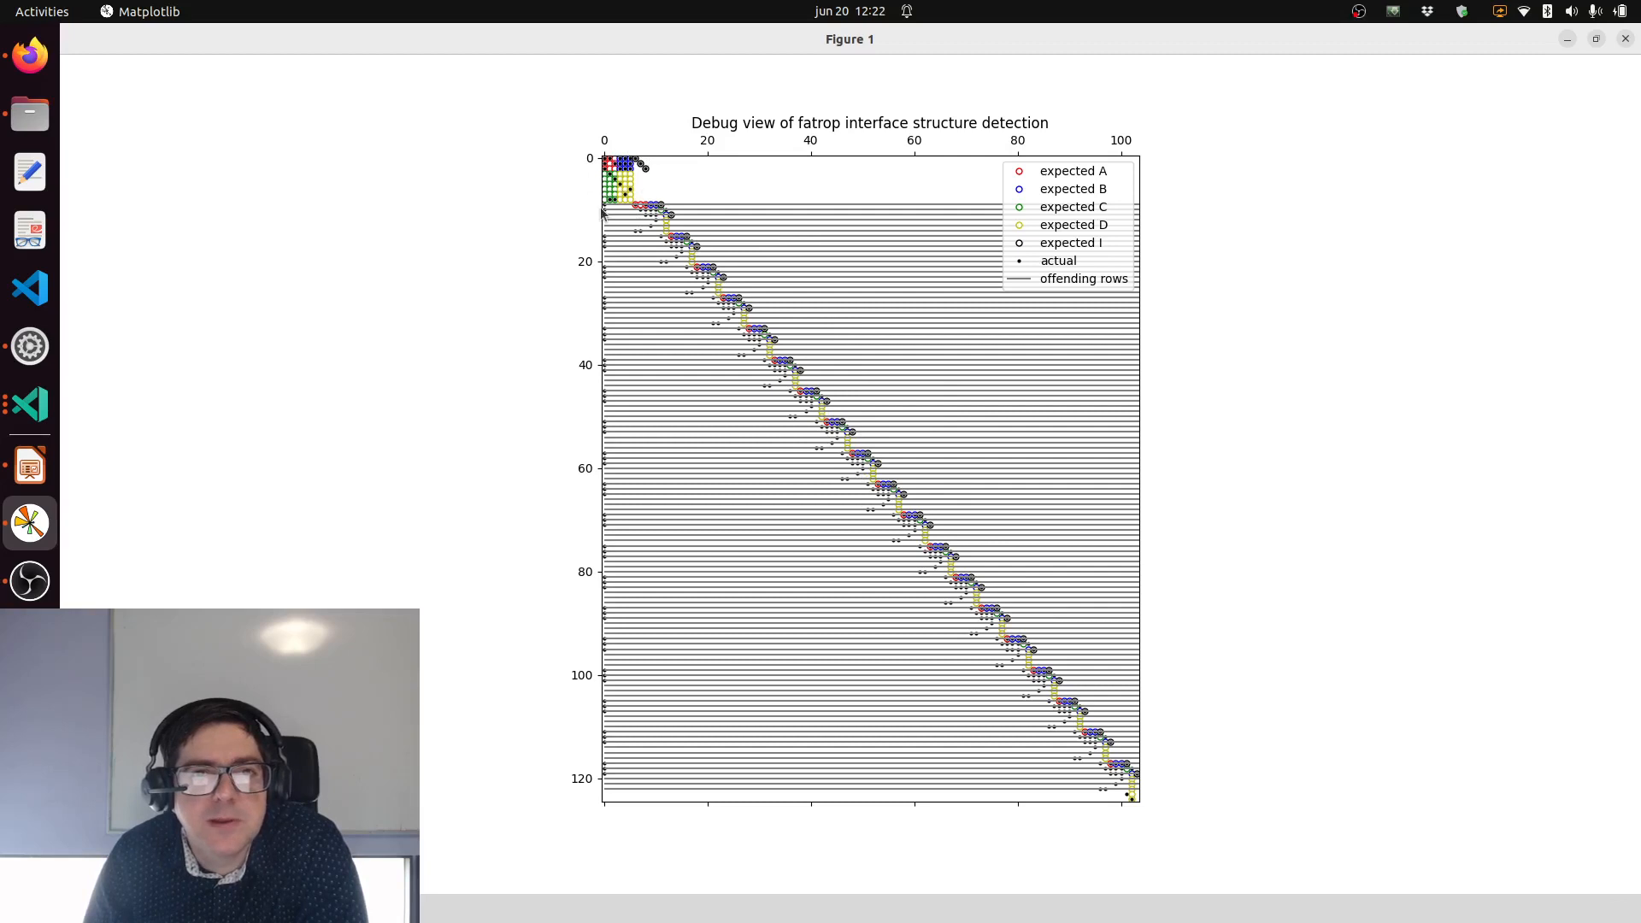
mouse_move(636, 168)
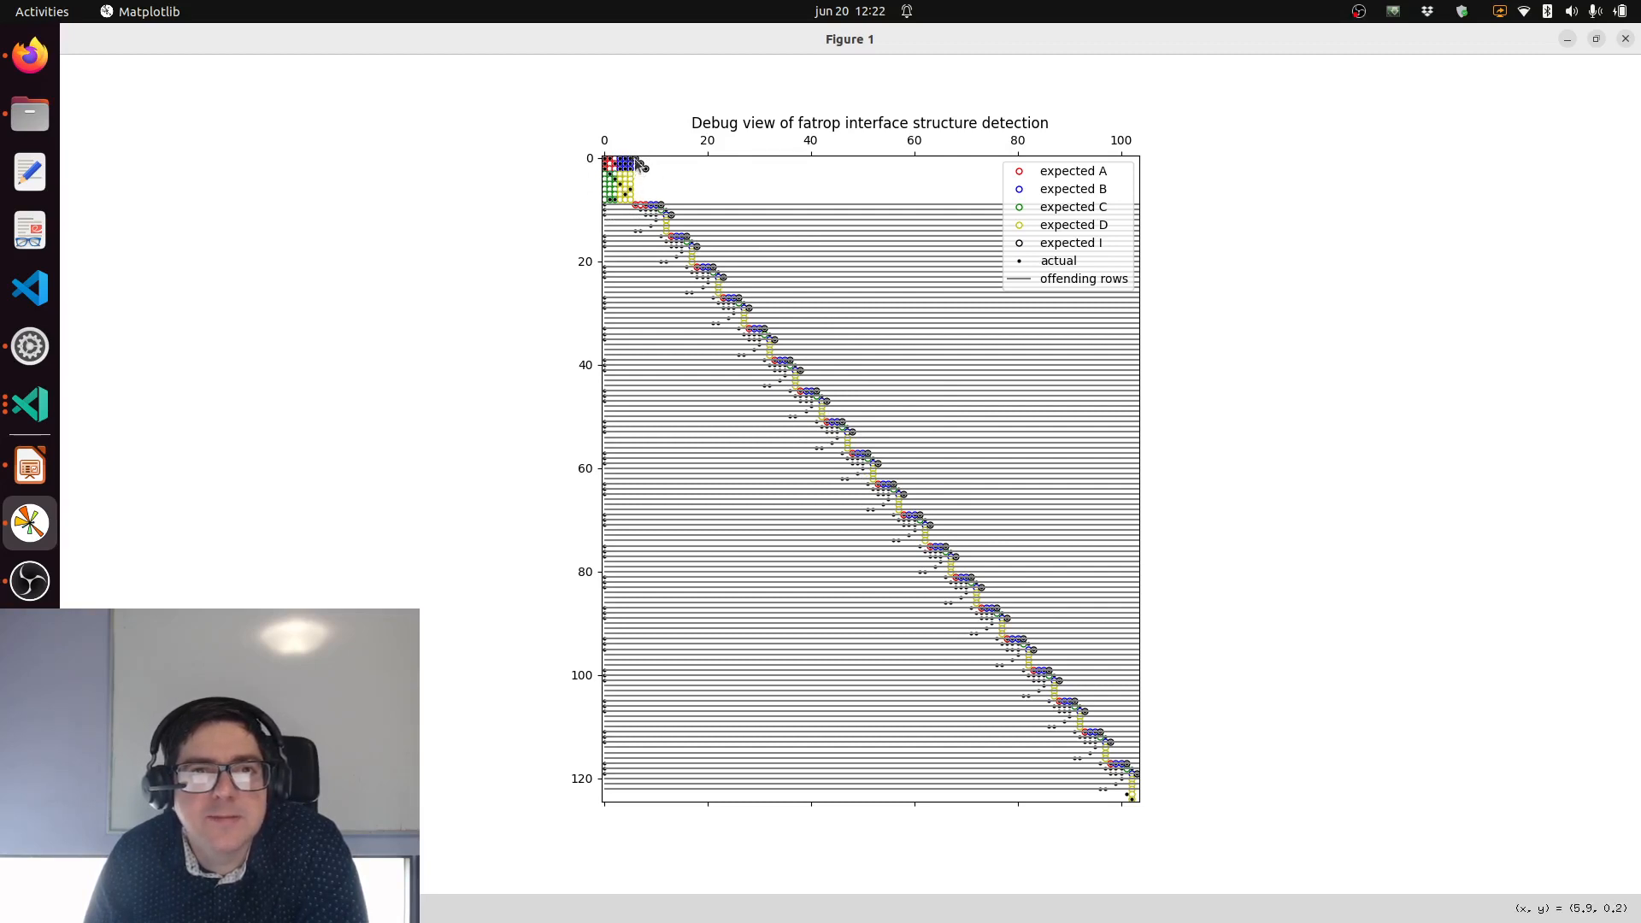
mouse_move(623, 175)
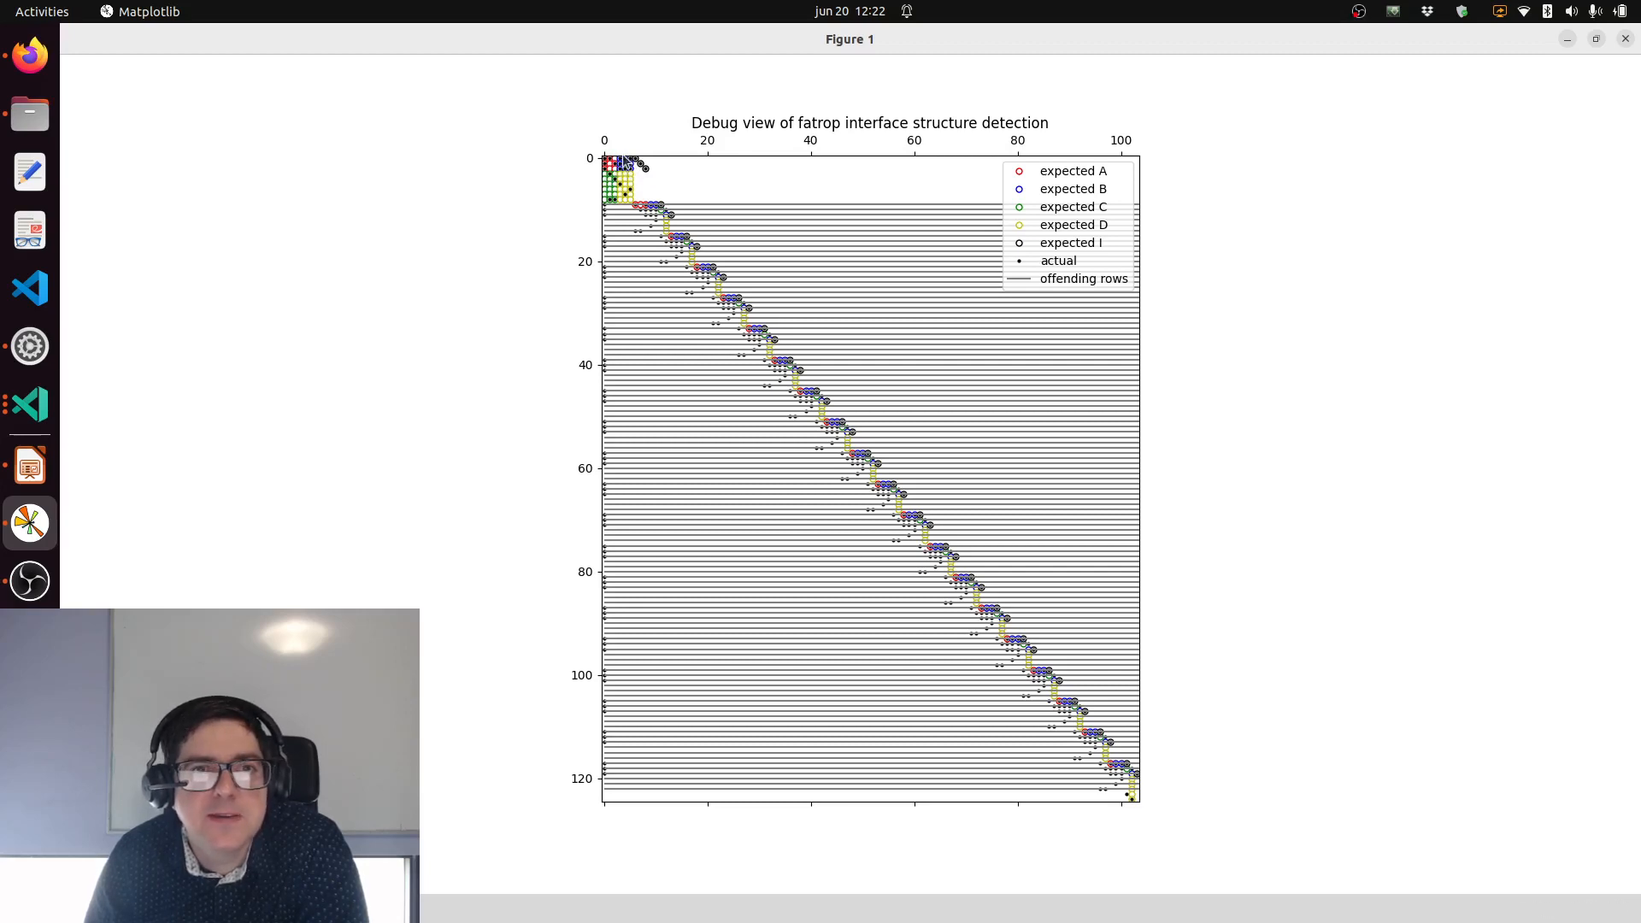
mouse_move(619, 192)
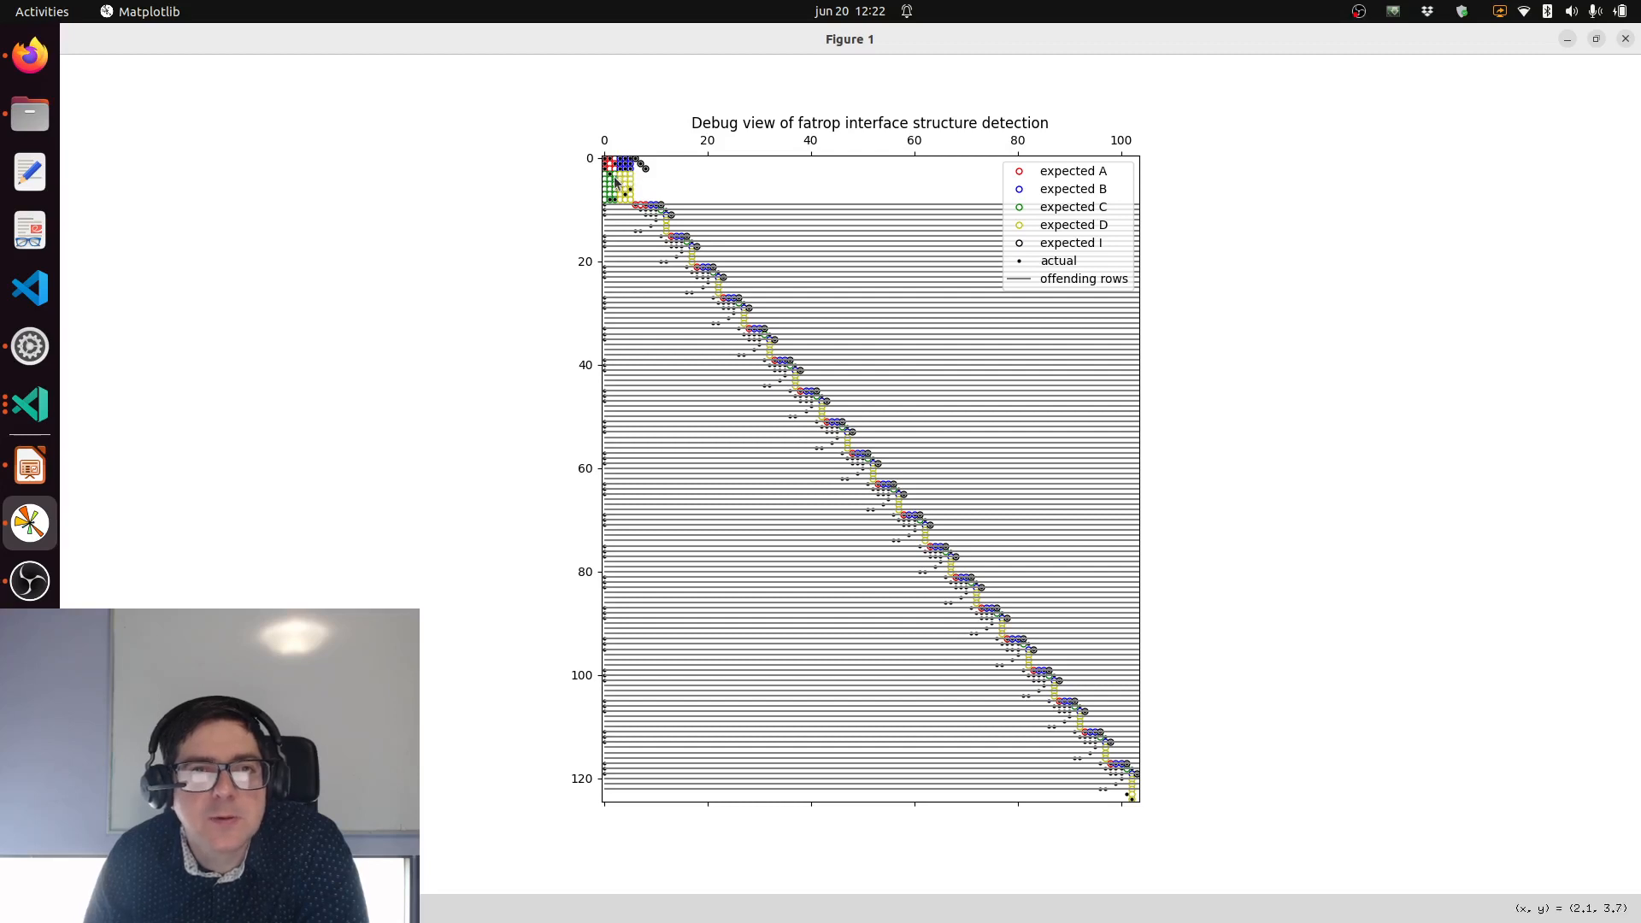
mouse_move(625, 217)
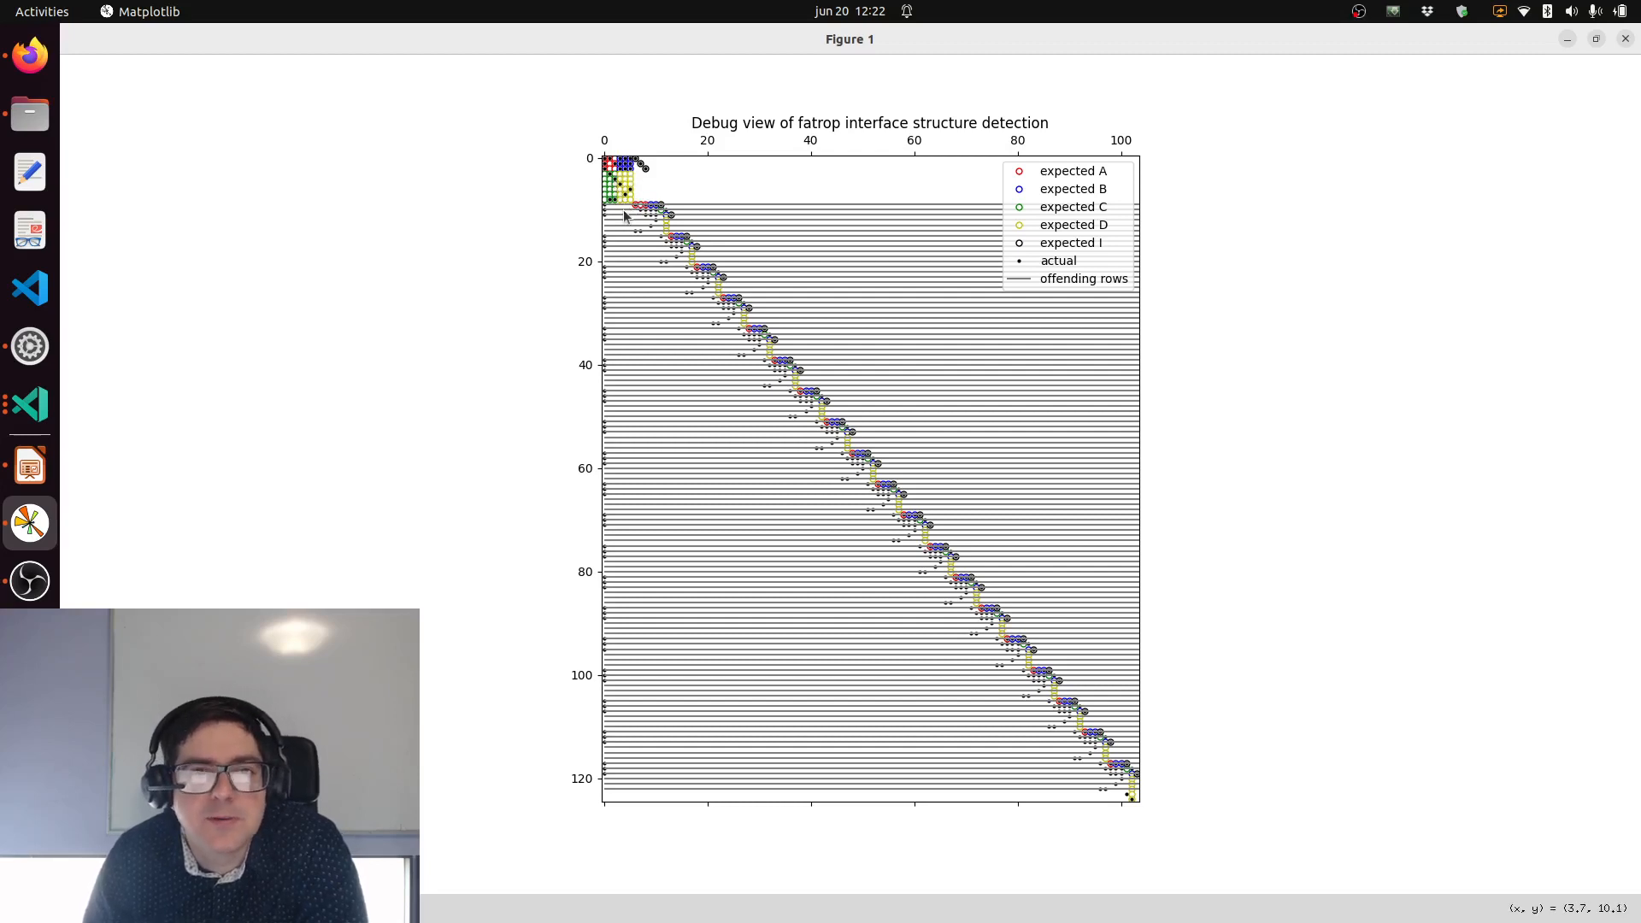
mouse_move(943, 241)
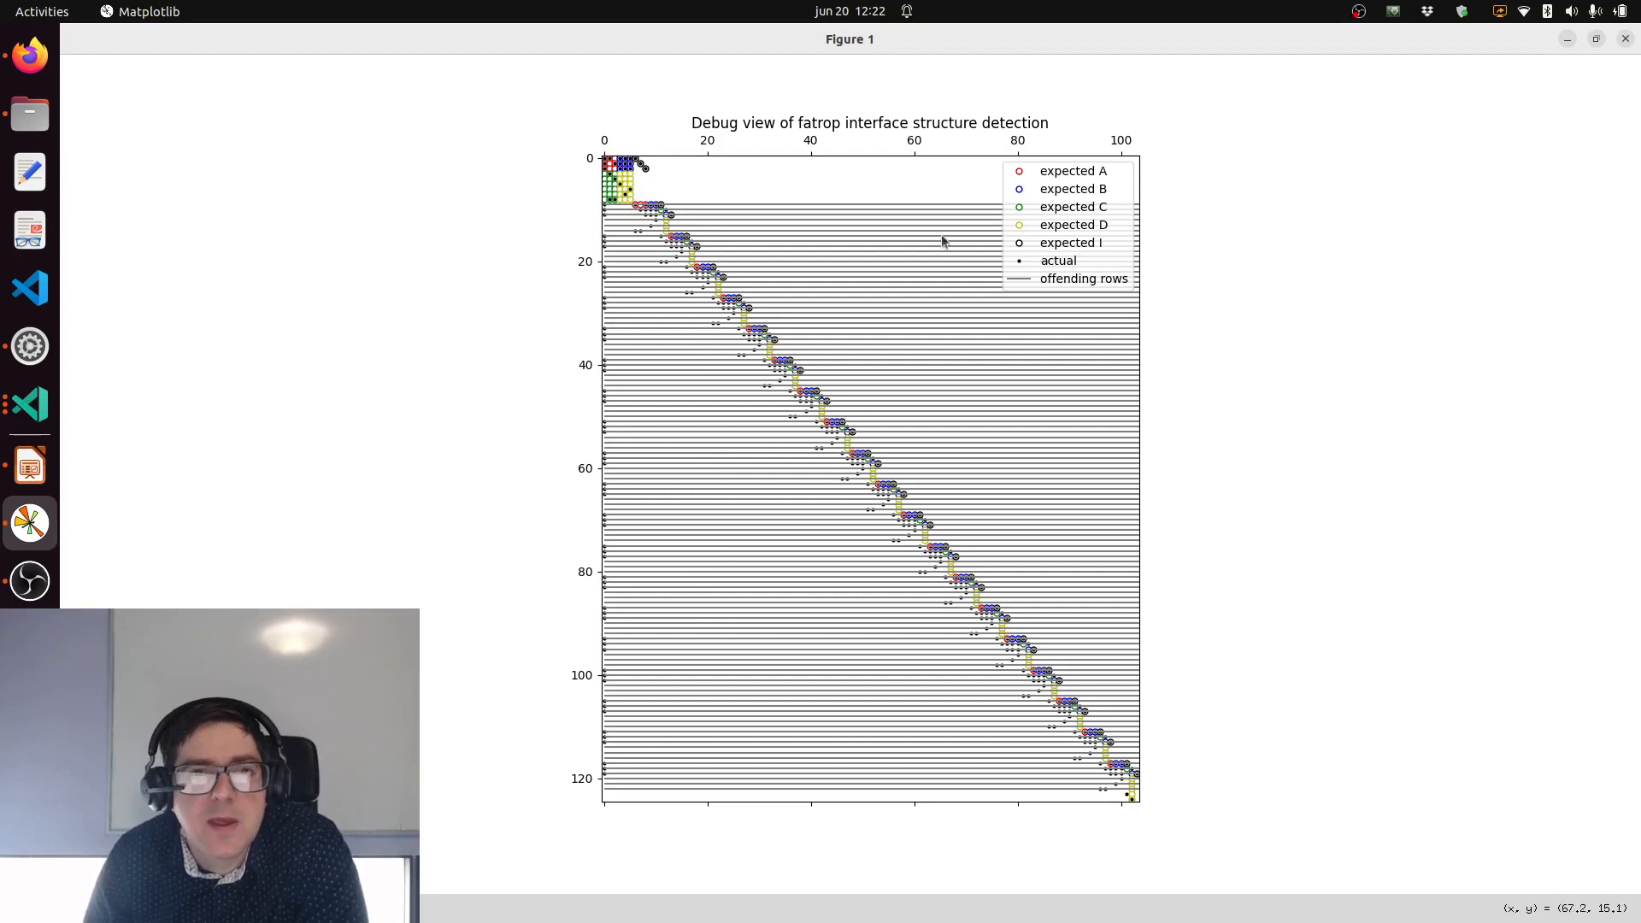
mouse_move(760, 317)
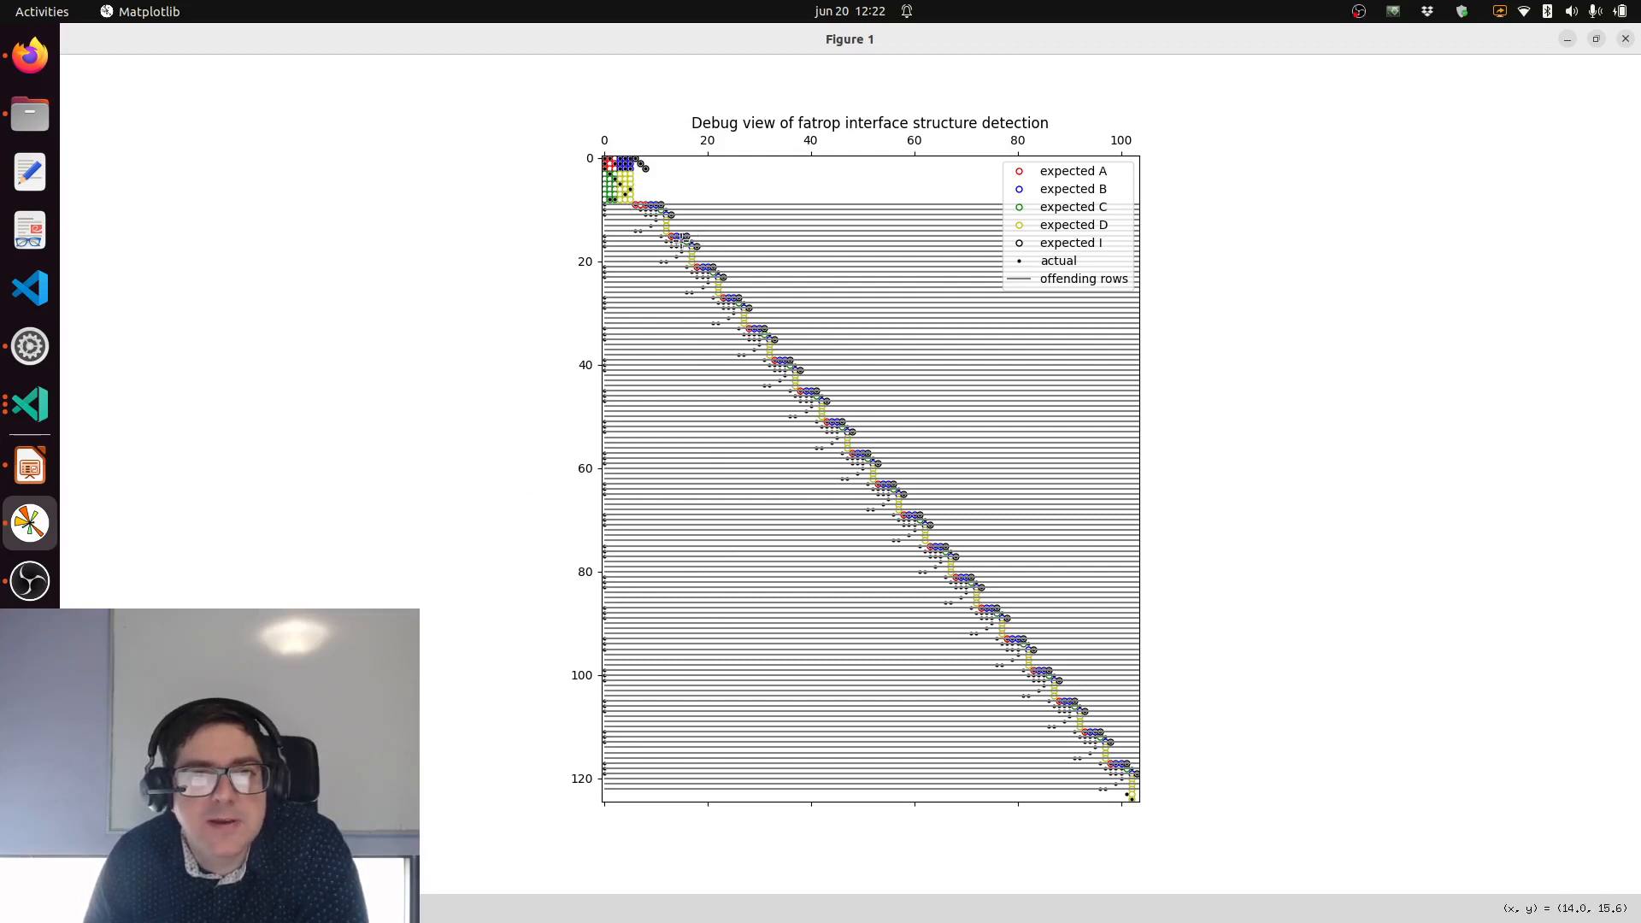
mouse_move(684, 236)
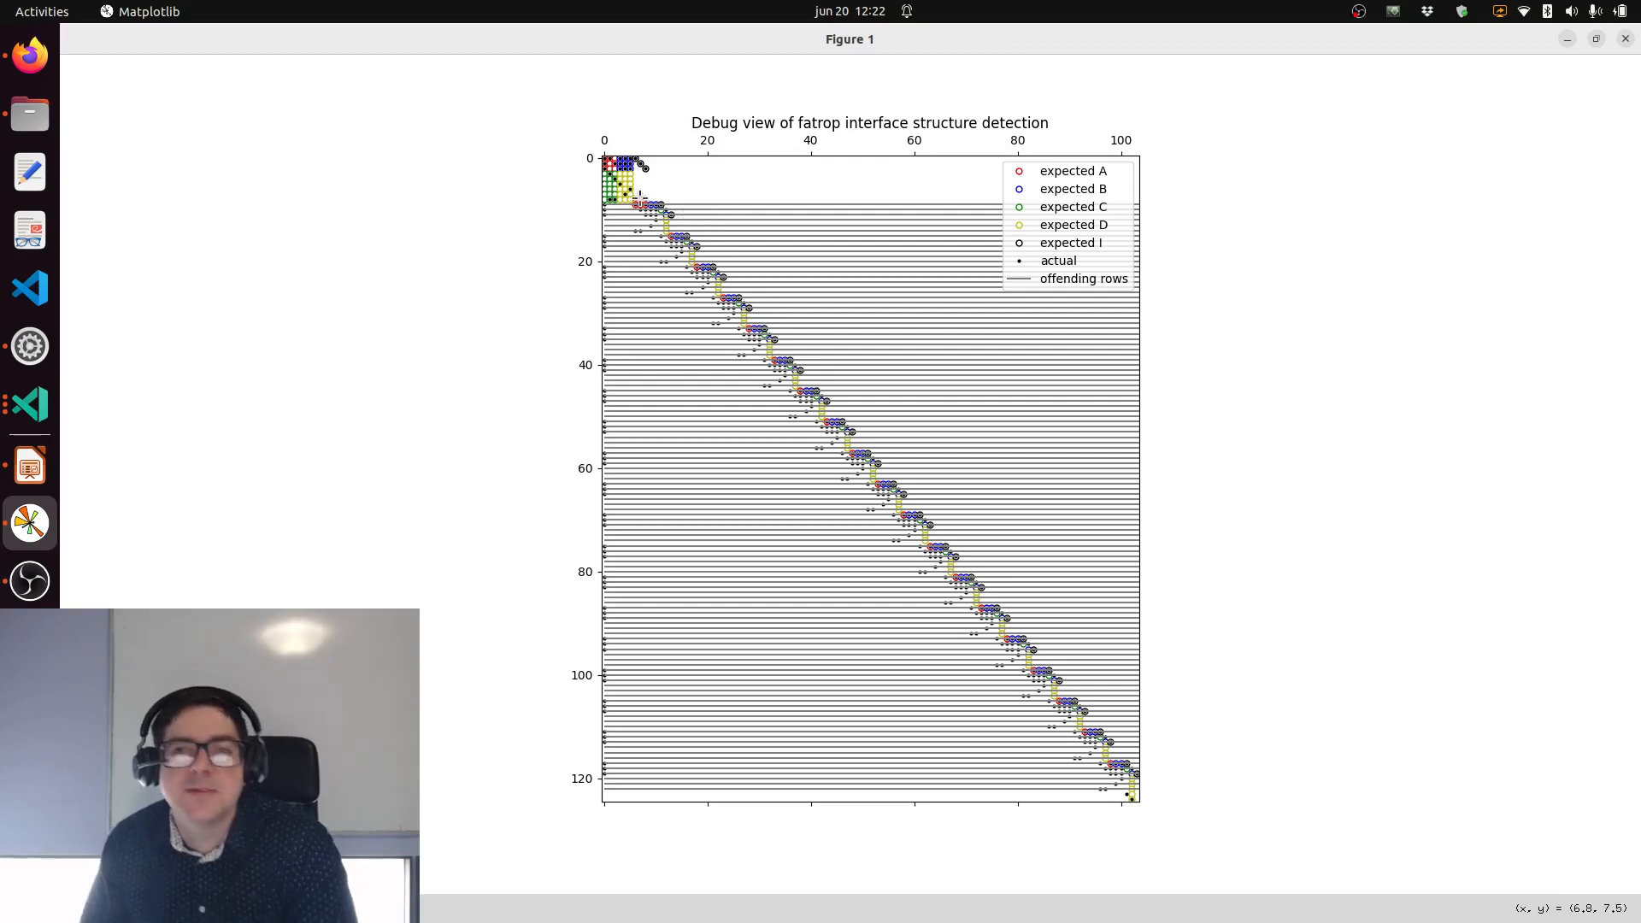
mouse_move(638, 214)
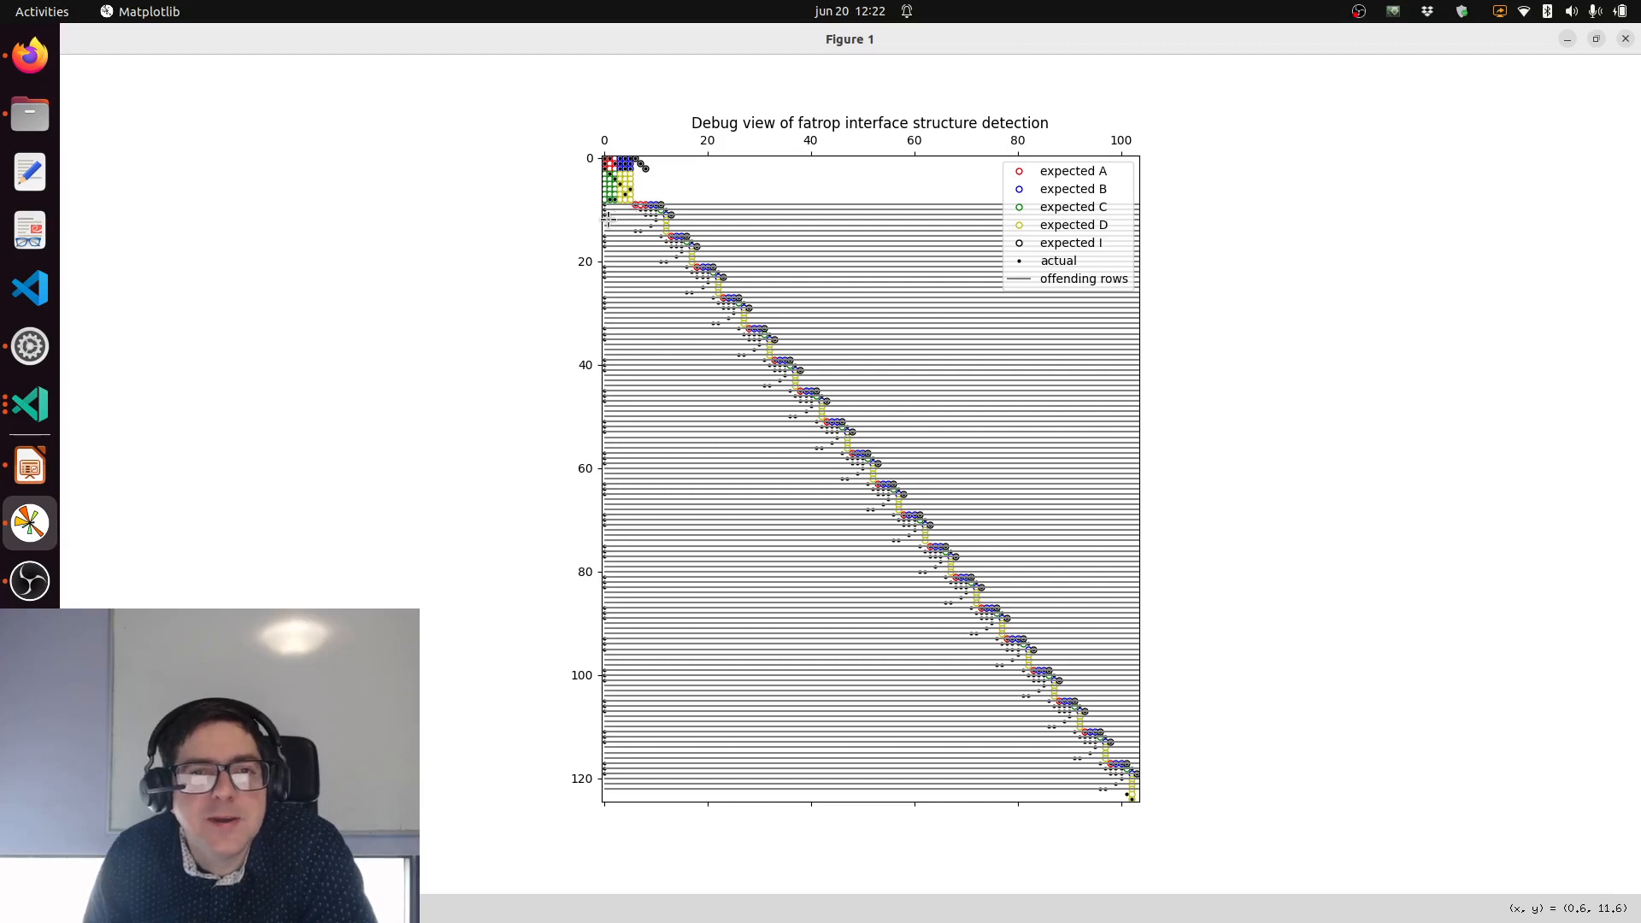
mouse_move(609, 325)
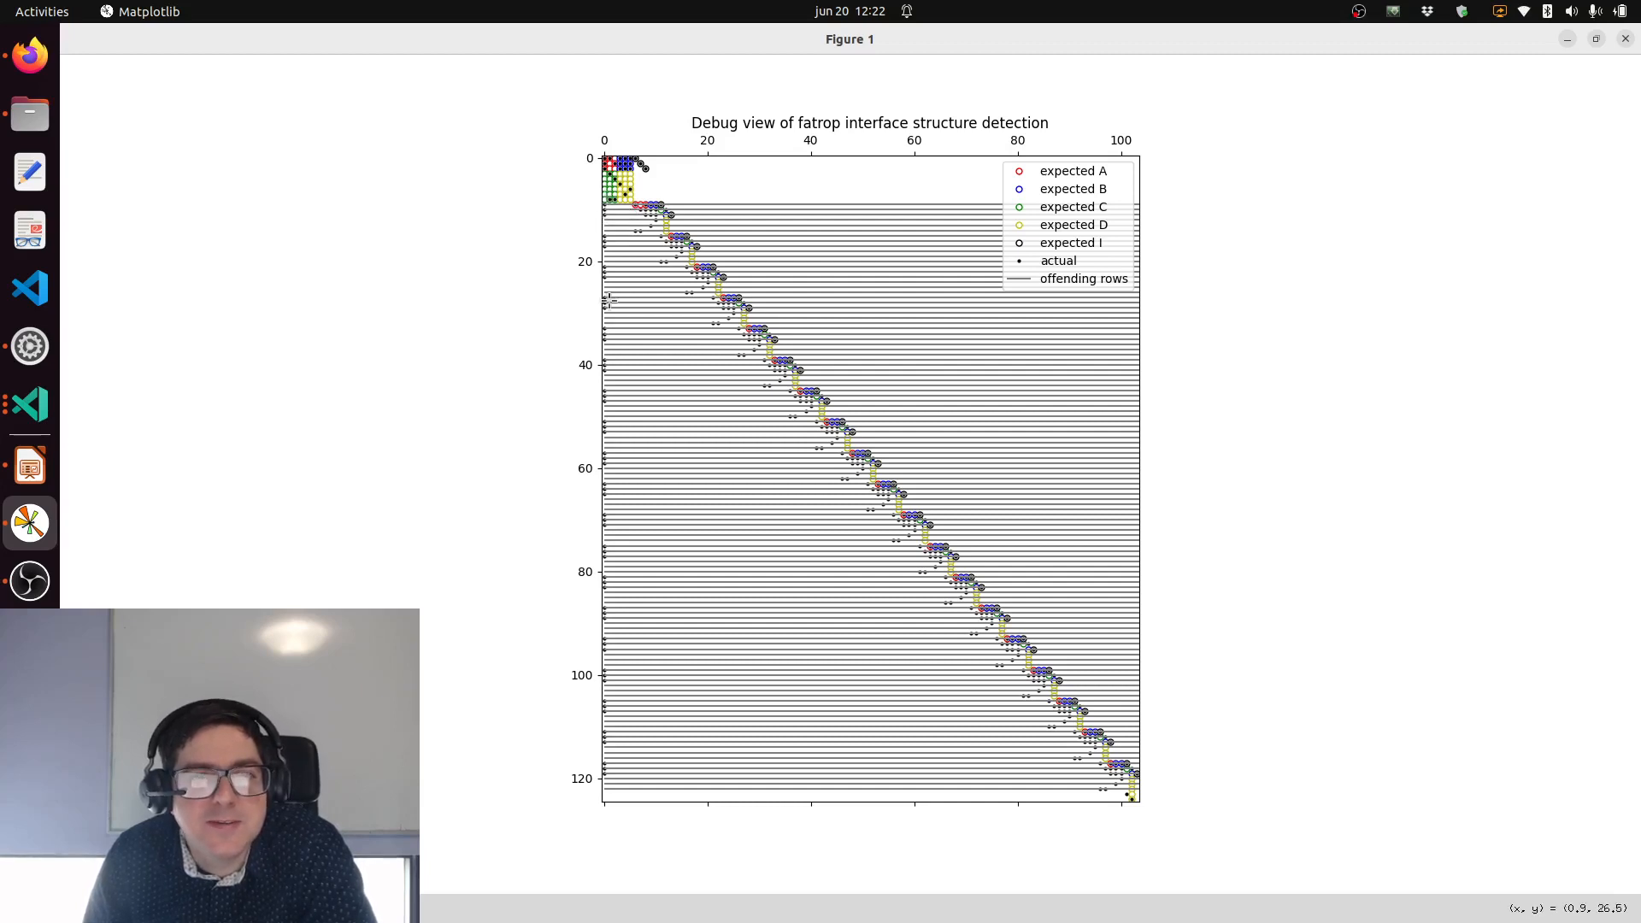
mouse_move(613, 86)
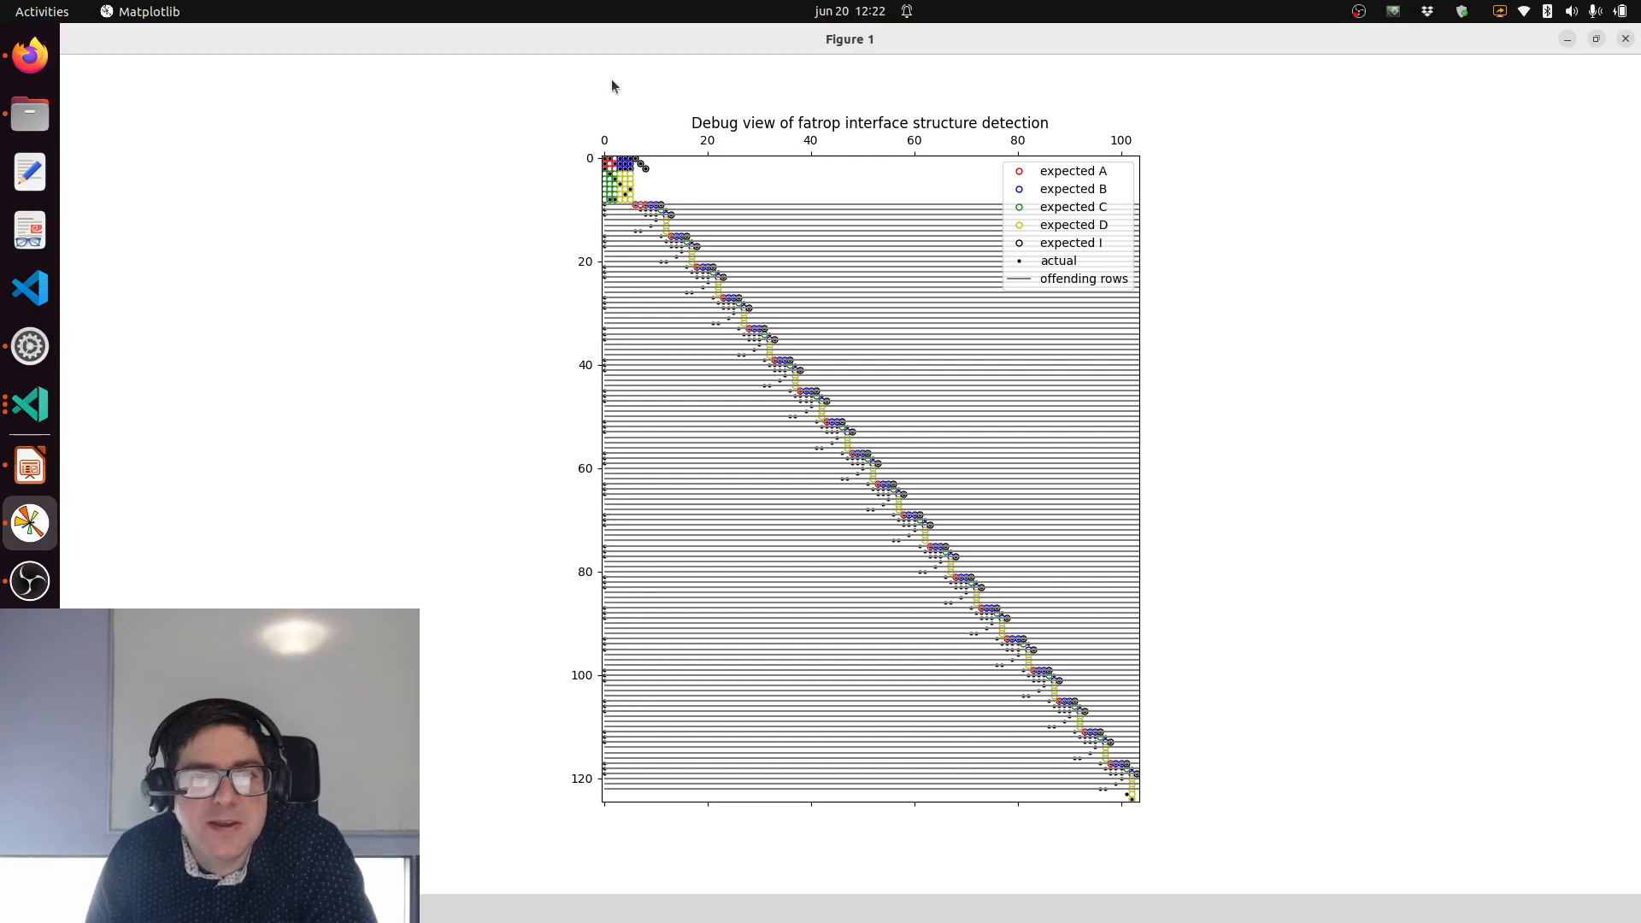
mouse_move(600, 609)
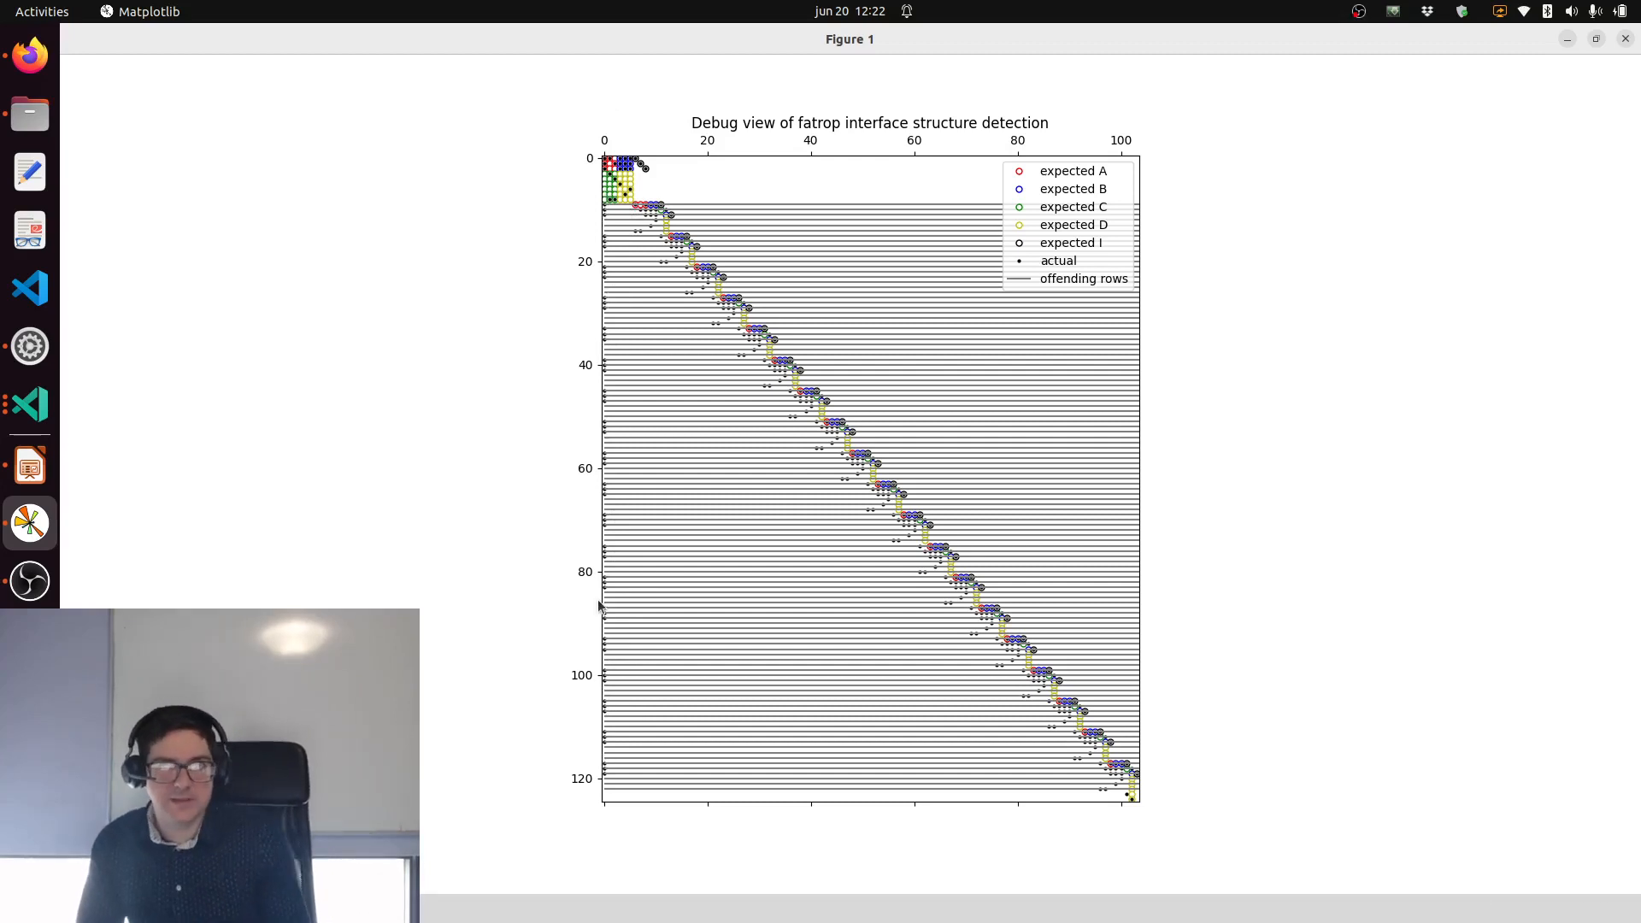
mouse_move(605, 585)
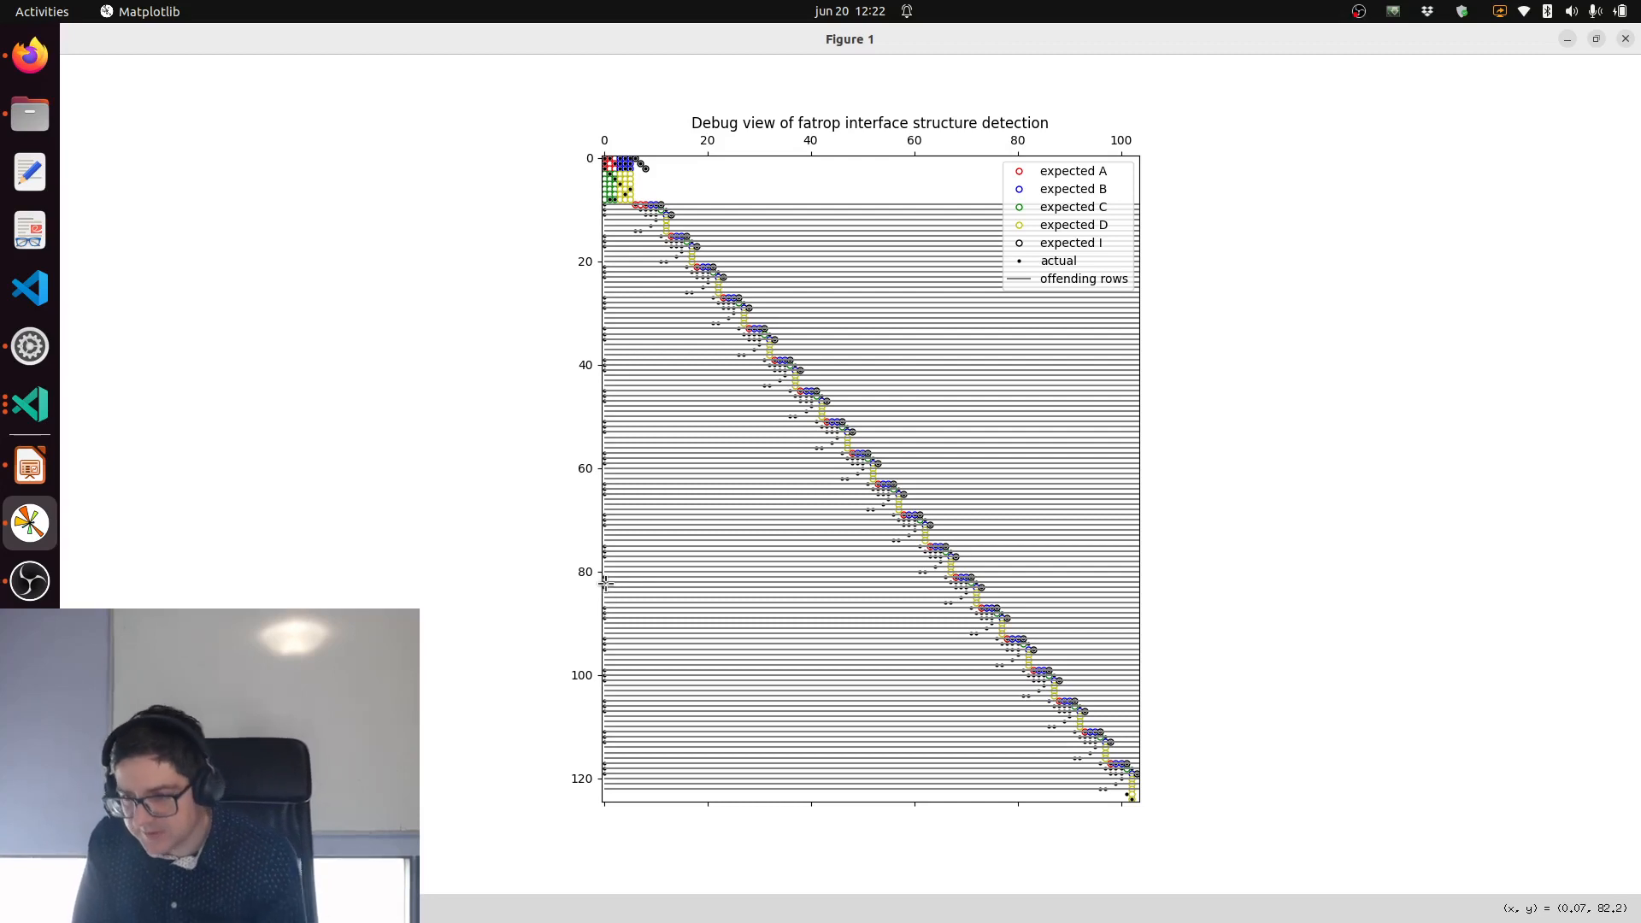
mouse_move(618, 501)
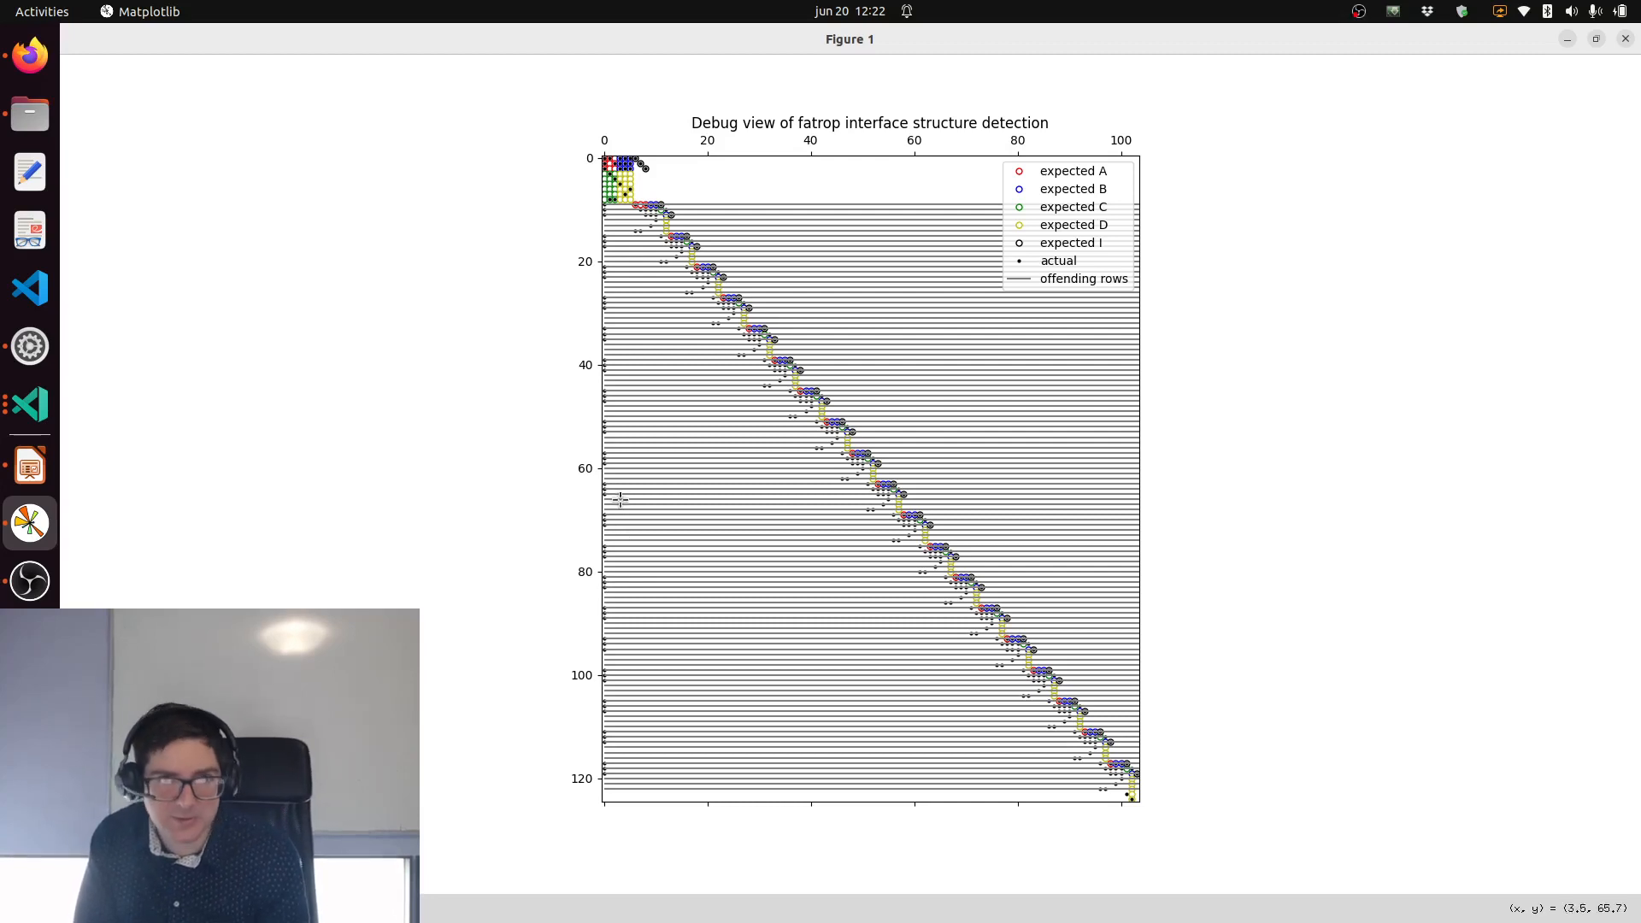
mouse_move(625, 229)
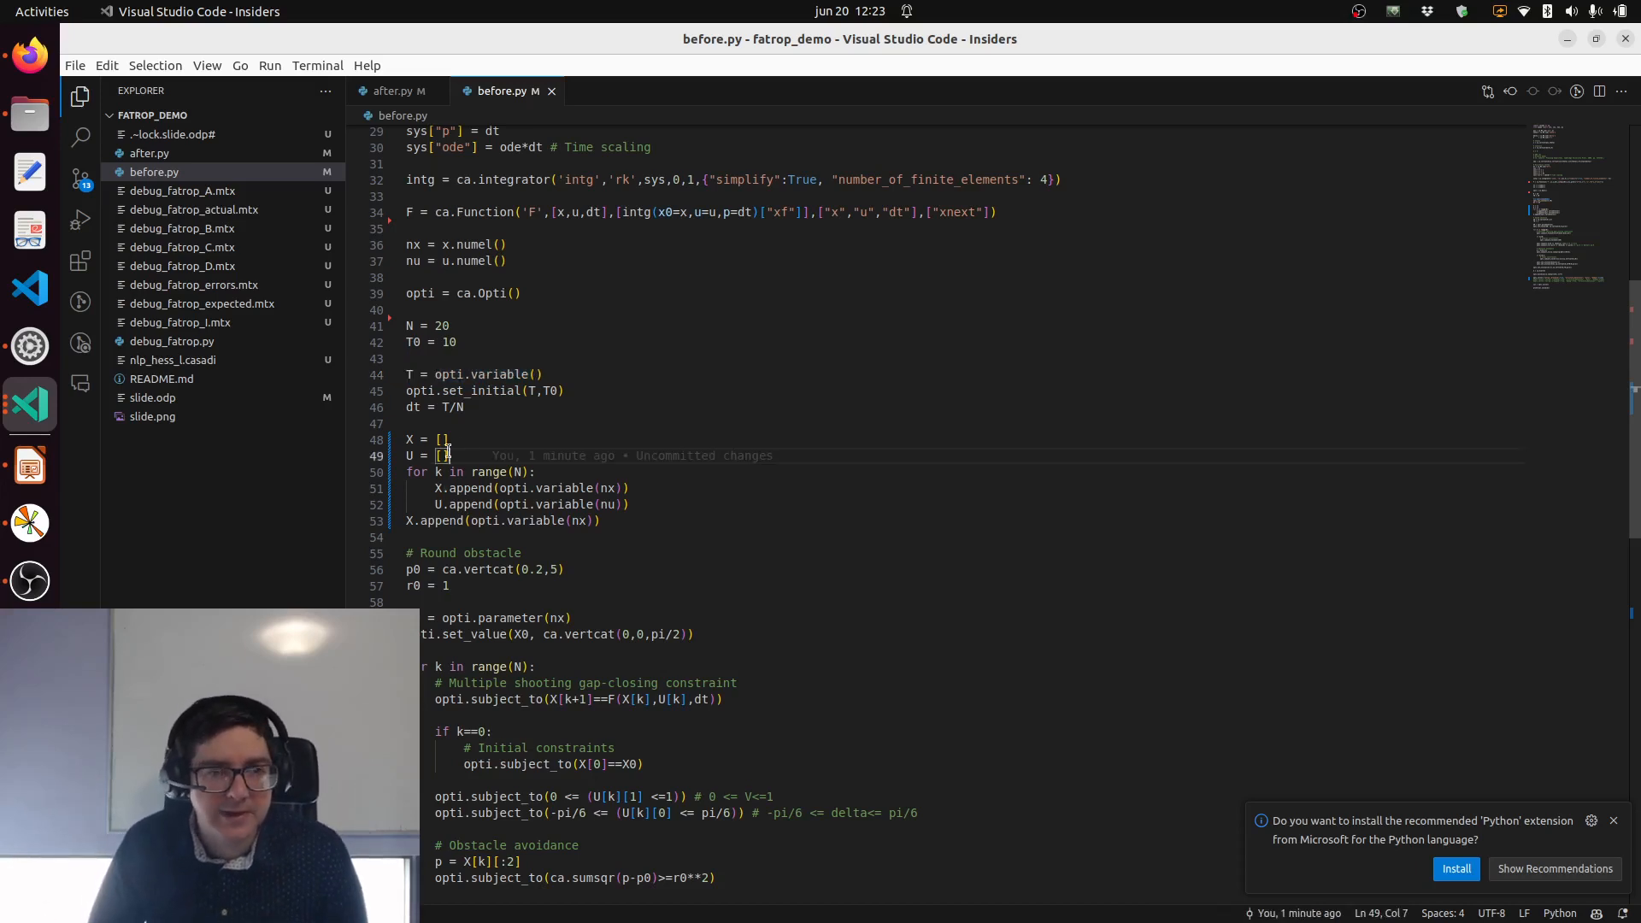
Step: Add list T with T.append(opti.variable()) to before.py, passing T[k]/N to F
type("T = []")
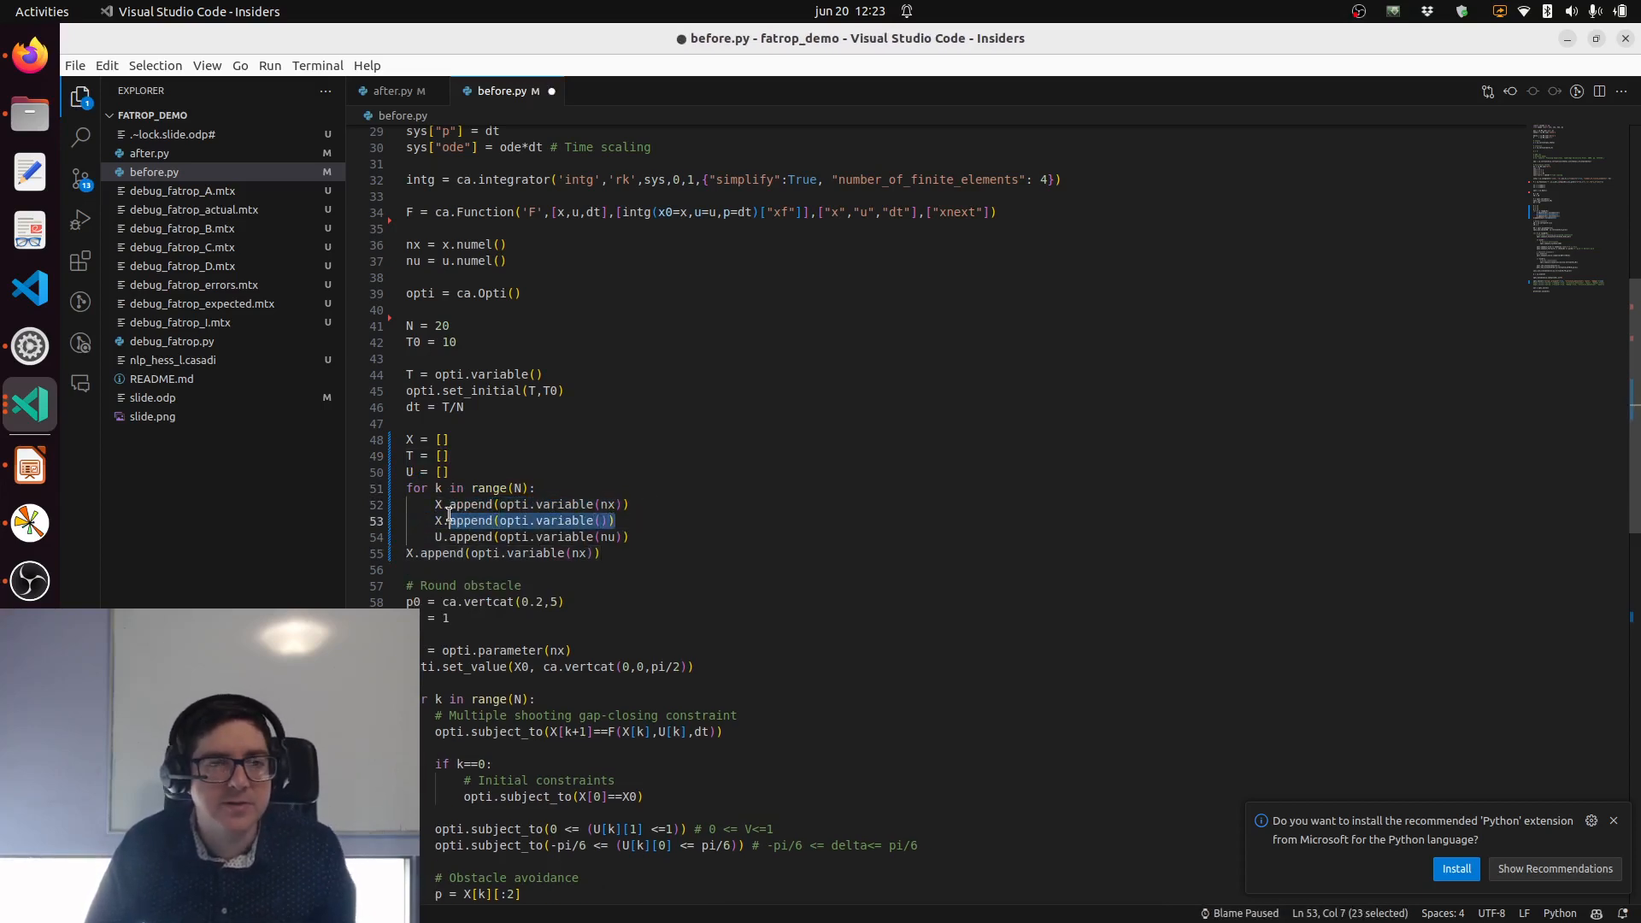
type("T")
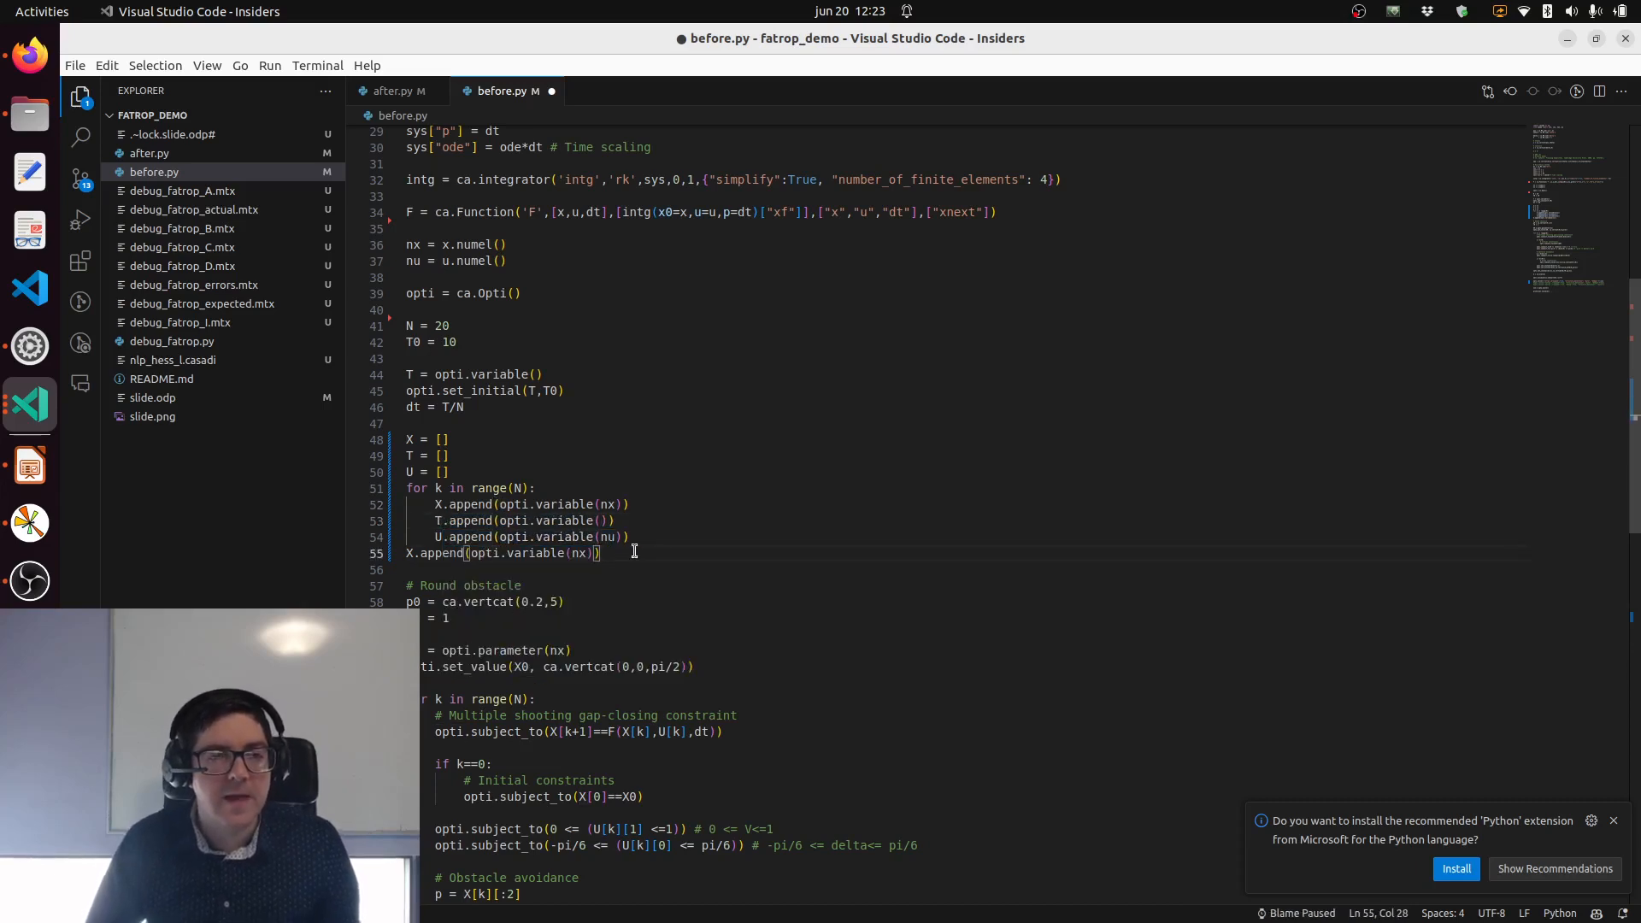
type("T.append(opti.variable())")
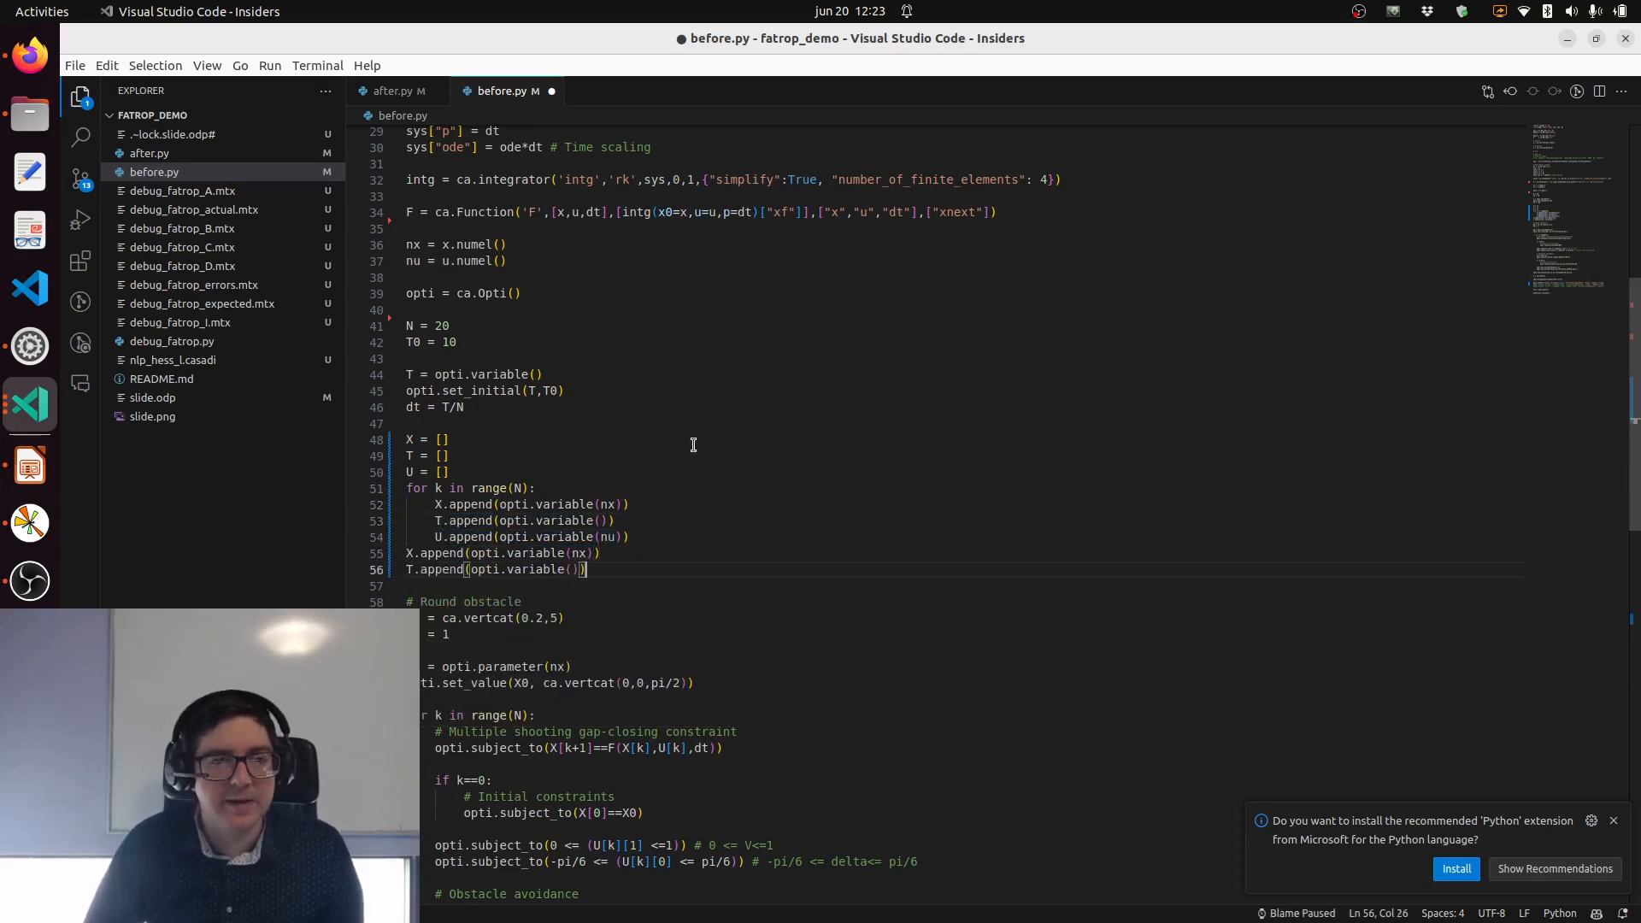
key("ctrl+s")
type("T[k")
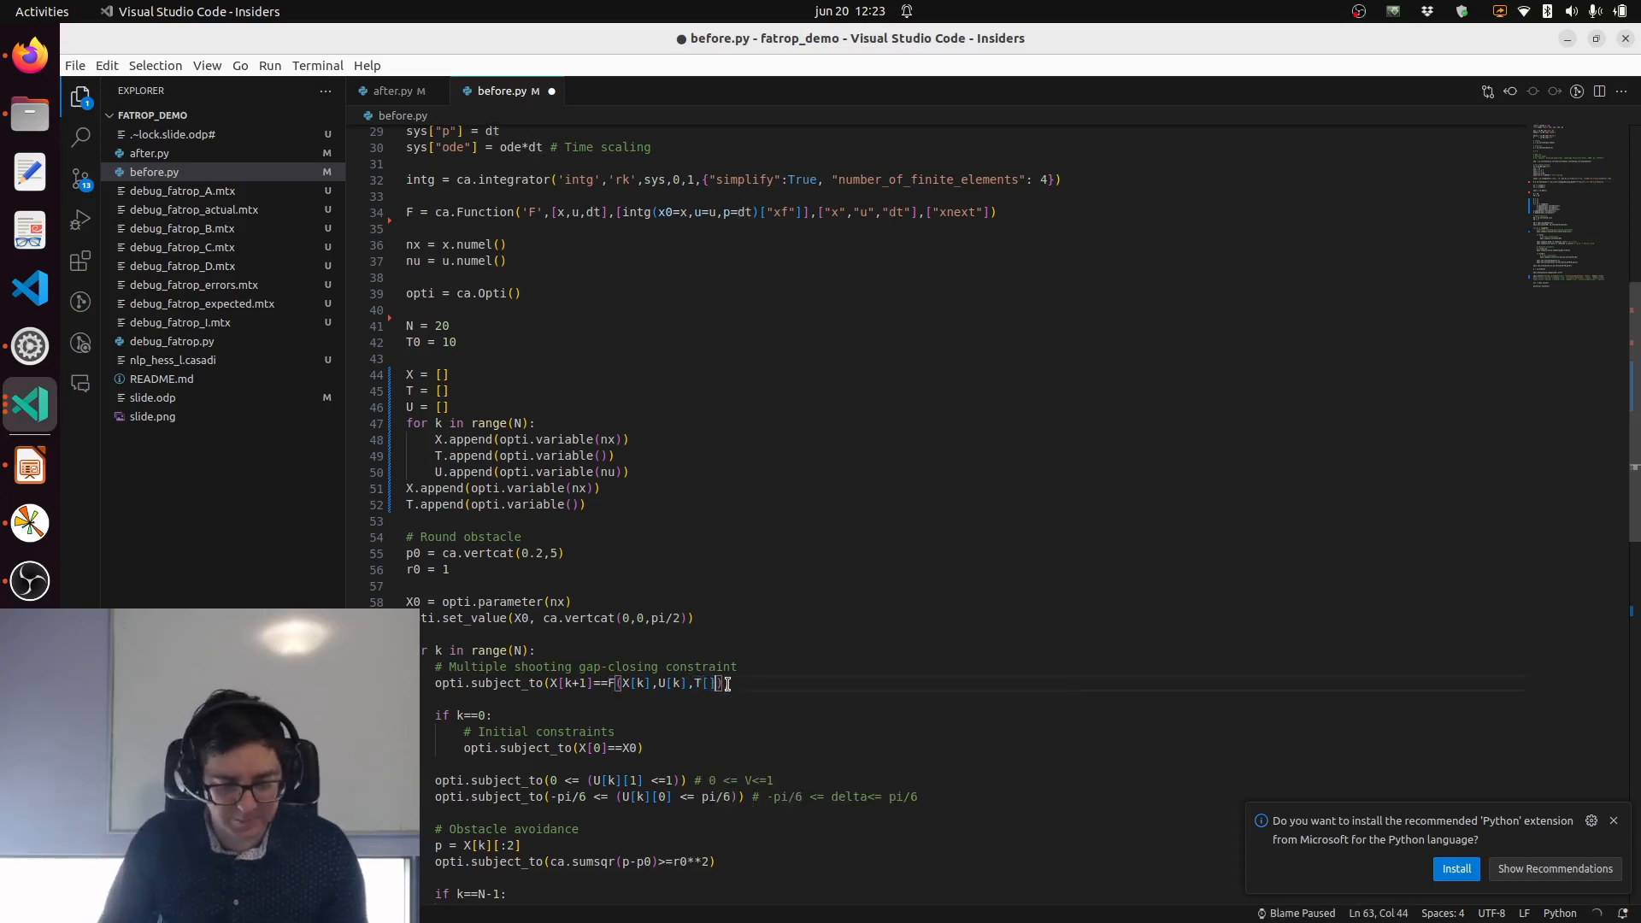
type("[N")
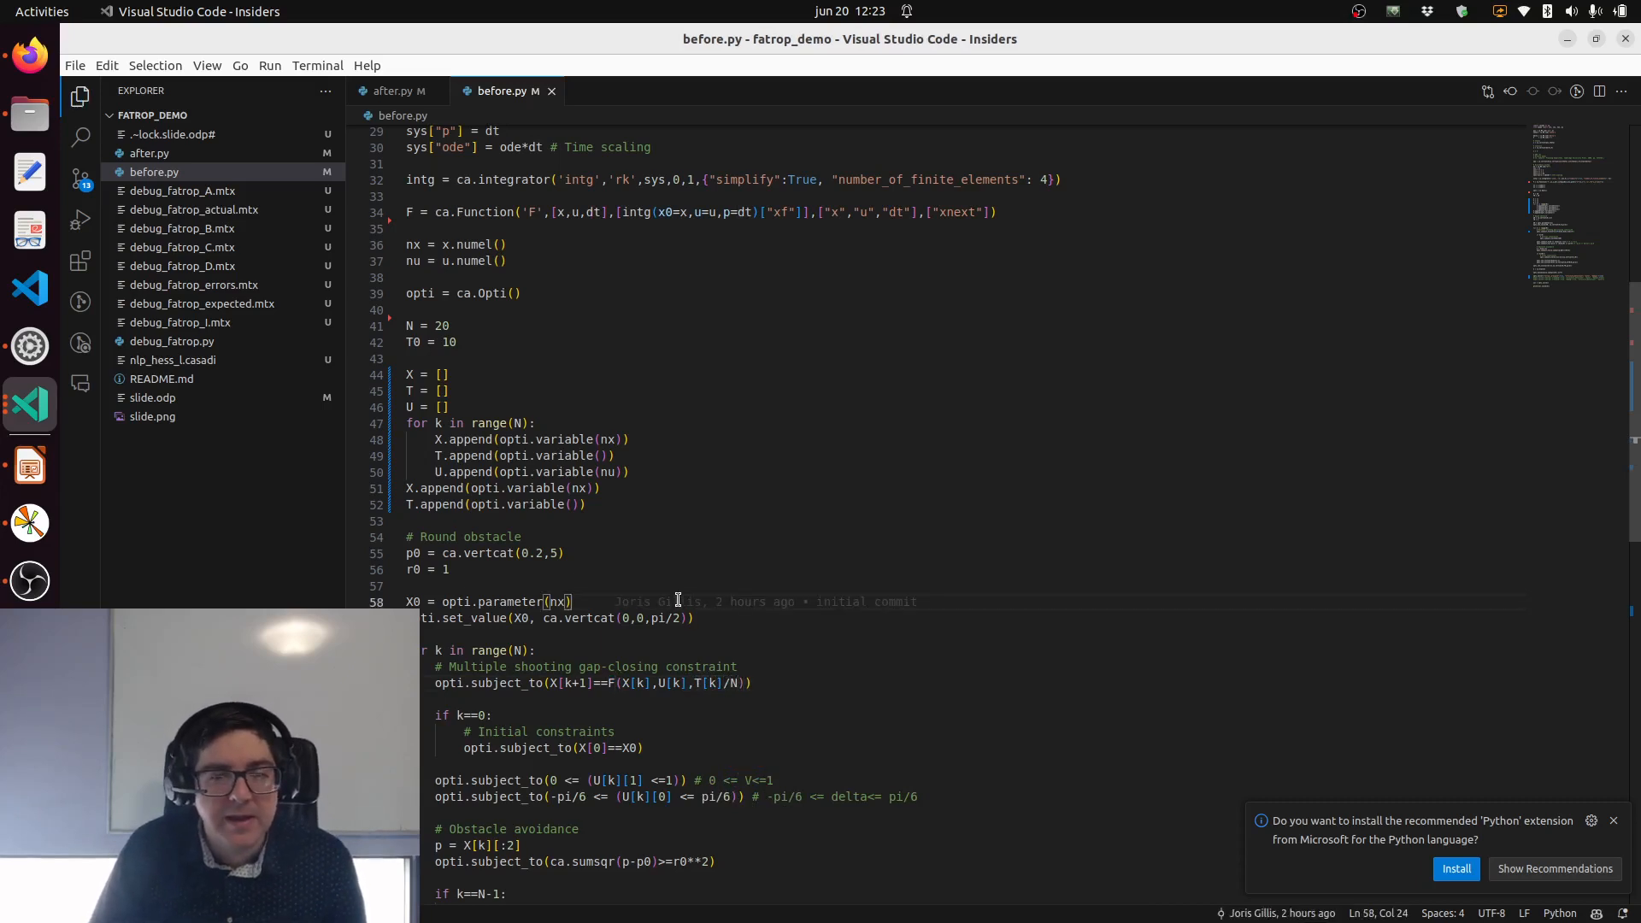
scroll("down", 3)
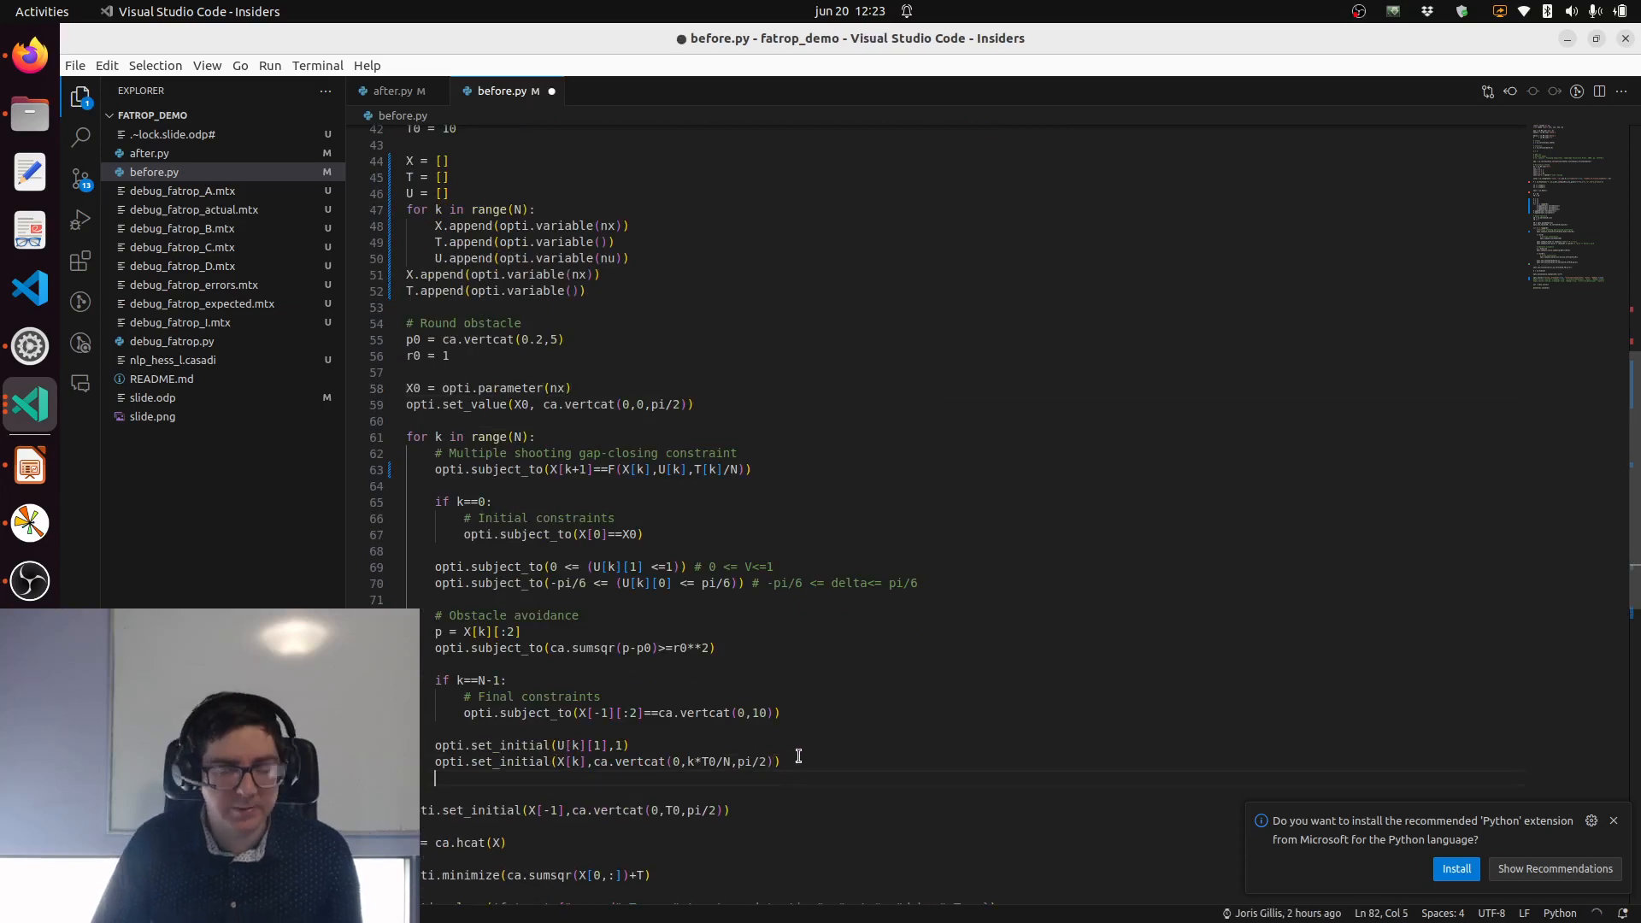
Step: Initialise T[k] to T0/N, constrain the T values, and add ca.sum2(T) to the objective
type("opti.set_initial(T[k],T0/N)")
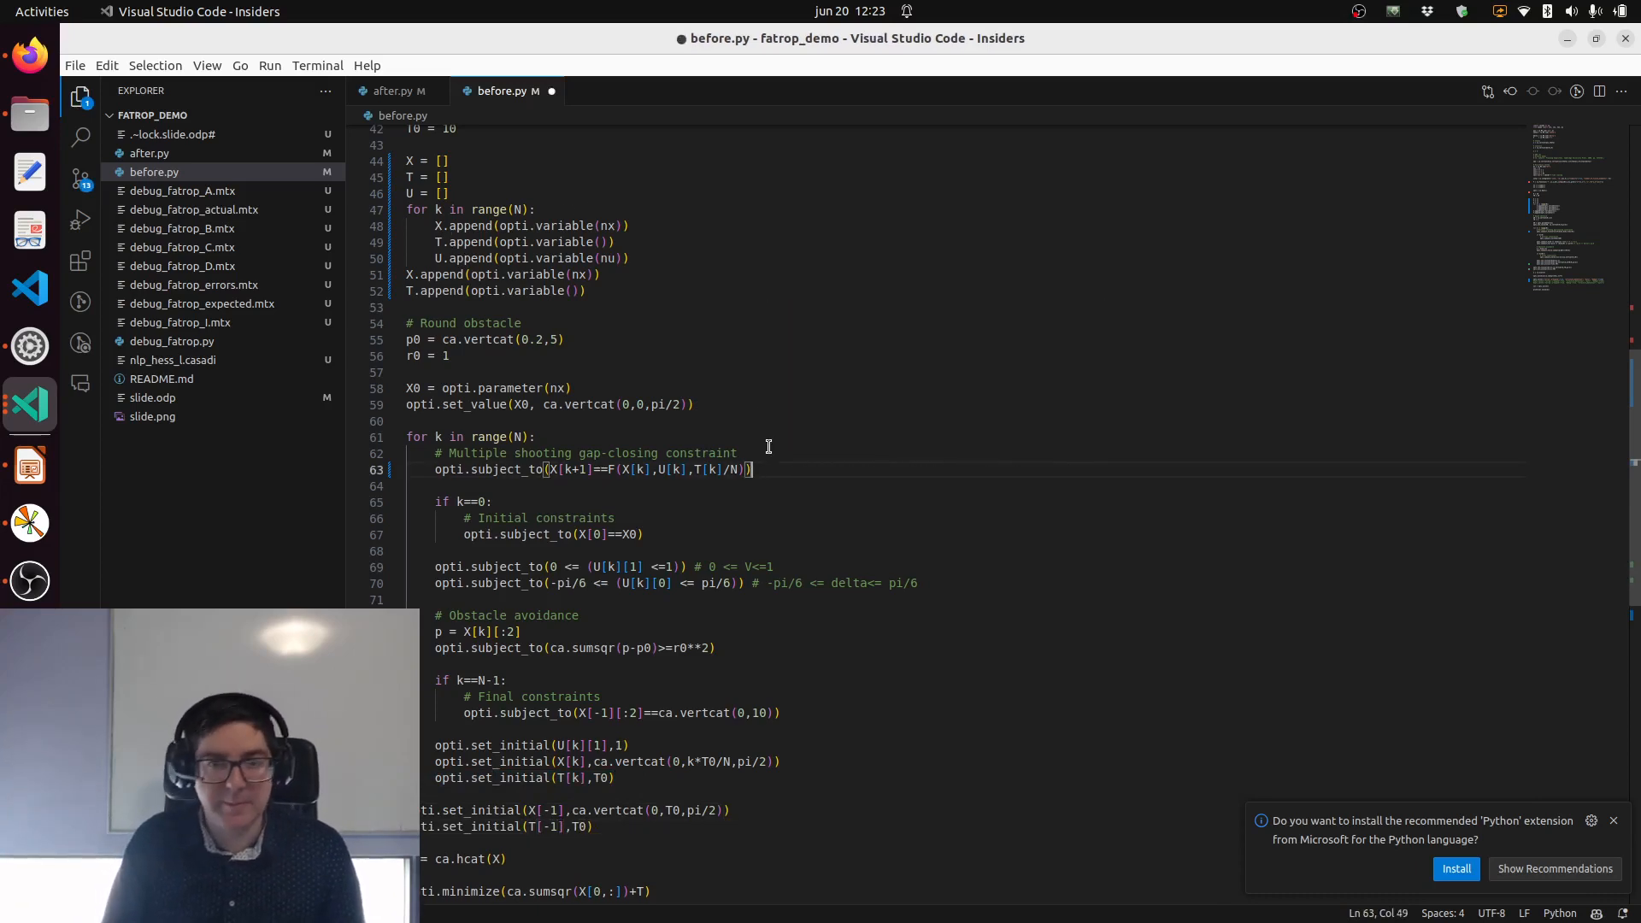
type("opti.subject_to(T[k]>=0)")
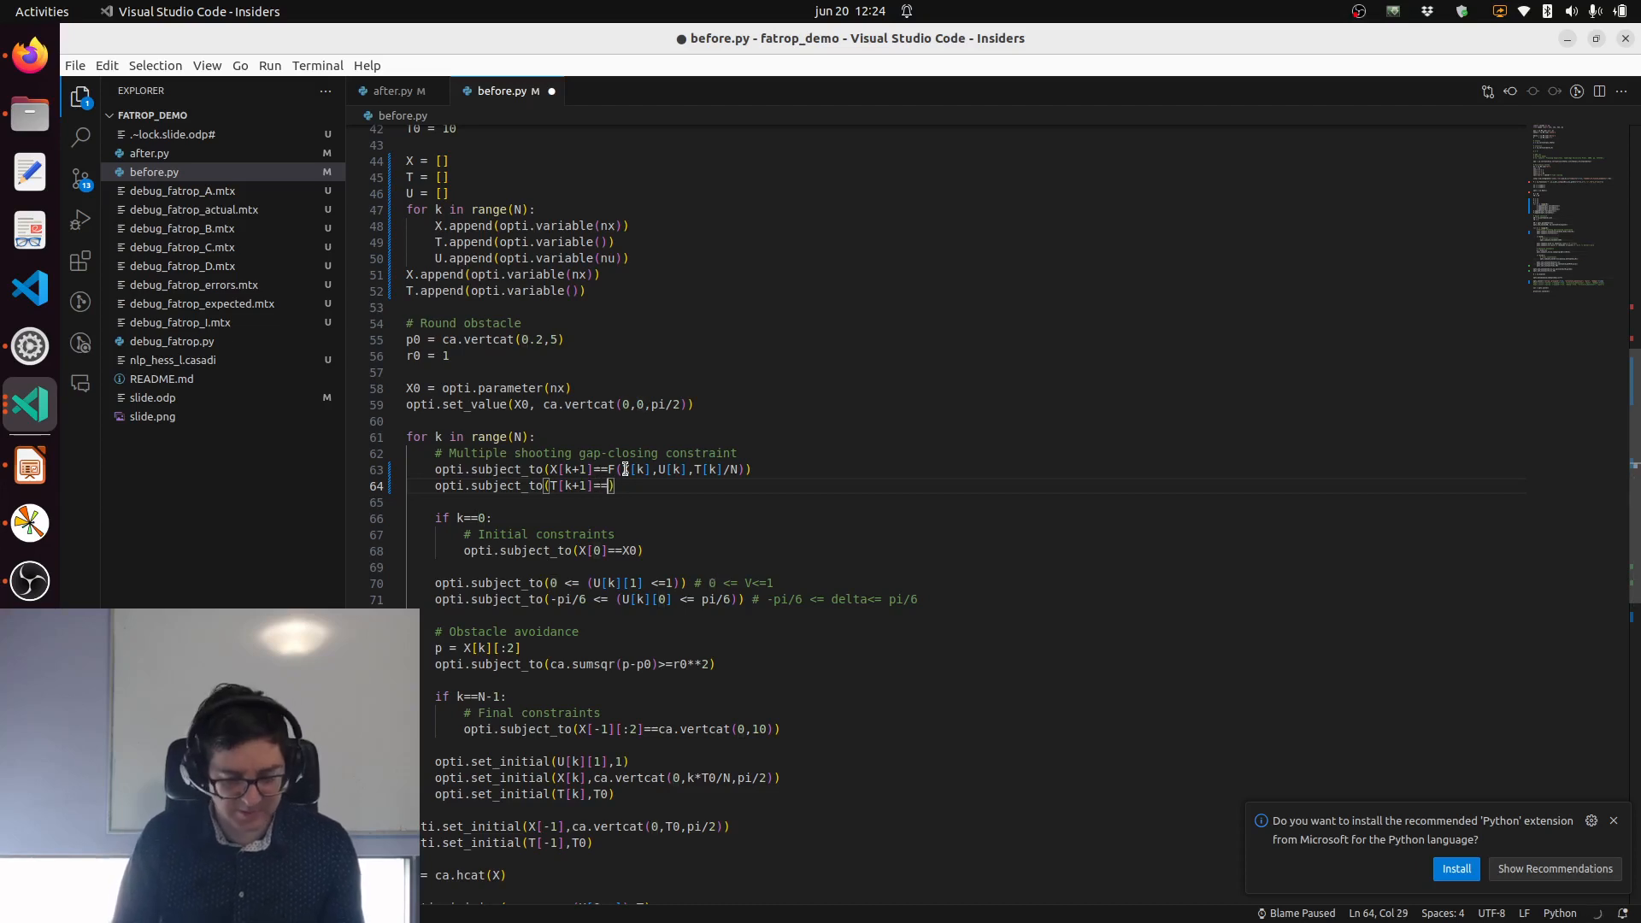
type("T[]")
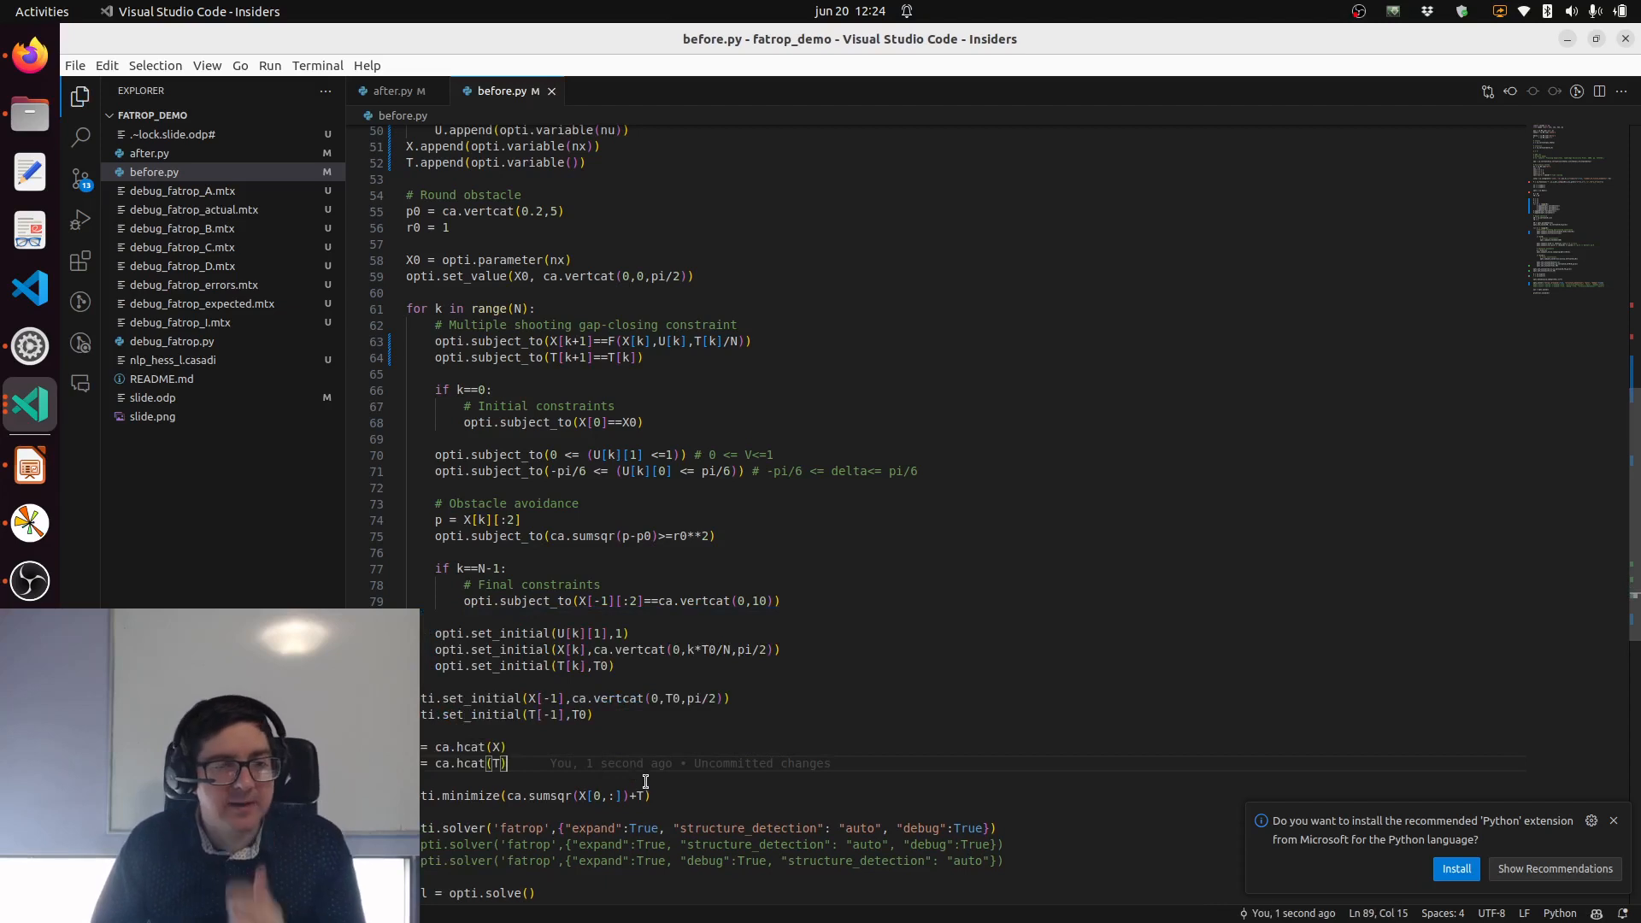
type("ca.sum2(")
type("kill")
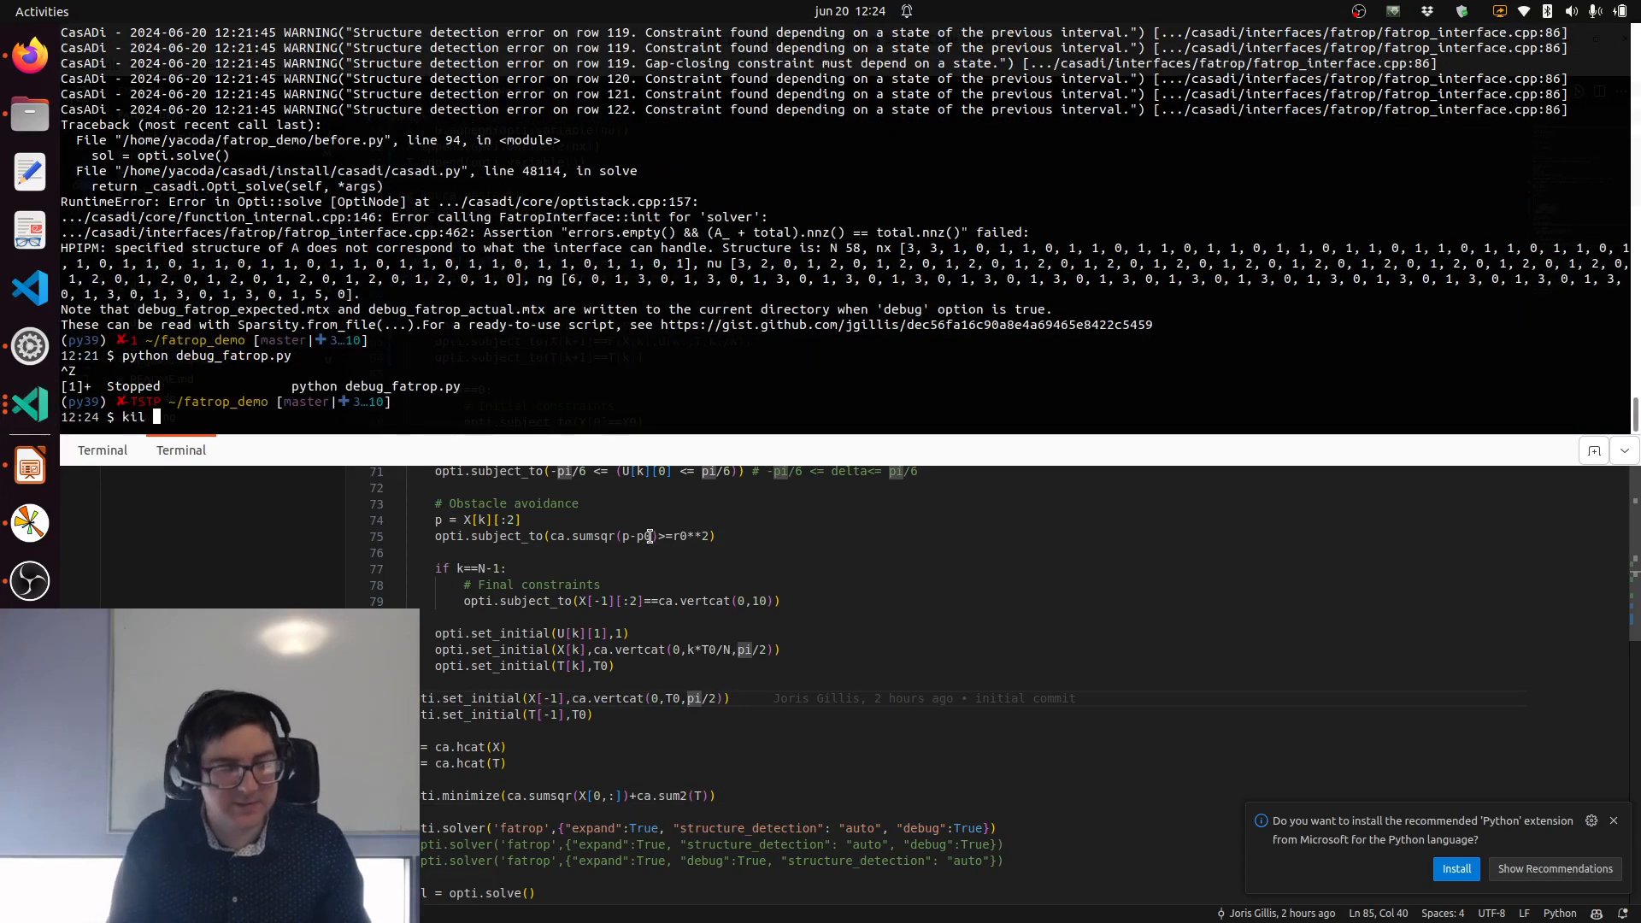
Step: Kill the stopped debug script and rerun python before.py to print solver timings
key("Return")
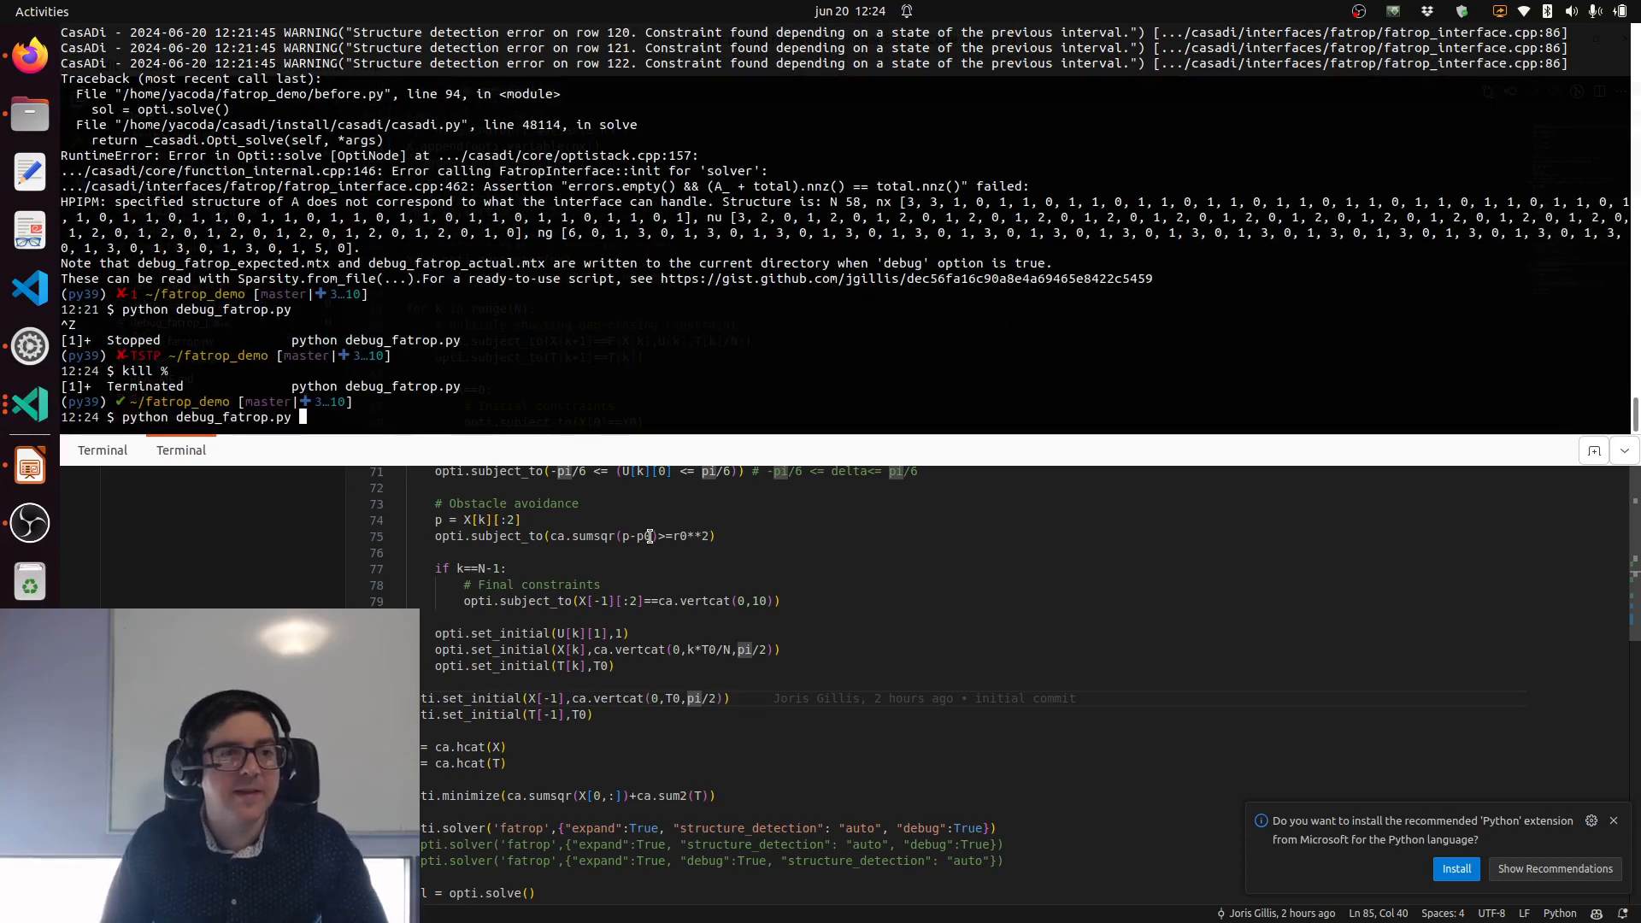
type("before.py")
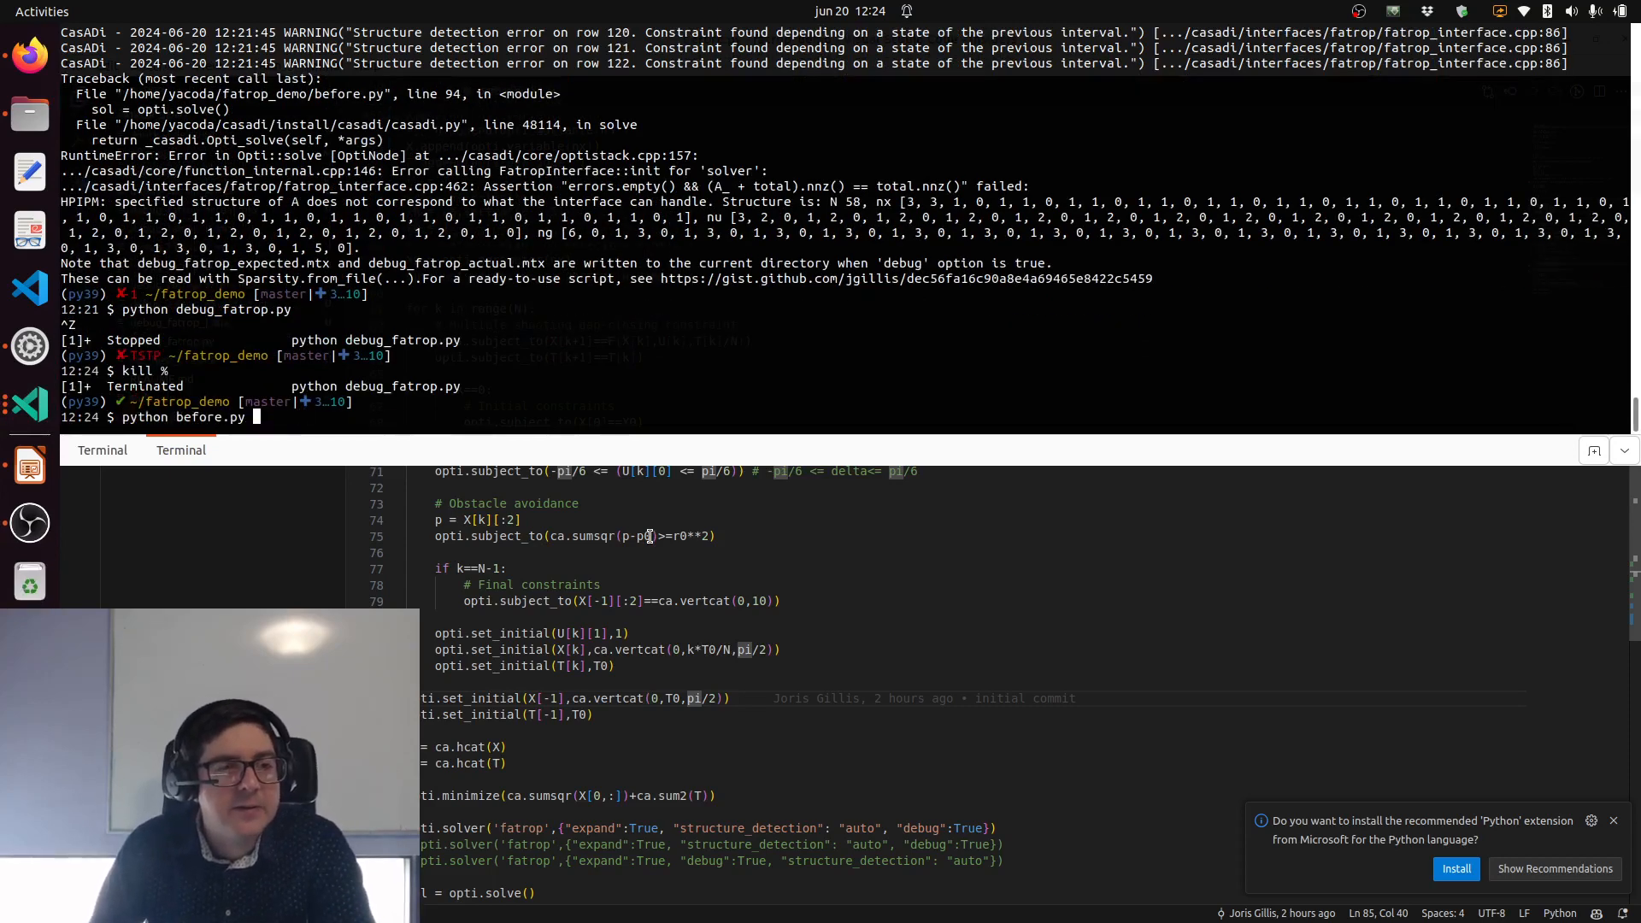
key("Return")
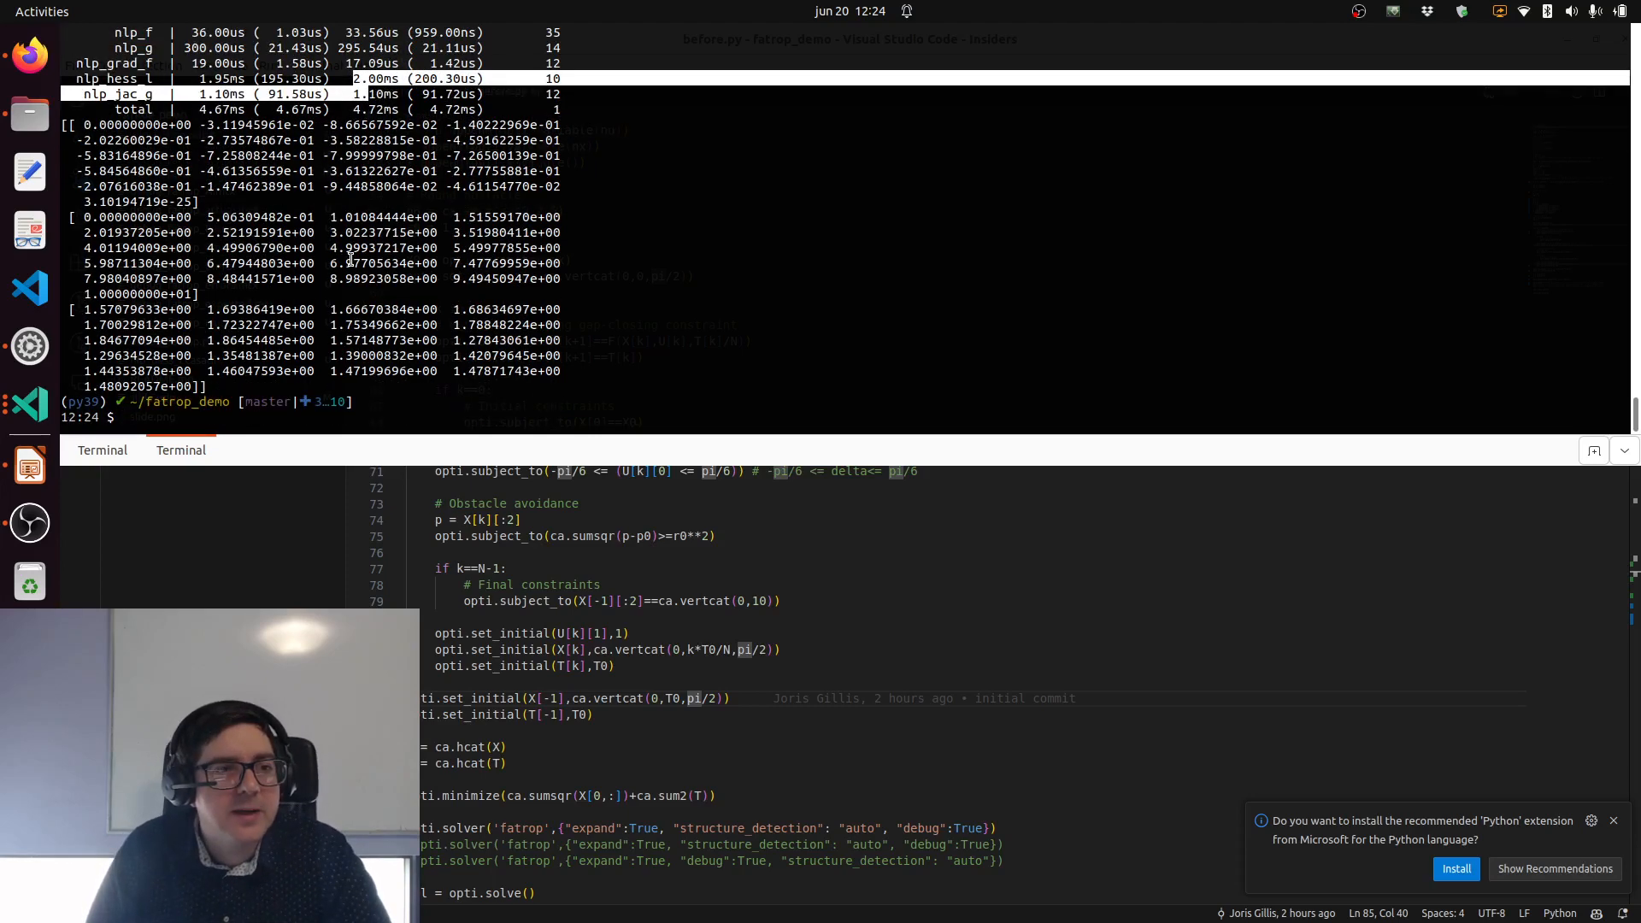
type("python before.py")
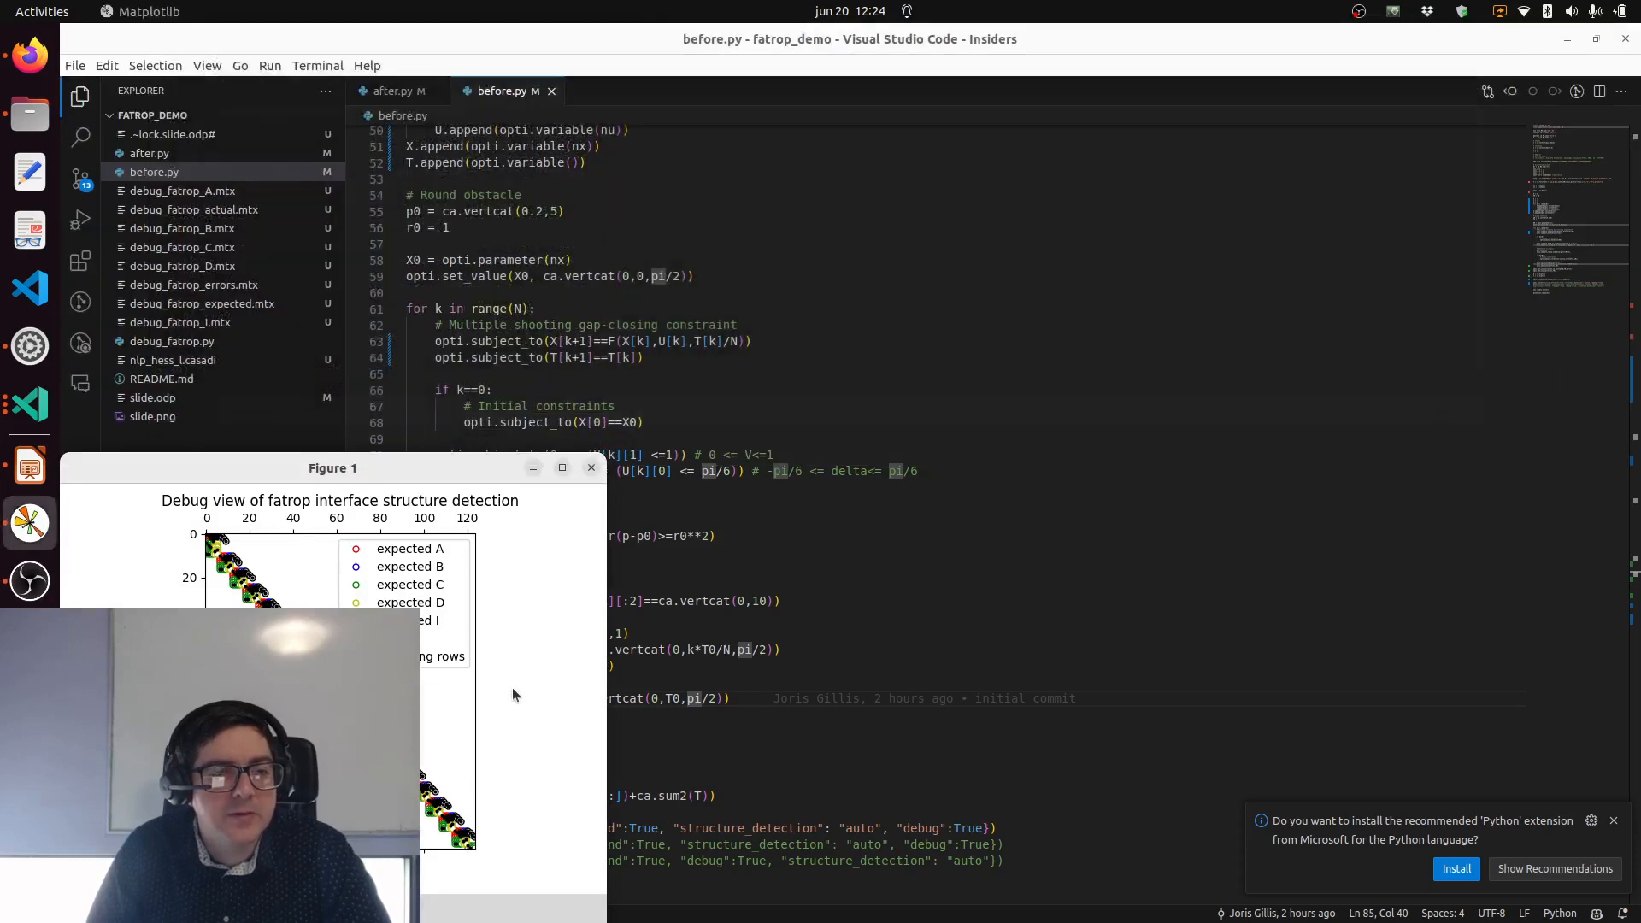
Step: Maximize the Figure 1 structure-detection plot to inspect the block pattern
left_click(561, 467)
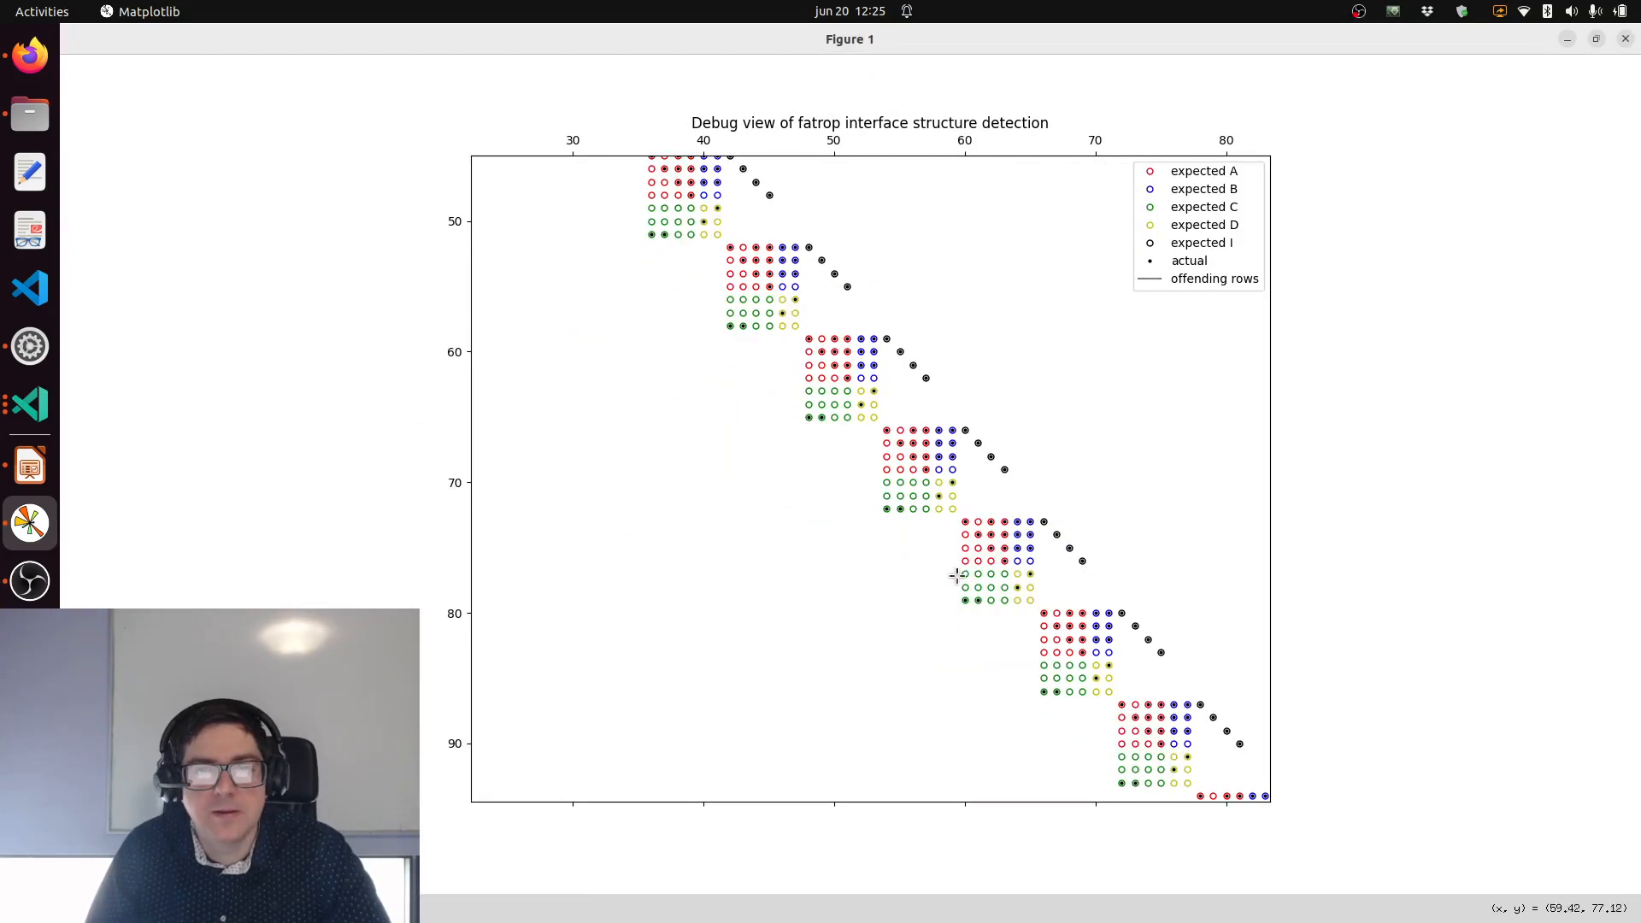
mouse_move(864, 460)
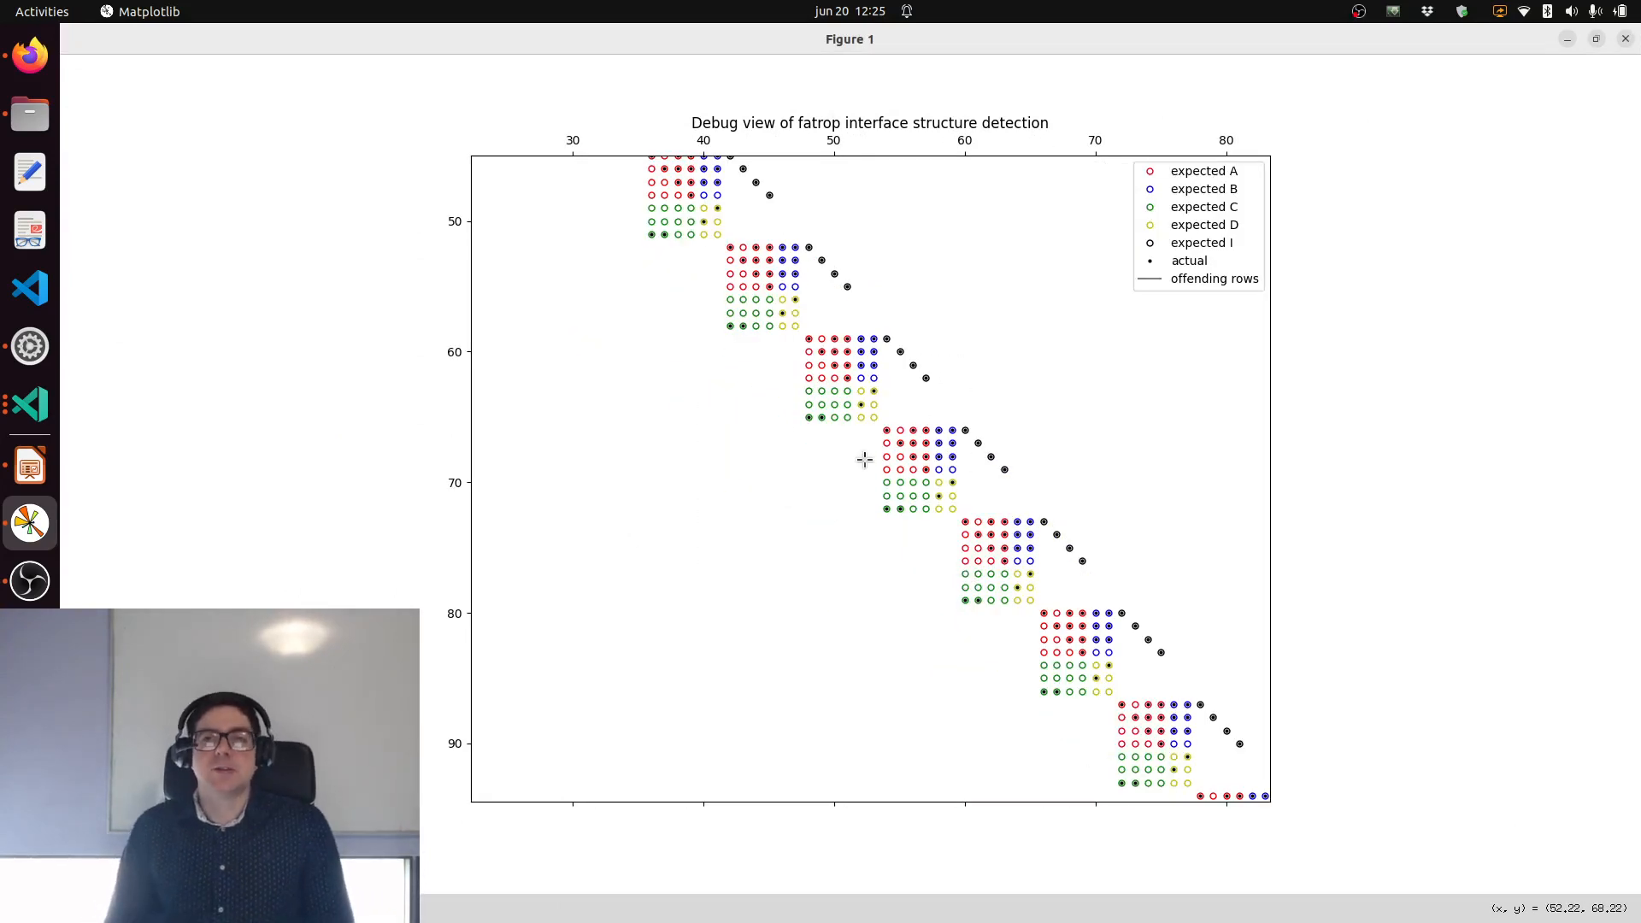
mouse_move(1054, 285)
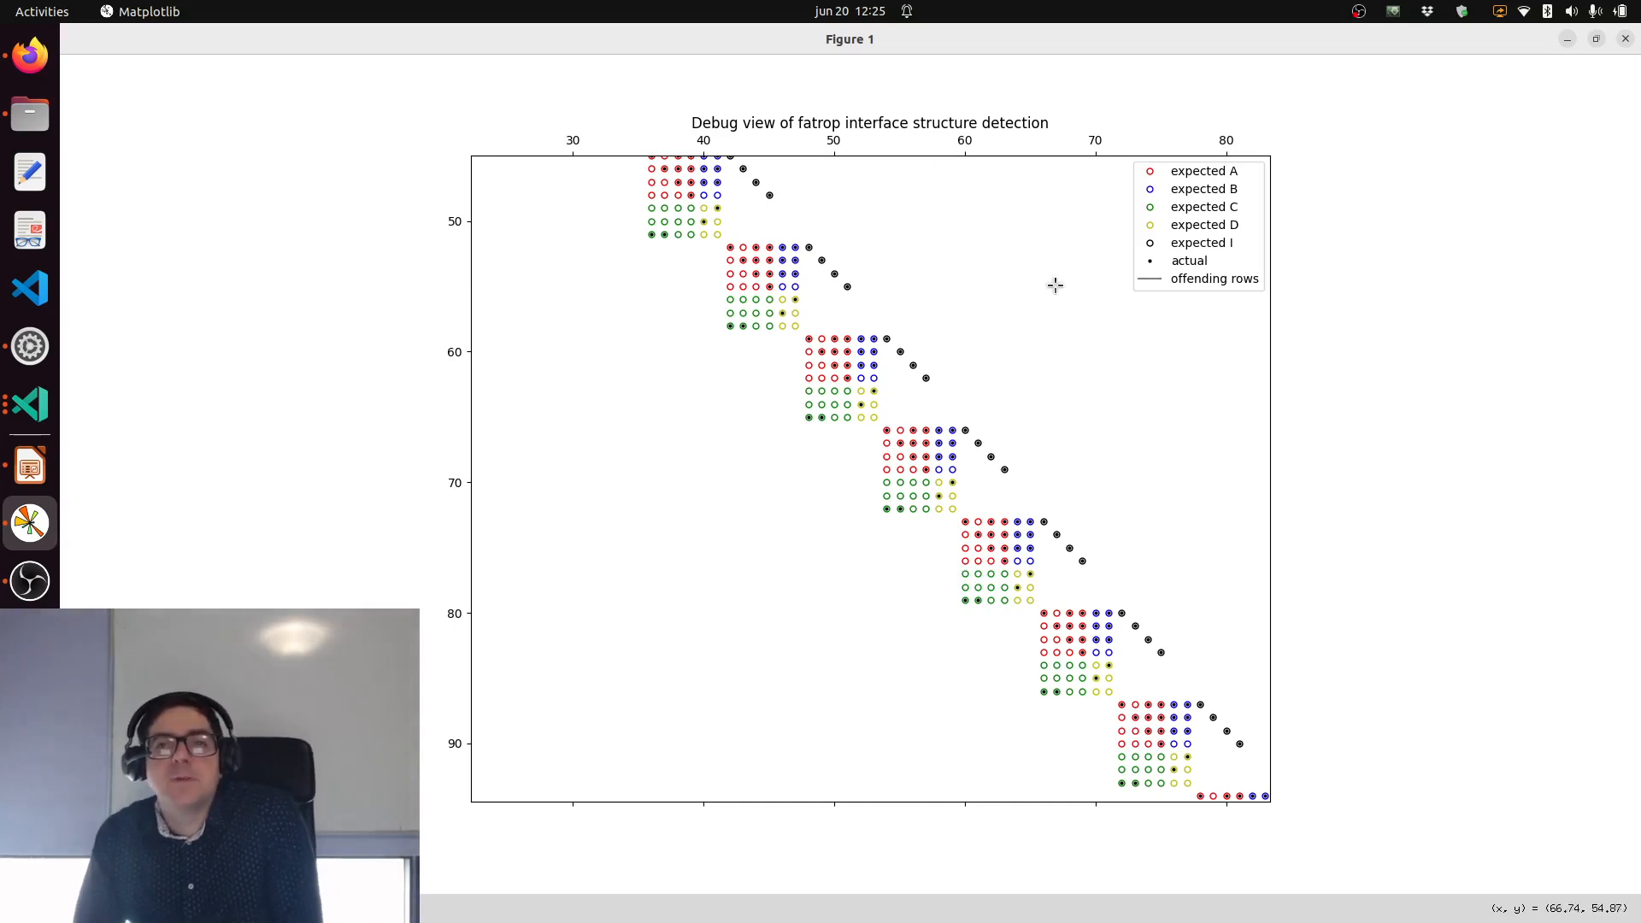
mouse_move(834, 356)
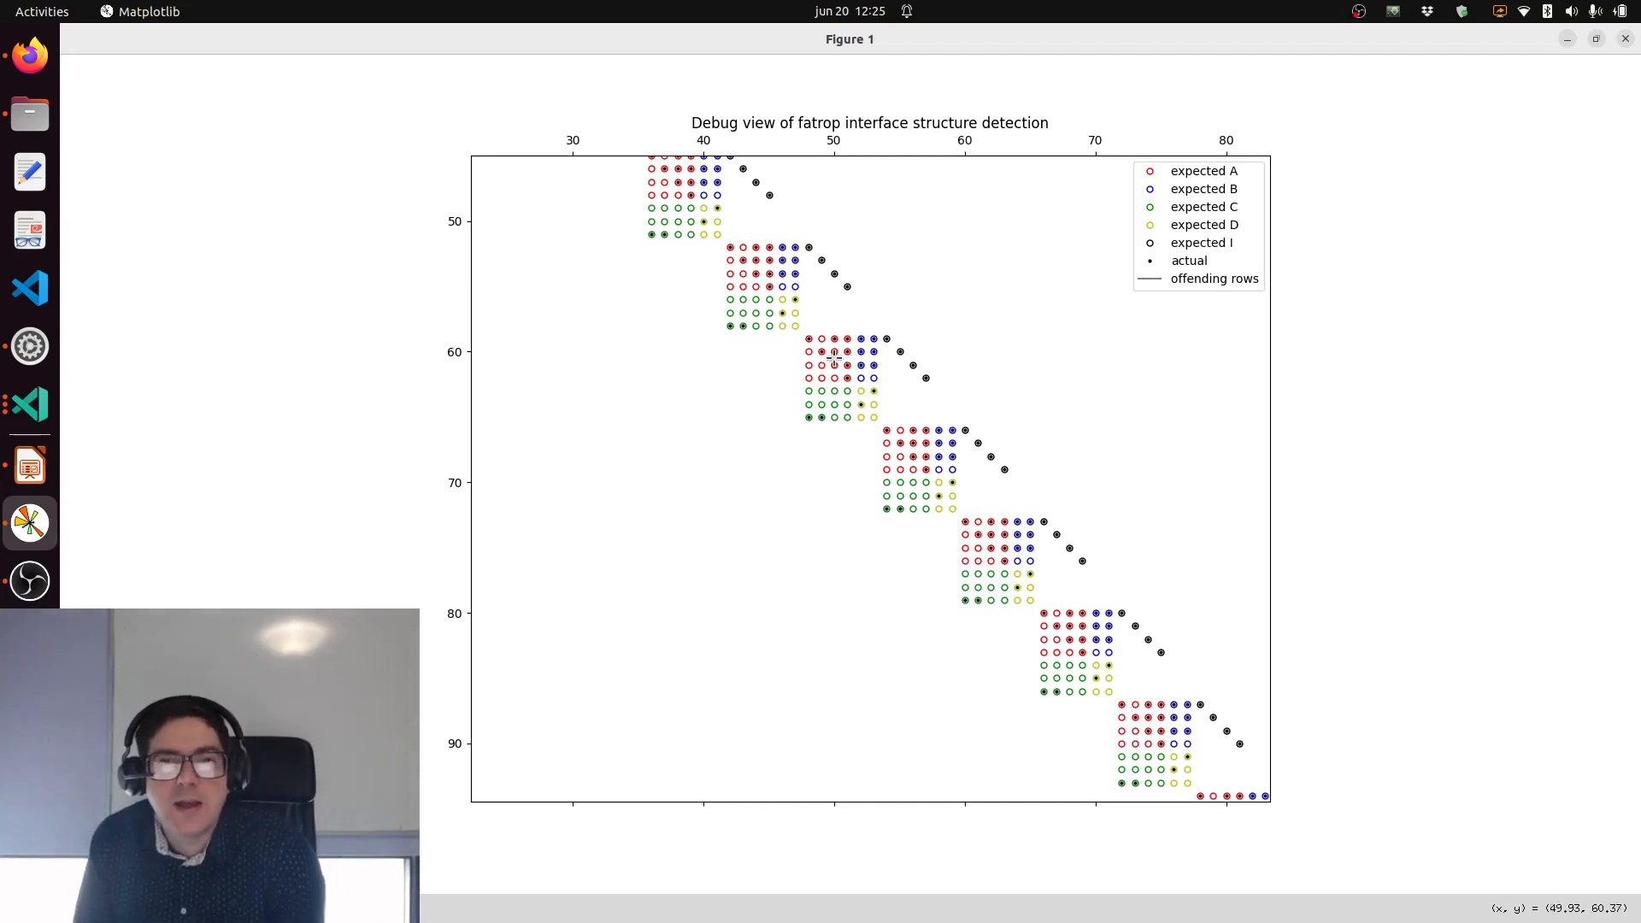
mouse_move(817, 350)
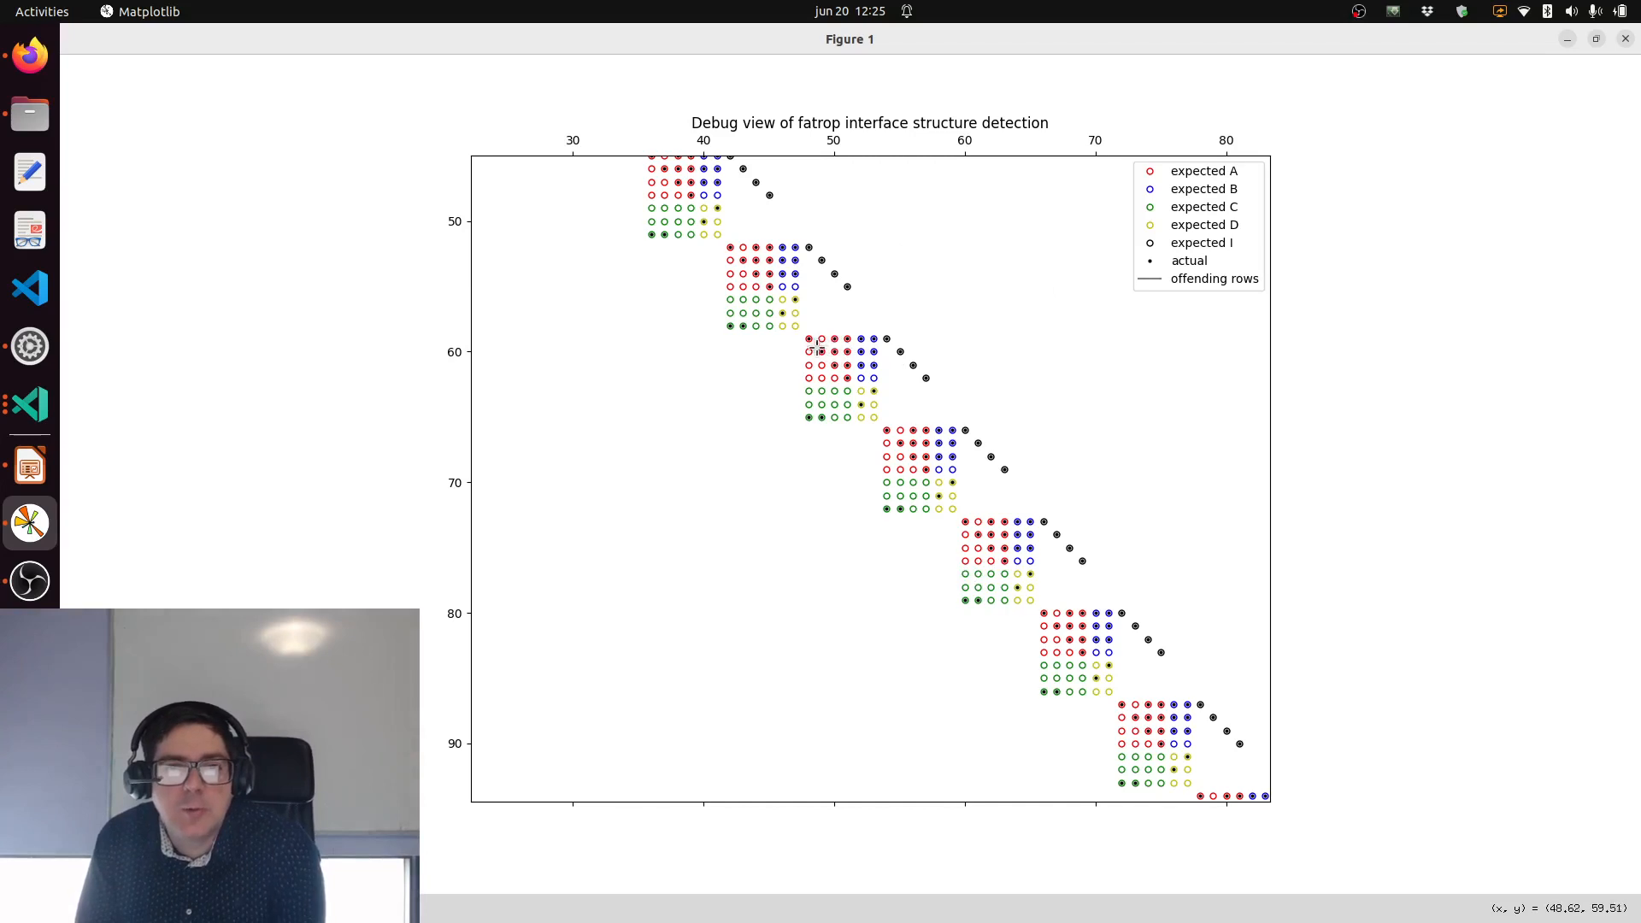
mouse_move(867, 418)
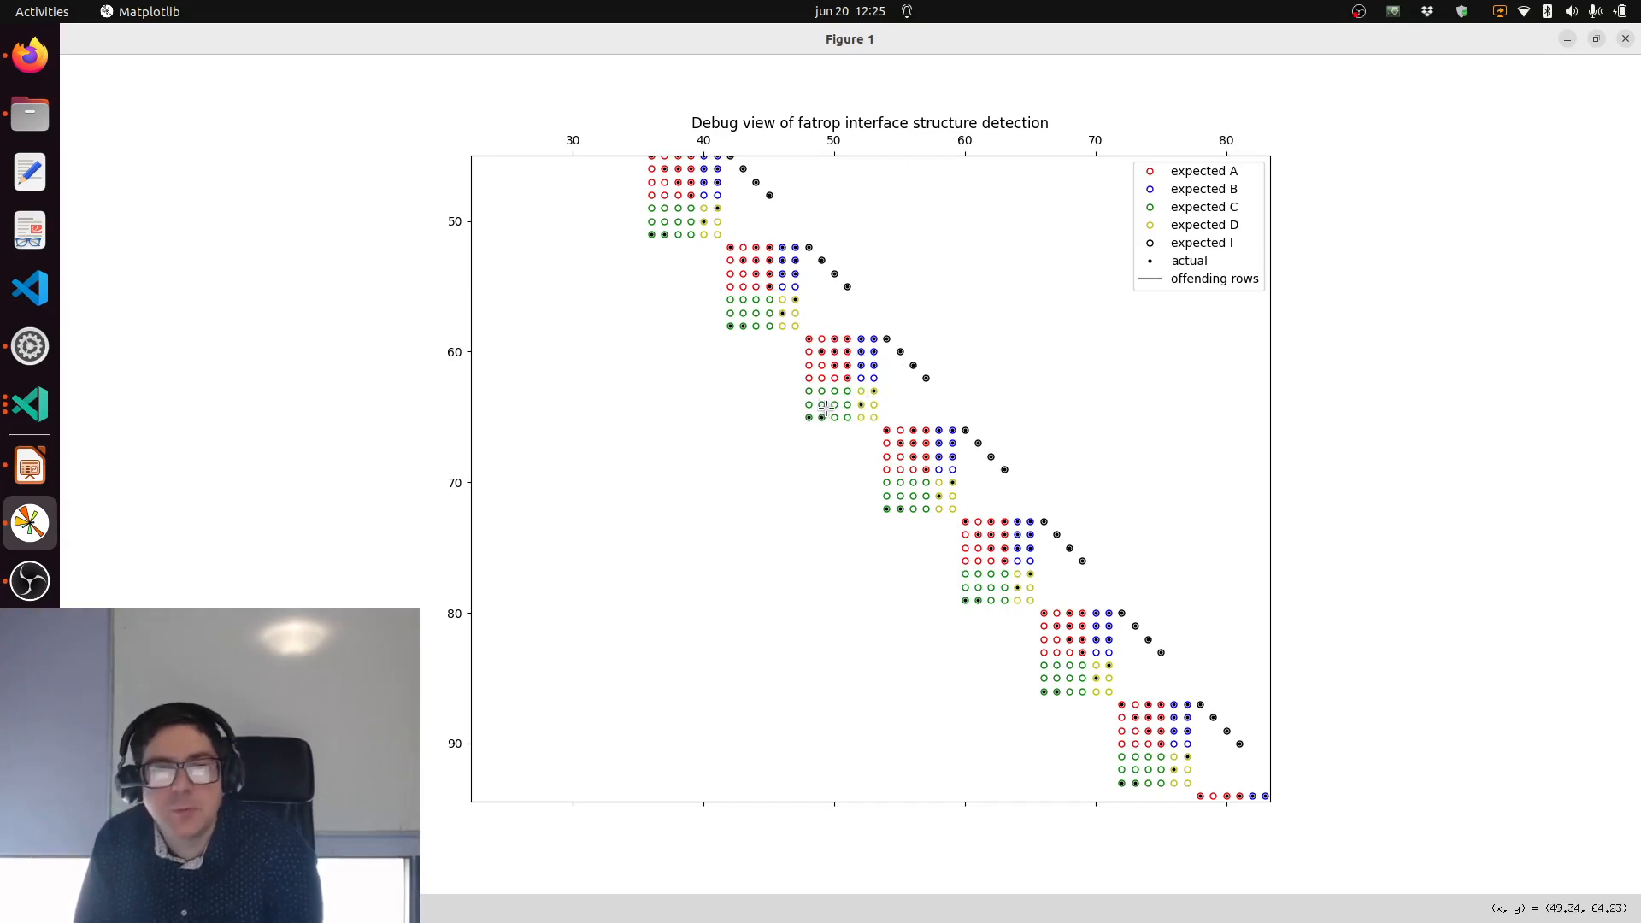
mouse_move(799, 421)
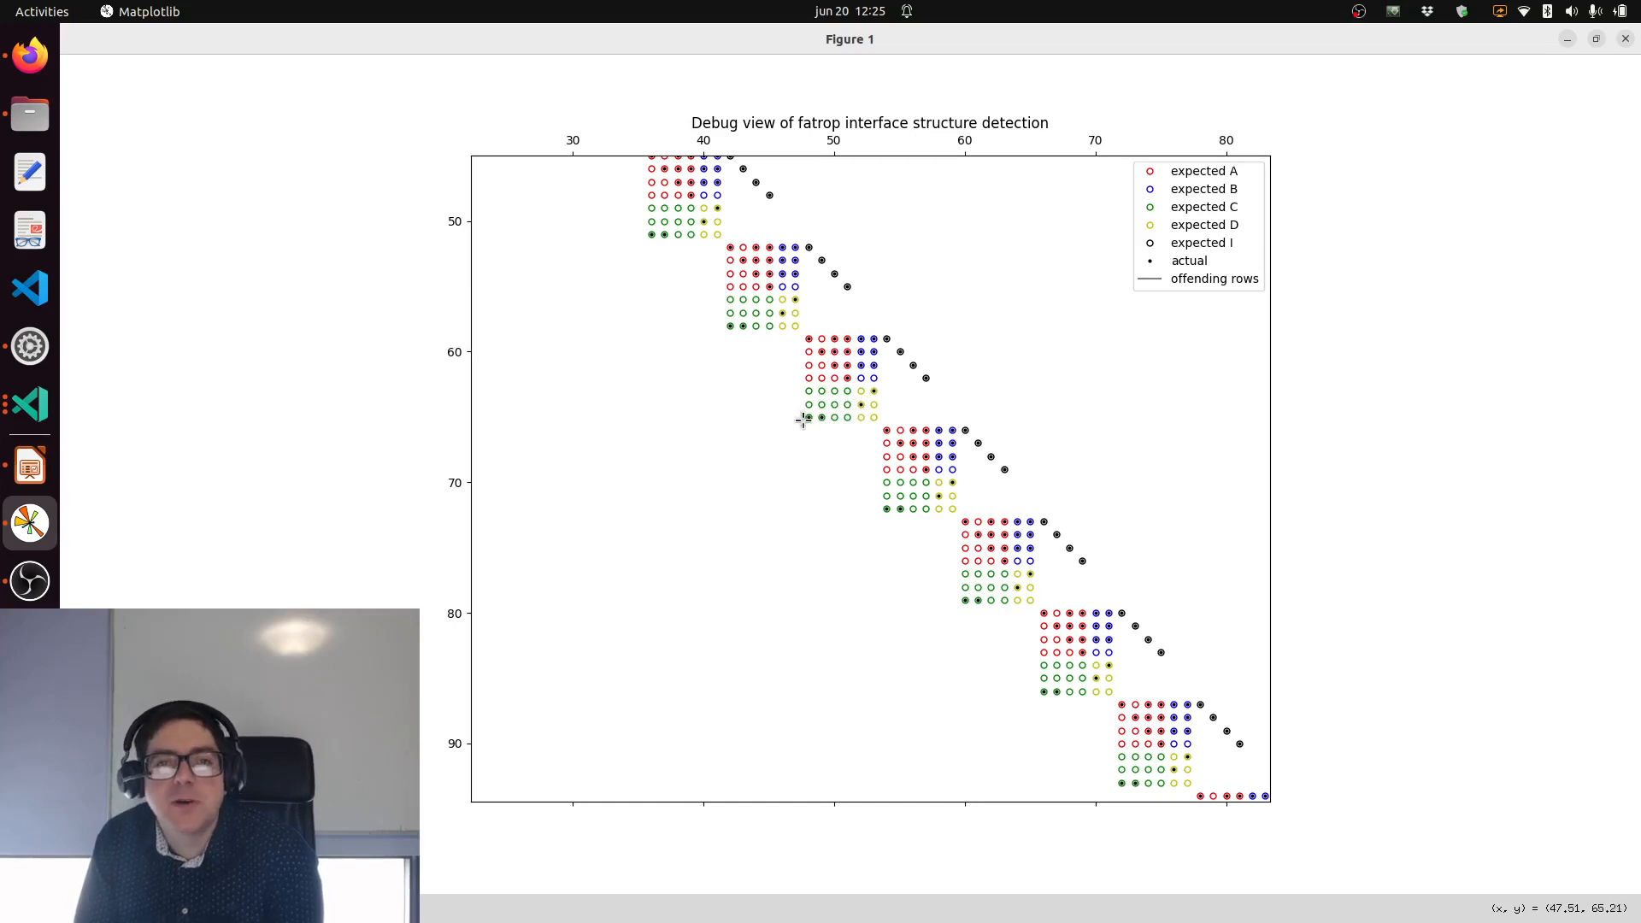
mouse_move(816, 450)
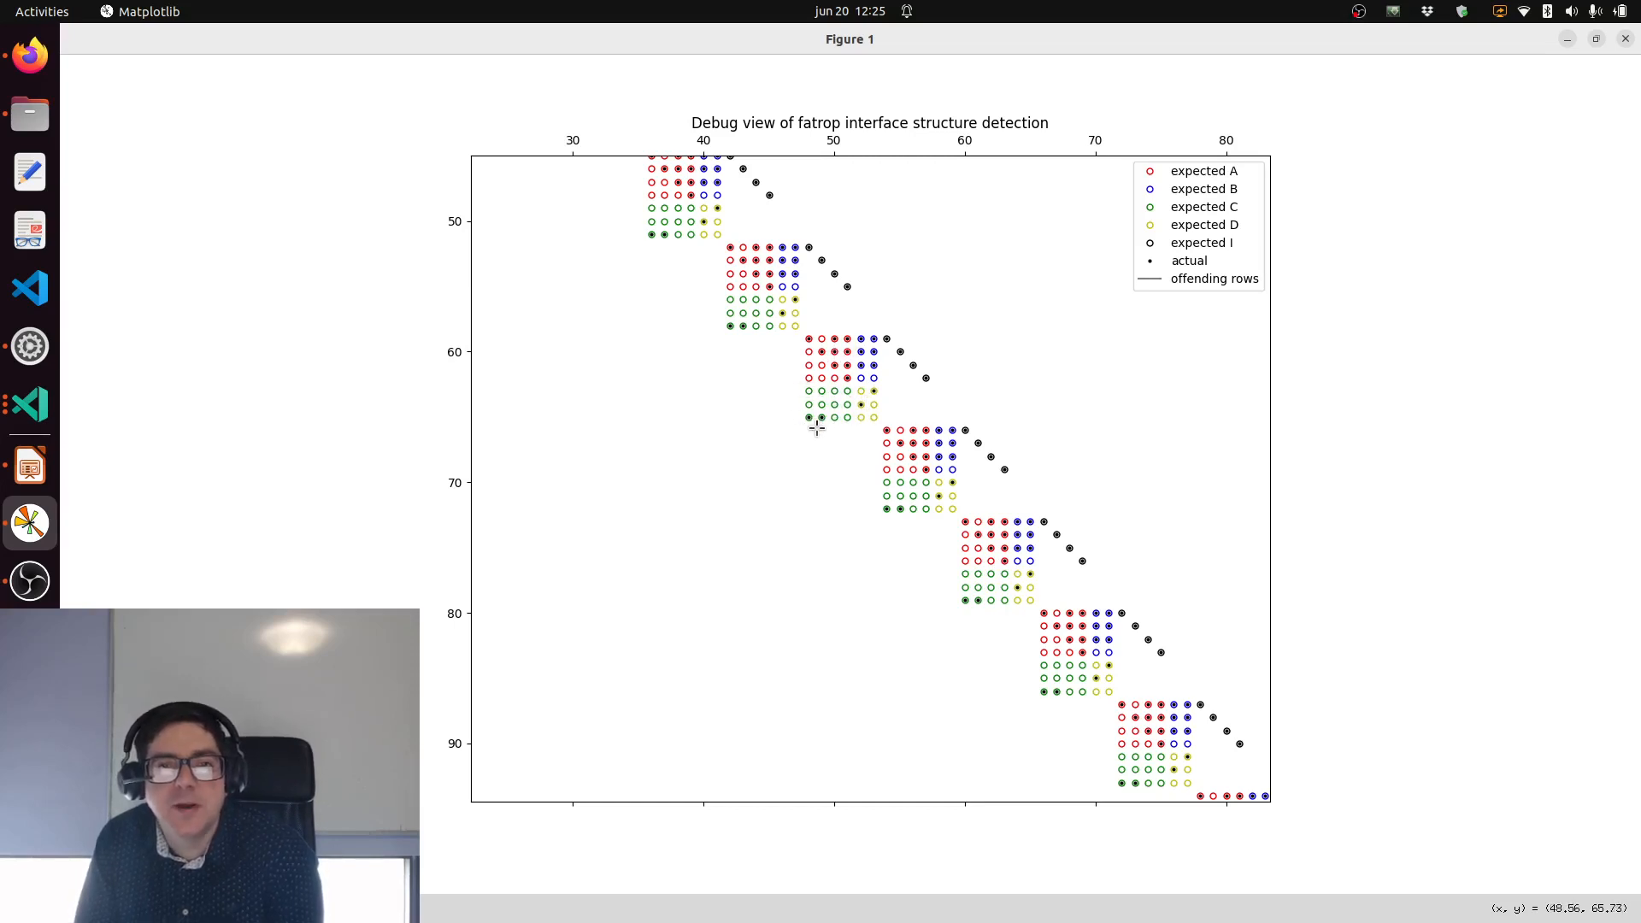
mouse_move(812, 391)
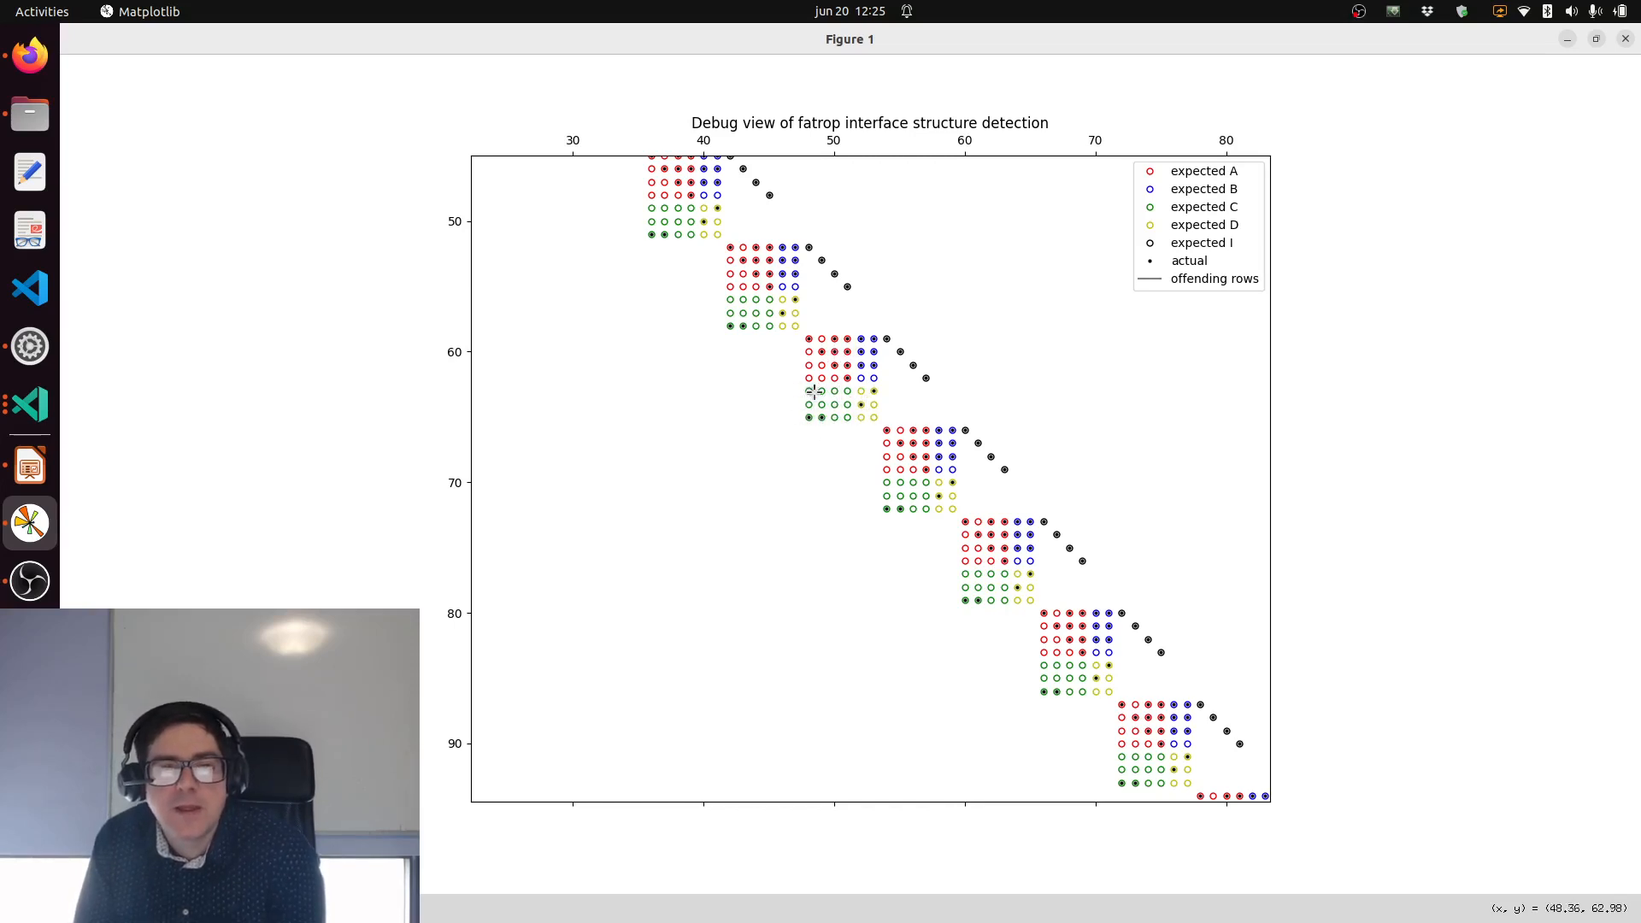
mouse_move(817, 388)
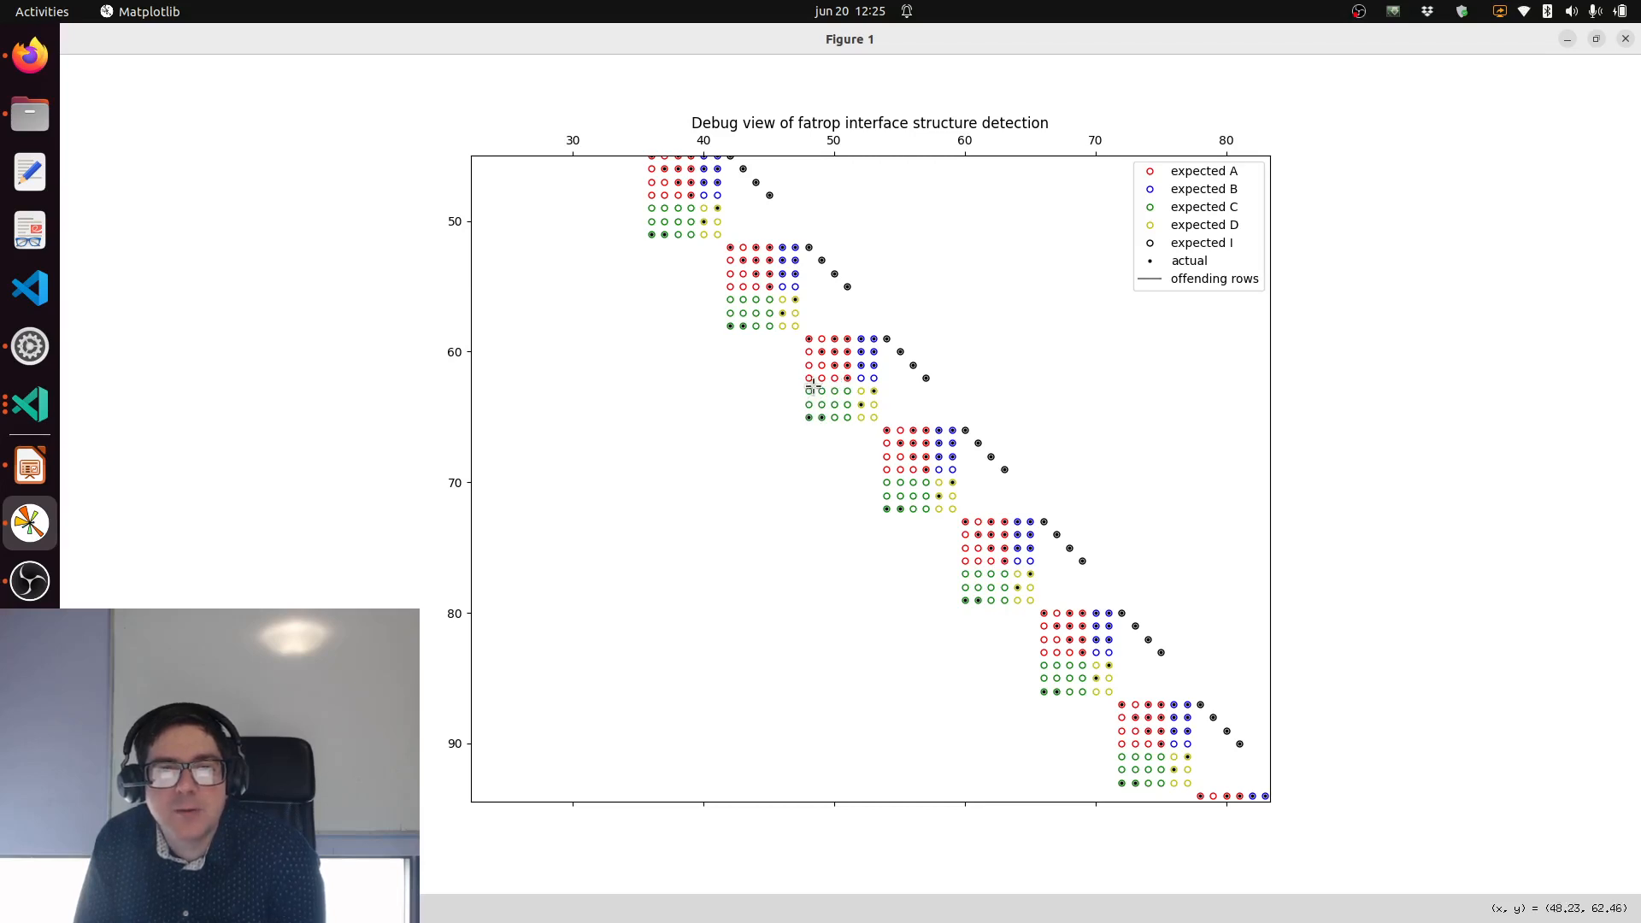
mouse_move(810, 440)
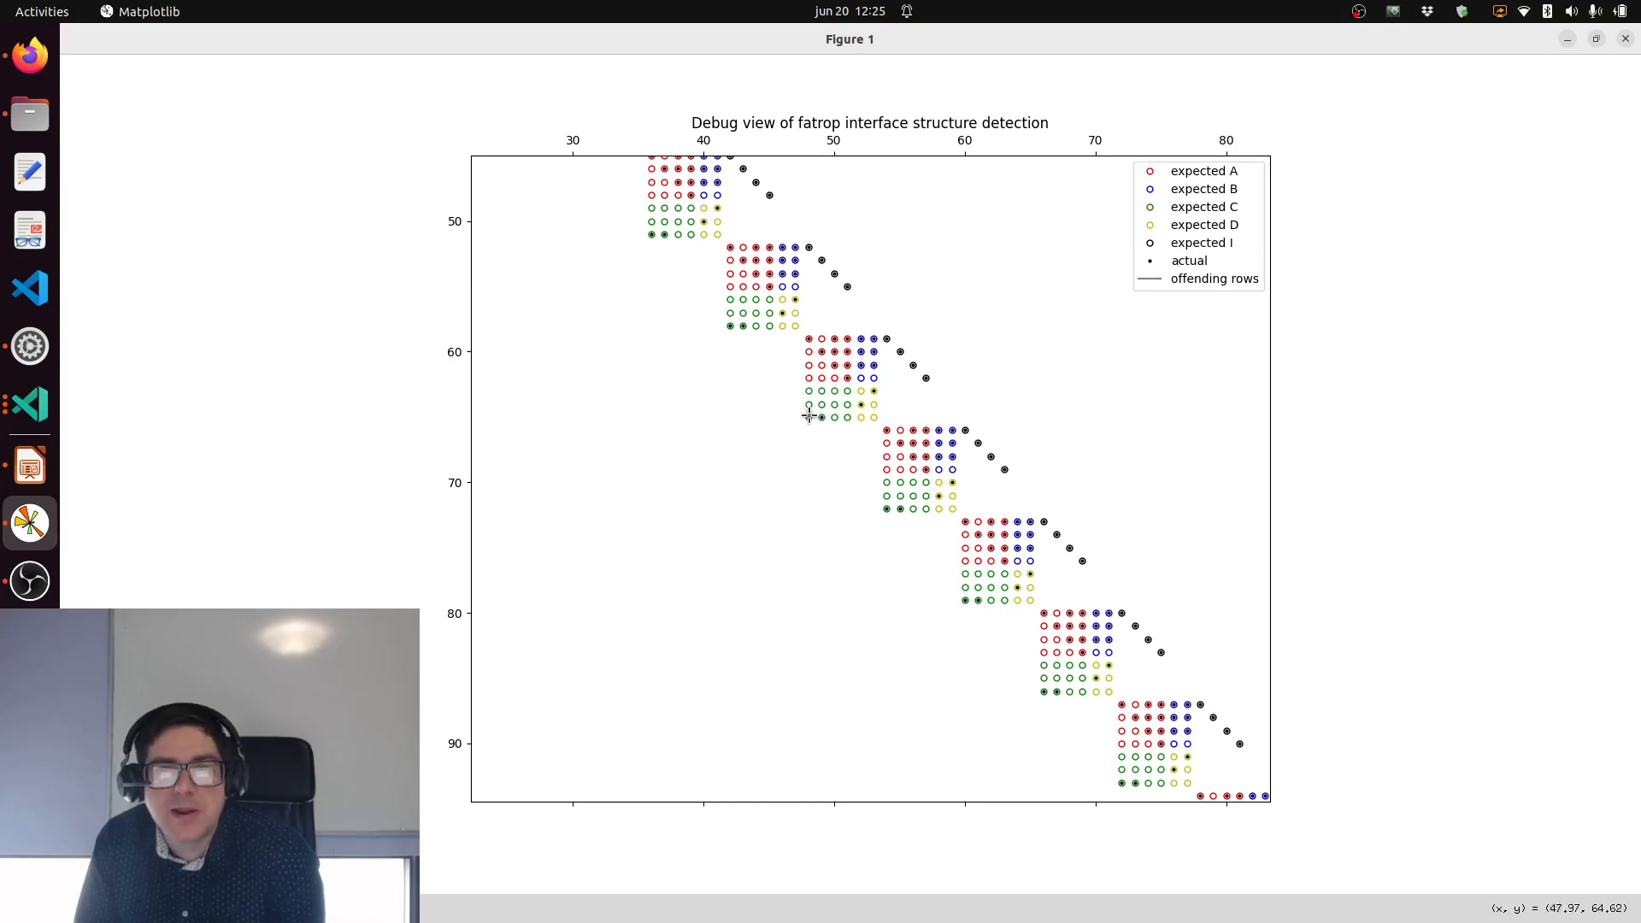
mouse_move(828, 412)
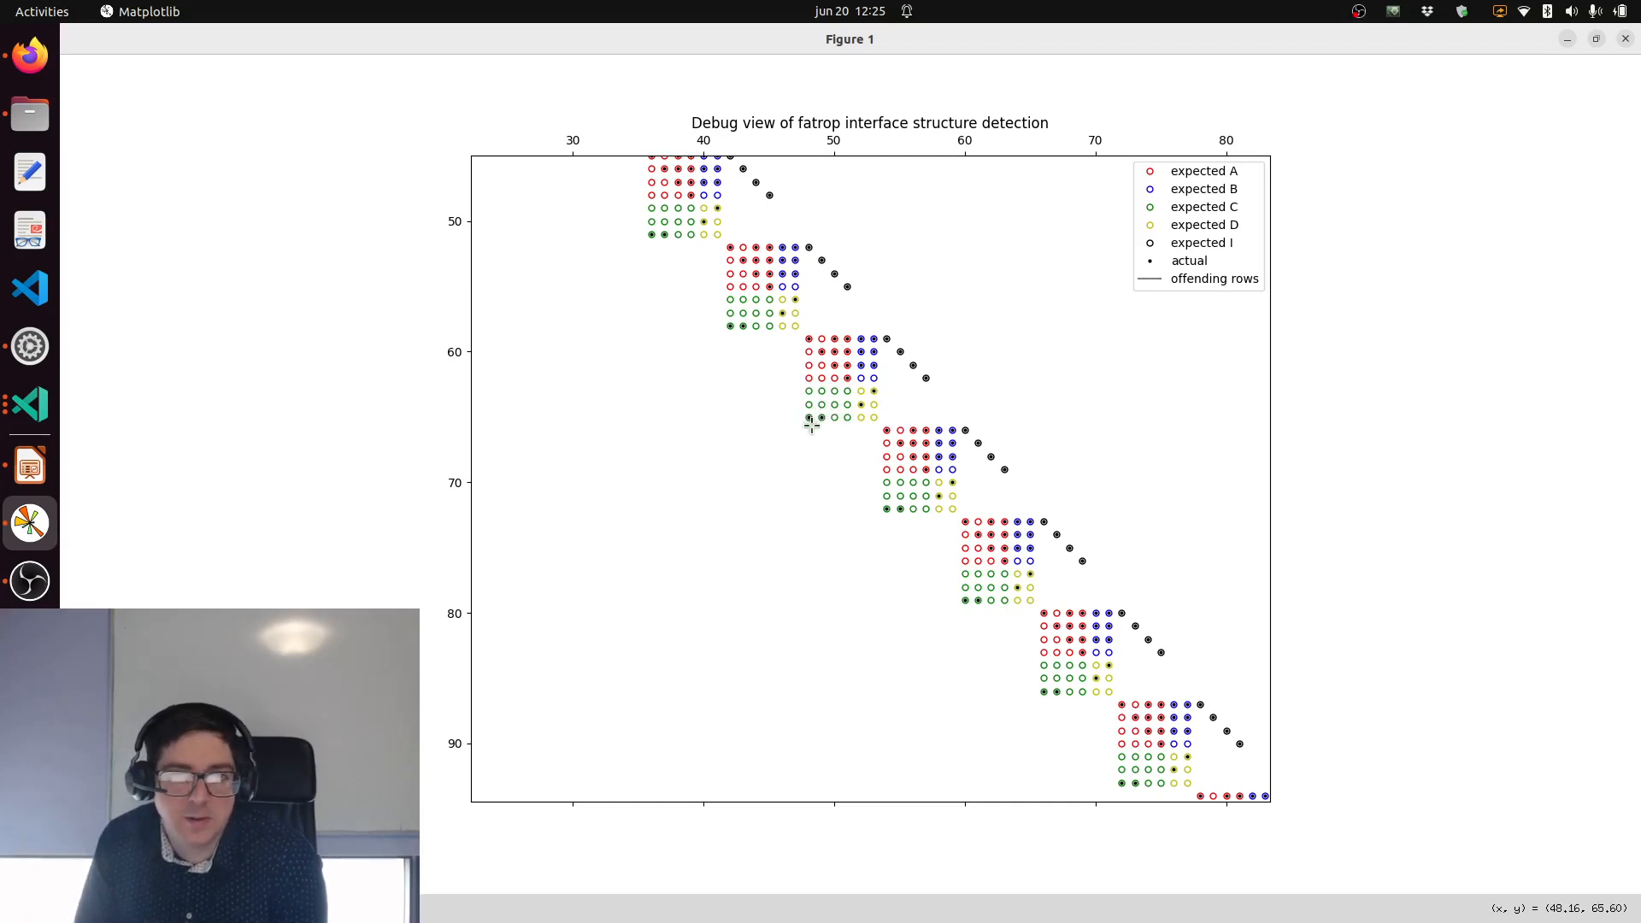
mouse_move(849, 428)
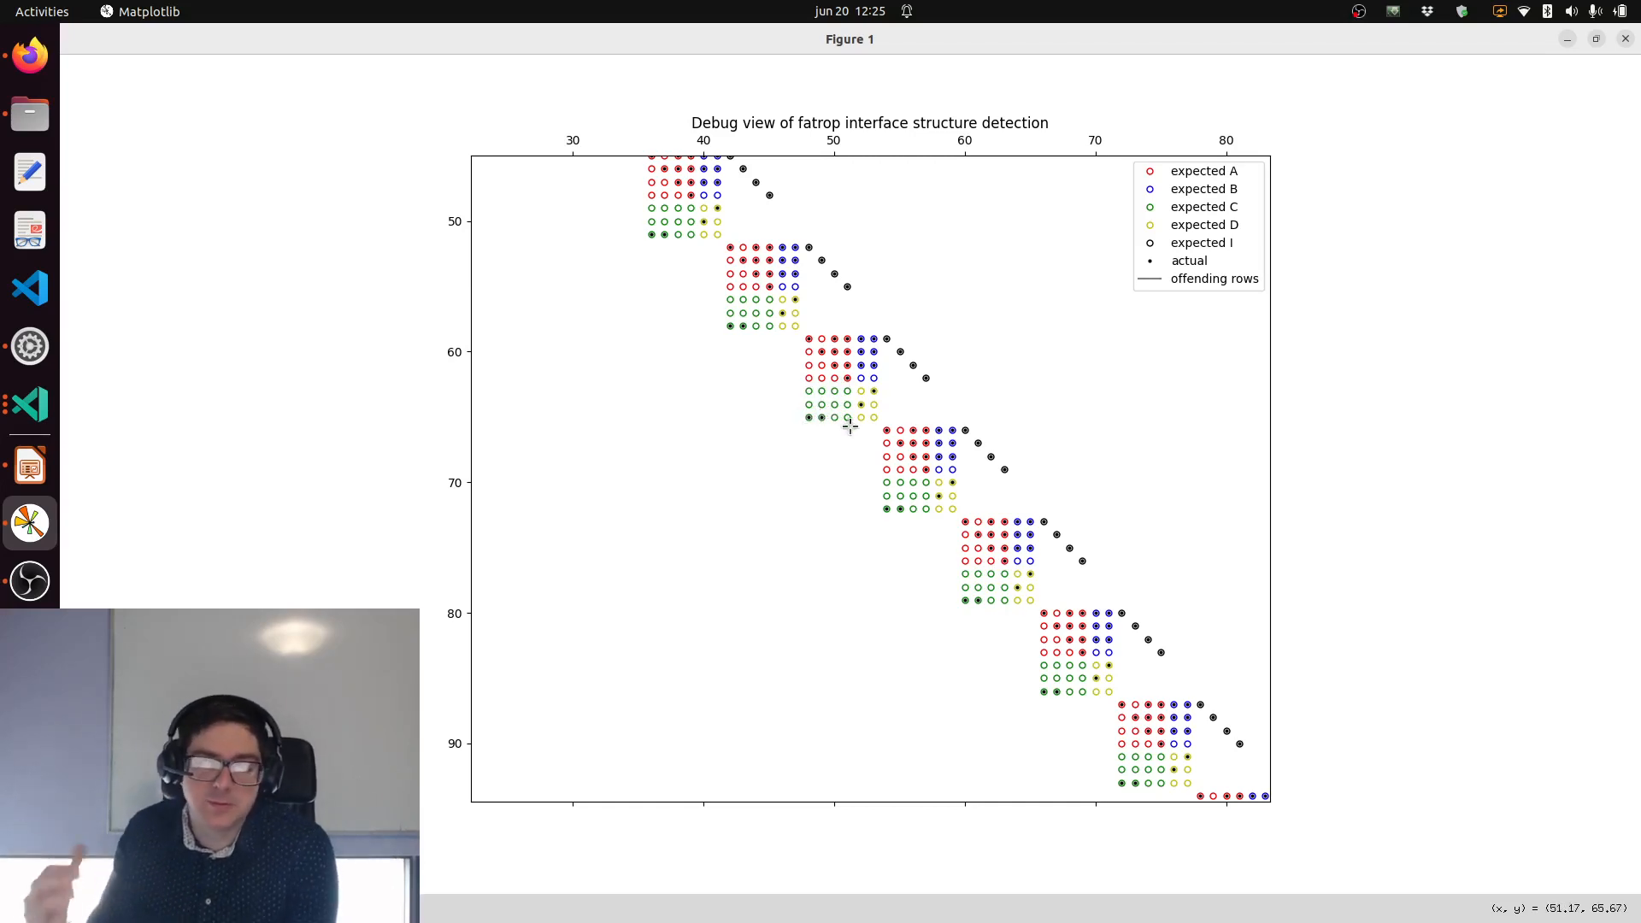
mouse_move(884, 440)
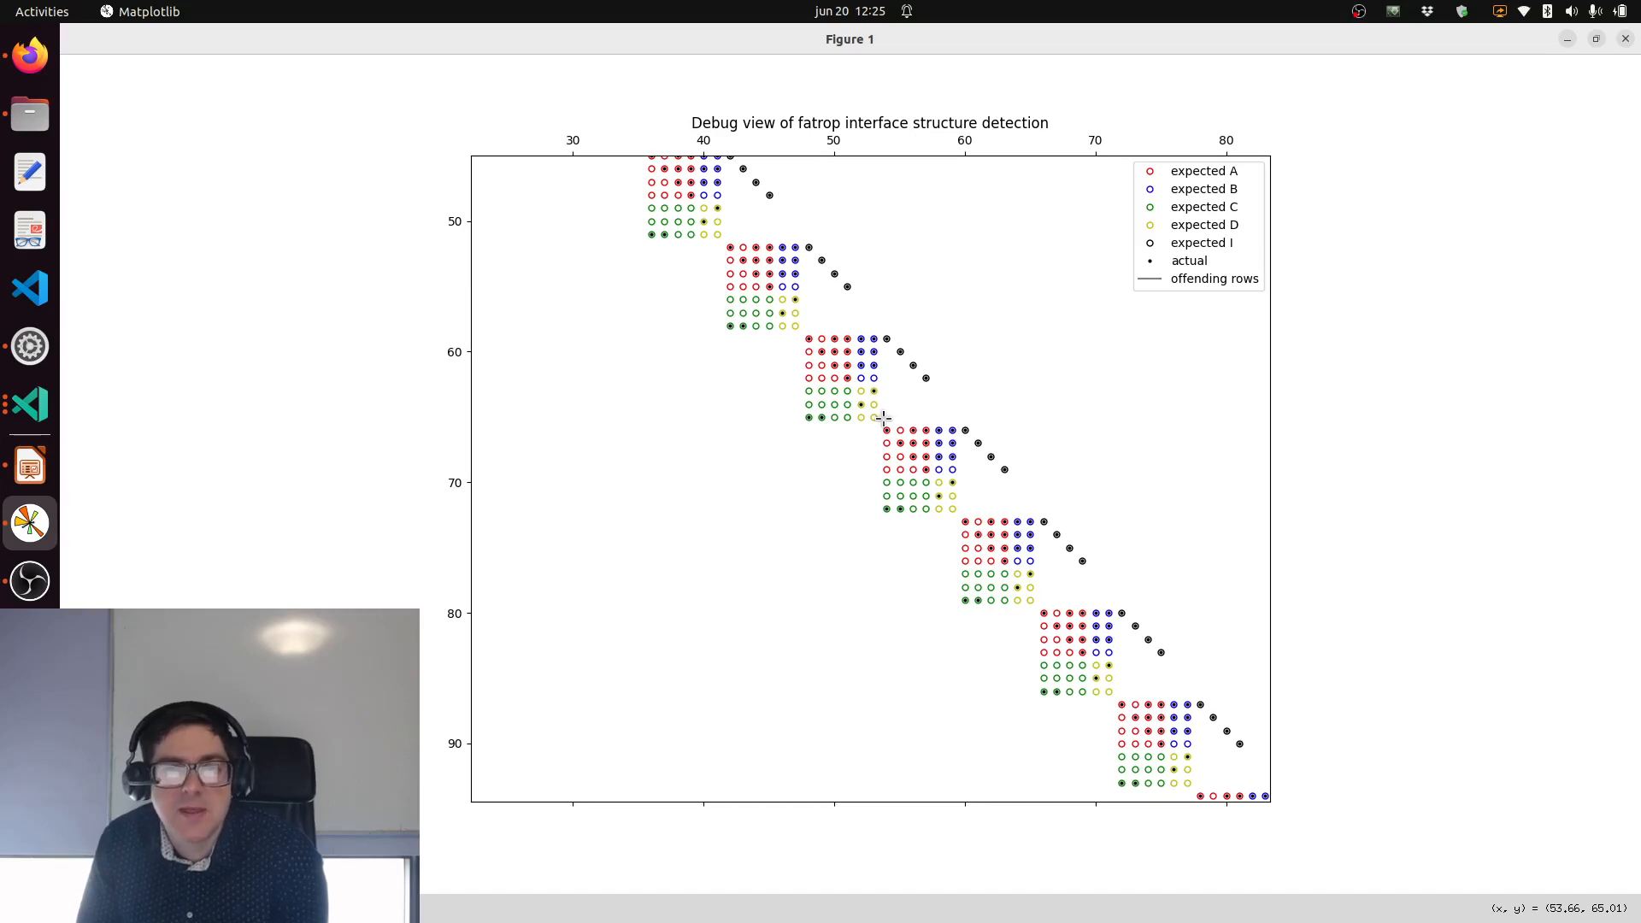
mouse_move(721, 370)
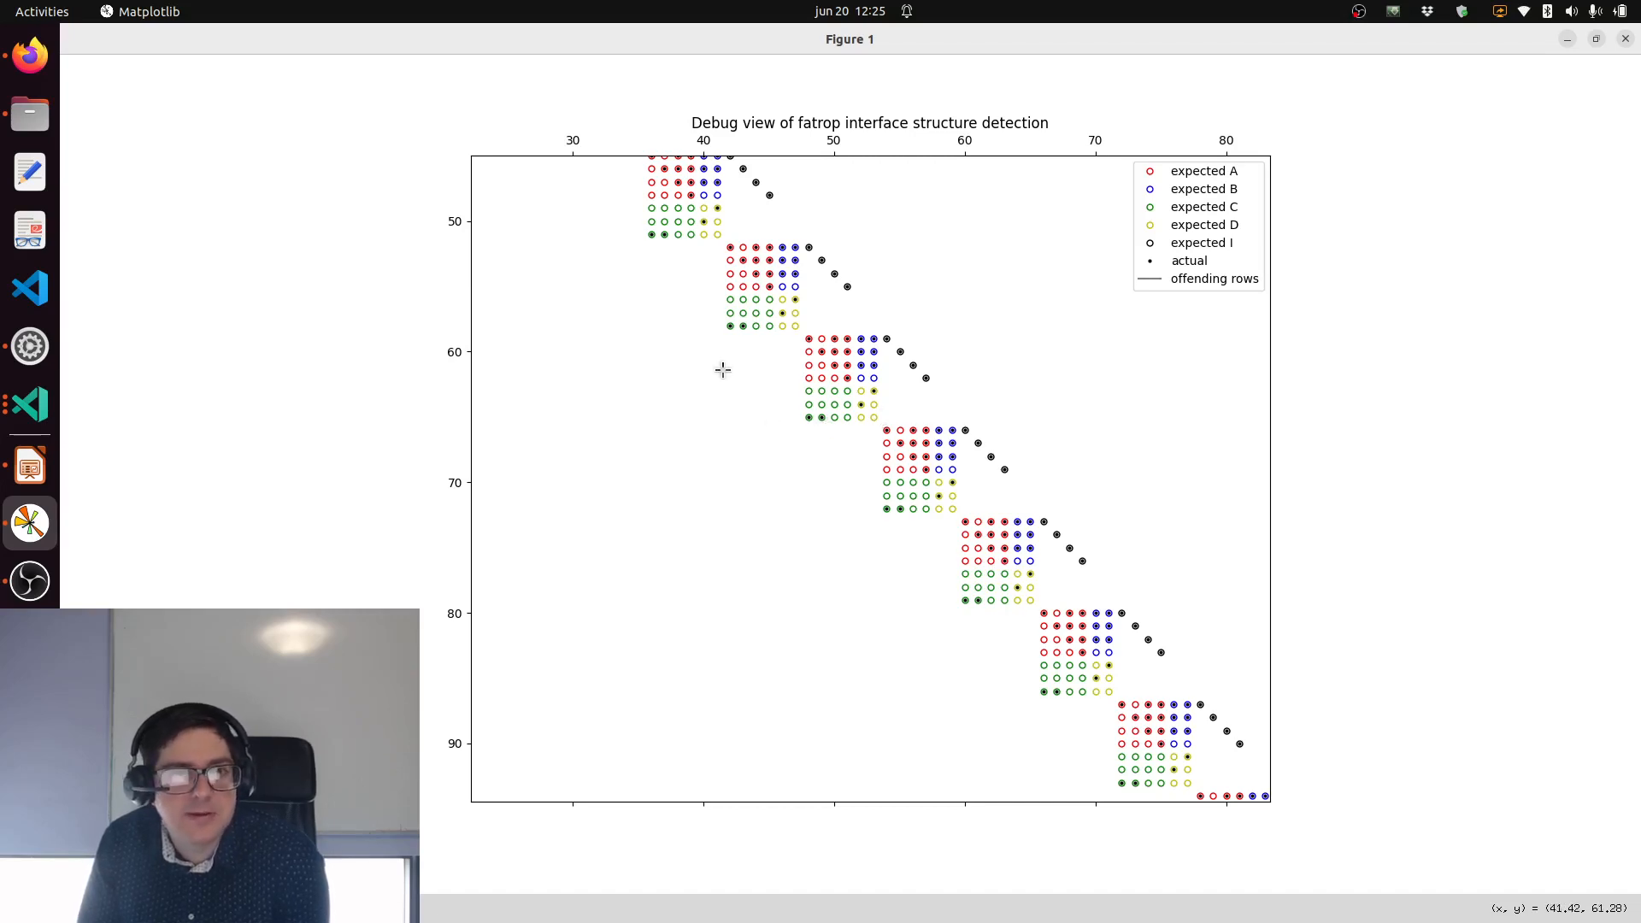
mouse_move(557, 299)
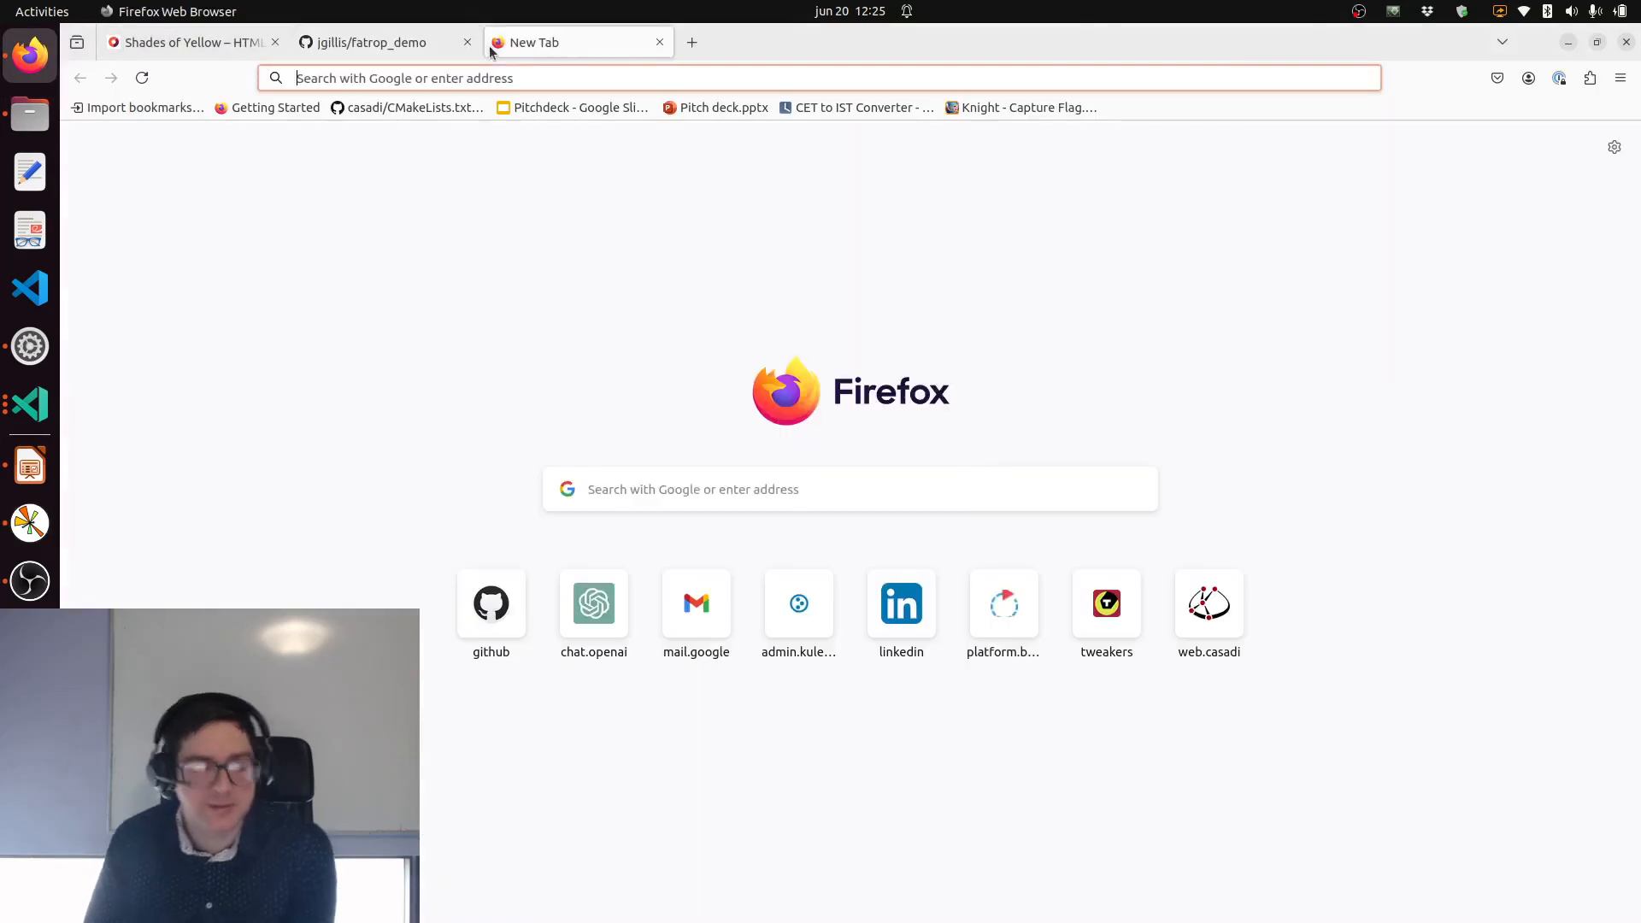
Step: Search blasfeo, scroll giaf/blasfeo's supported architectures, then go back to fatrop_demo
type("blasfeo")
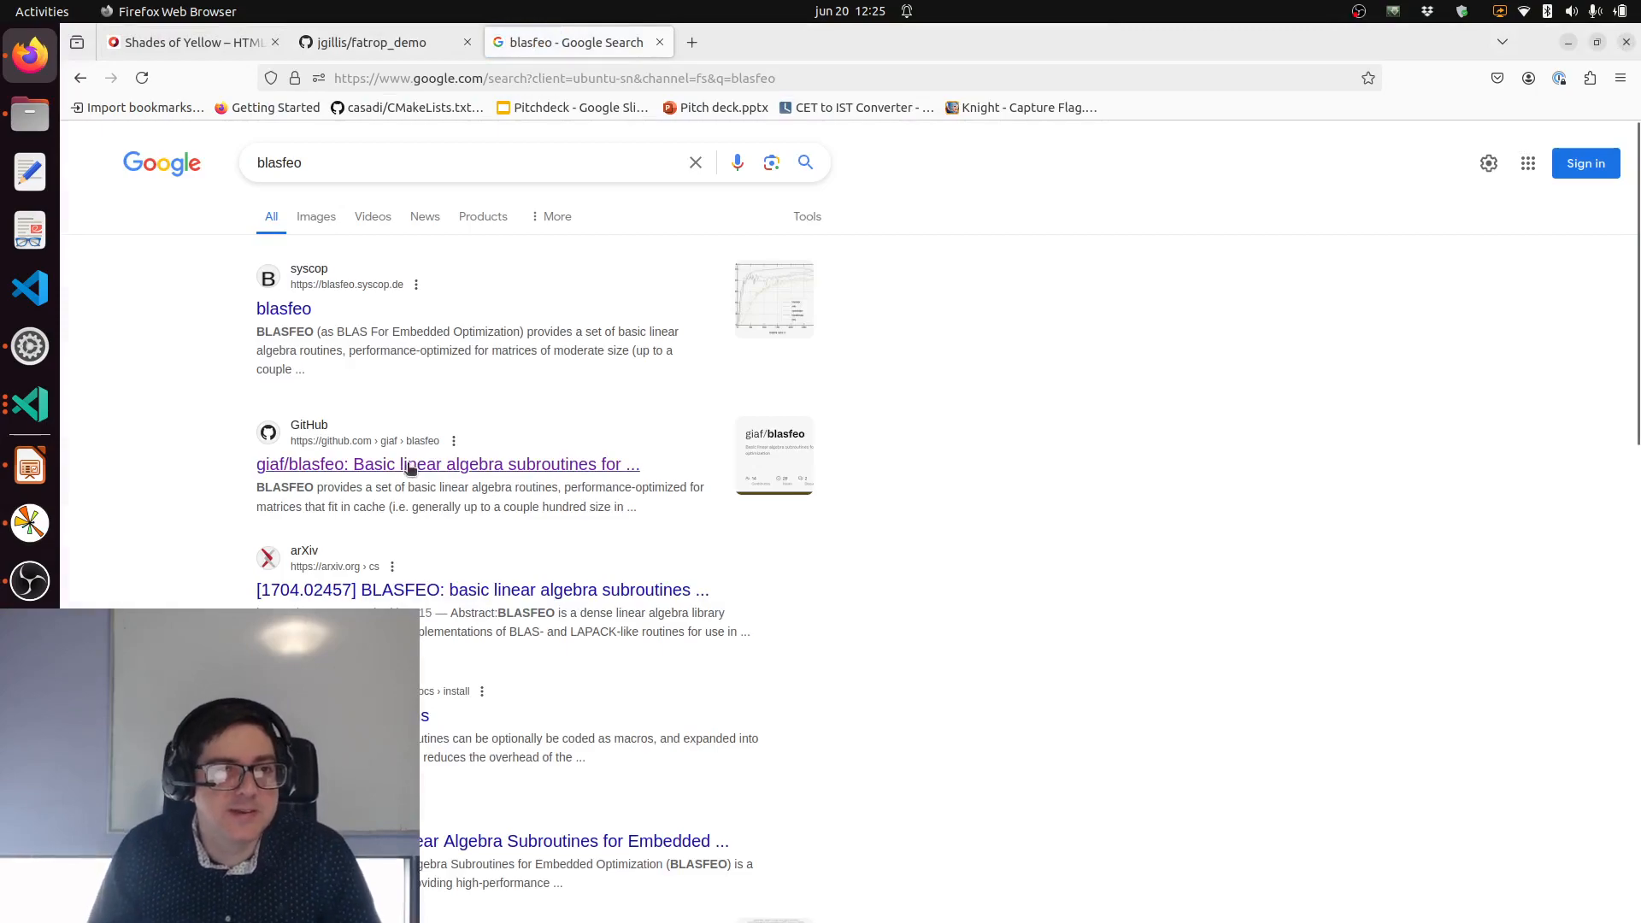
left_click(448, 464)
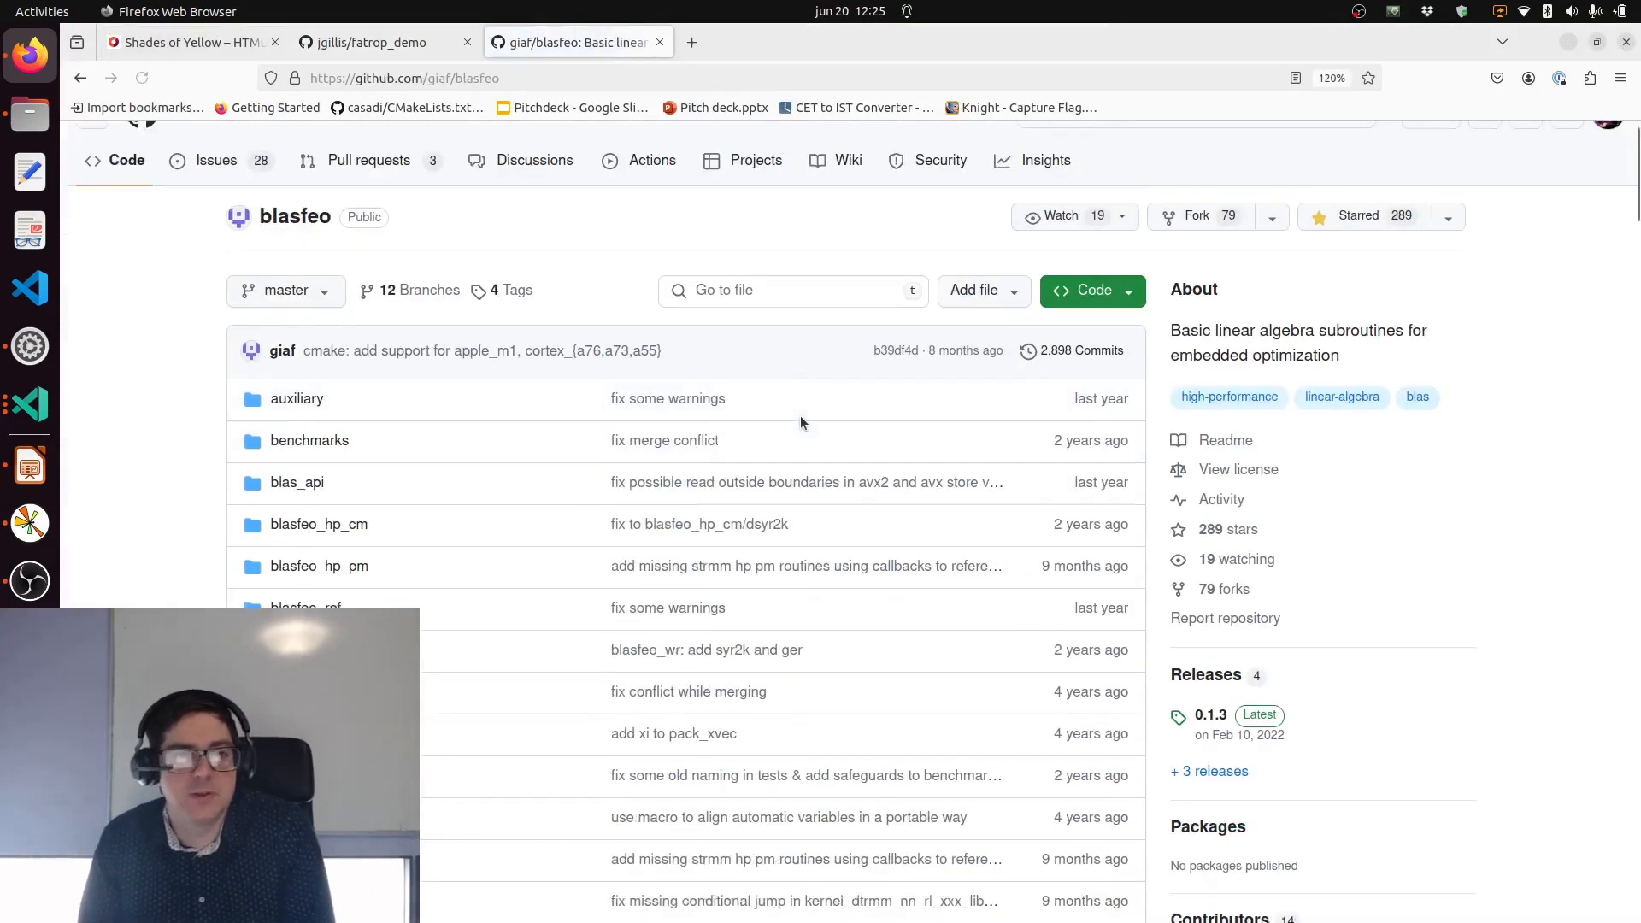
scroll("down", 3)
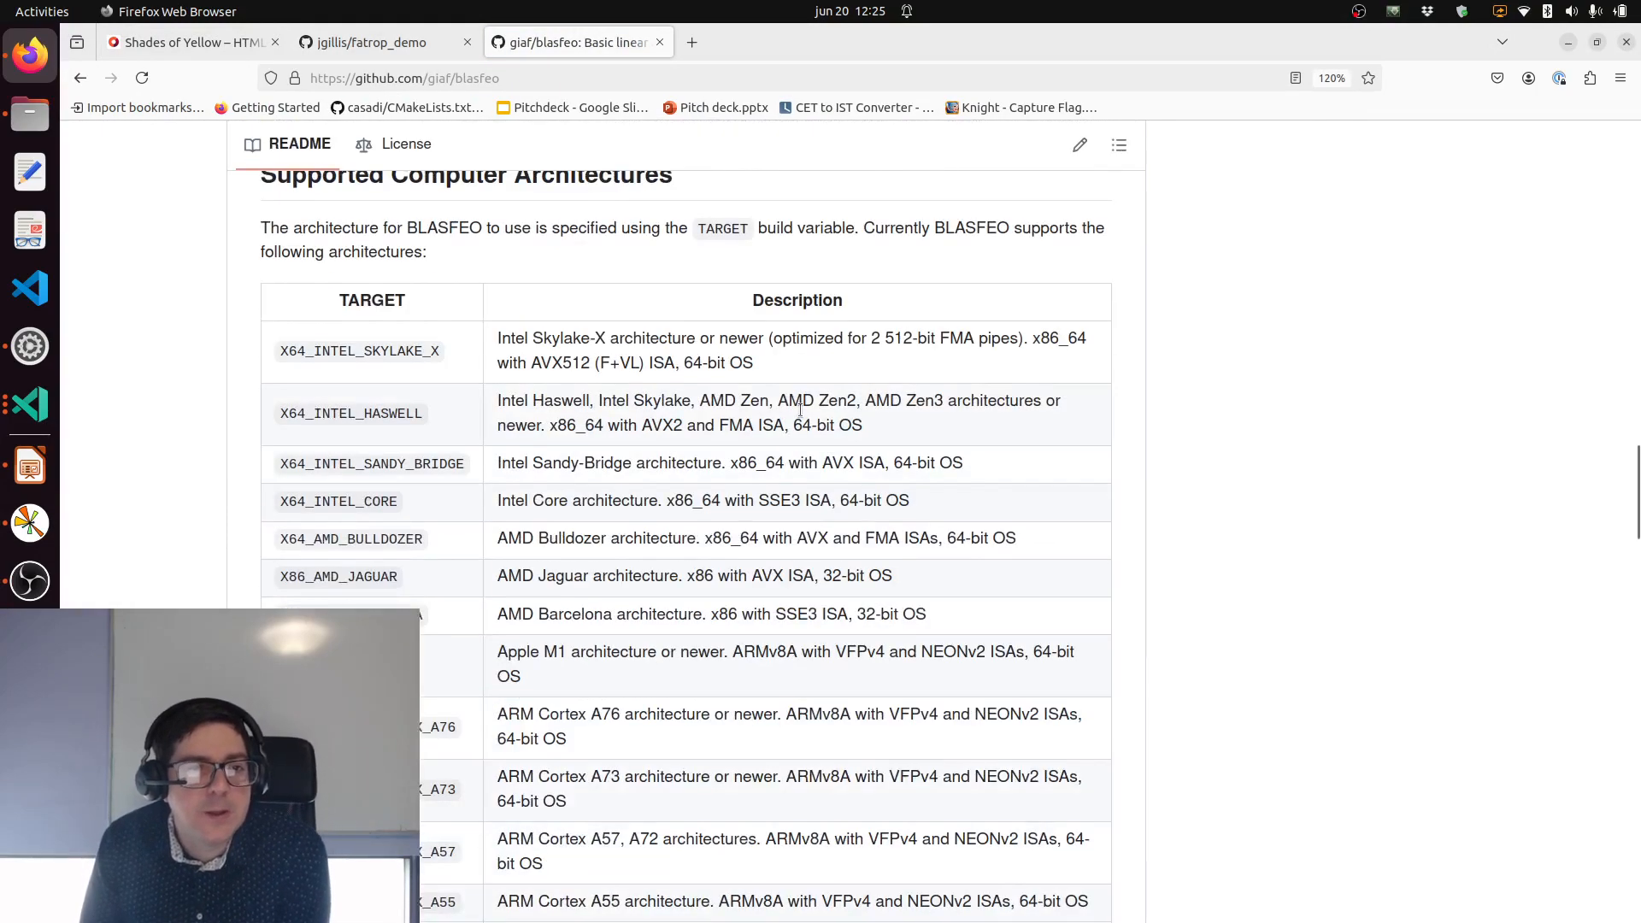
scroll("down", 3)
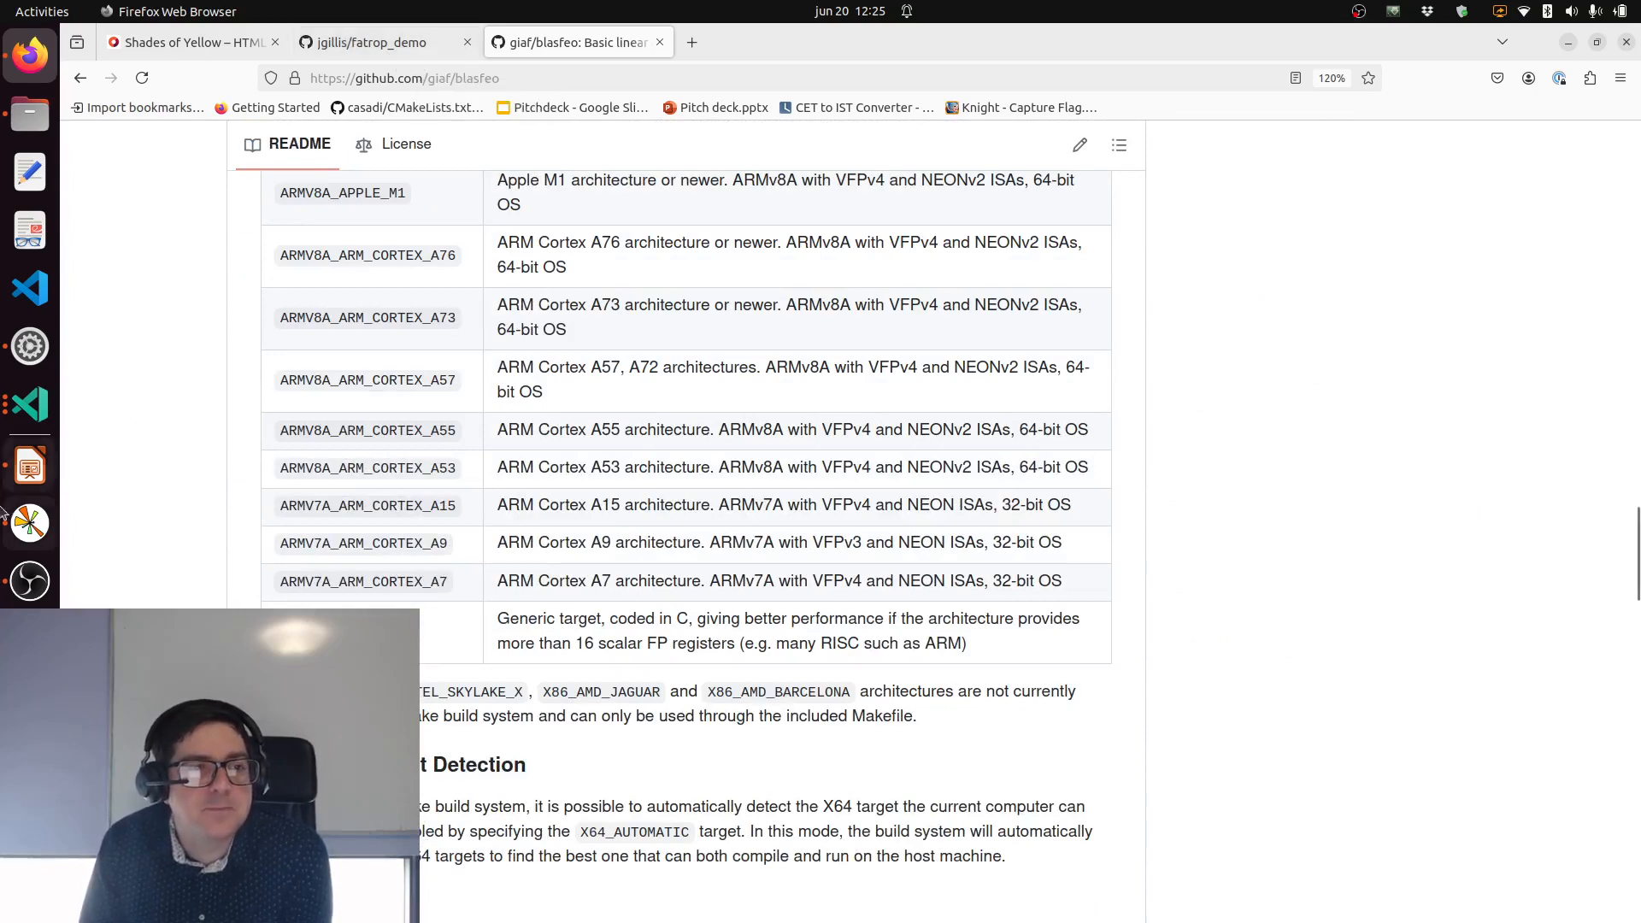
left_click(383, 42)
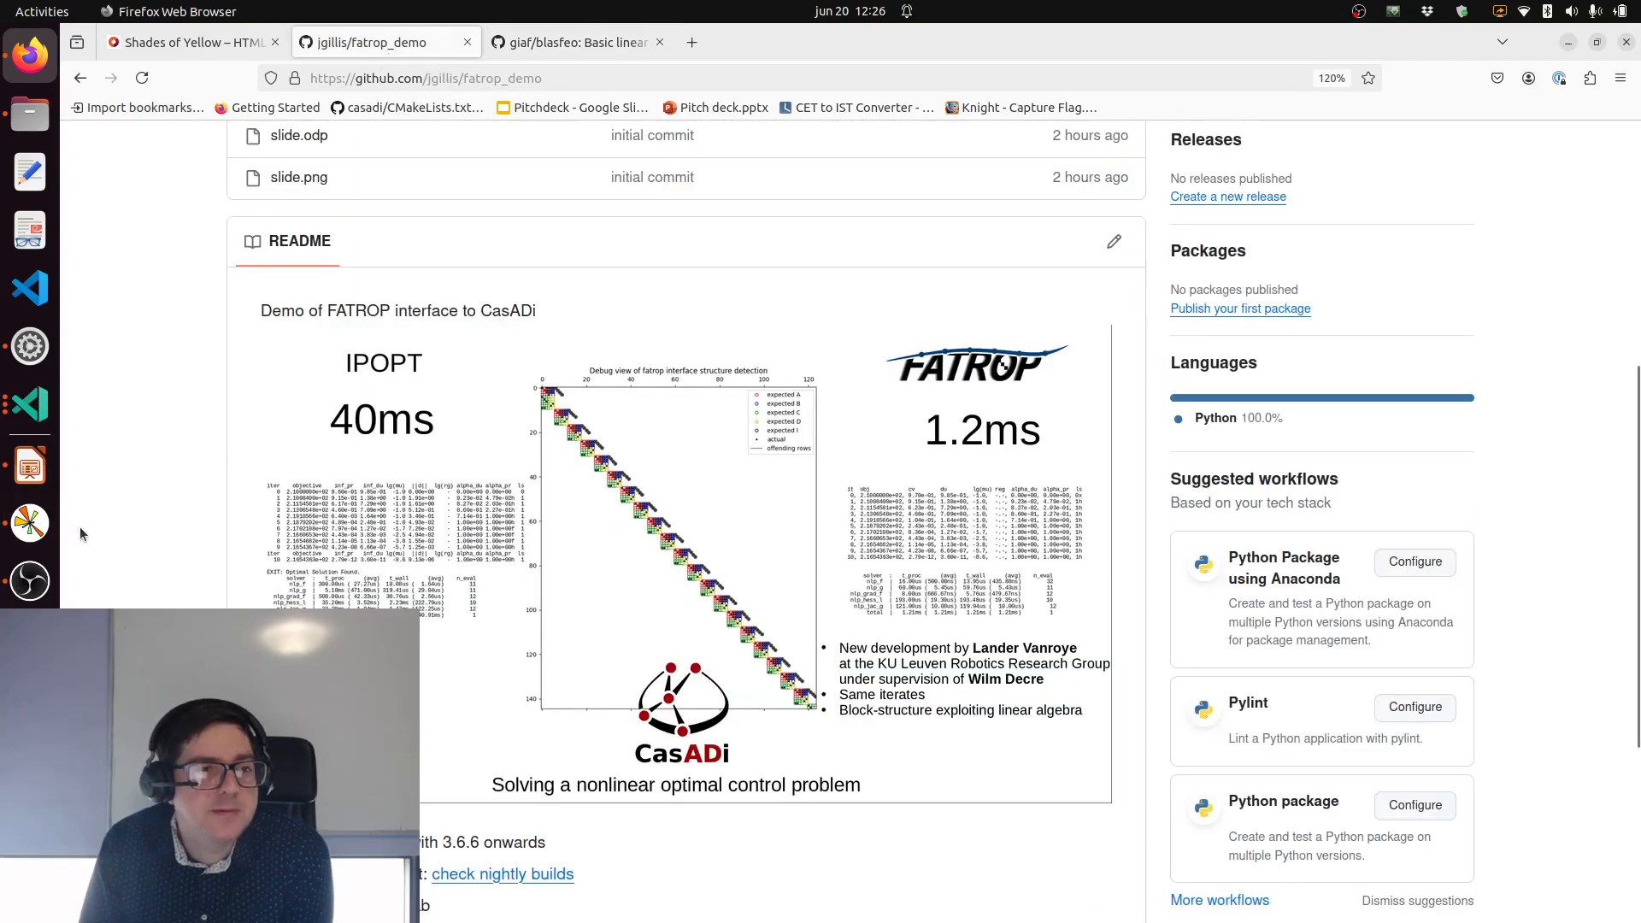
Step: Glance at the Matplotlib debug plot, then scroll before.py around its solver calls
left_click(29, 404)
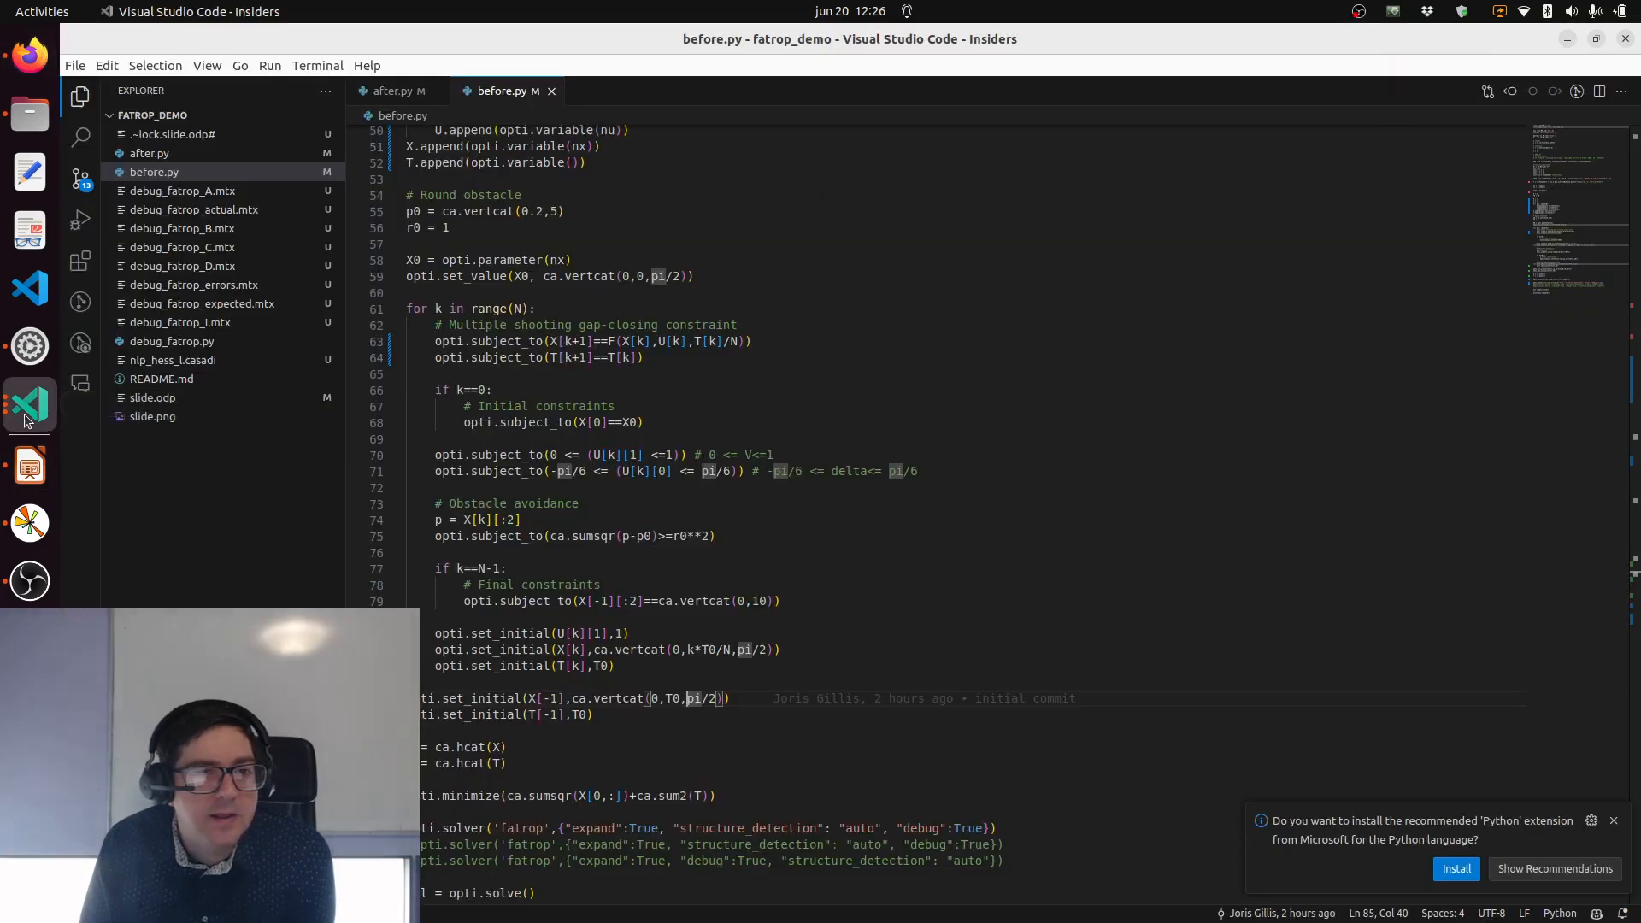
left_click(29, 523)
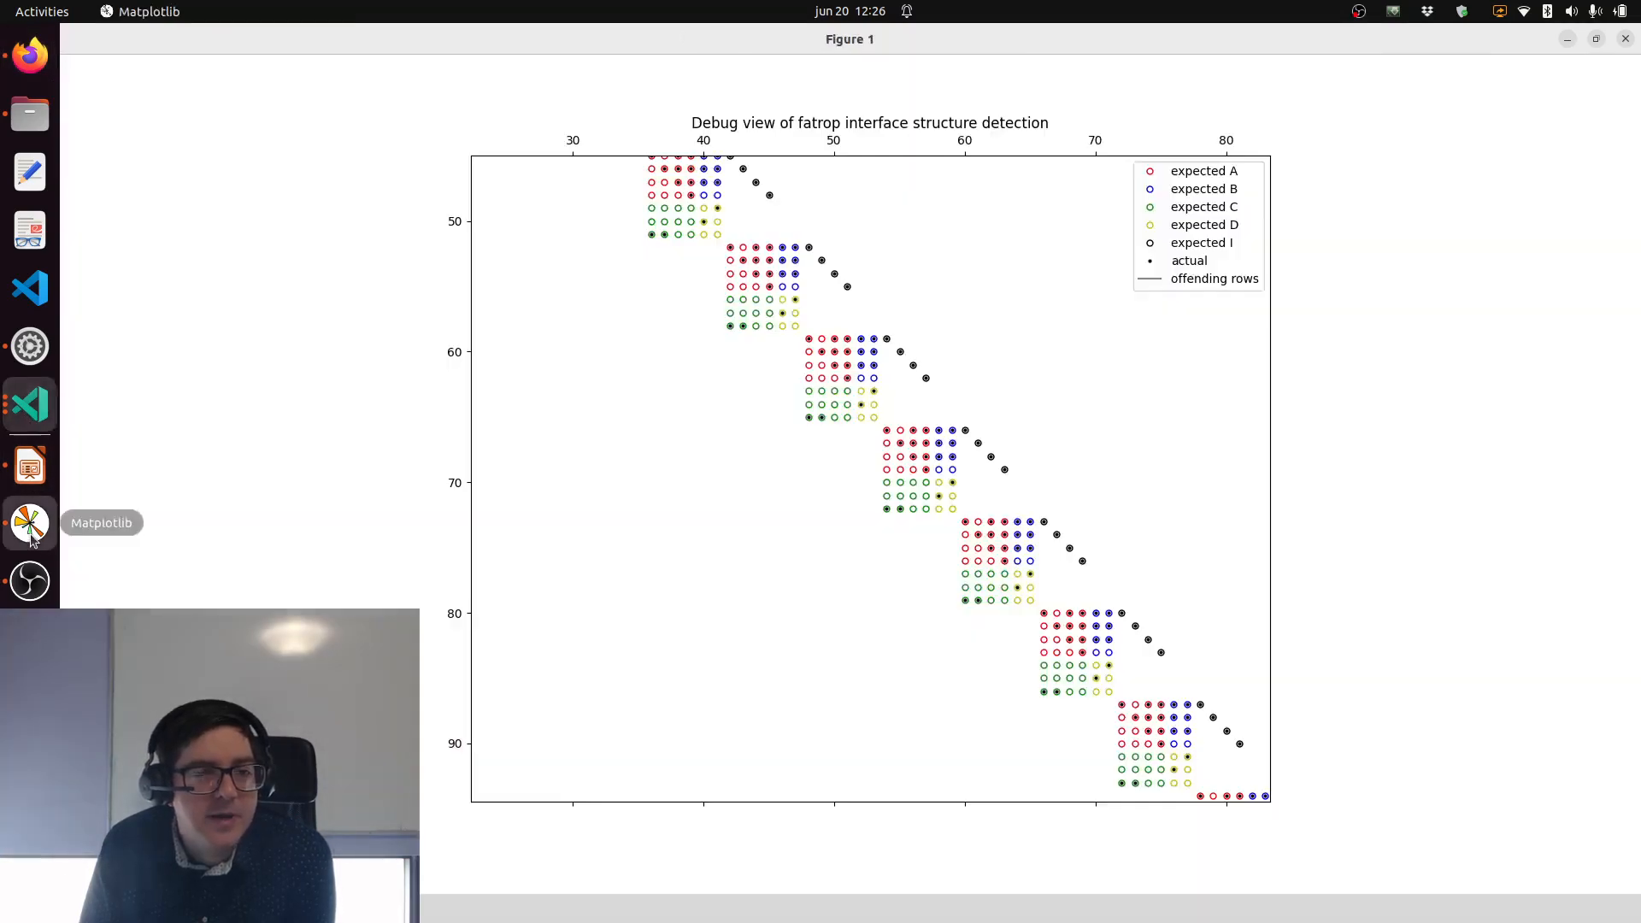
mouse_move(1319, 243)
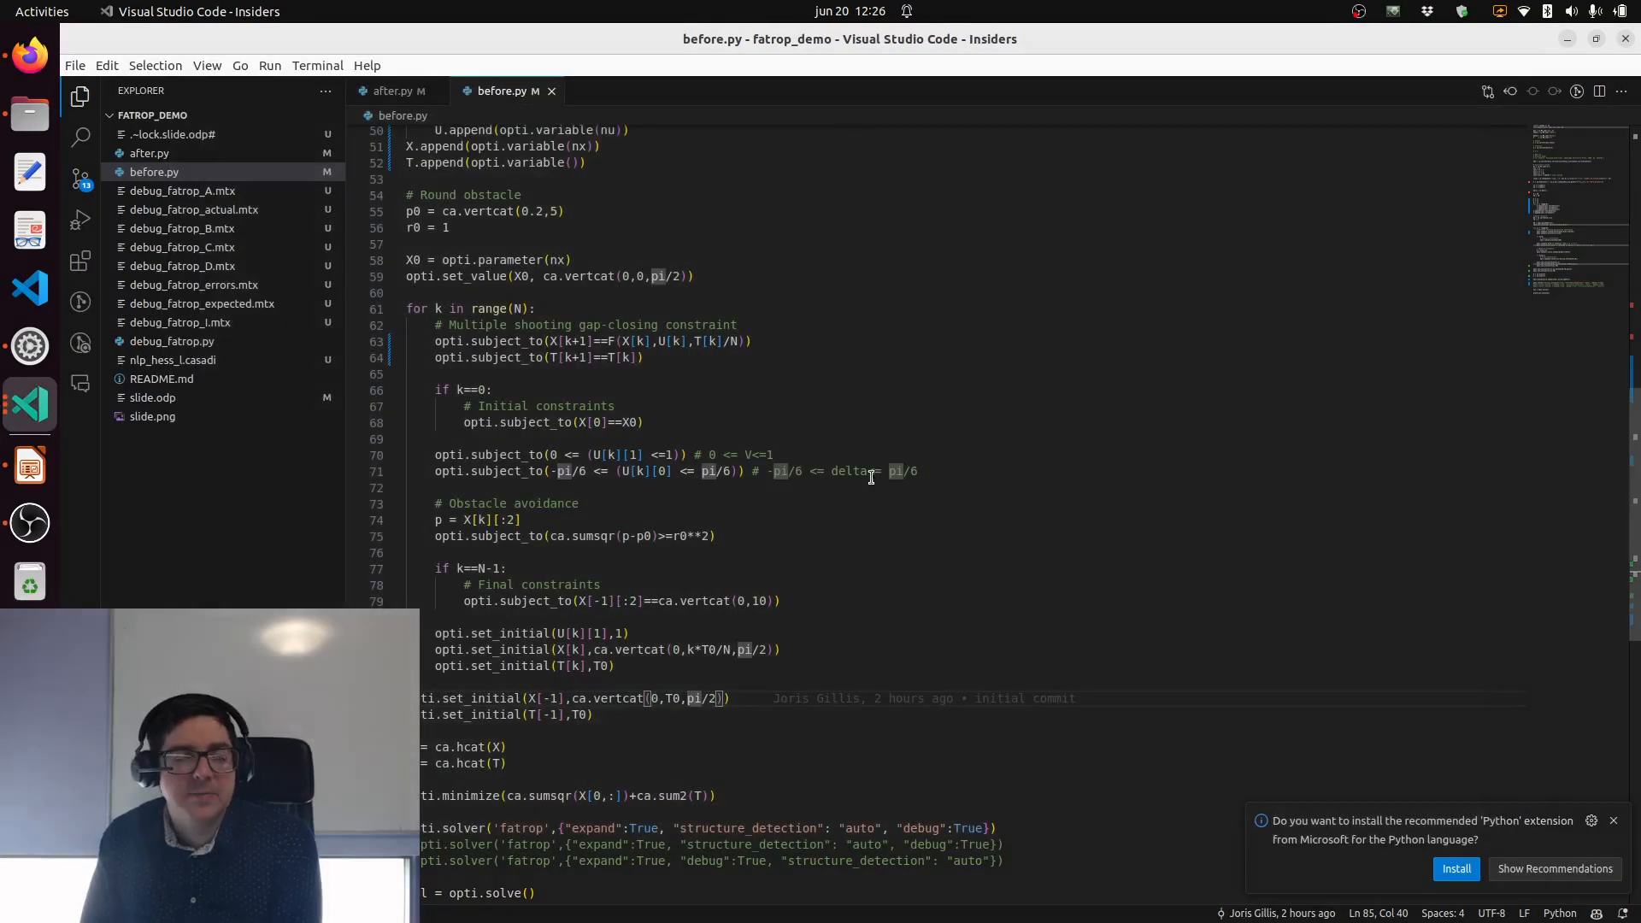
scroll("down", 3)
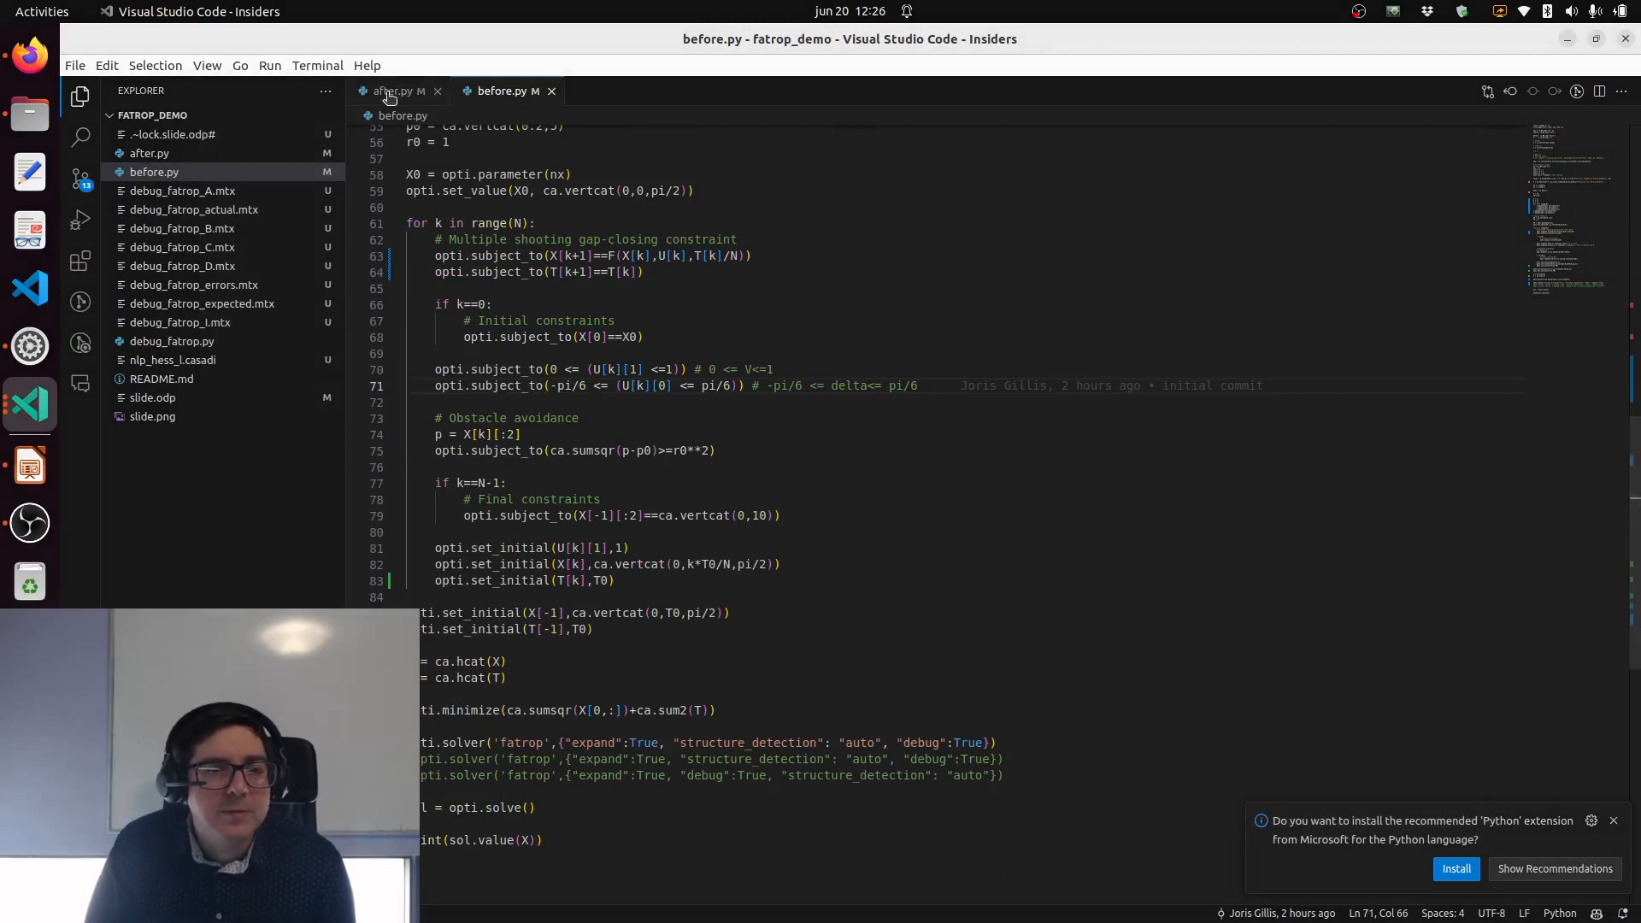
Step: Switch to the after.py tab and double-click into its code
left_click(395, 92)
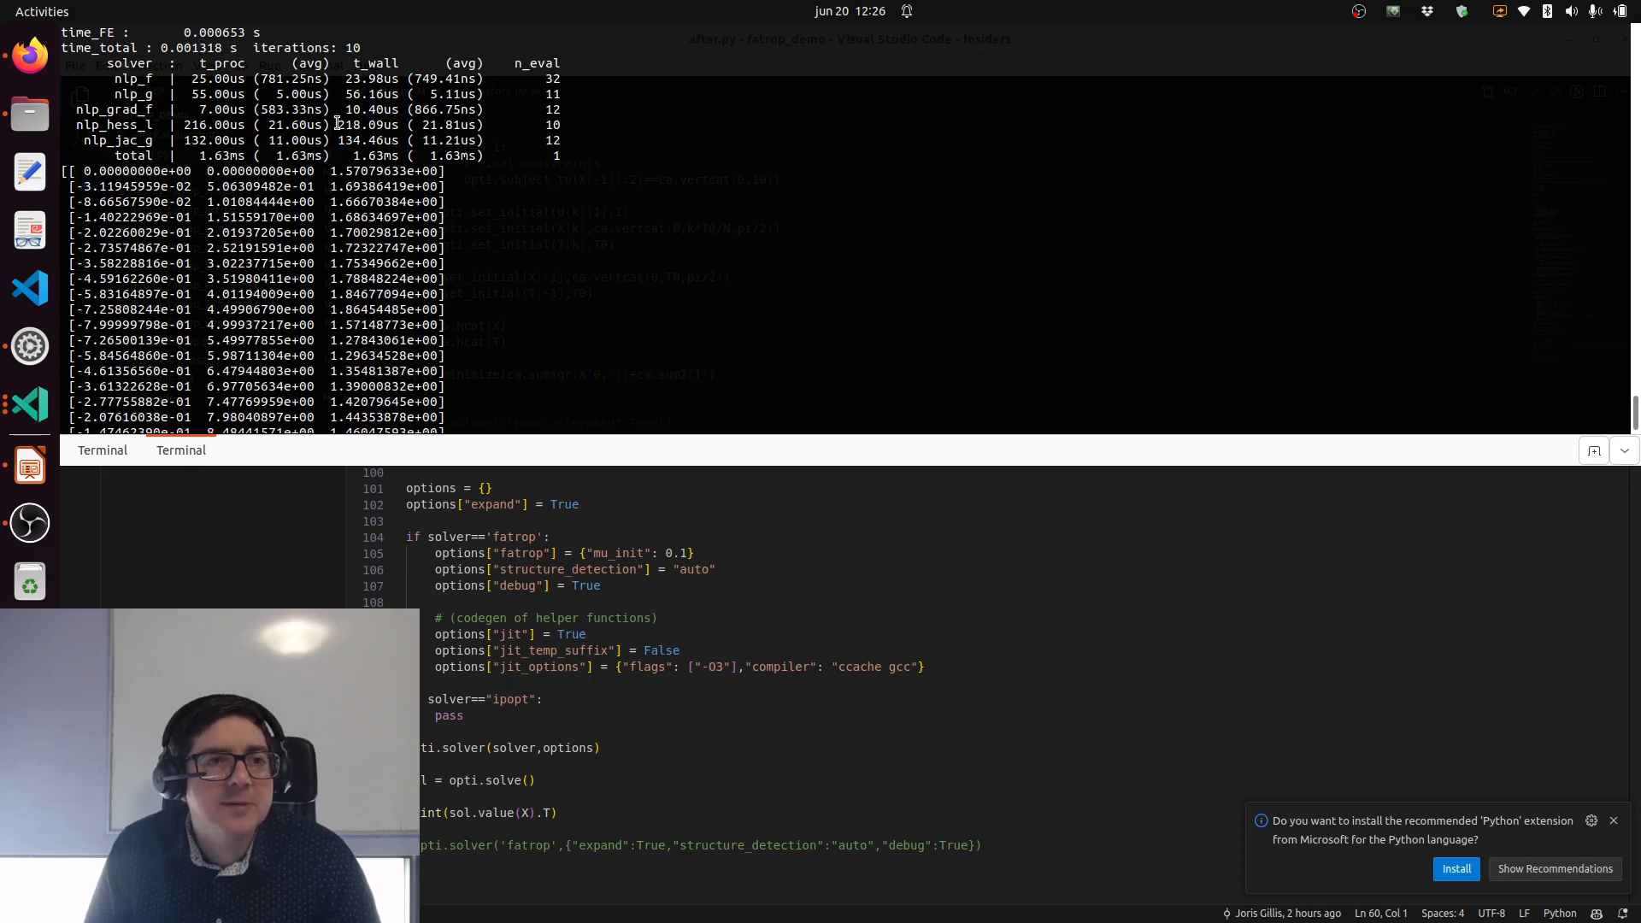
double_click(366, 124)
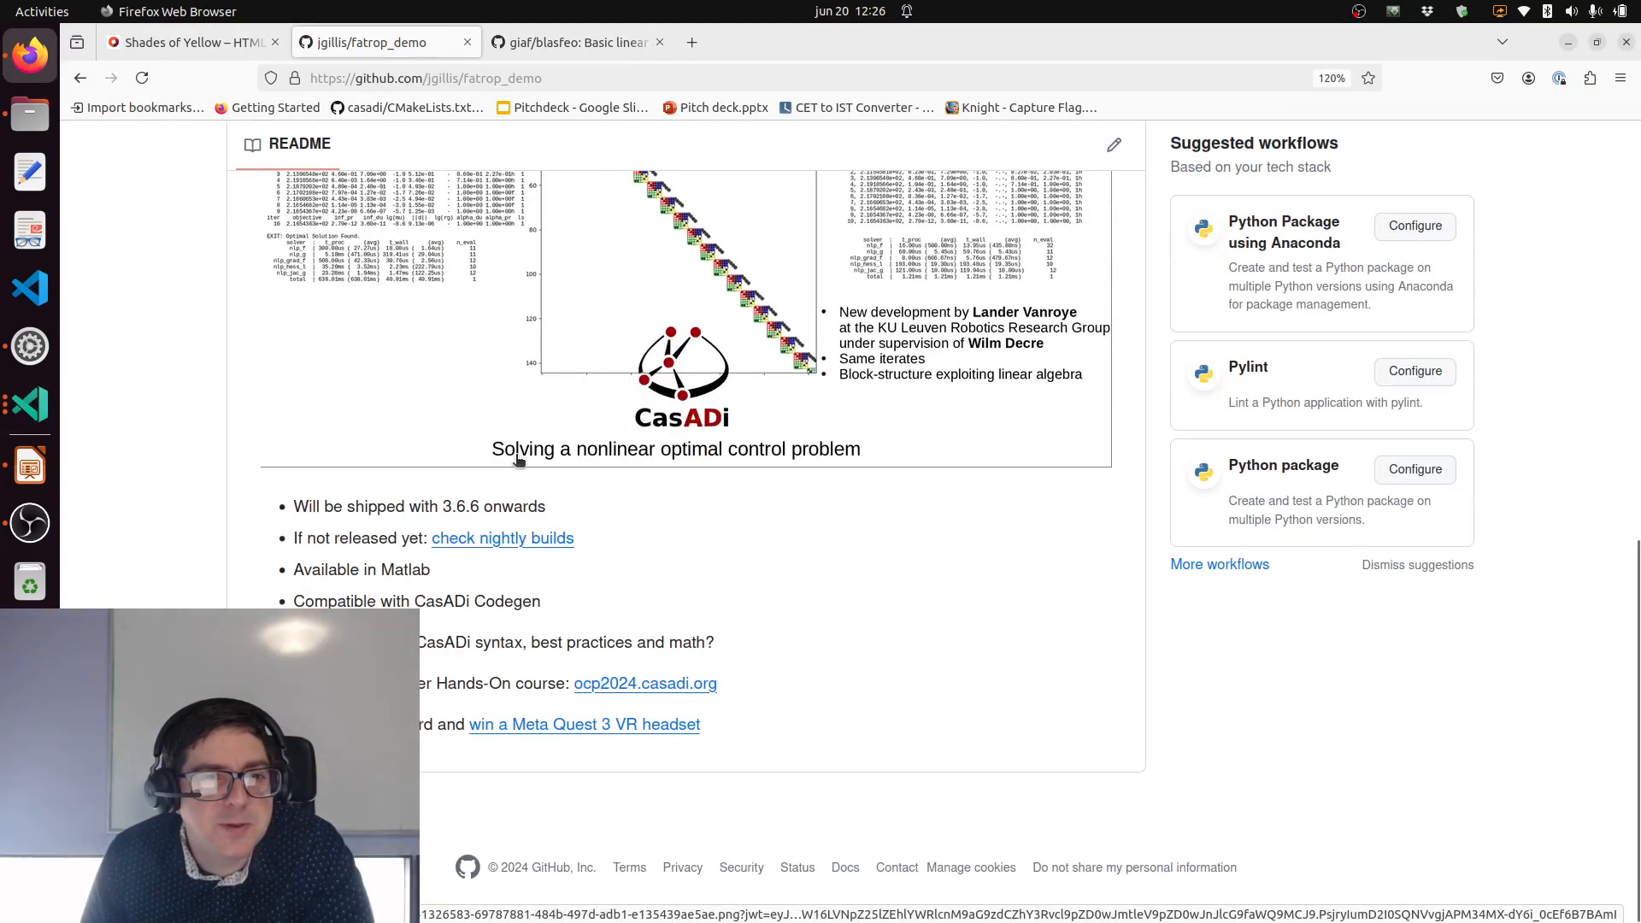
mouse_move(587, 519)
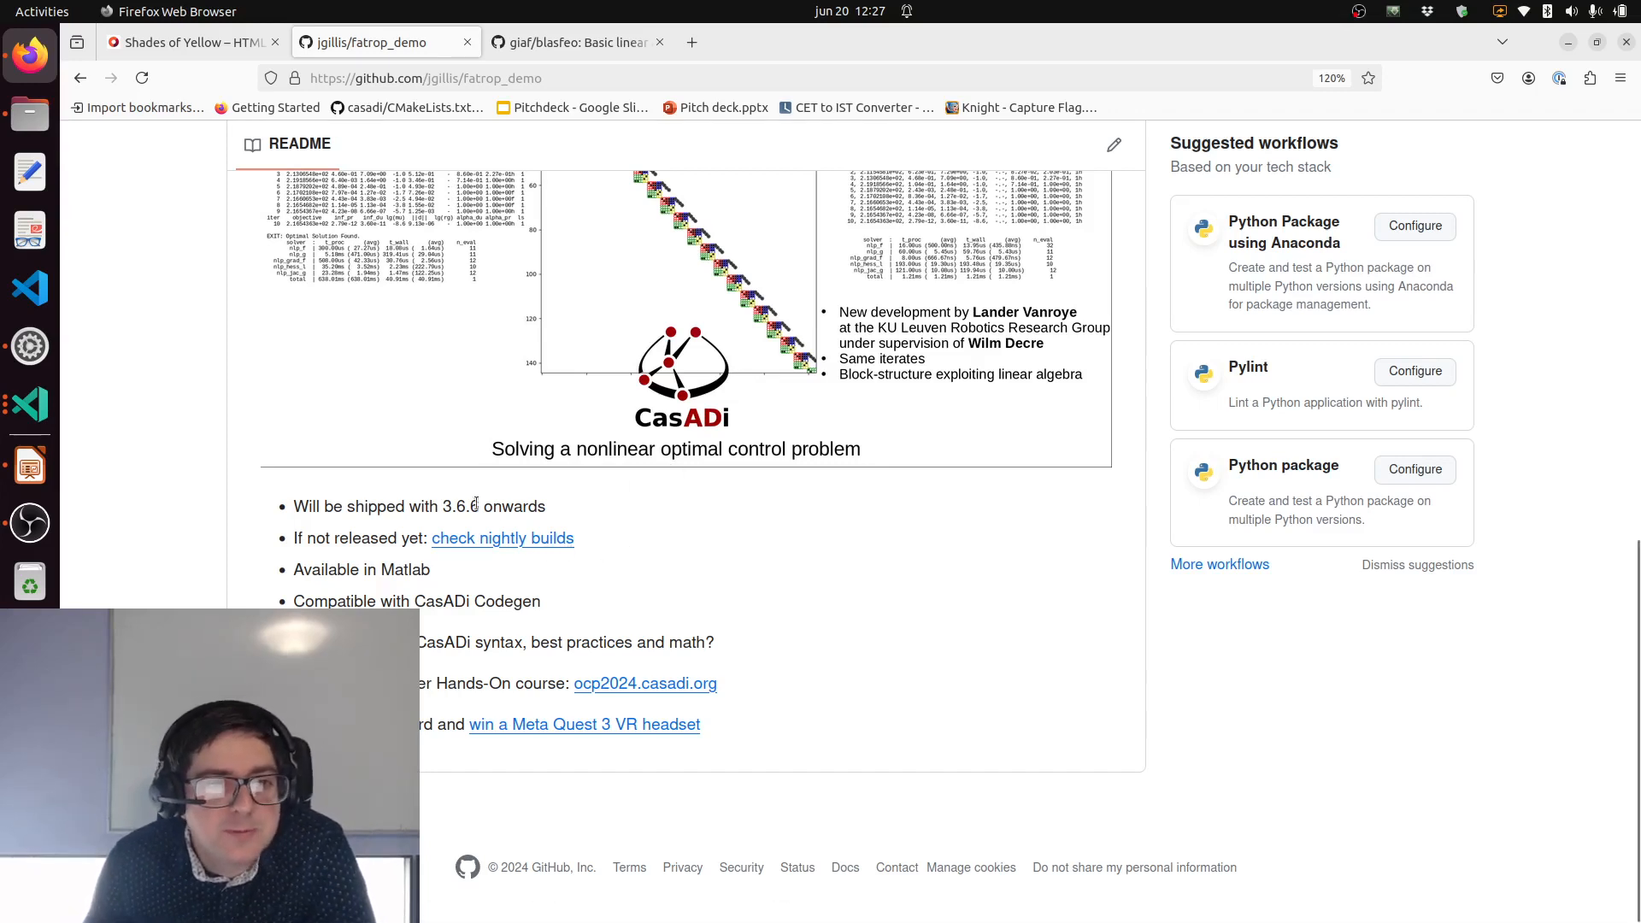
mouse_move(496, 549)
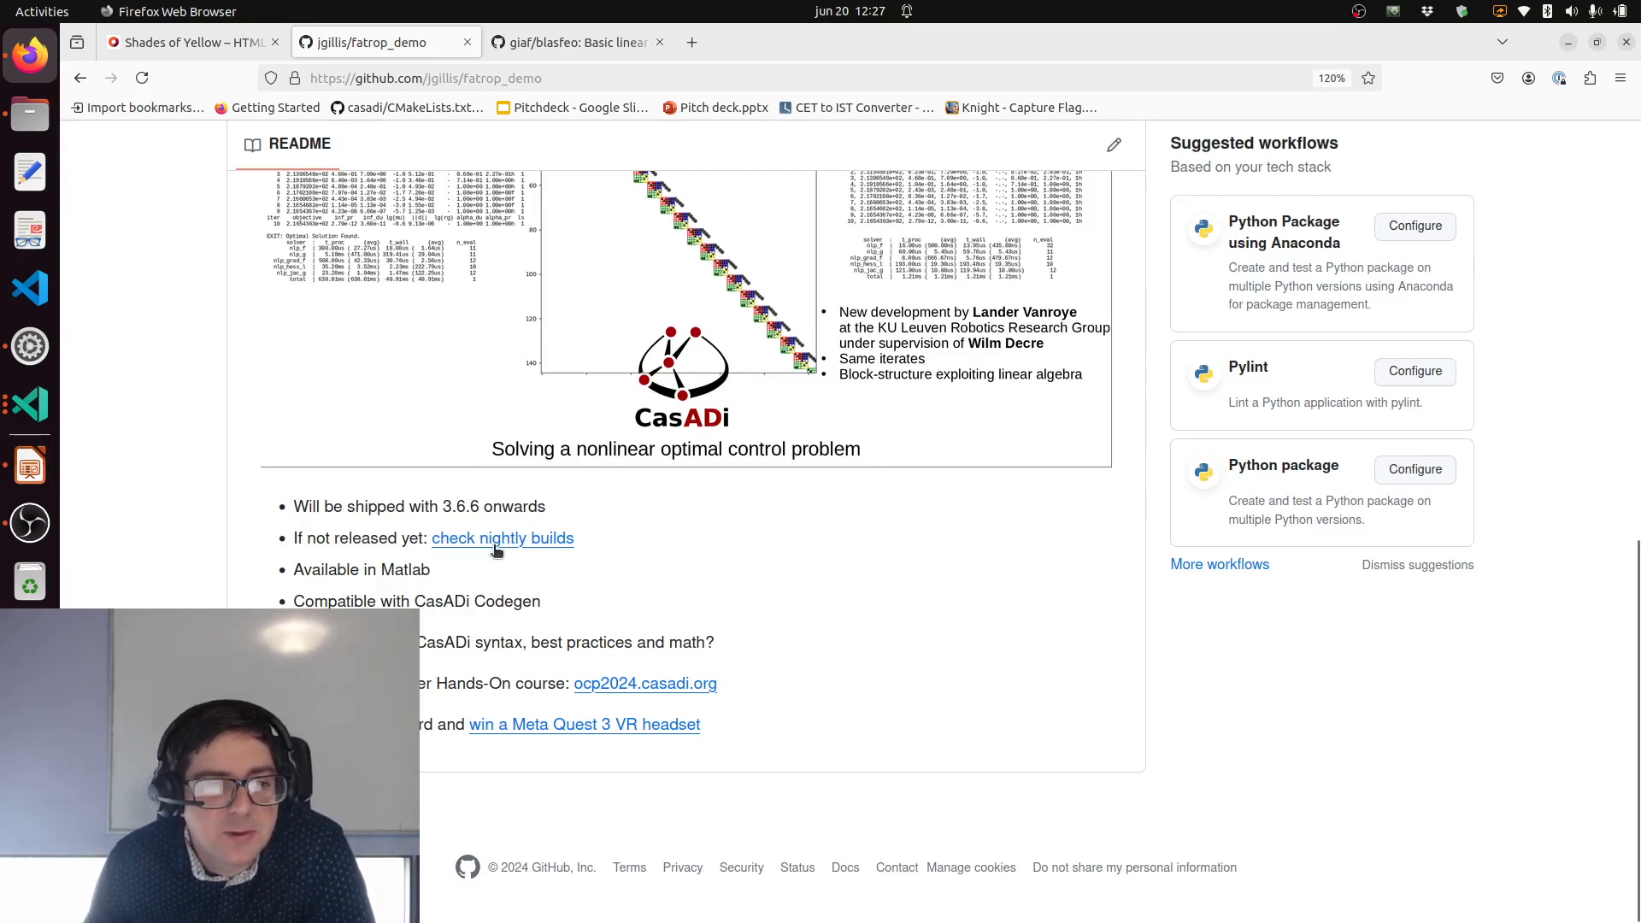
mouse_move(513, 545)
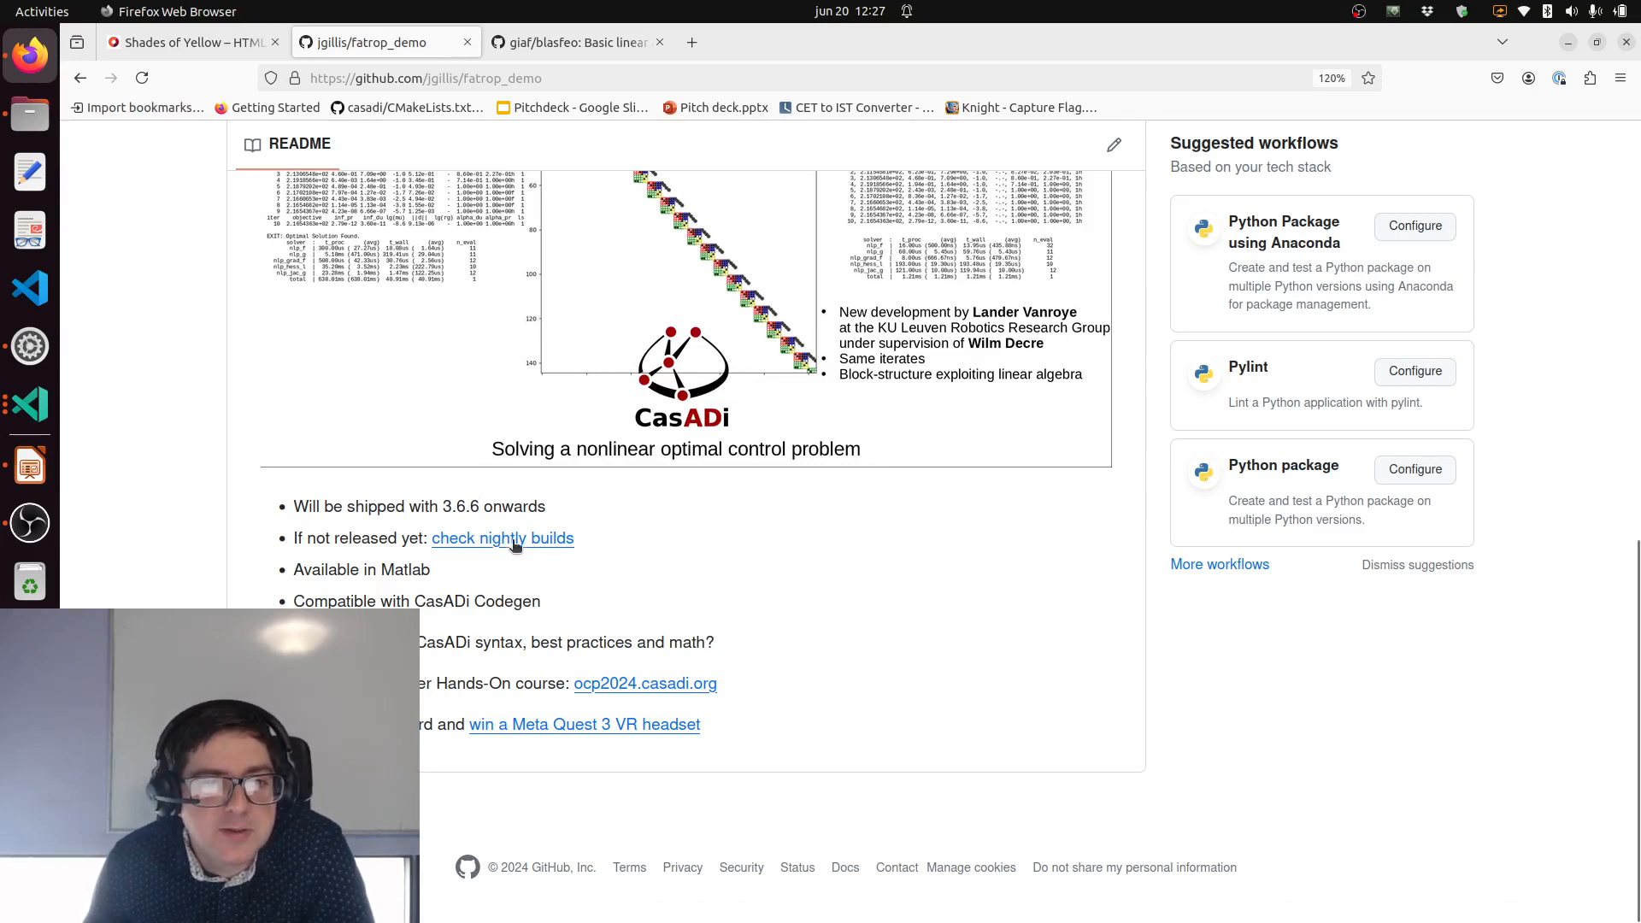
mouse_move(445, 585)
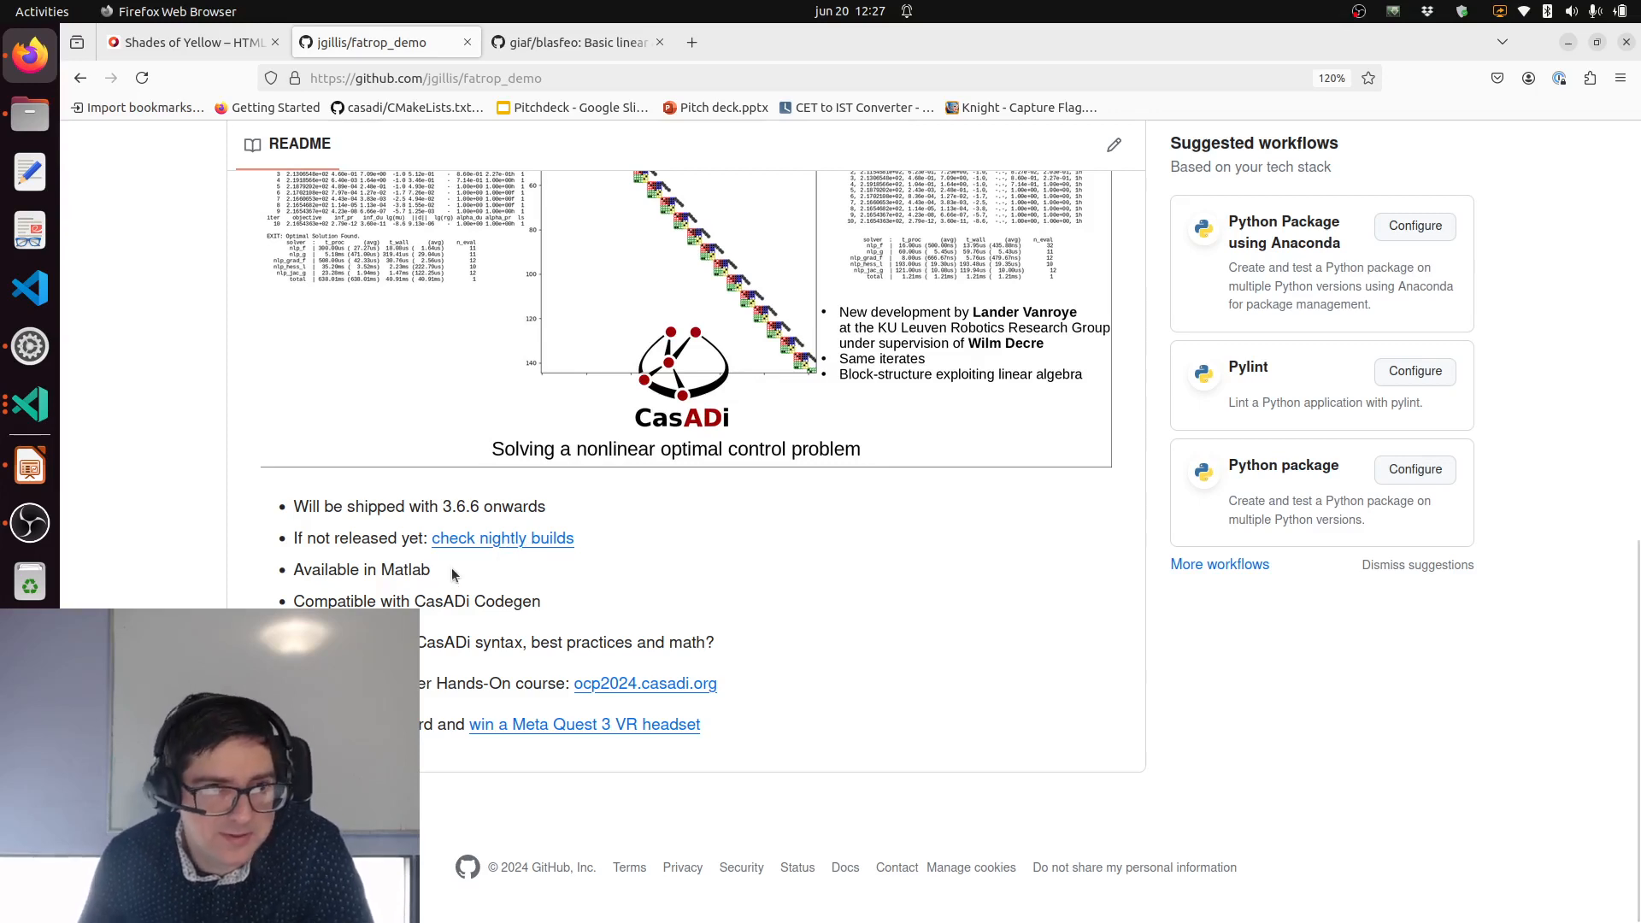
mouse_move(434, 577)
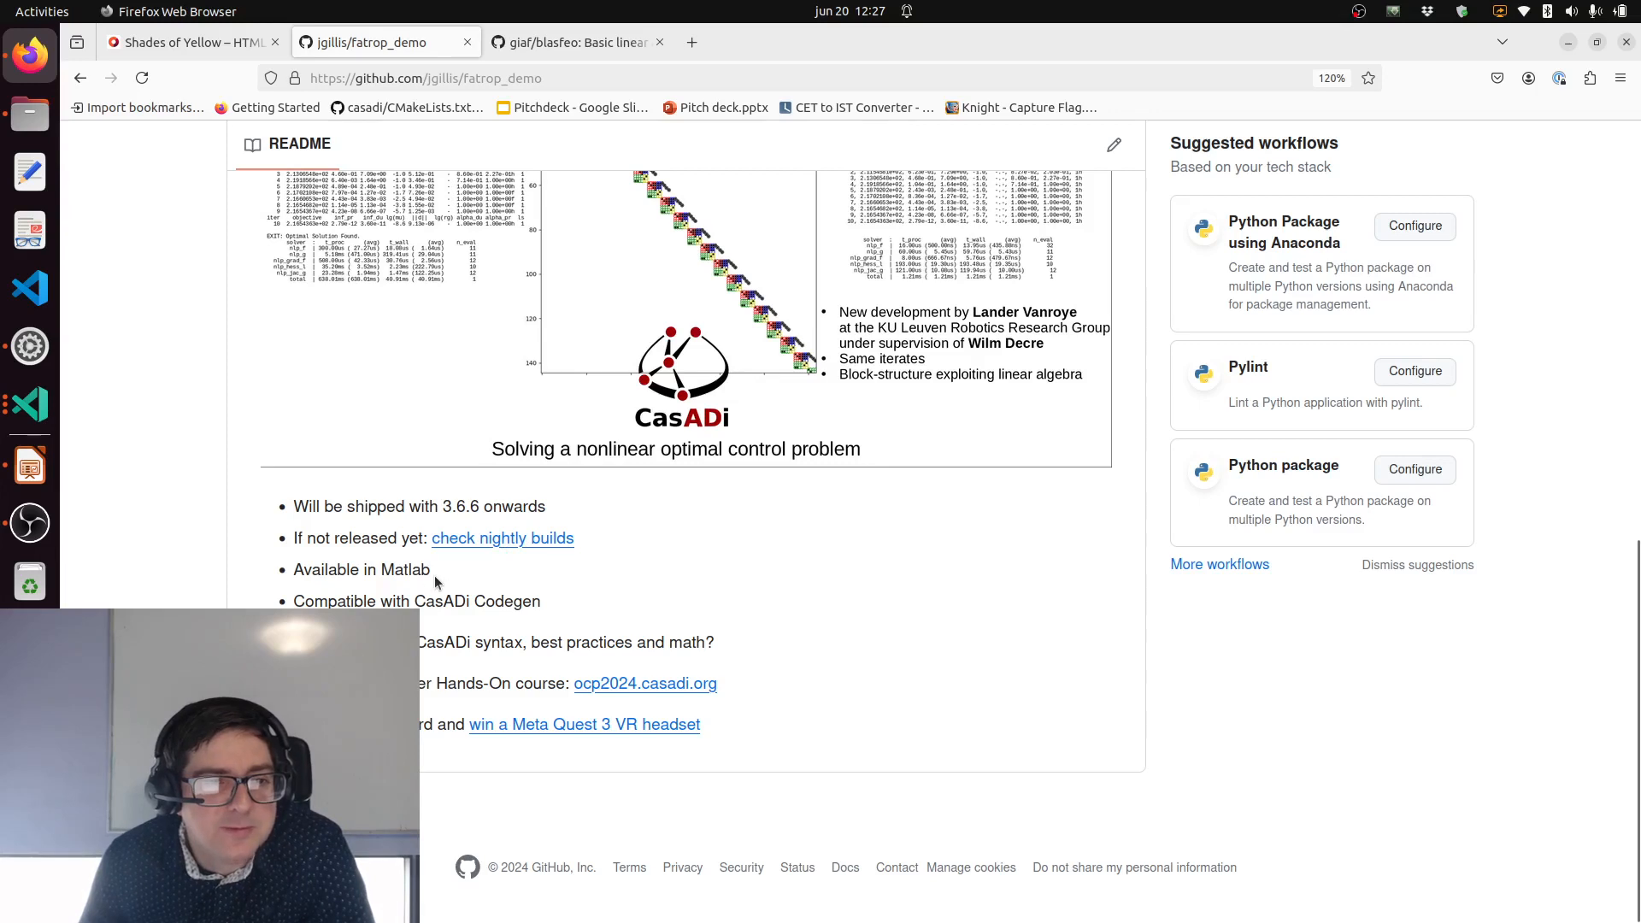
mouse_move(420, 595)
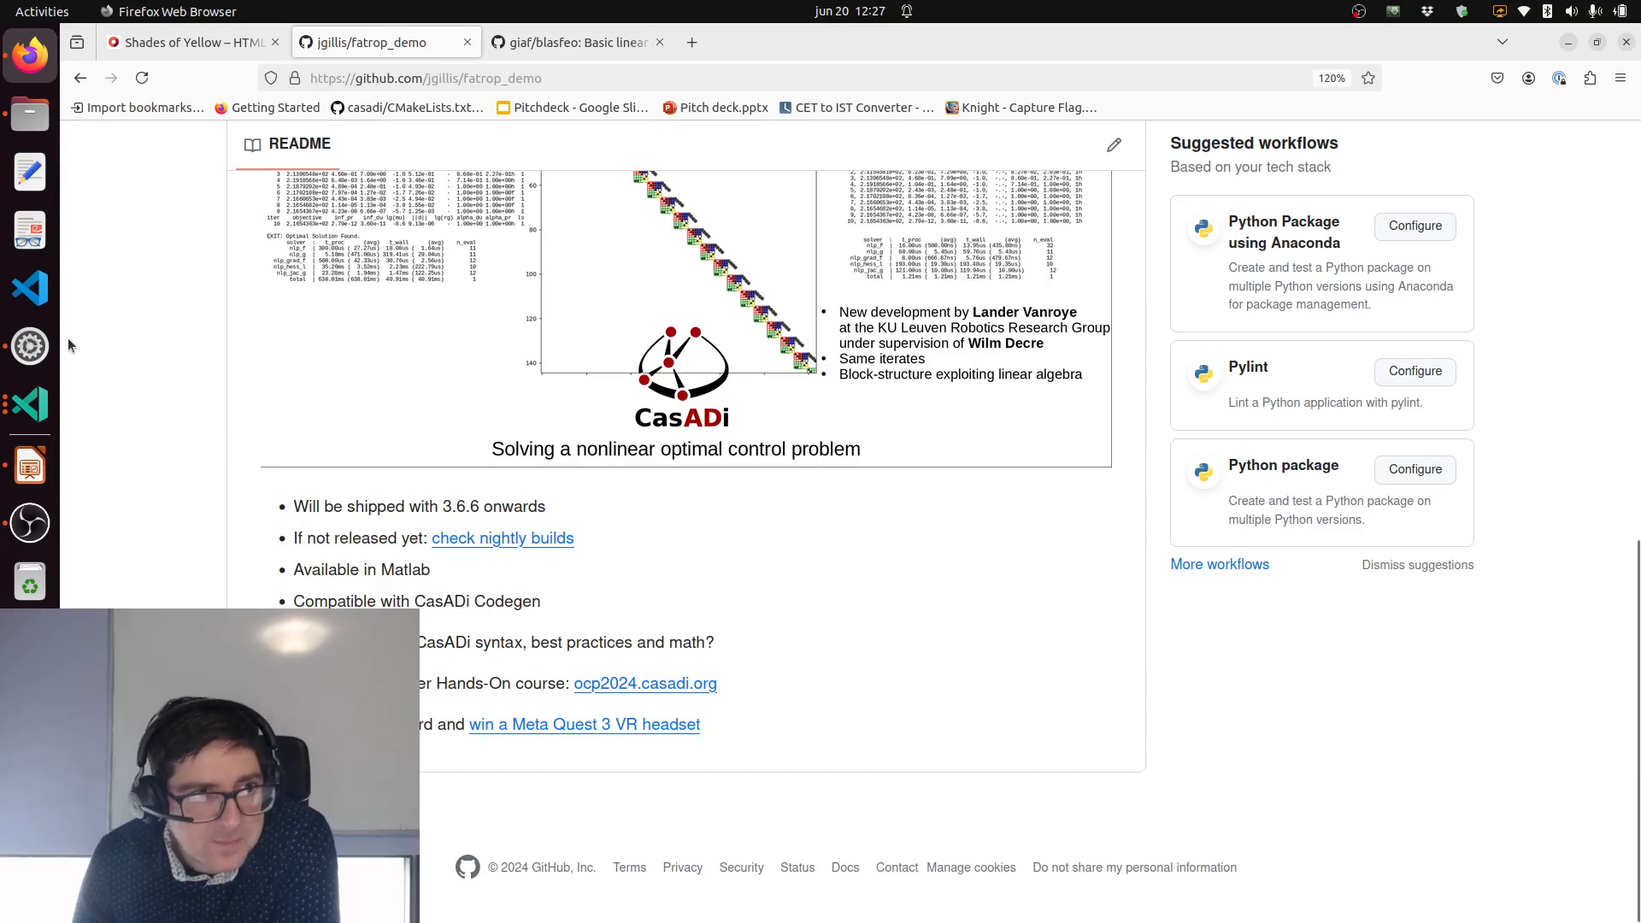
mouse_move(29, 404)
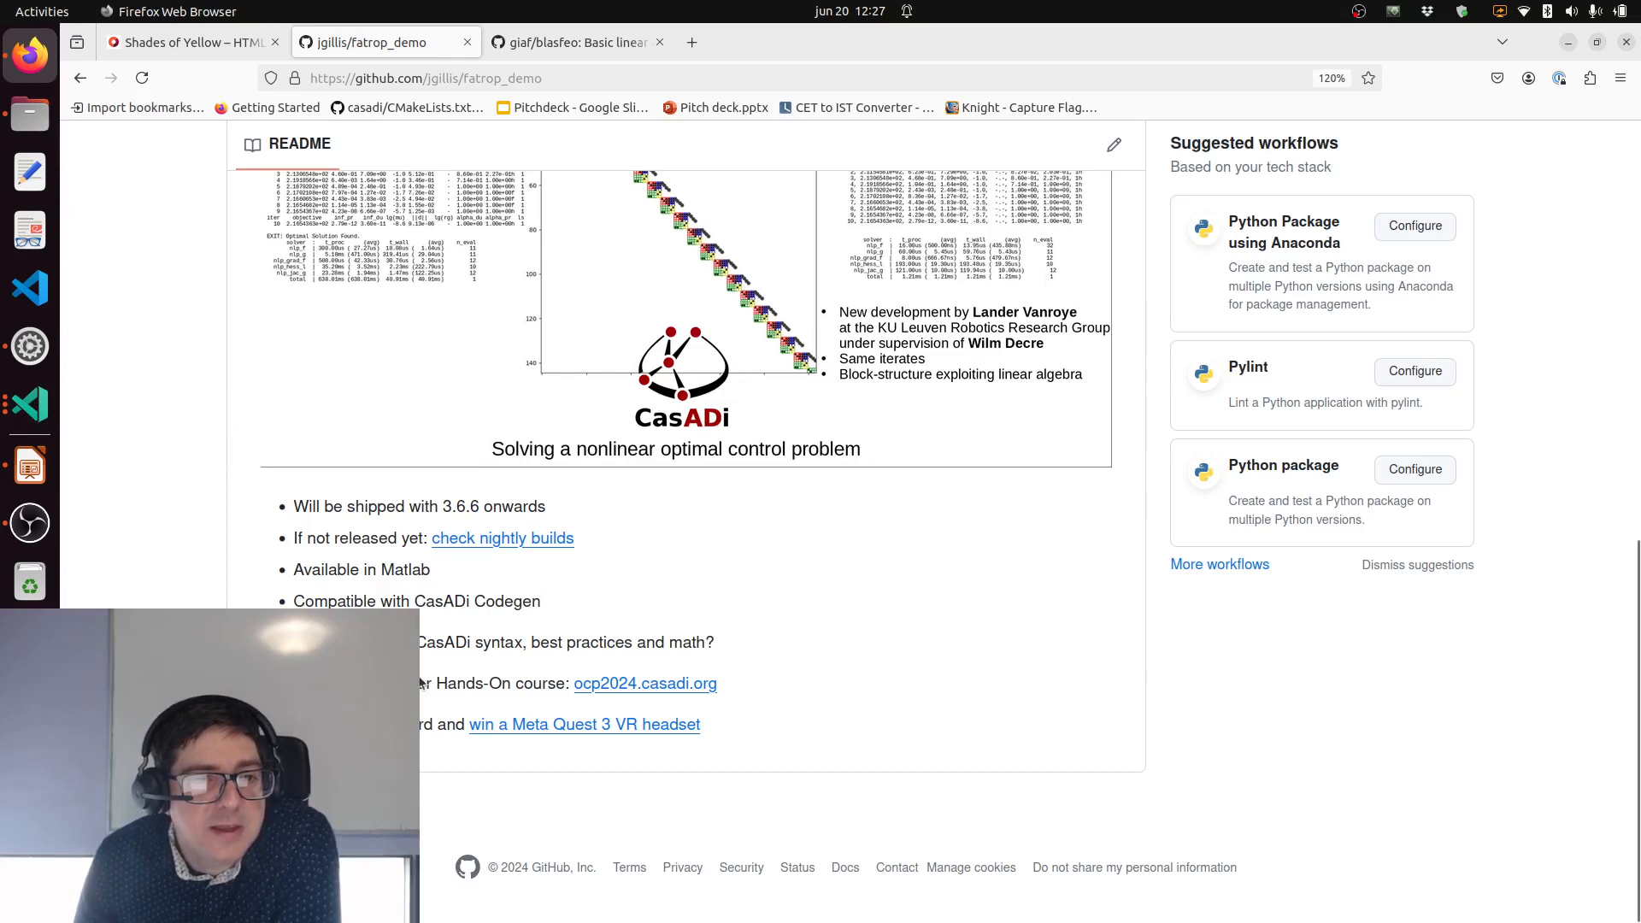
mouse_move(577, 695)
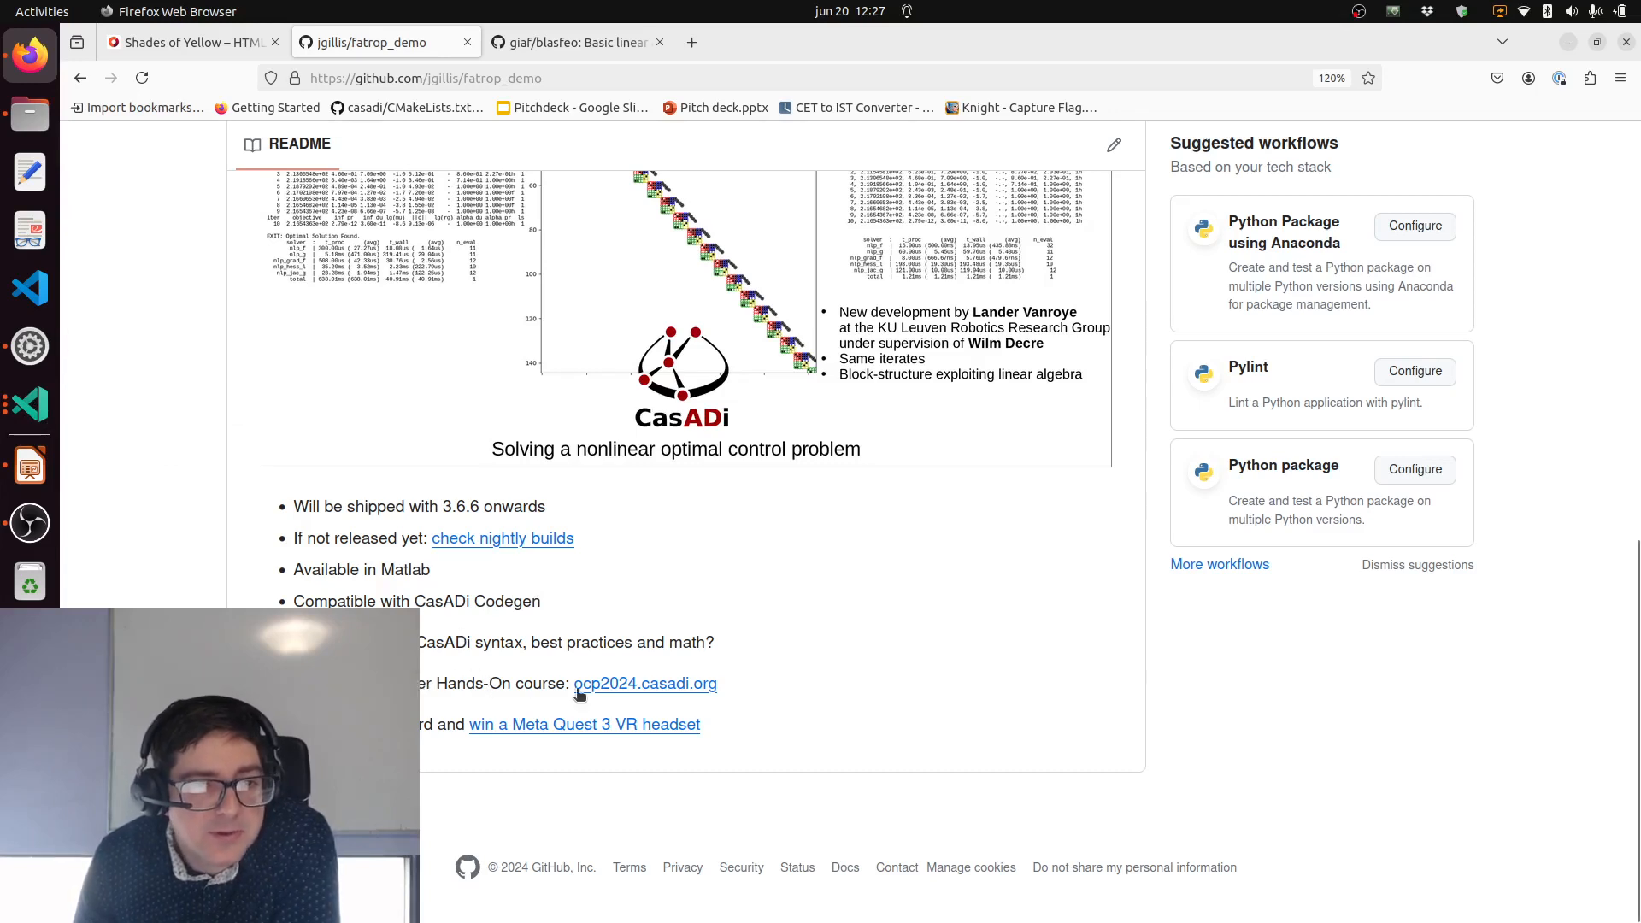
mouse_move(703, 649)
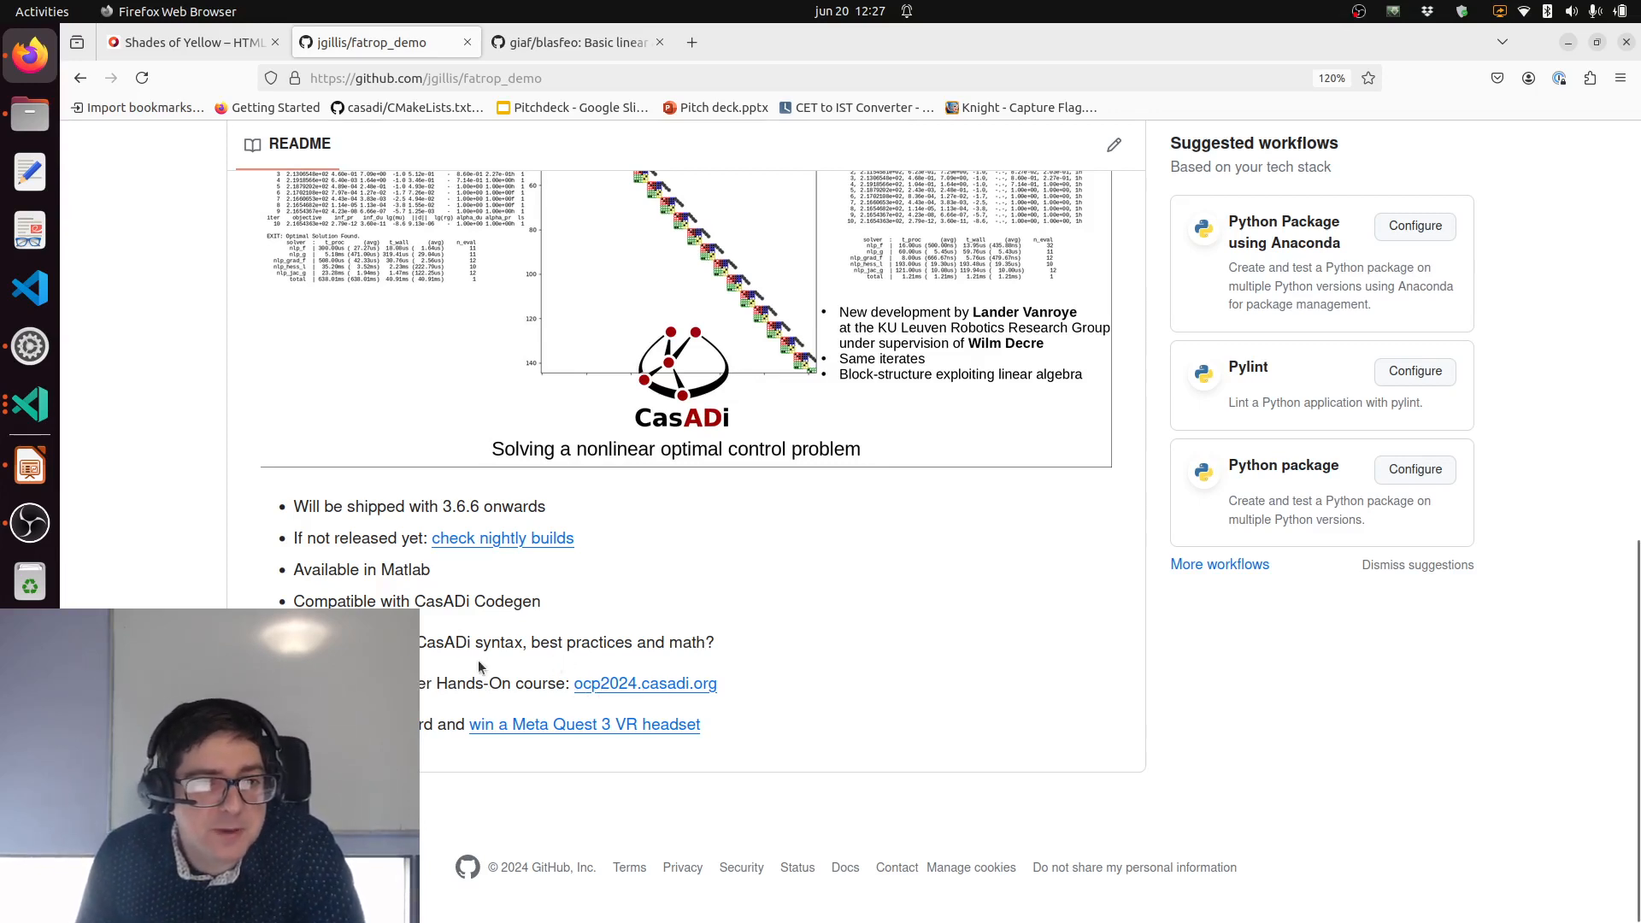
mouse_move(314, 538)
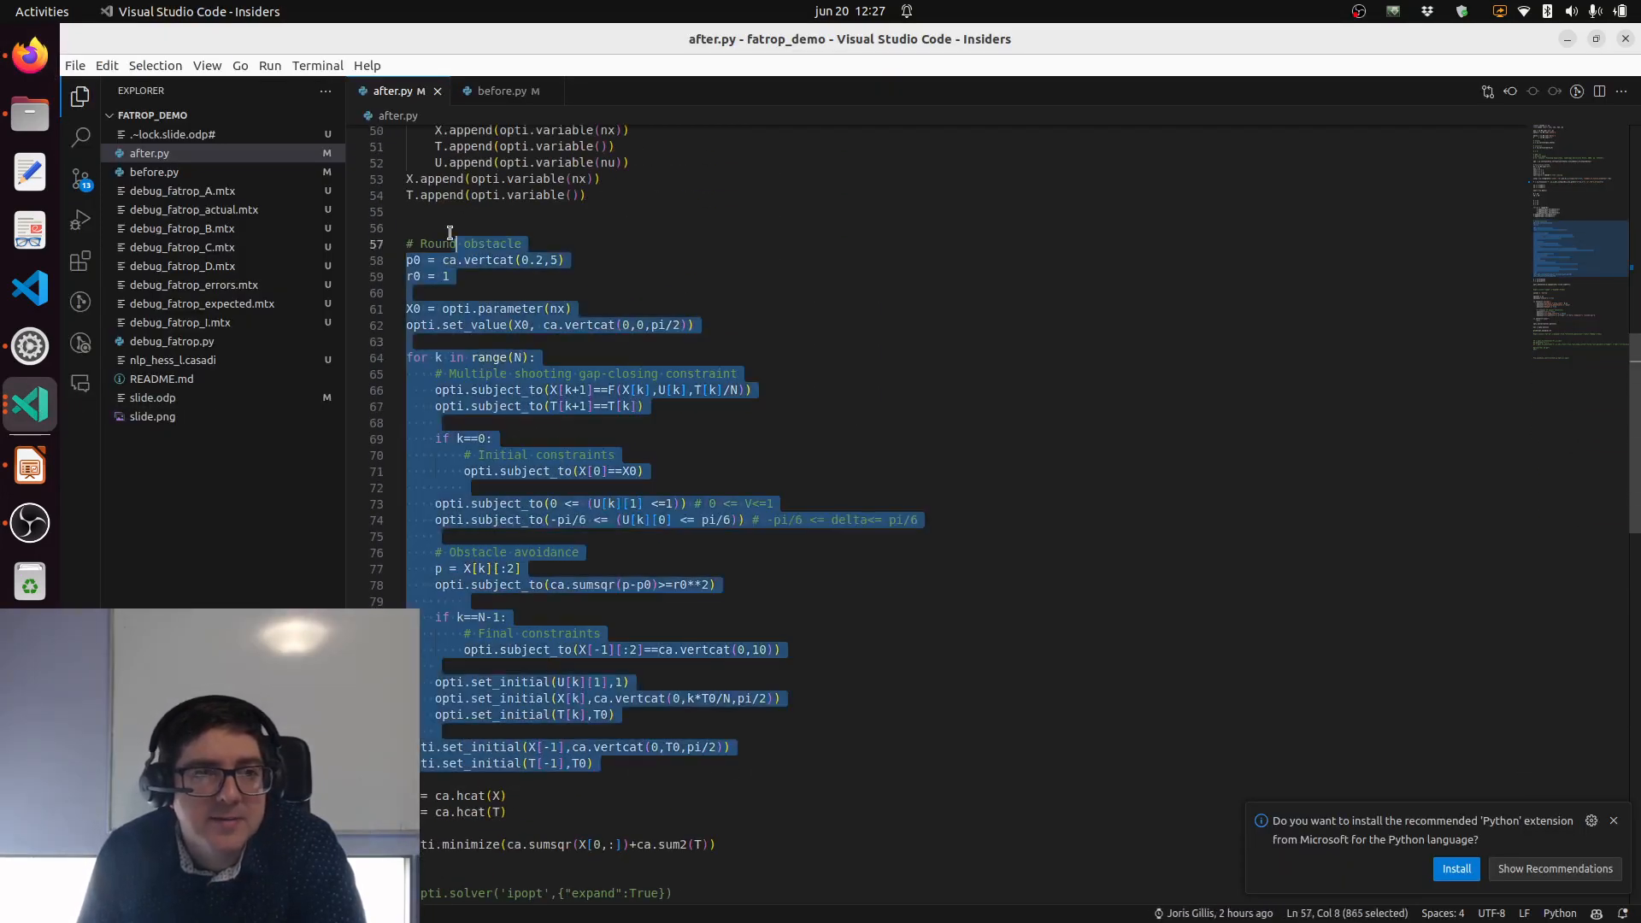
left_click(415, 341)
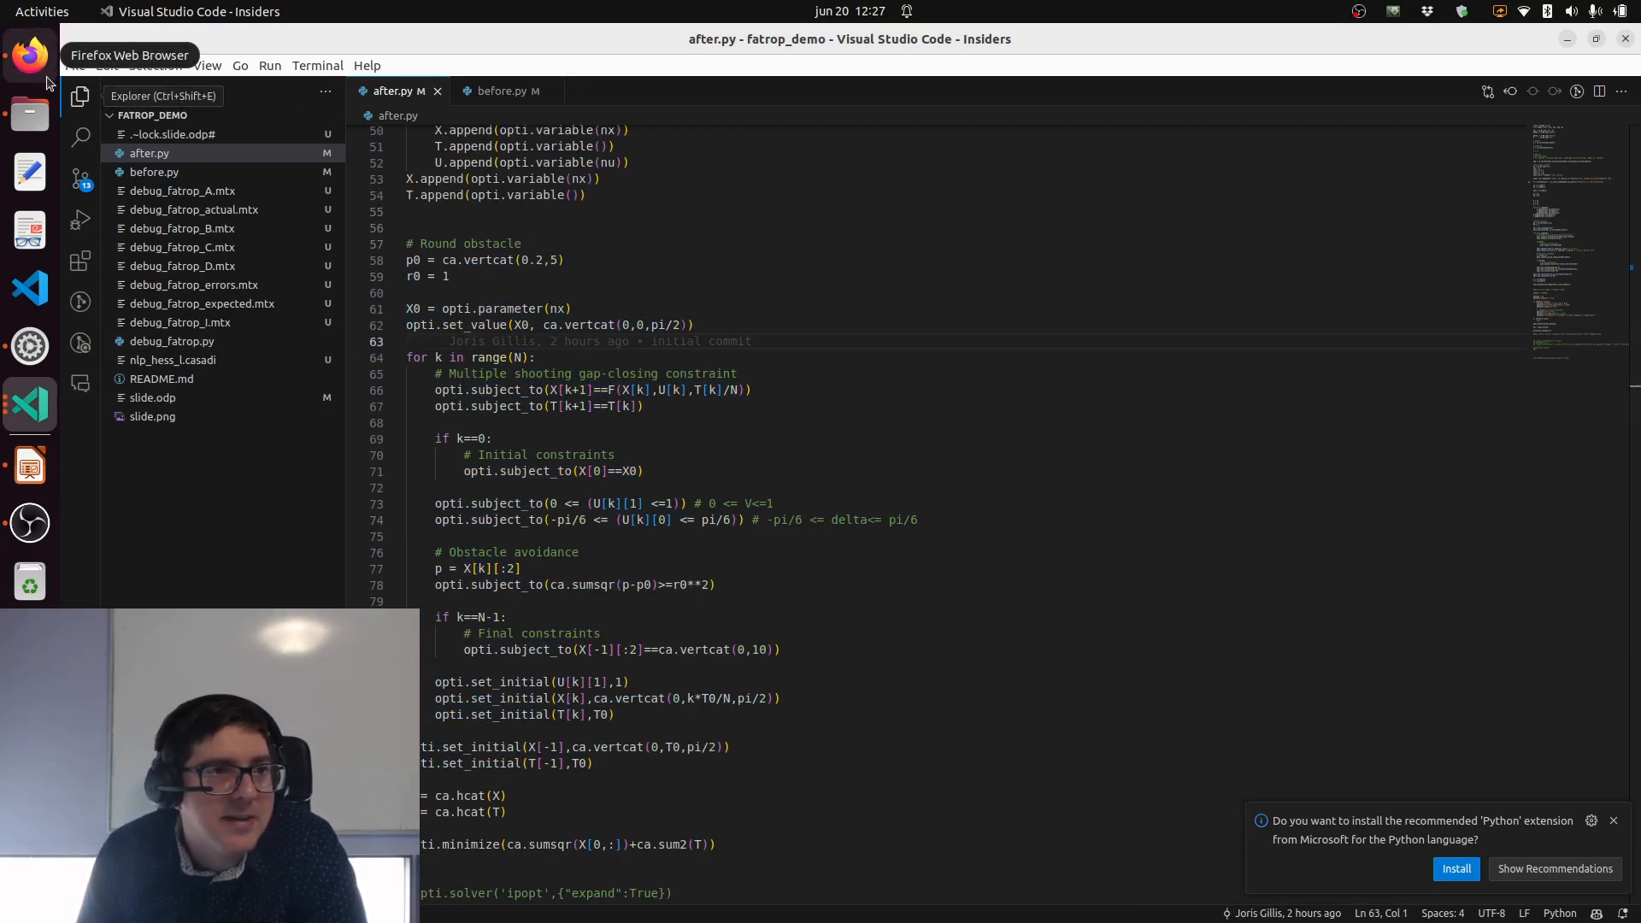
left_click(29, 54)
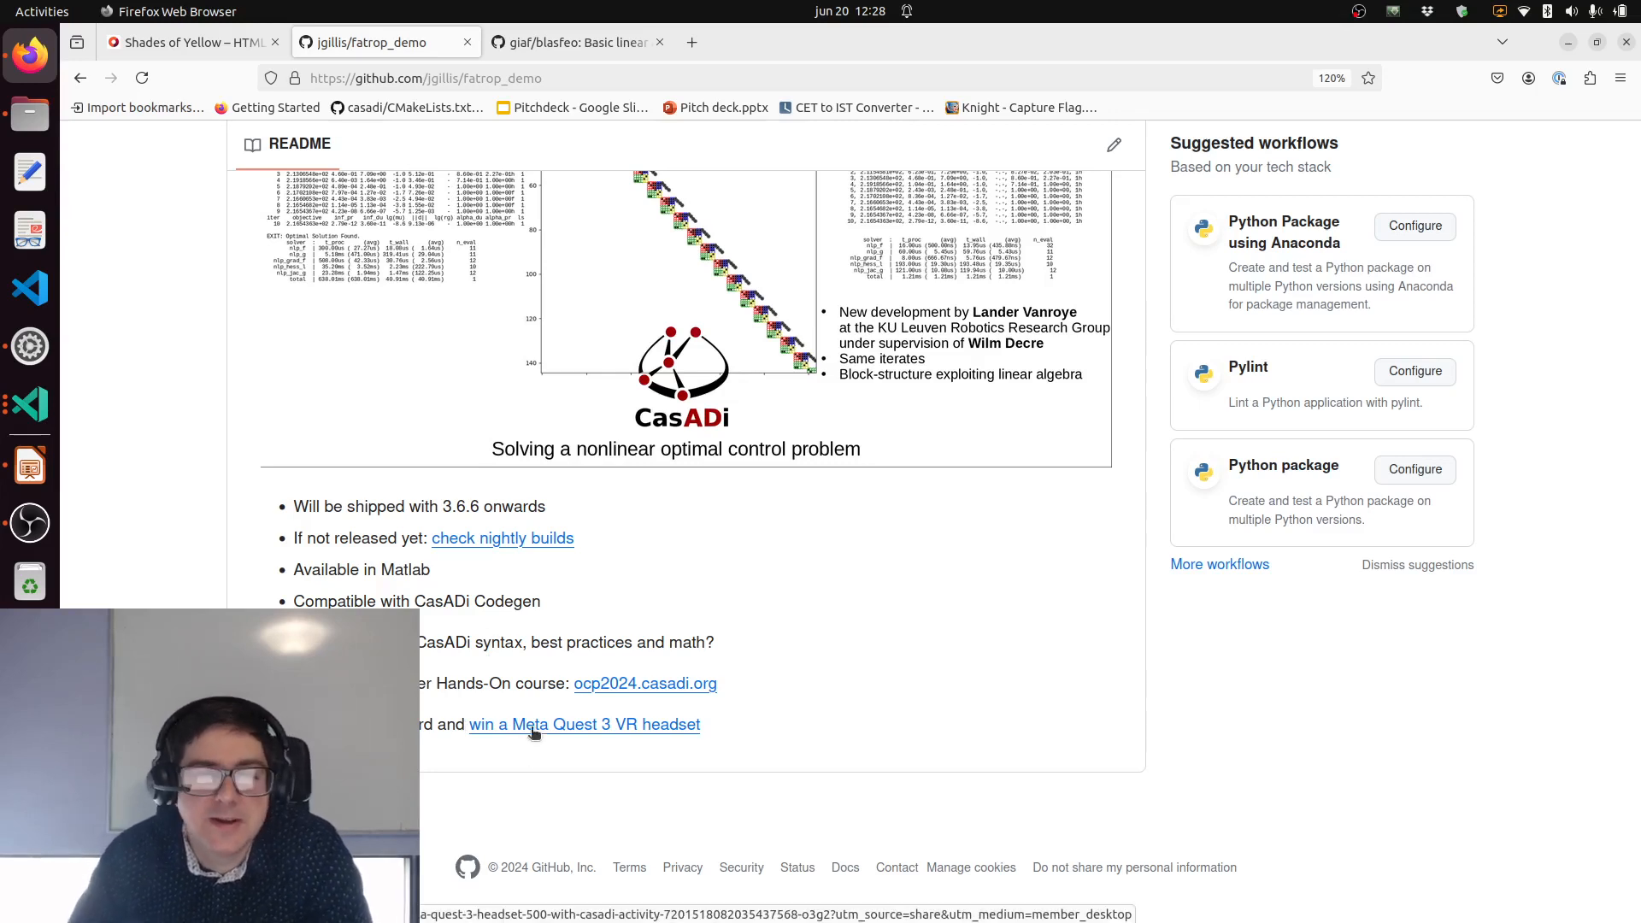
mouse_move(618, 762)
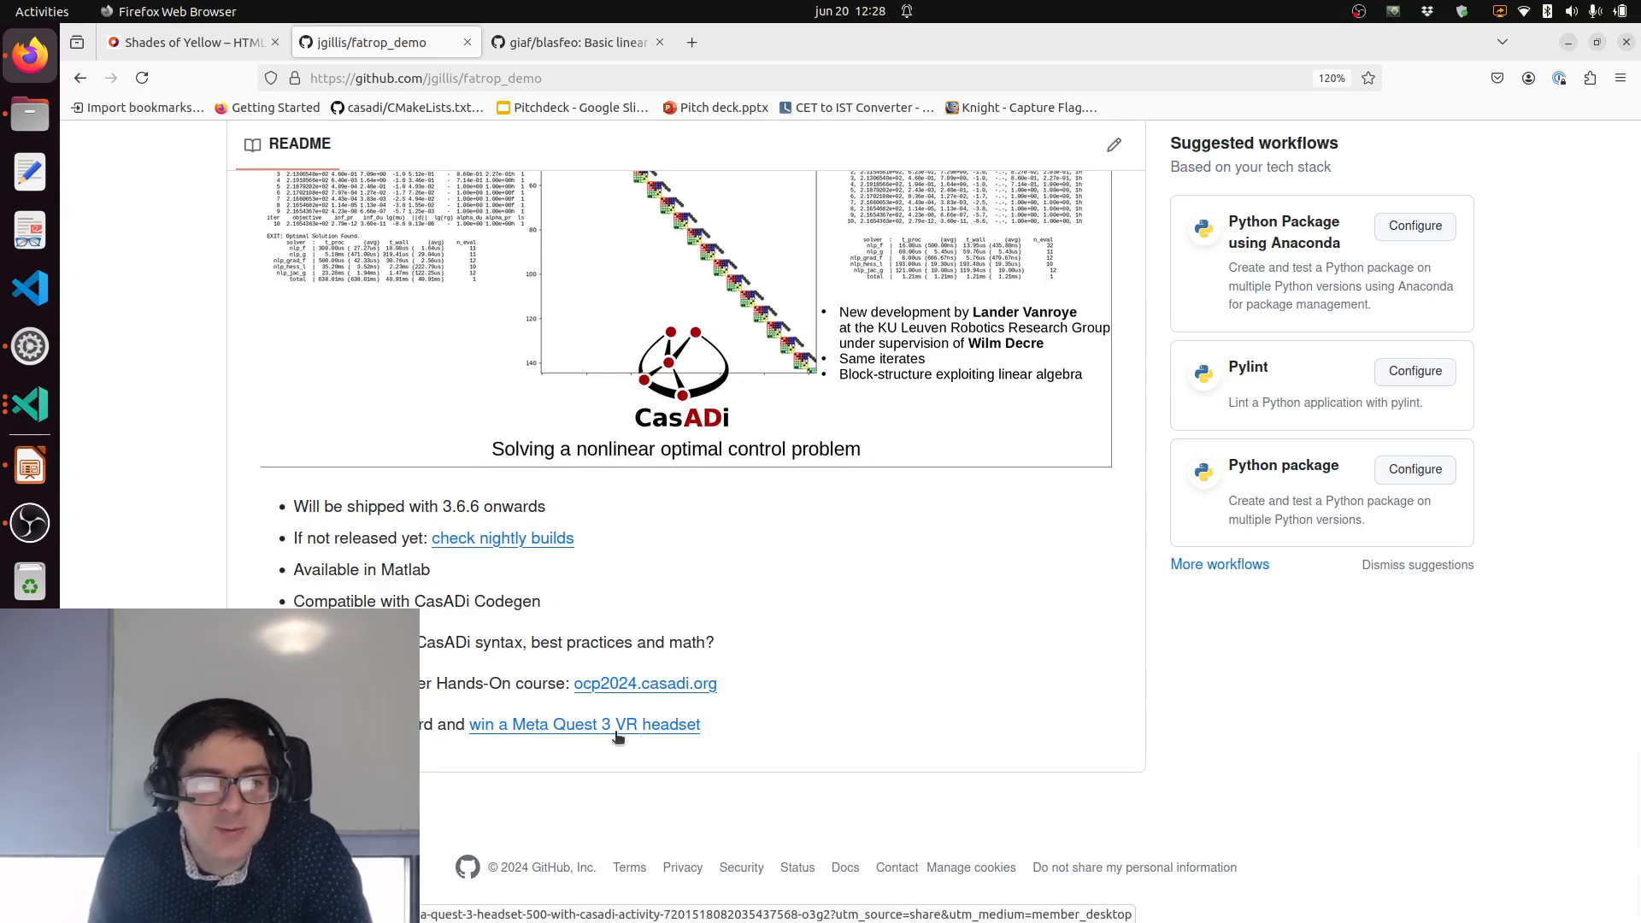
mouse_move(665, 731)
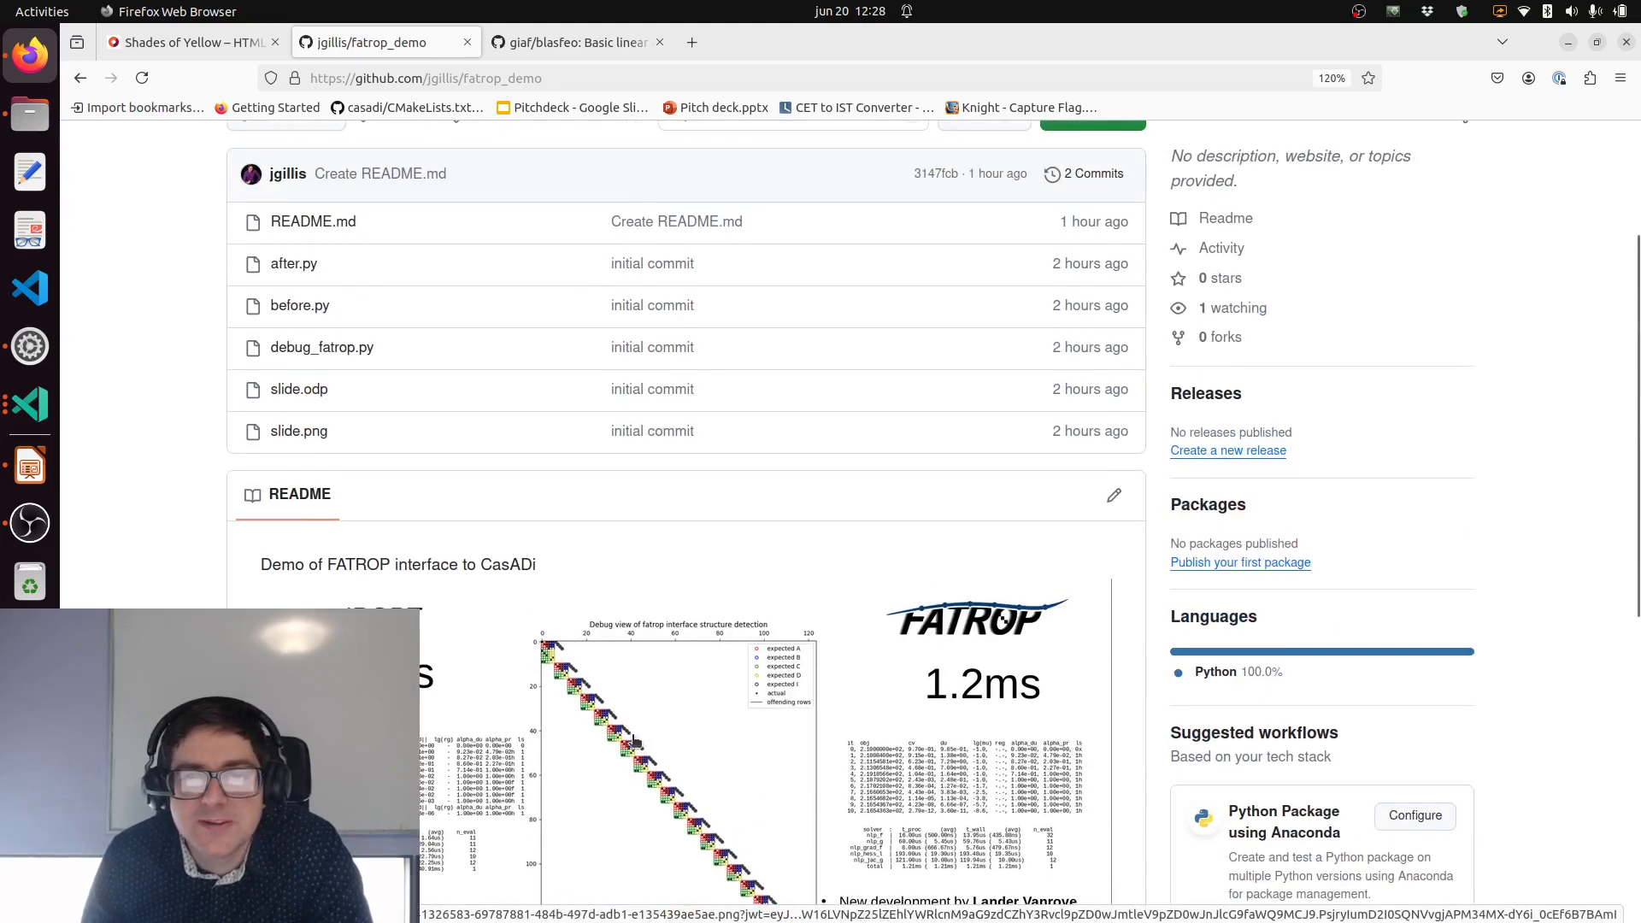
mouse_move(733, 691)
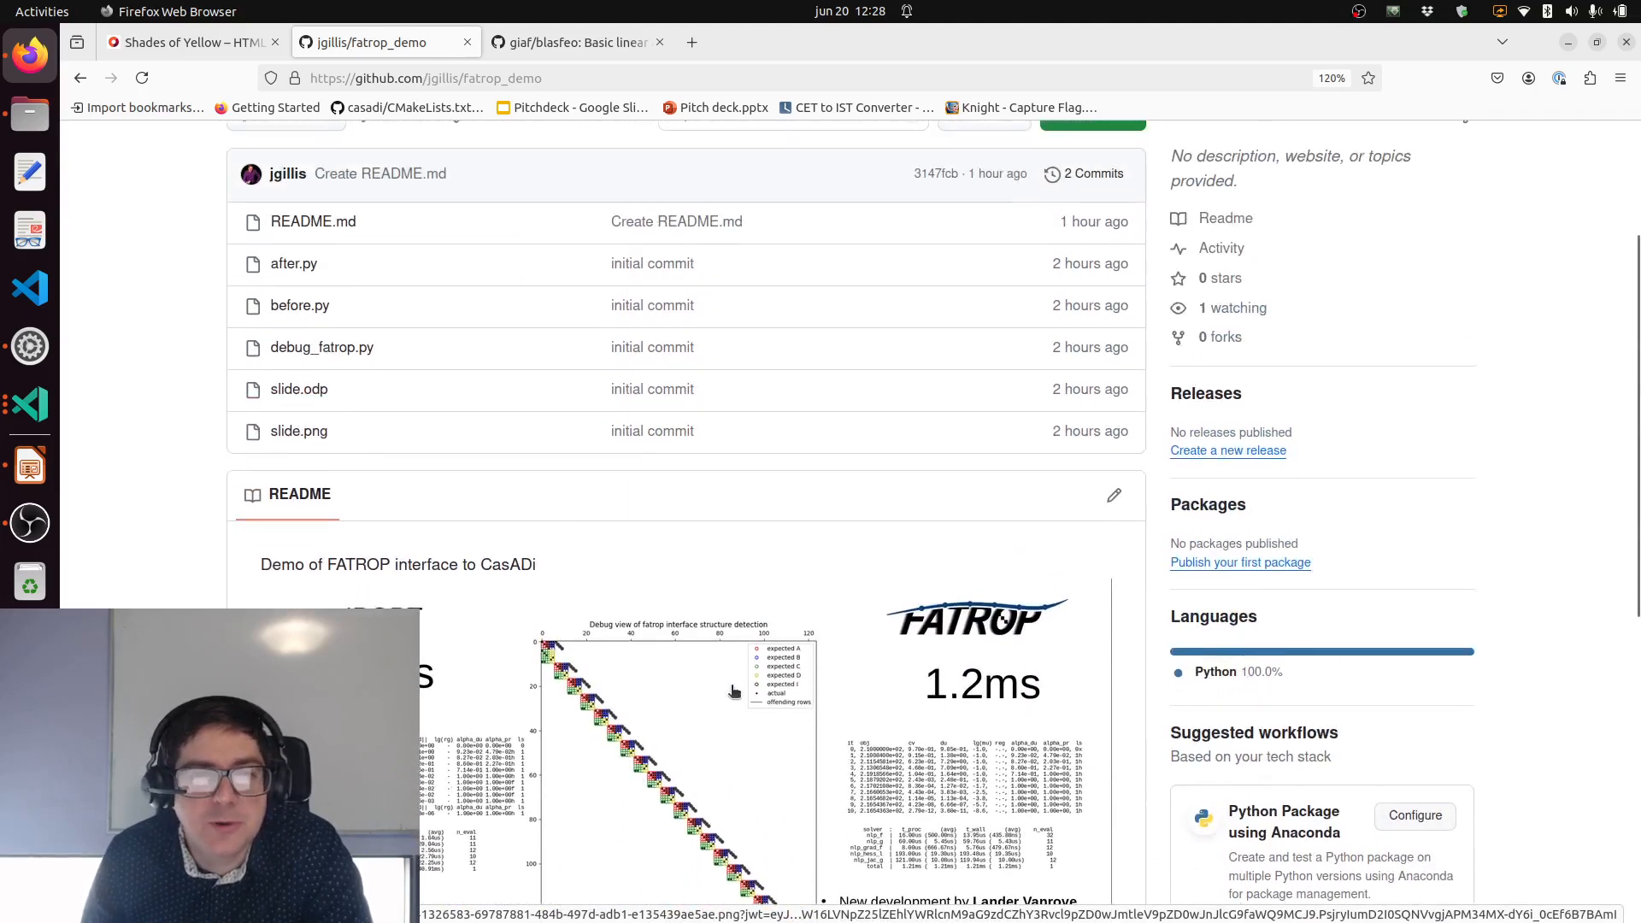
Step: Scroll the fatrop_demo README toward the IPOPT 40 ms versus FATROP 1.2 ms comparison
scroll("down", 3)
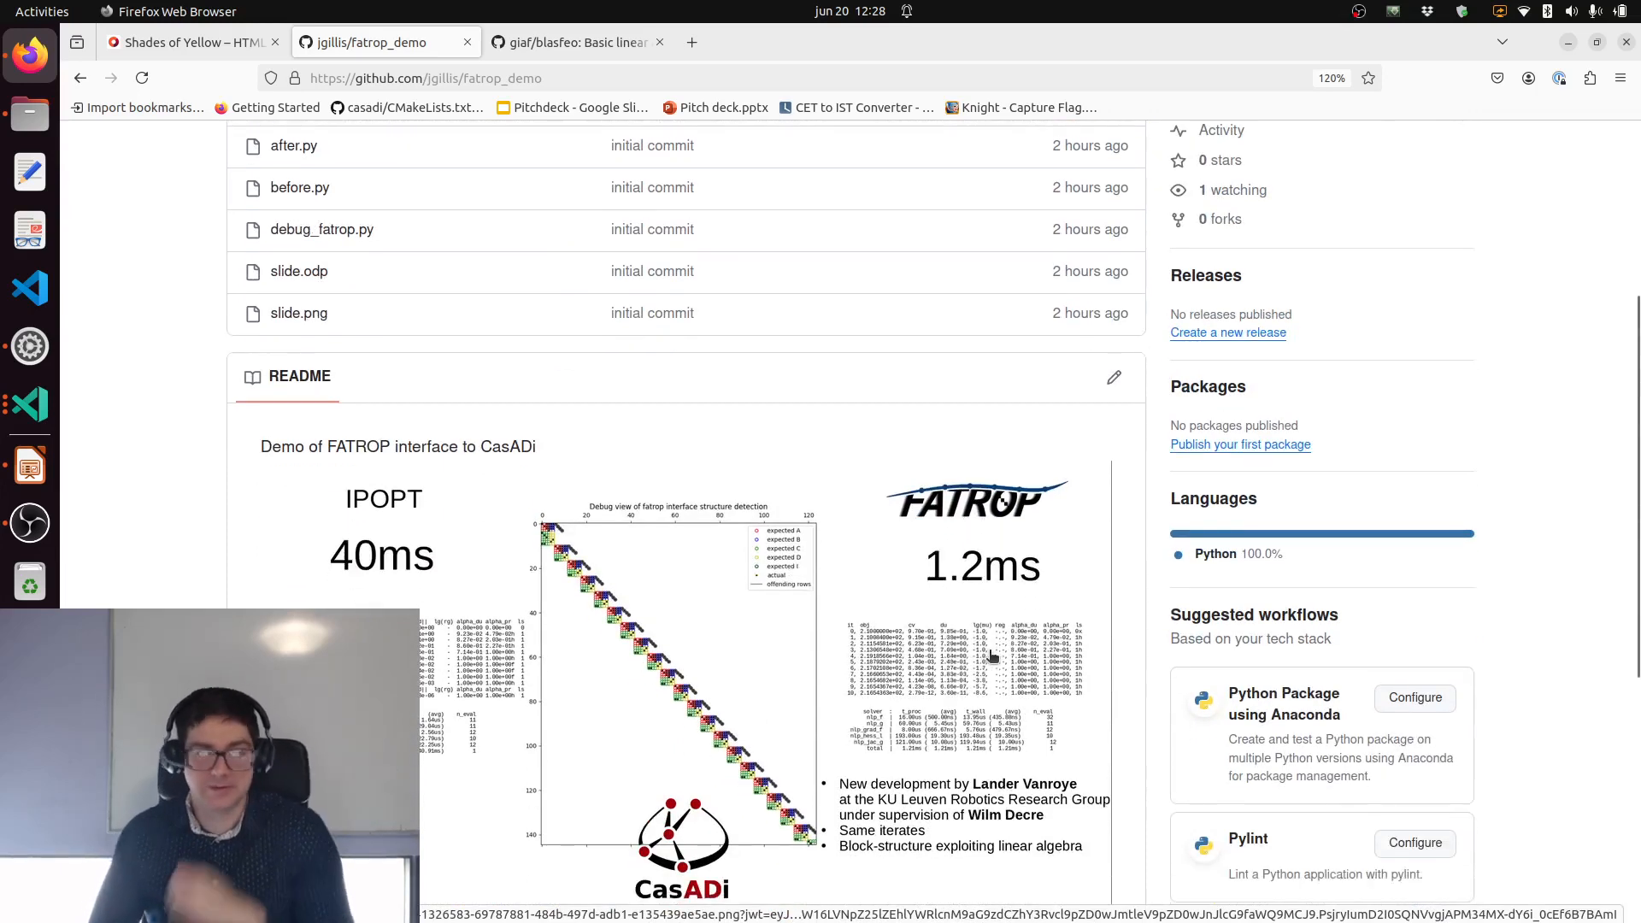